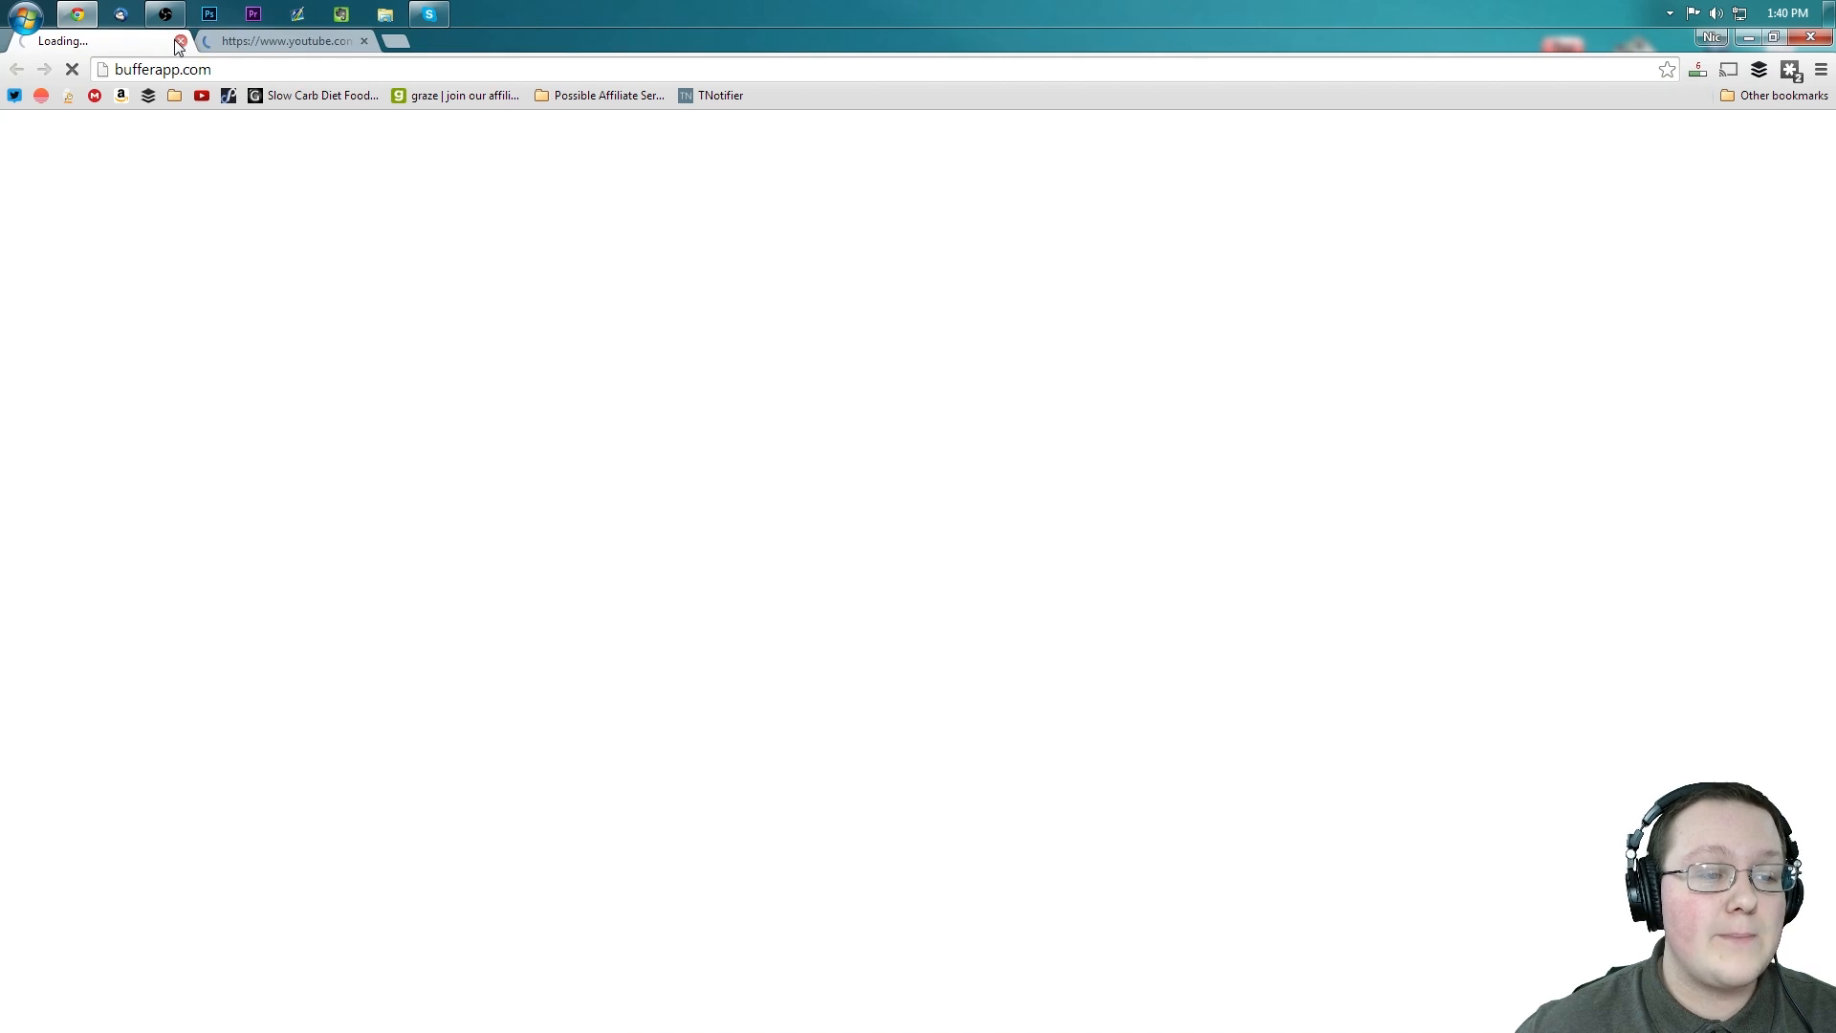
- Close the loading bufferapp tab and open the Apex Minecraft Hosting homepage via the rkt.us/apex shortlink
{"action": "left_click", "coordinate": [282, 41]}
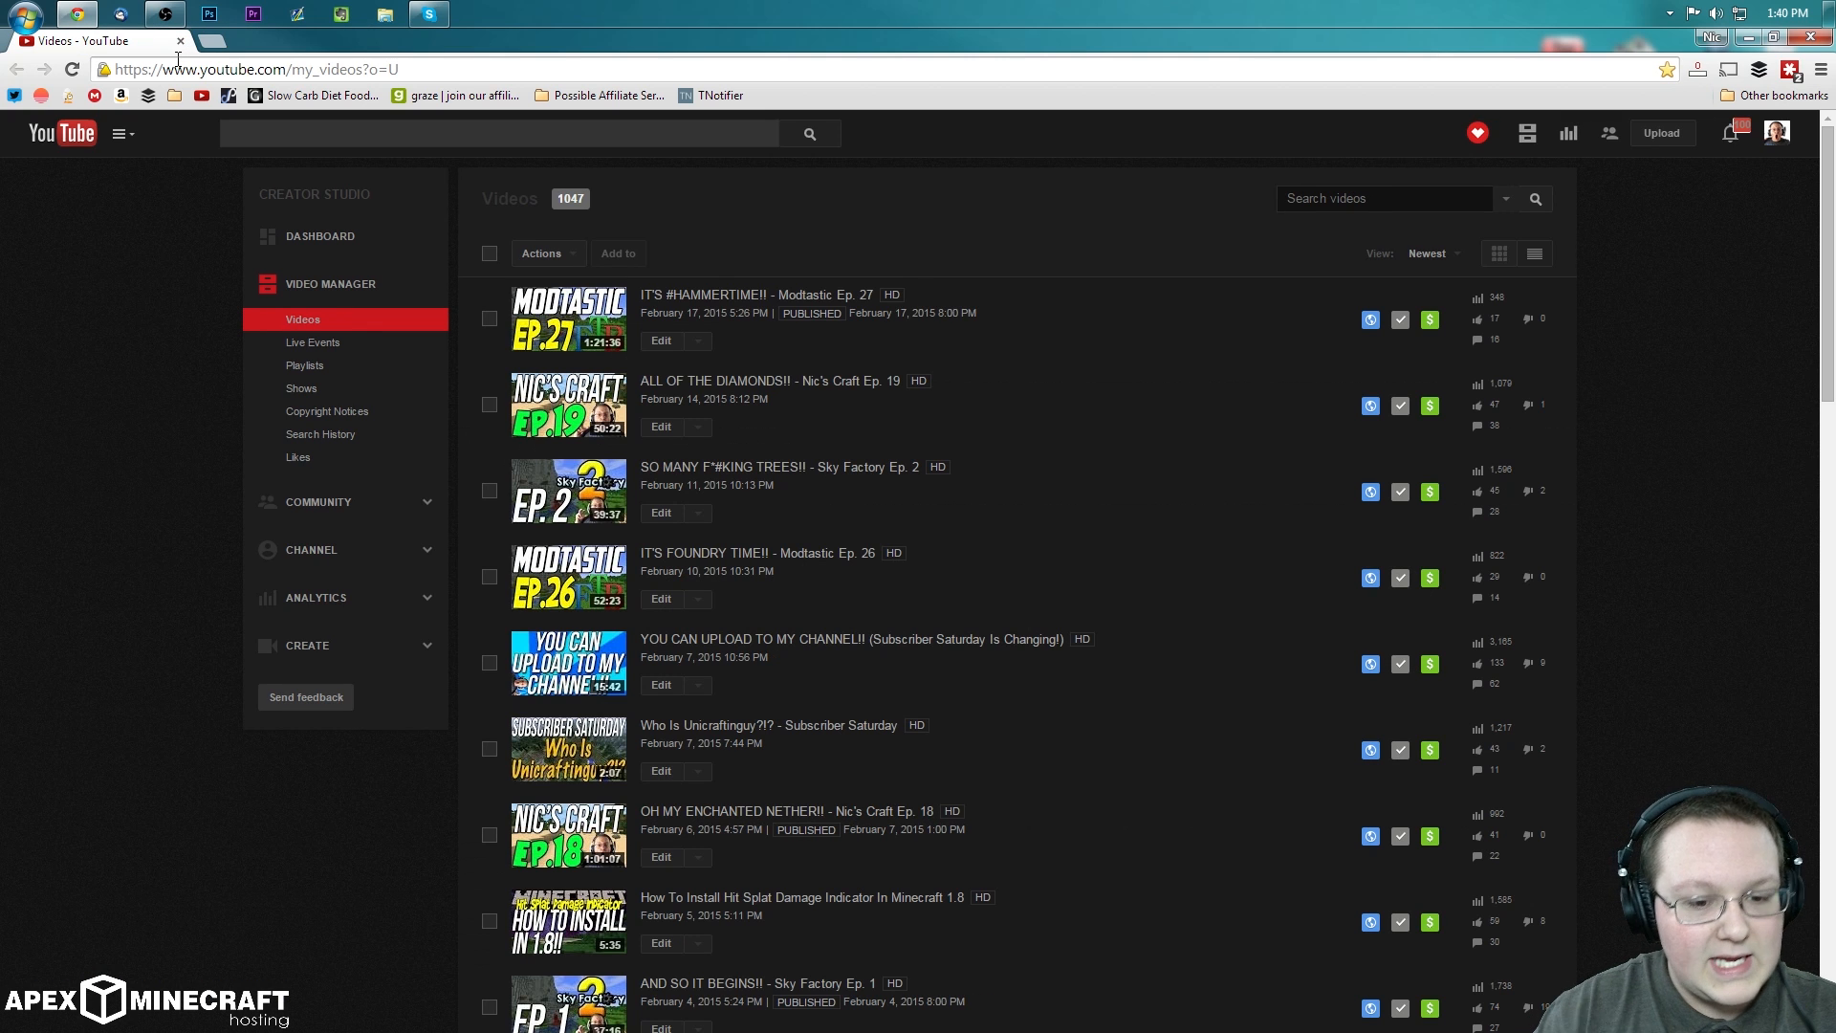
{"action": "type", "text": "rkt.u"}
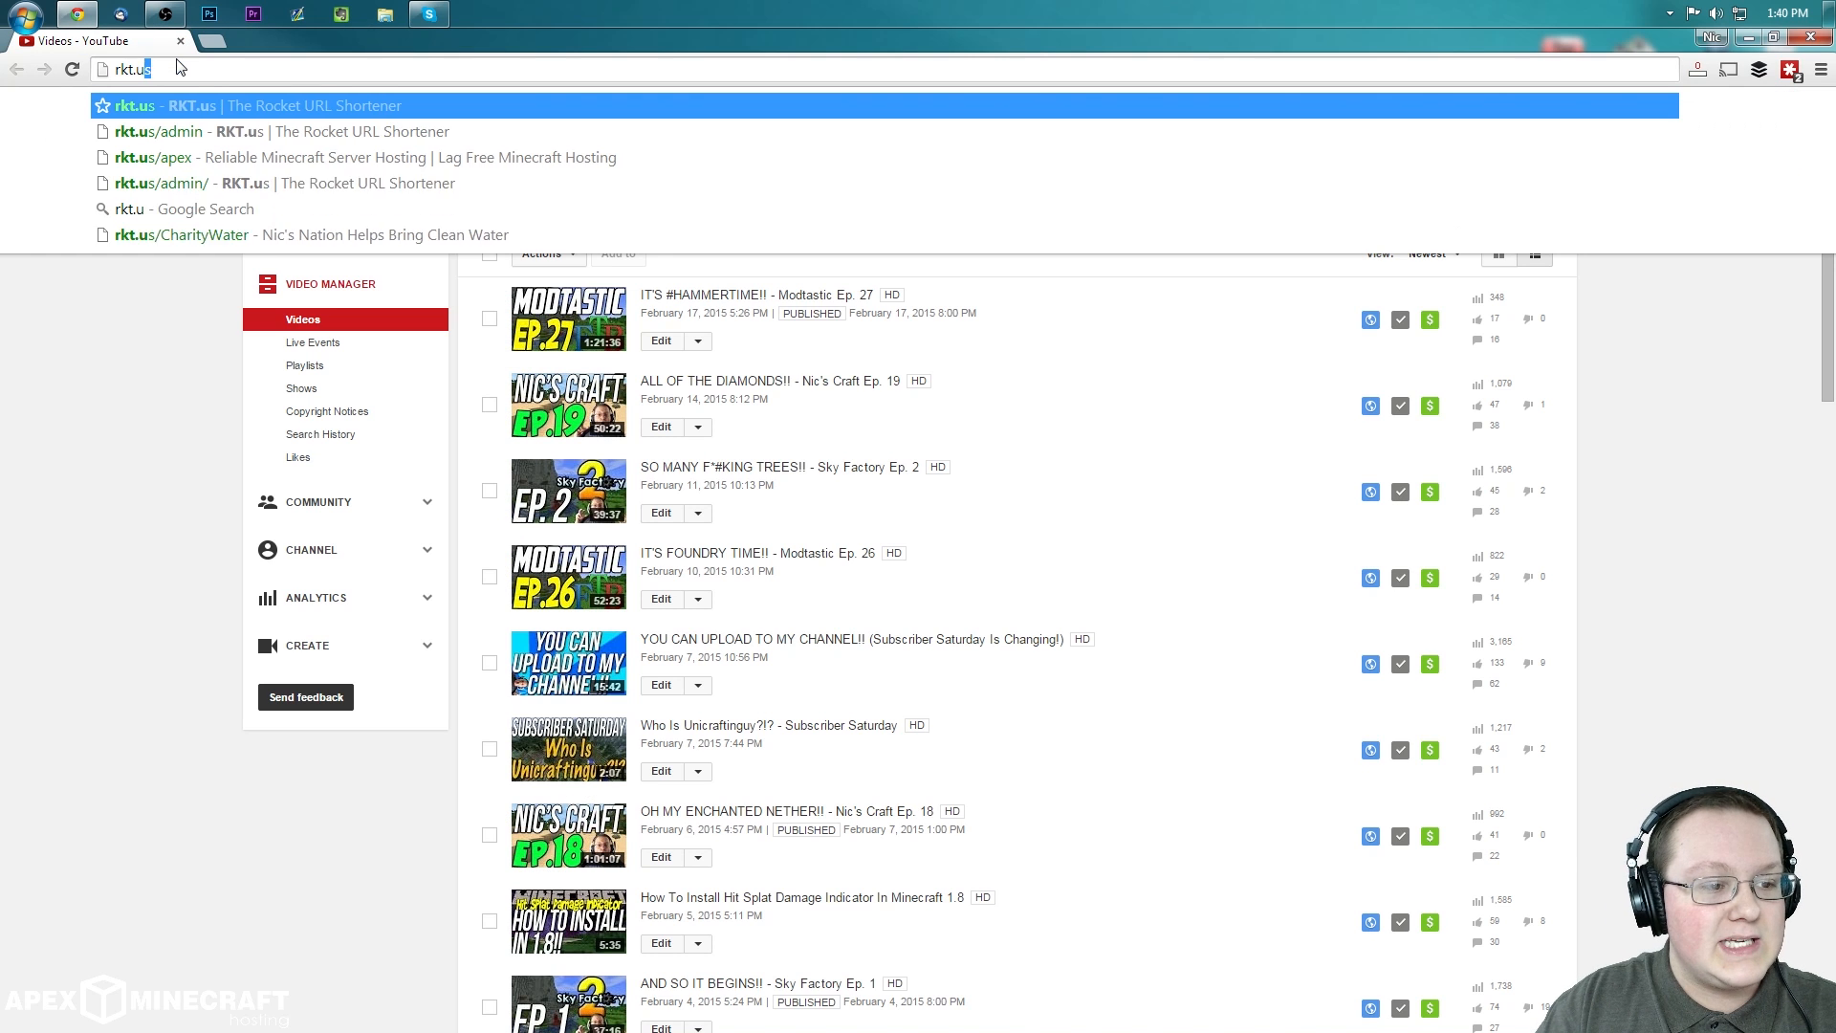
{"action": "left_click", "coordinate": [149, 157]}
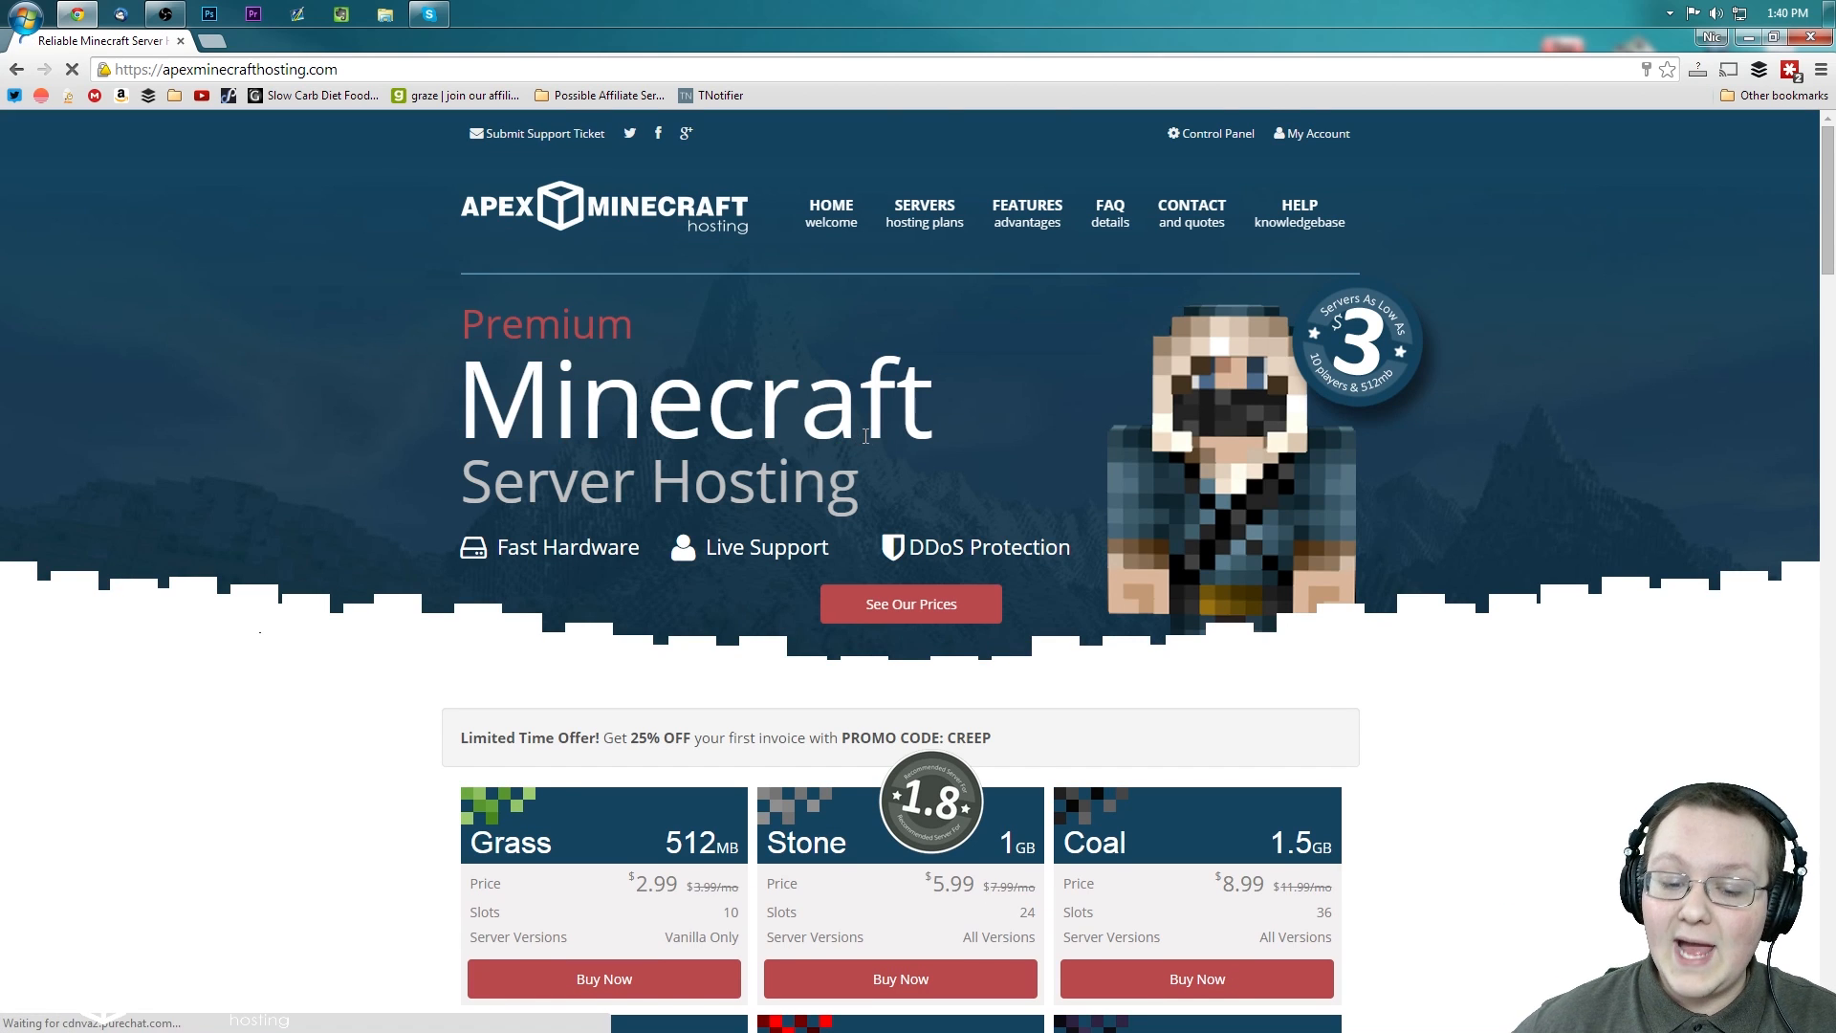
- Order the 1GB Stone plan from the pricing plans, retrying Buy Now after going back
{"action": "scroll", "scroll_direction": "down", "scroll_amount": 3}
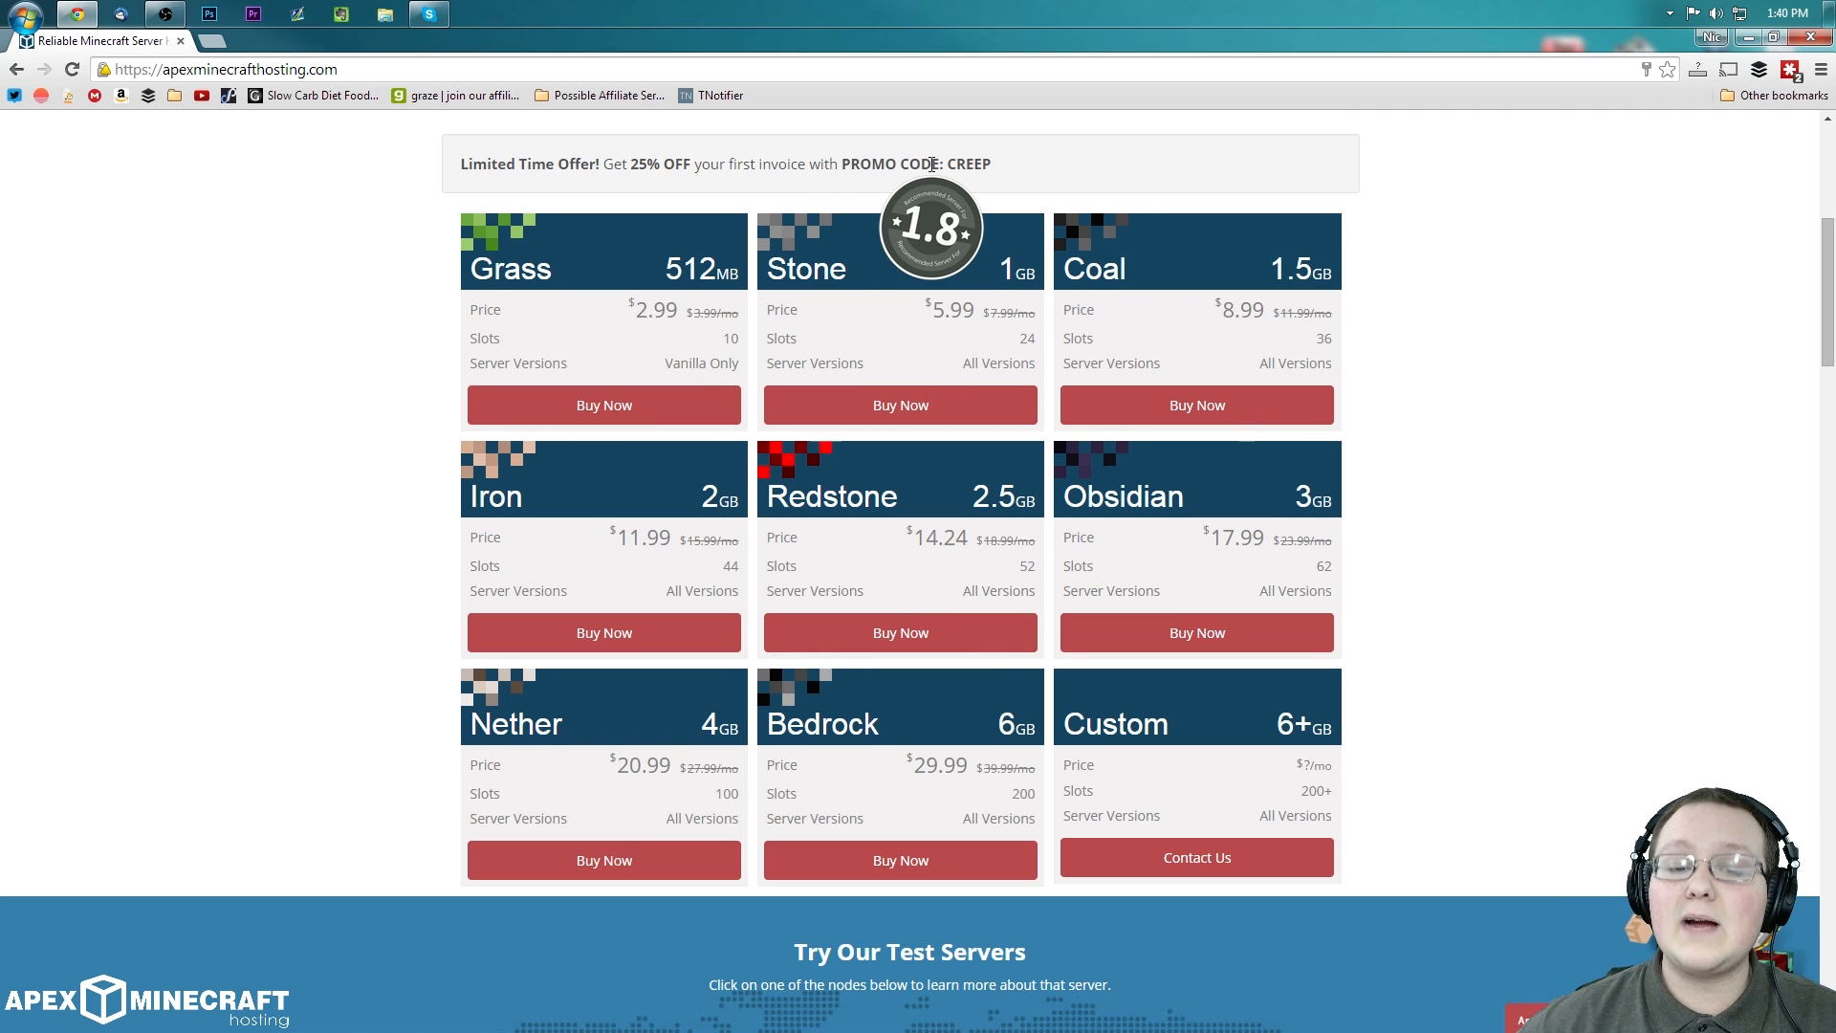
{"action": "mouse_move", "coordinate": [925, 217]}
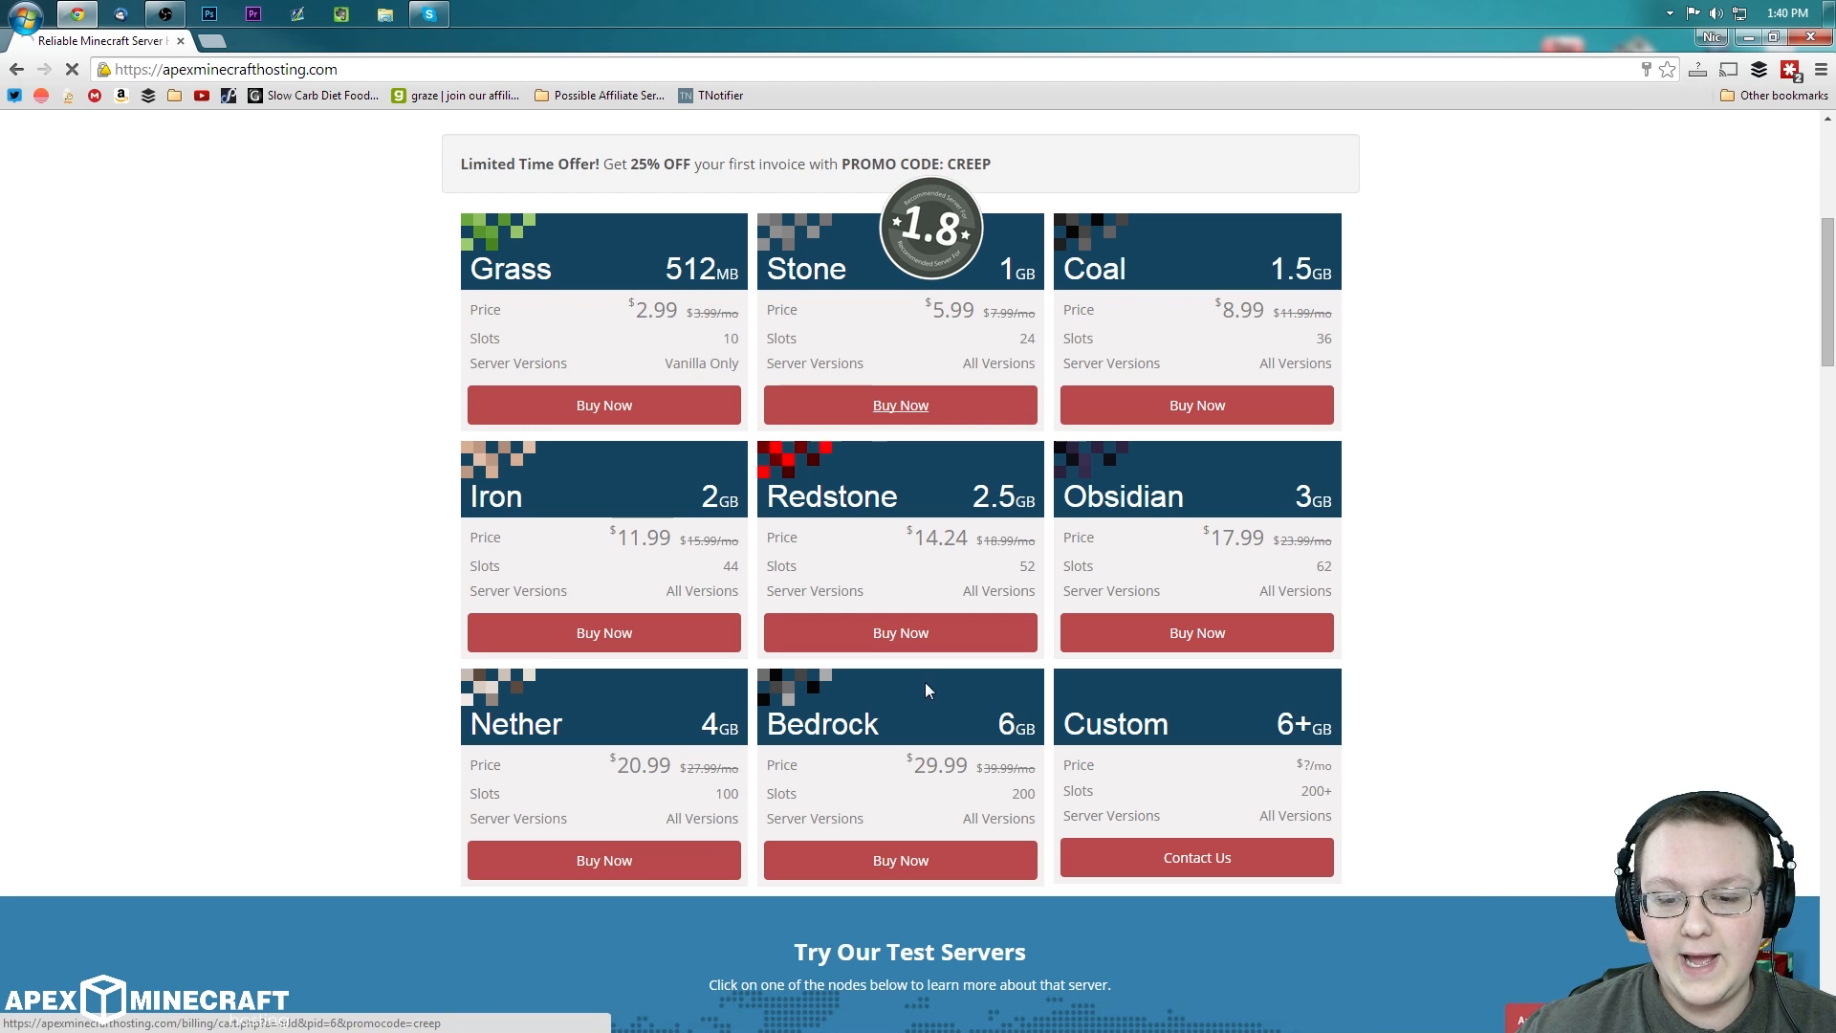
{"action": "left_click", "coordinate": [901, 403]}
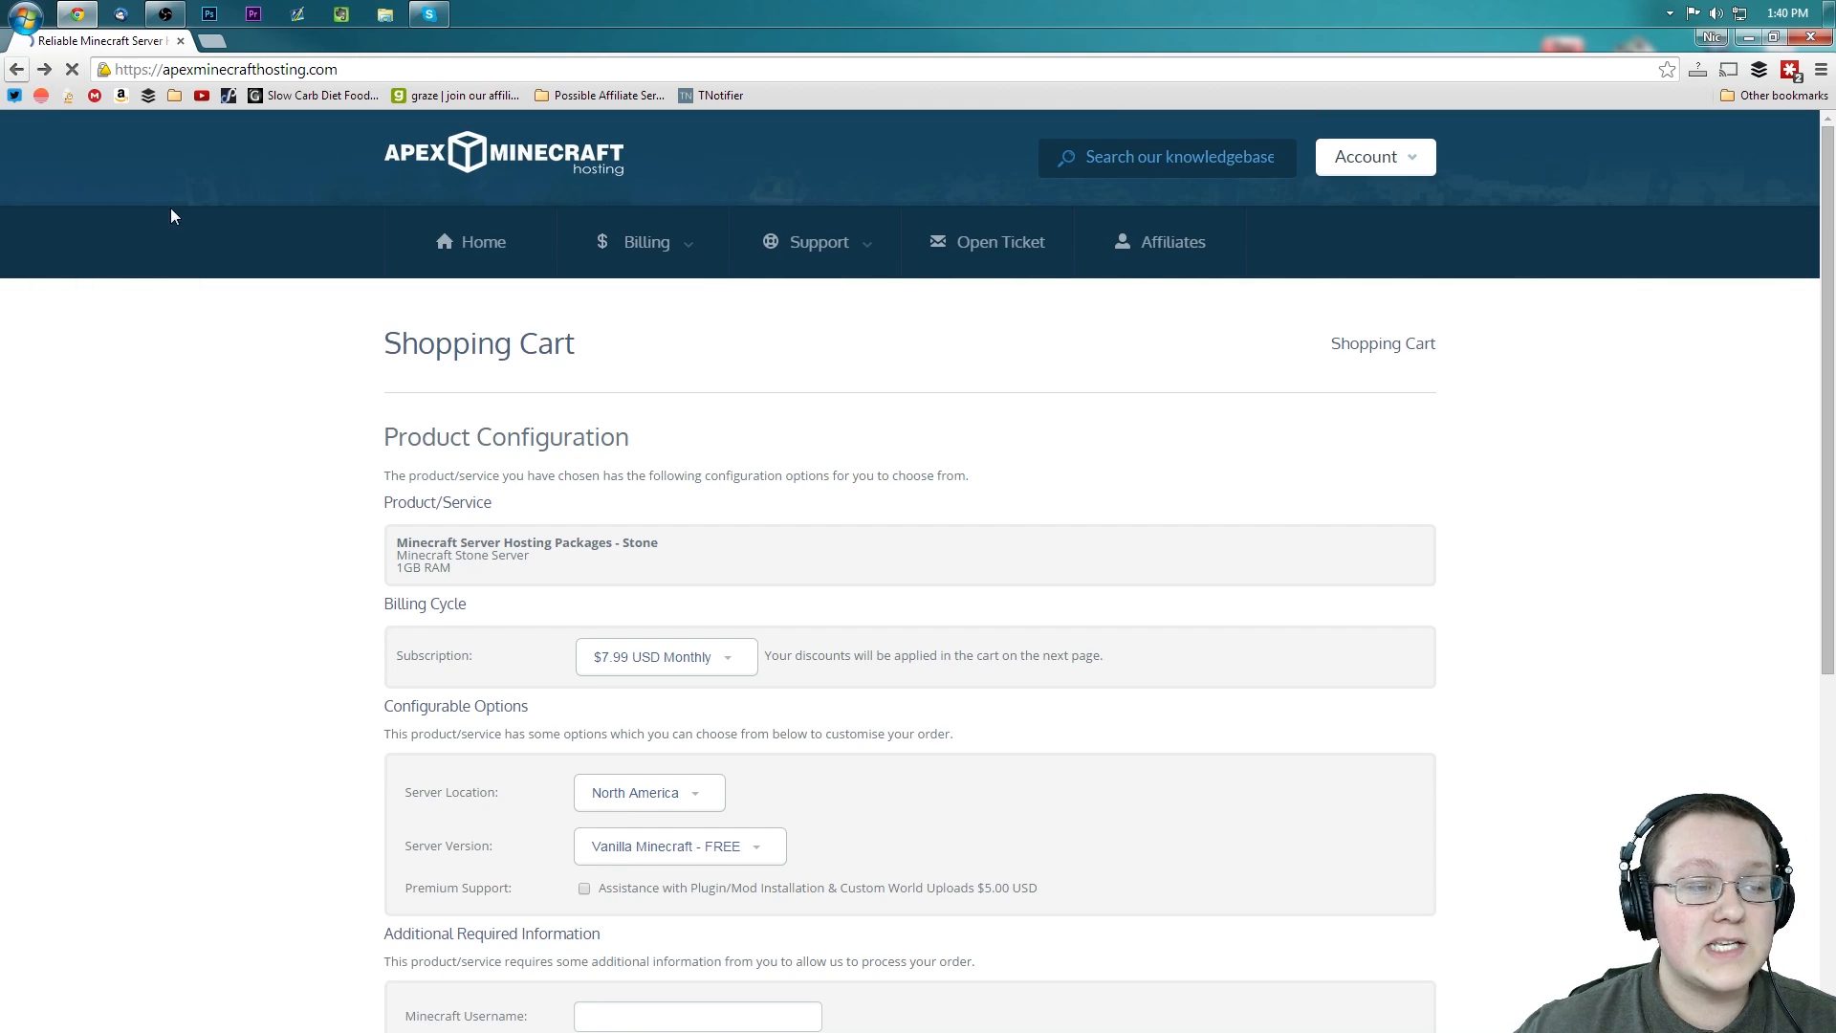
{"action": "left_click", "coordinate": [16, 69]}
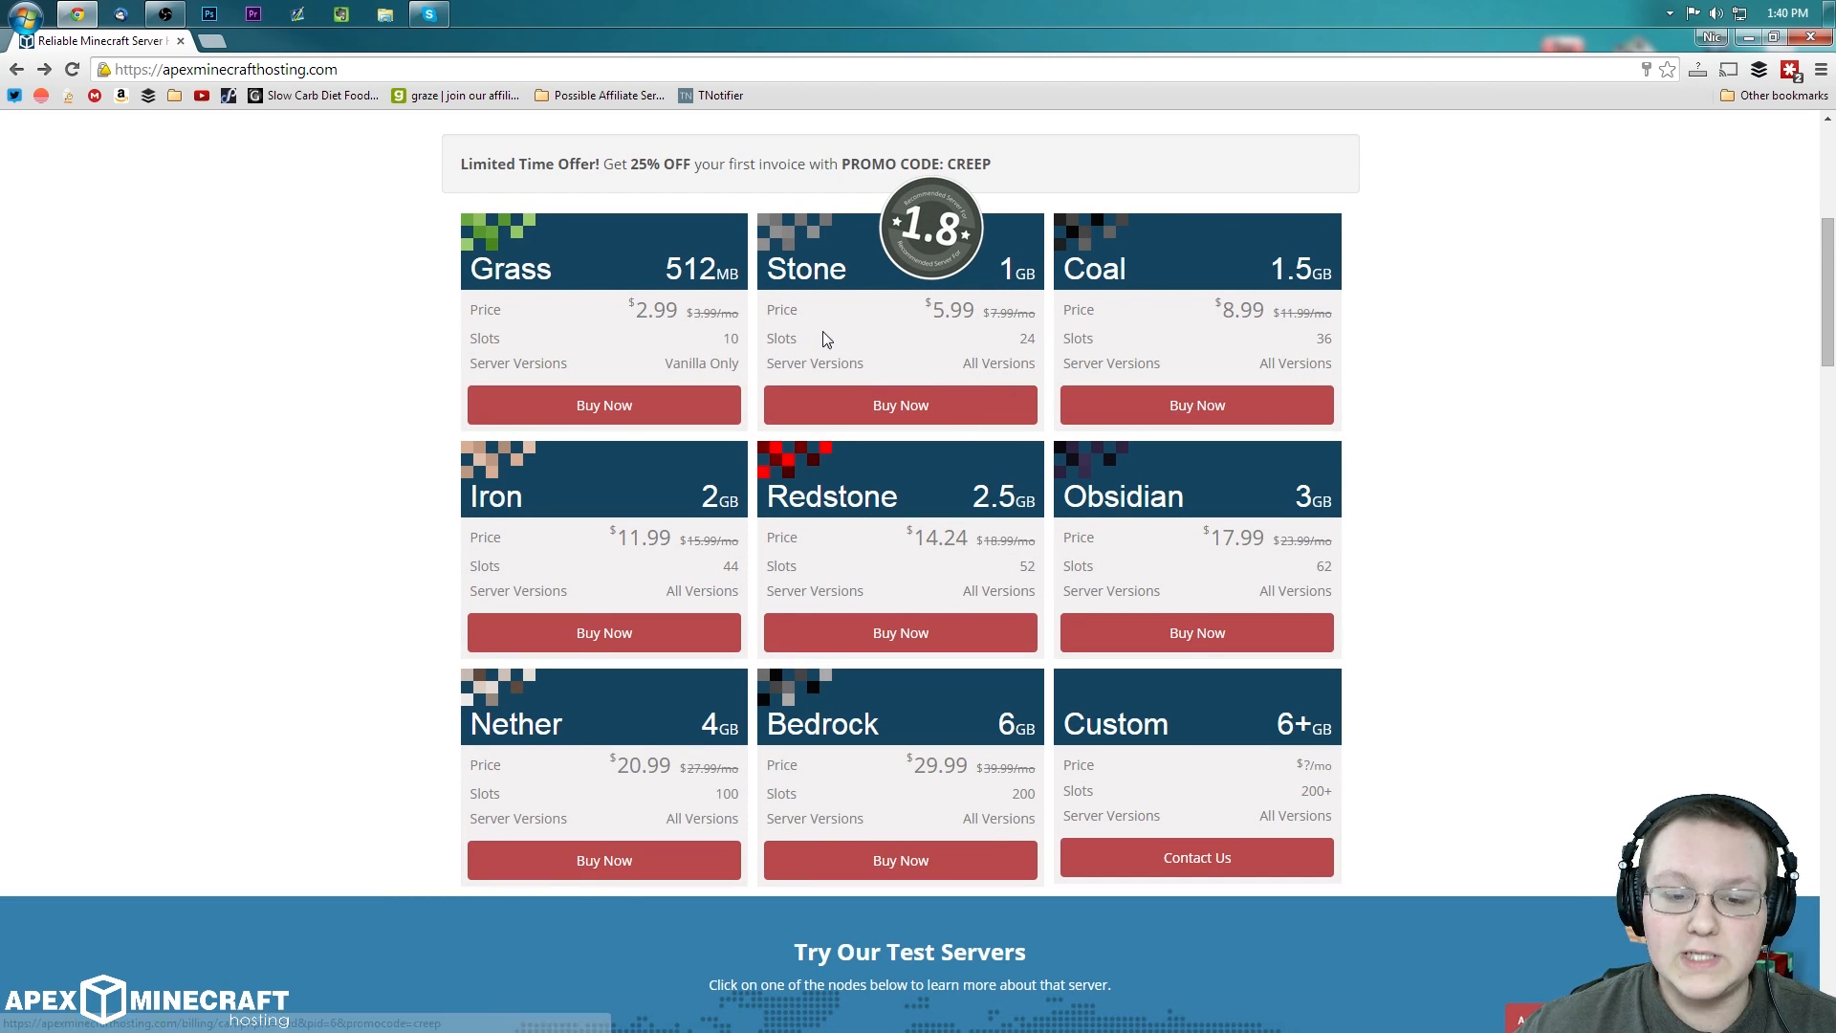
{"action": "mouse_move", "coordinate": [924, 339]}
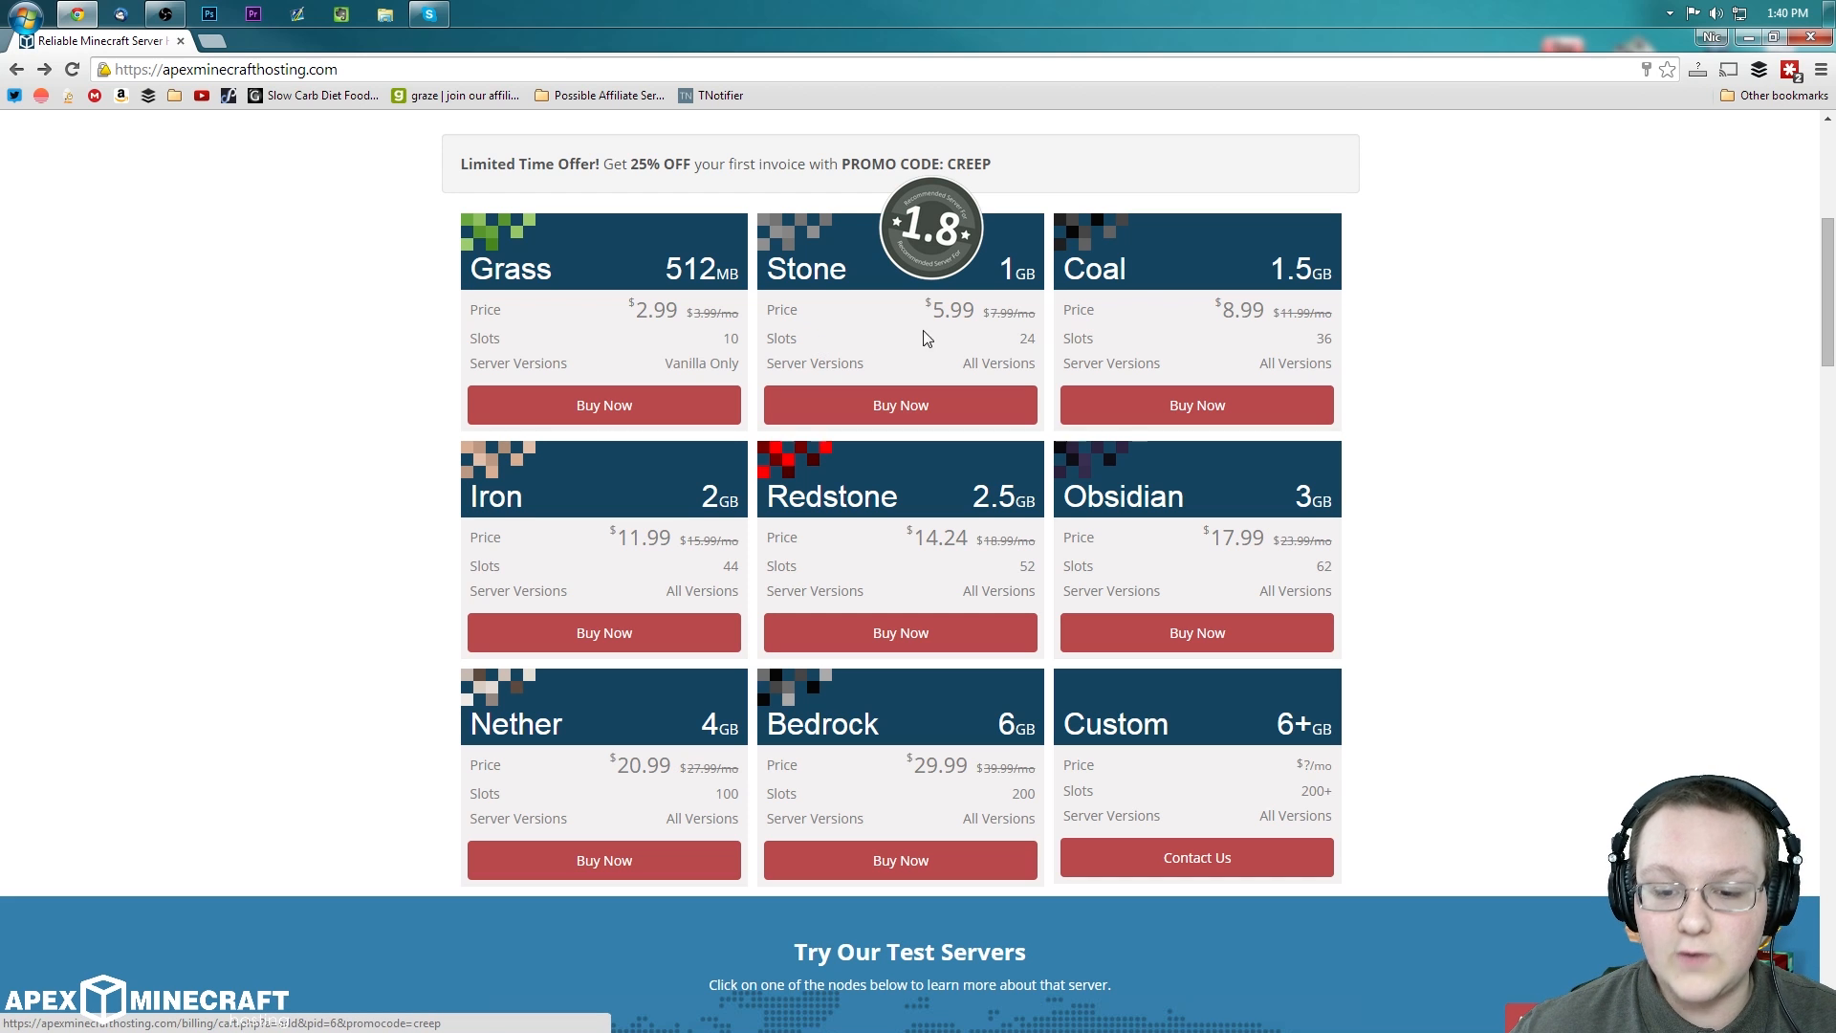
{"action": "mouse_move", "coordinate": [899, 404]}
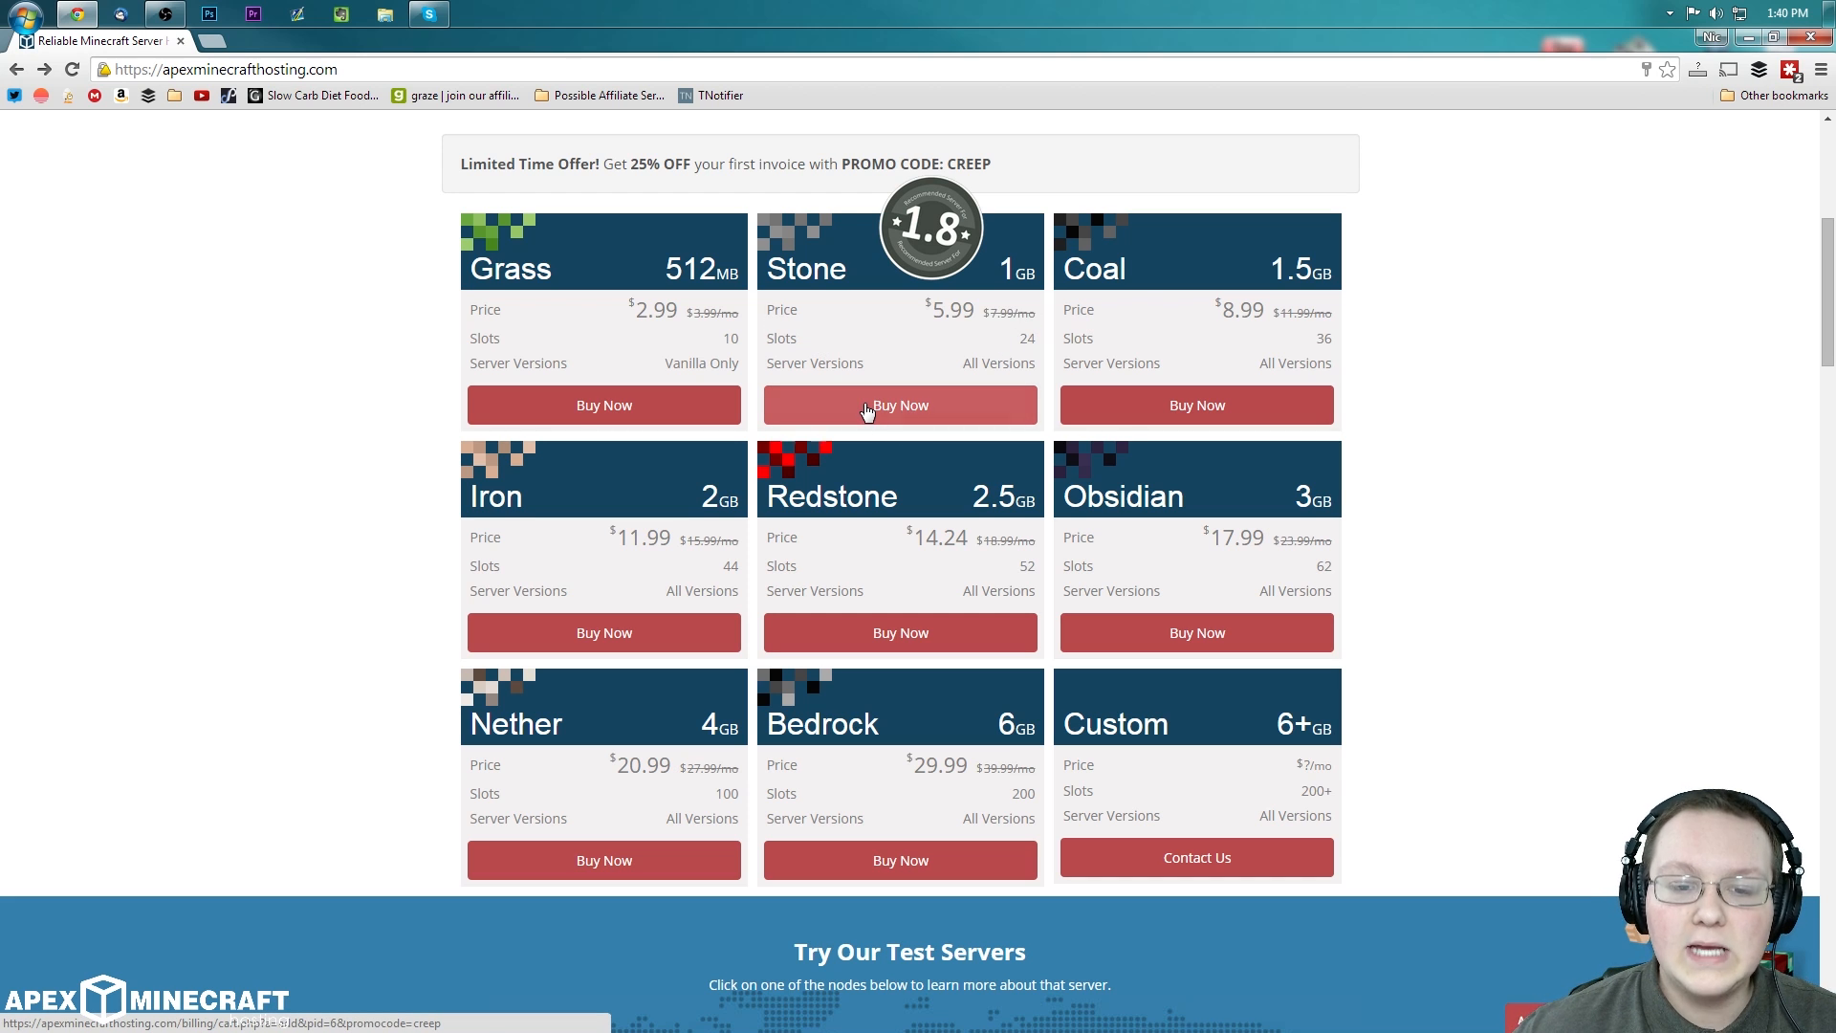
{"action": "left_click", "coordinate": [899, 403]}
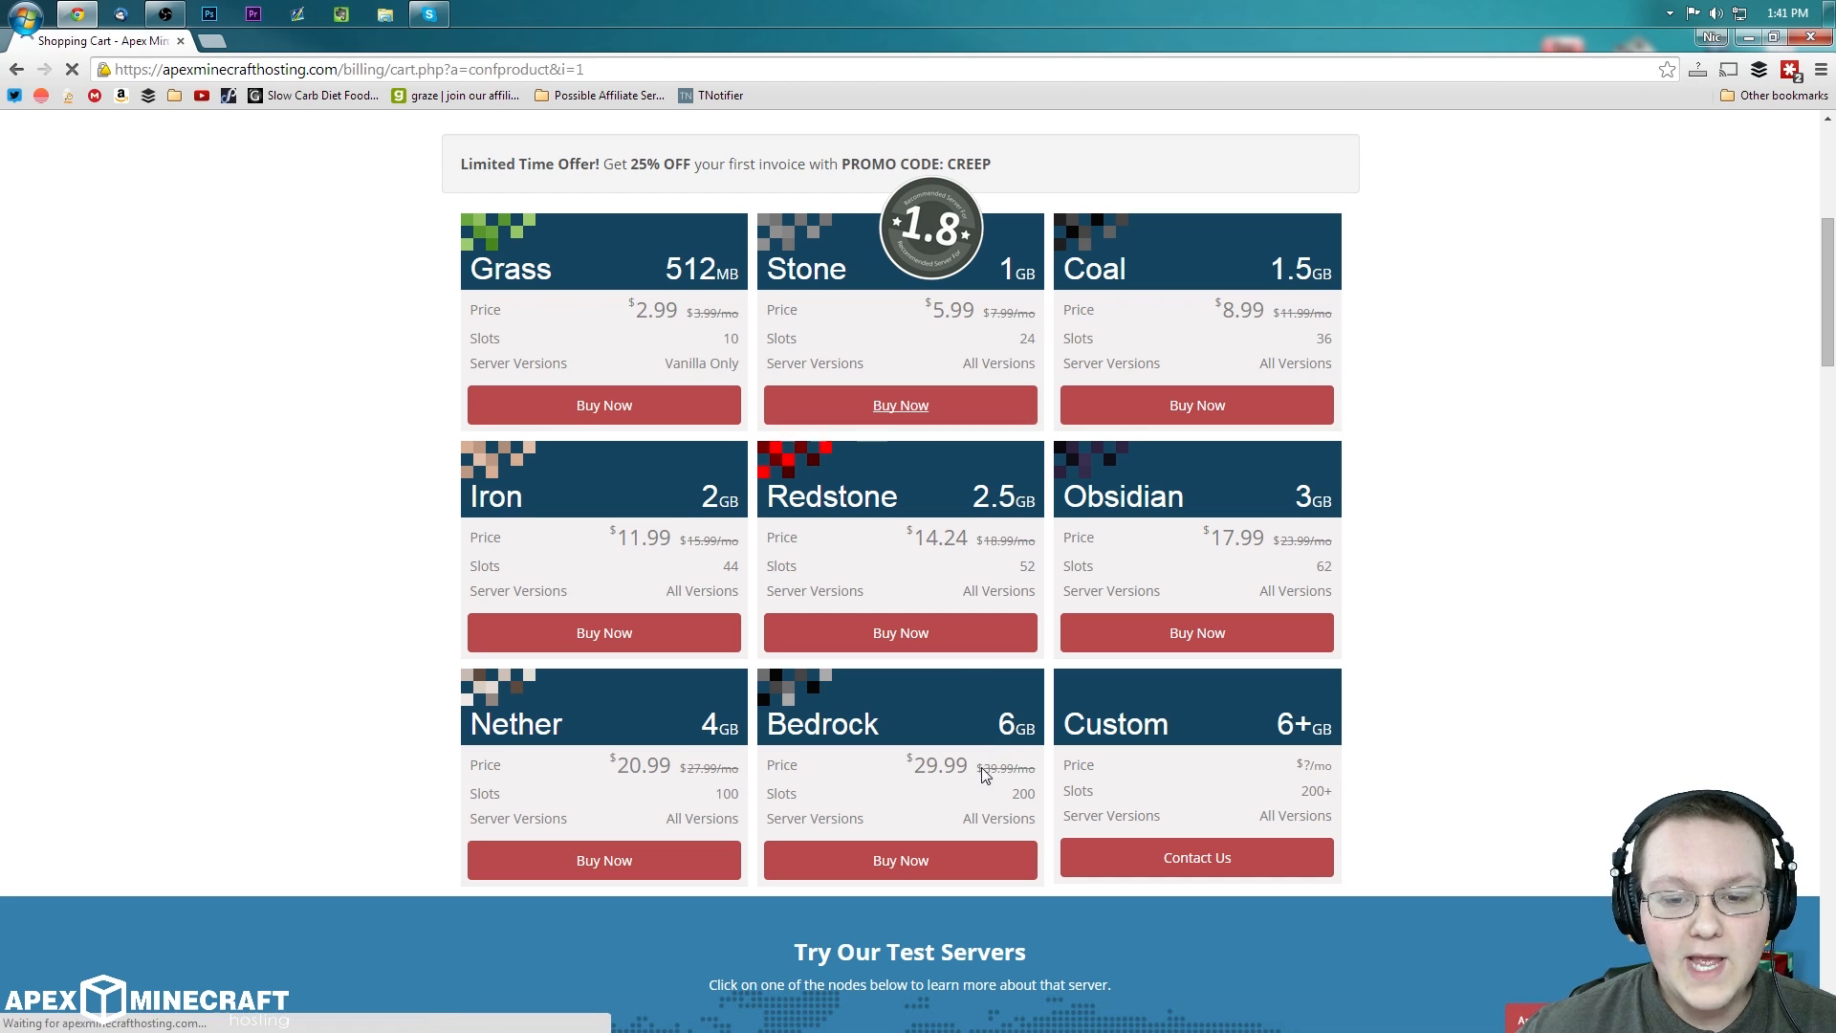
- Review the Quarterly and Annually billing options and keep $7.99 USD Monthly
{"action": "left_click", "coordinate": [899, 404]}
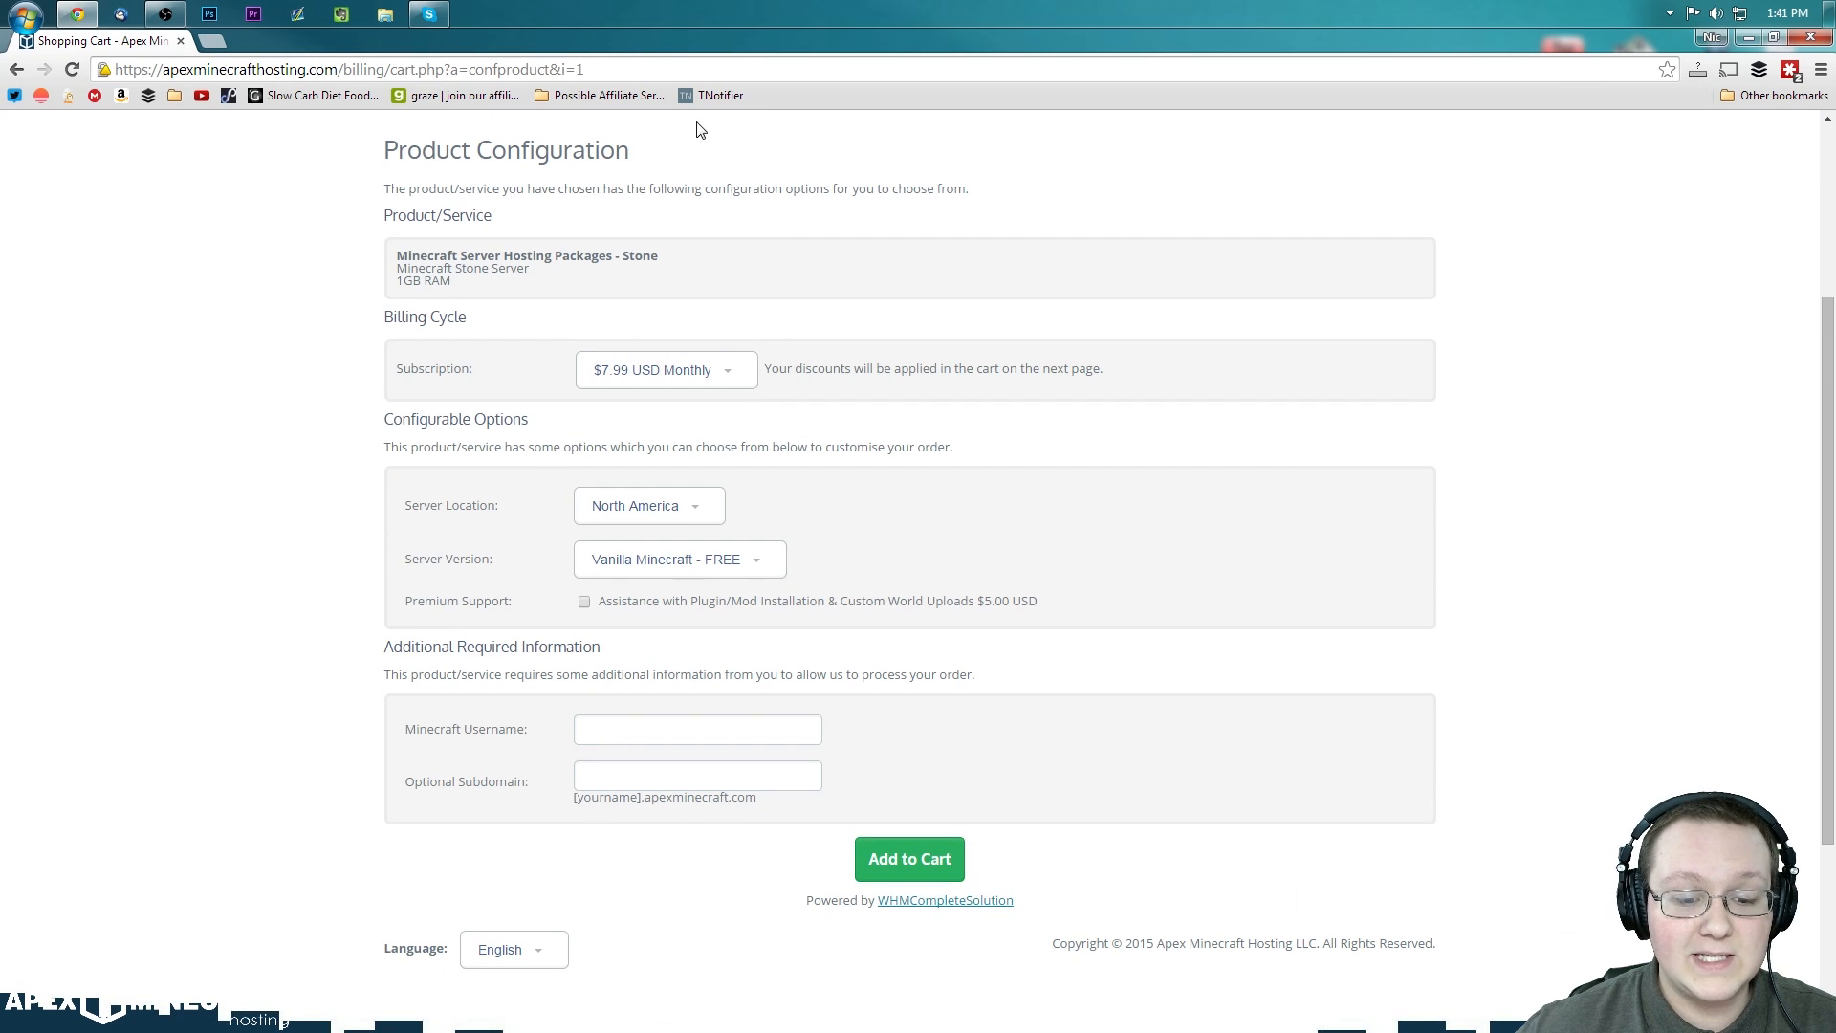
{"action": "mouse_move", "coordinate": [595, 411]}
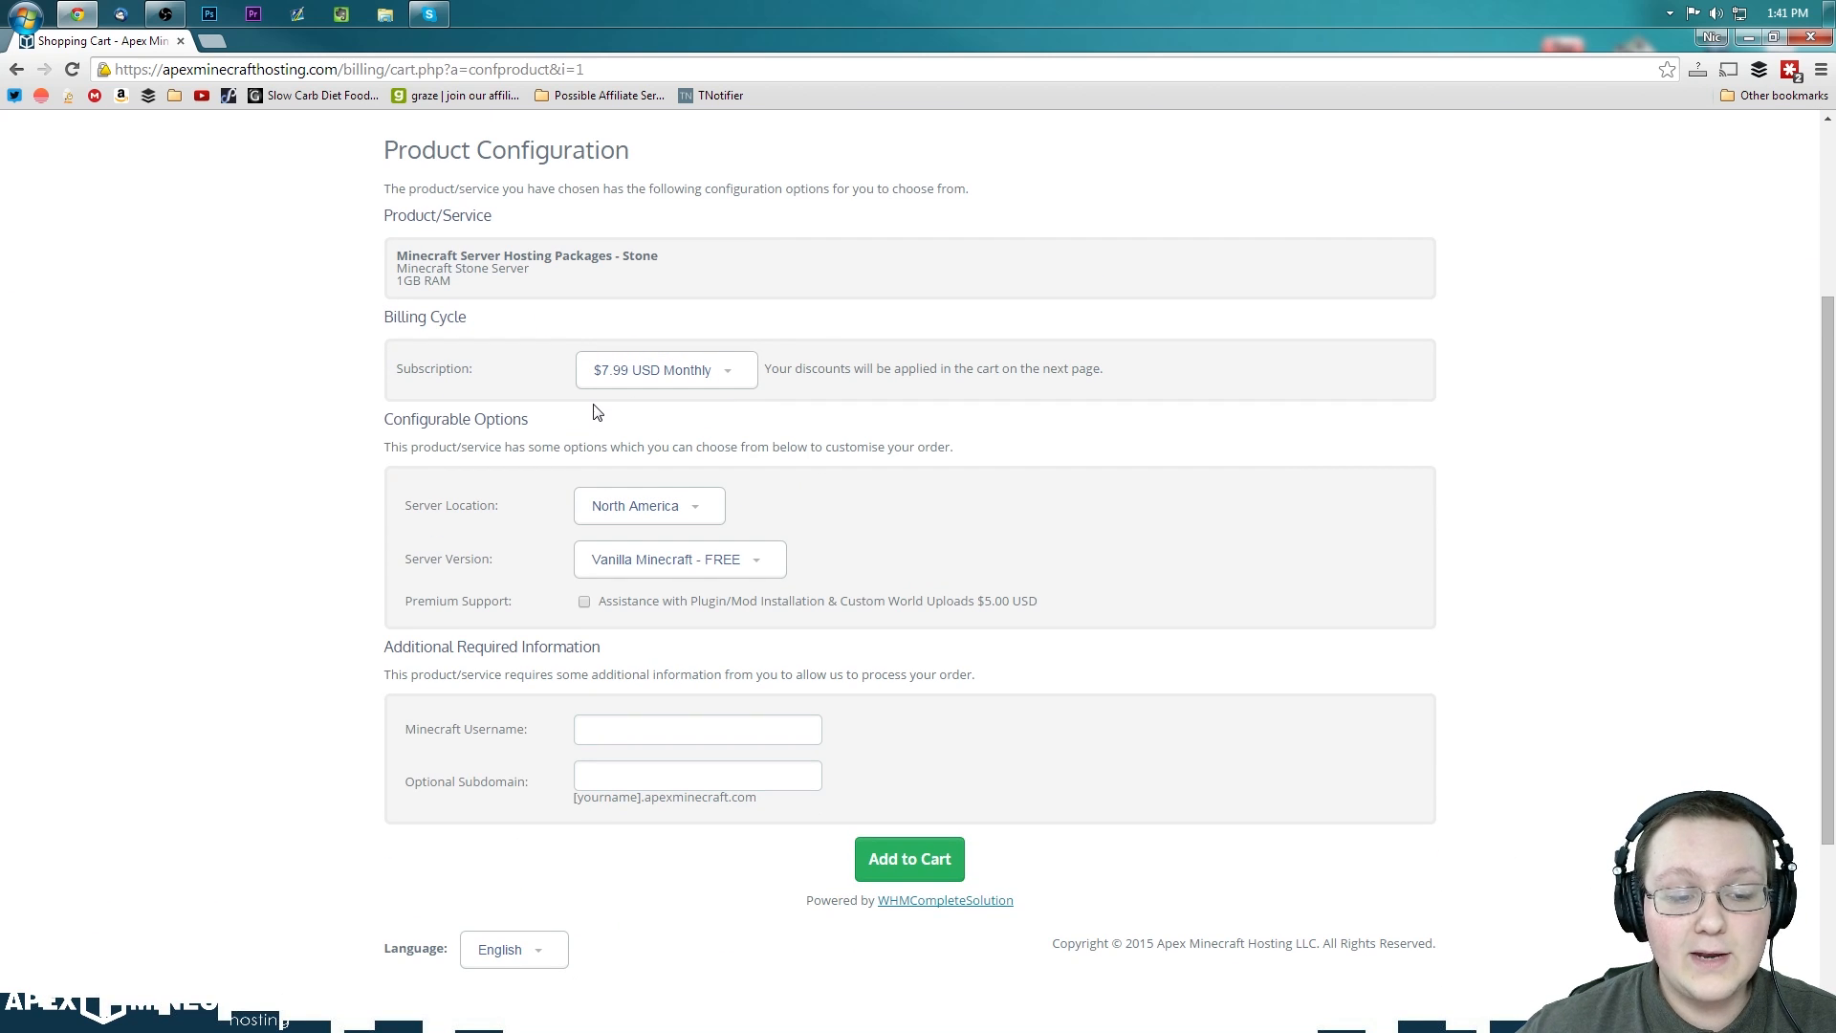
{"action": "left_click", "coordinate": [664, 369]}
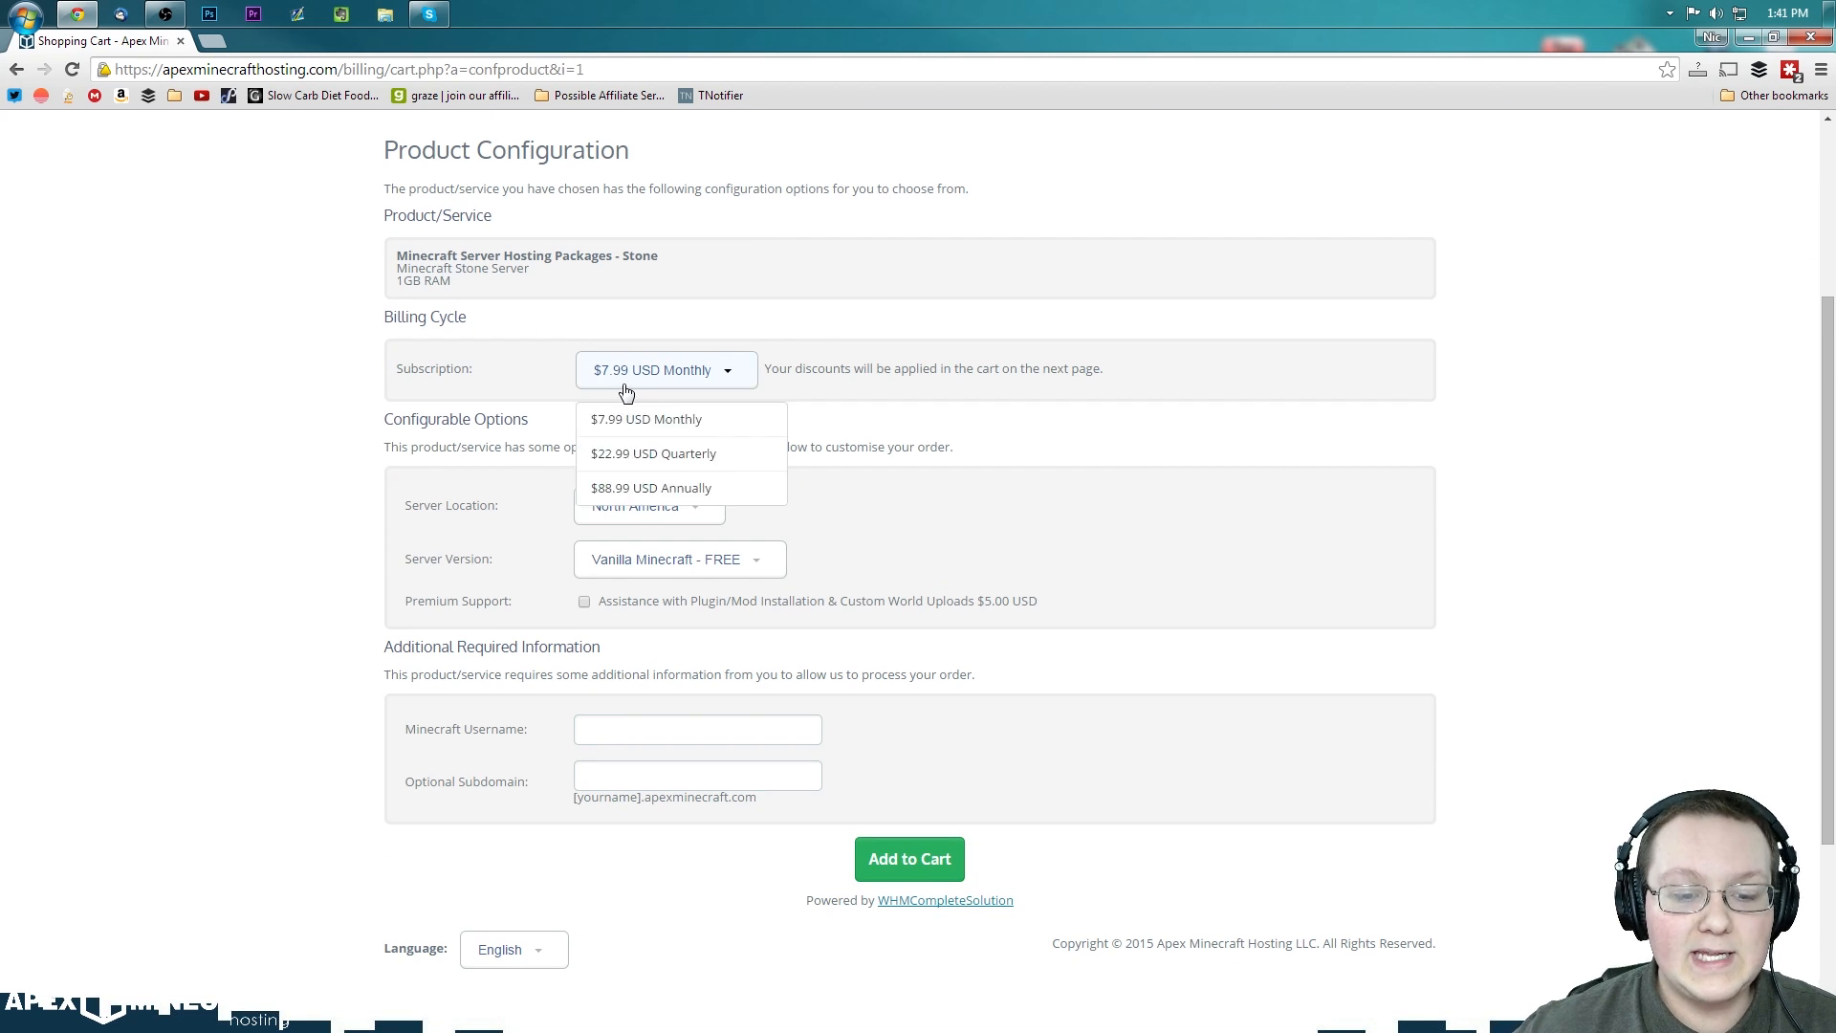
{"action": "mouse_move", "coordinate": [653, 453]}
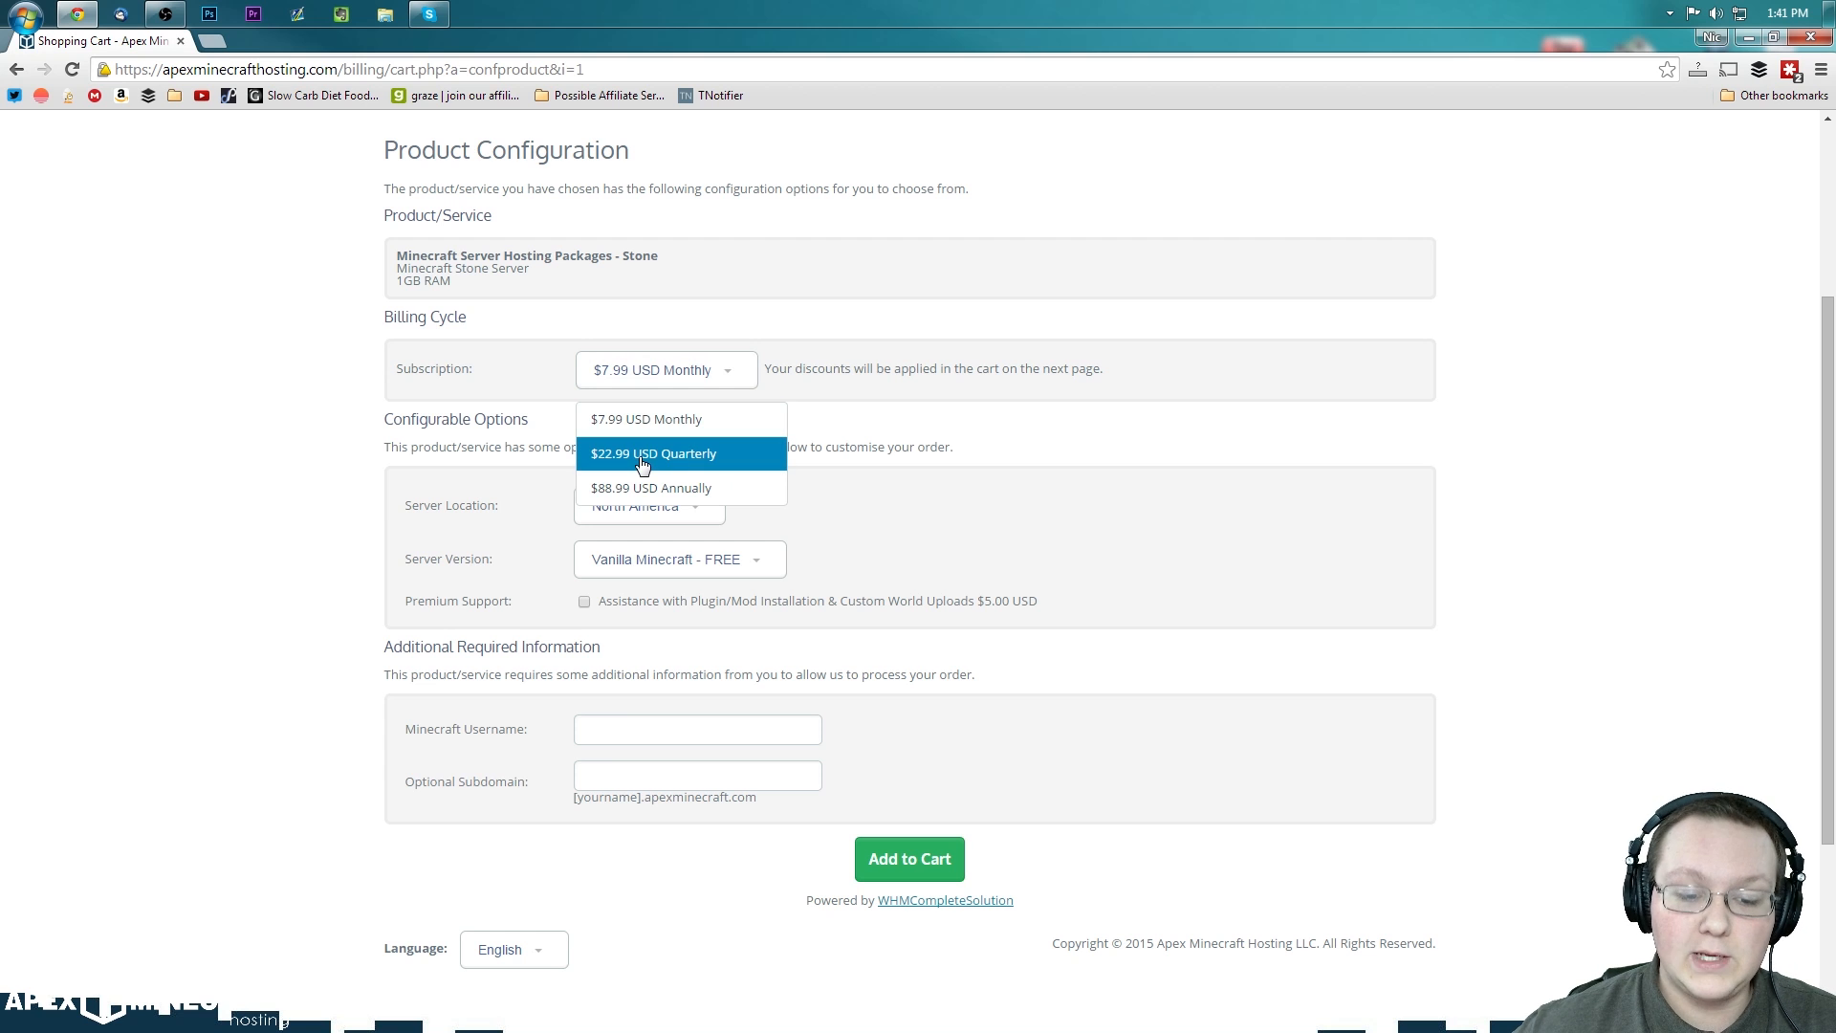
{"action": "mouse_move", "coordinate": [626, 457]}
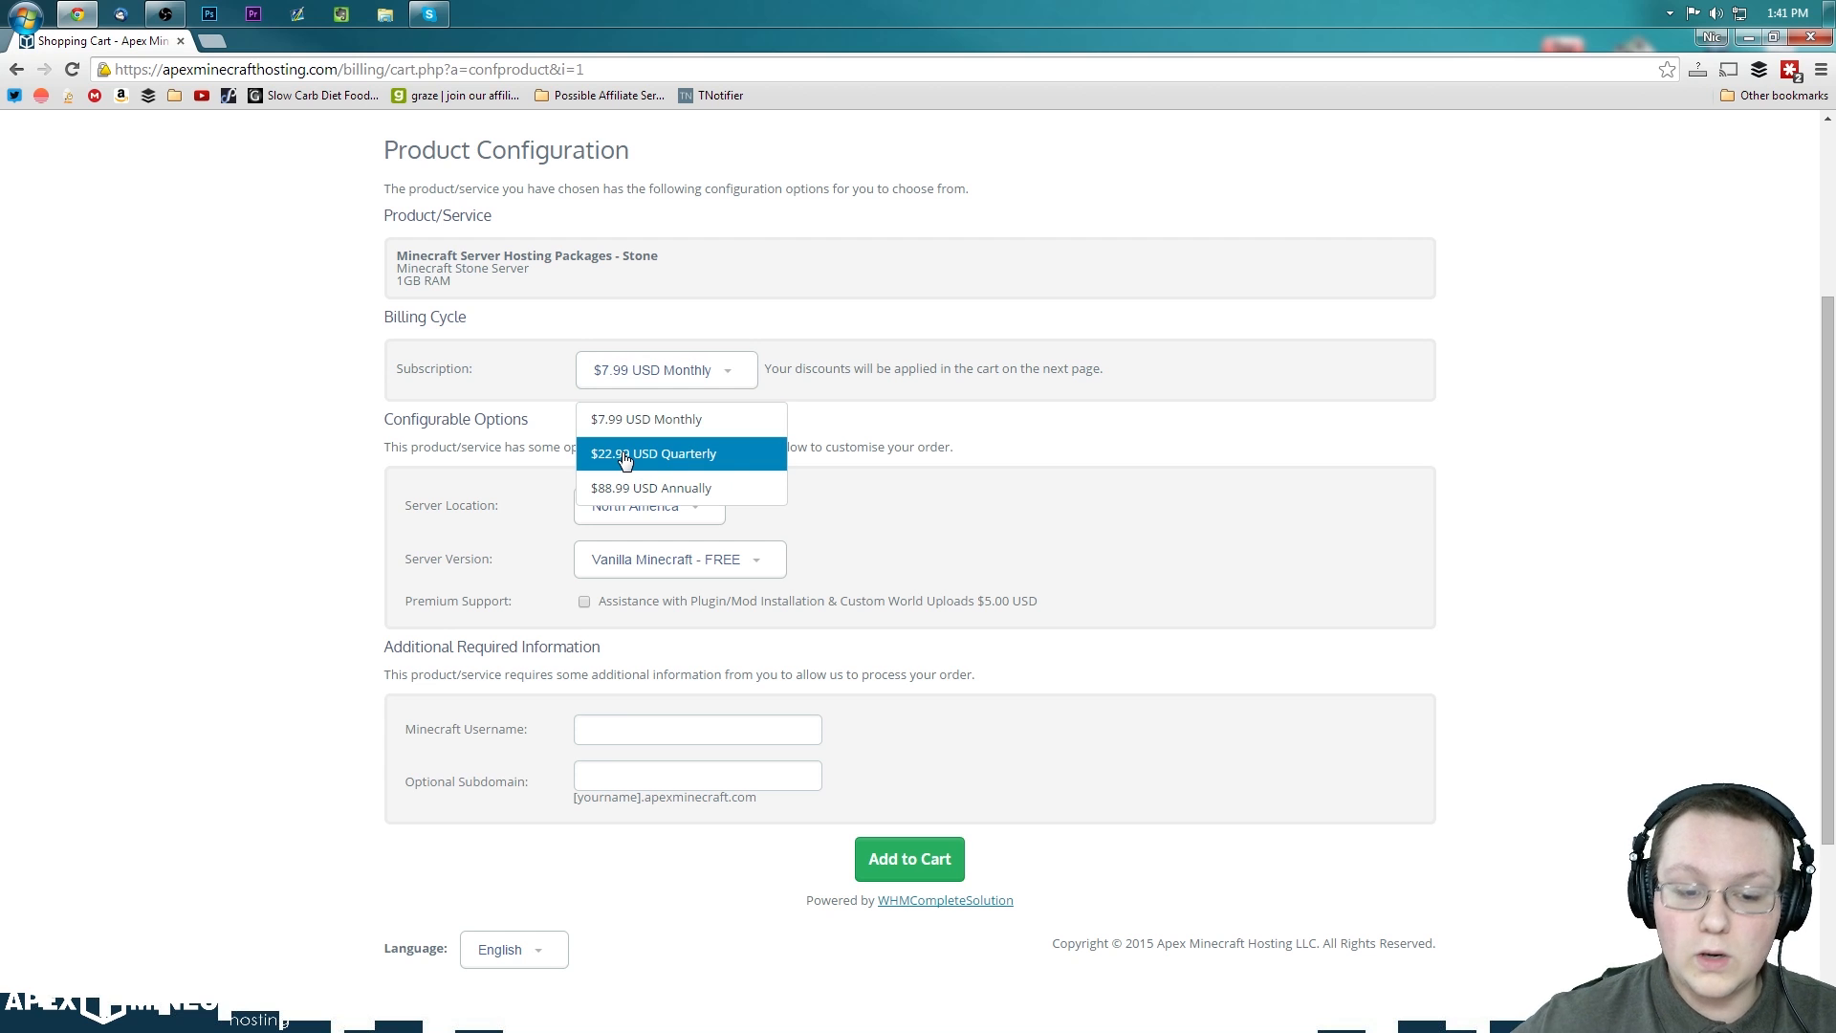
{"action": "mouse_move", "coordinate": [680, 487]}
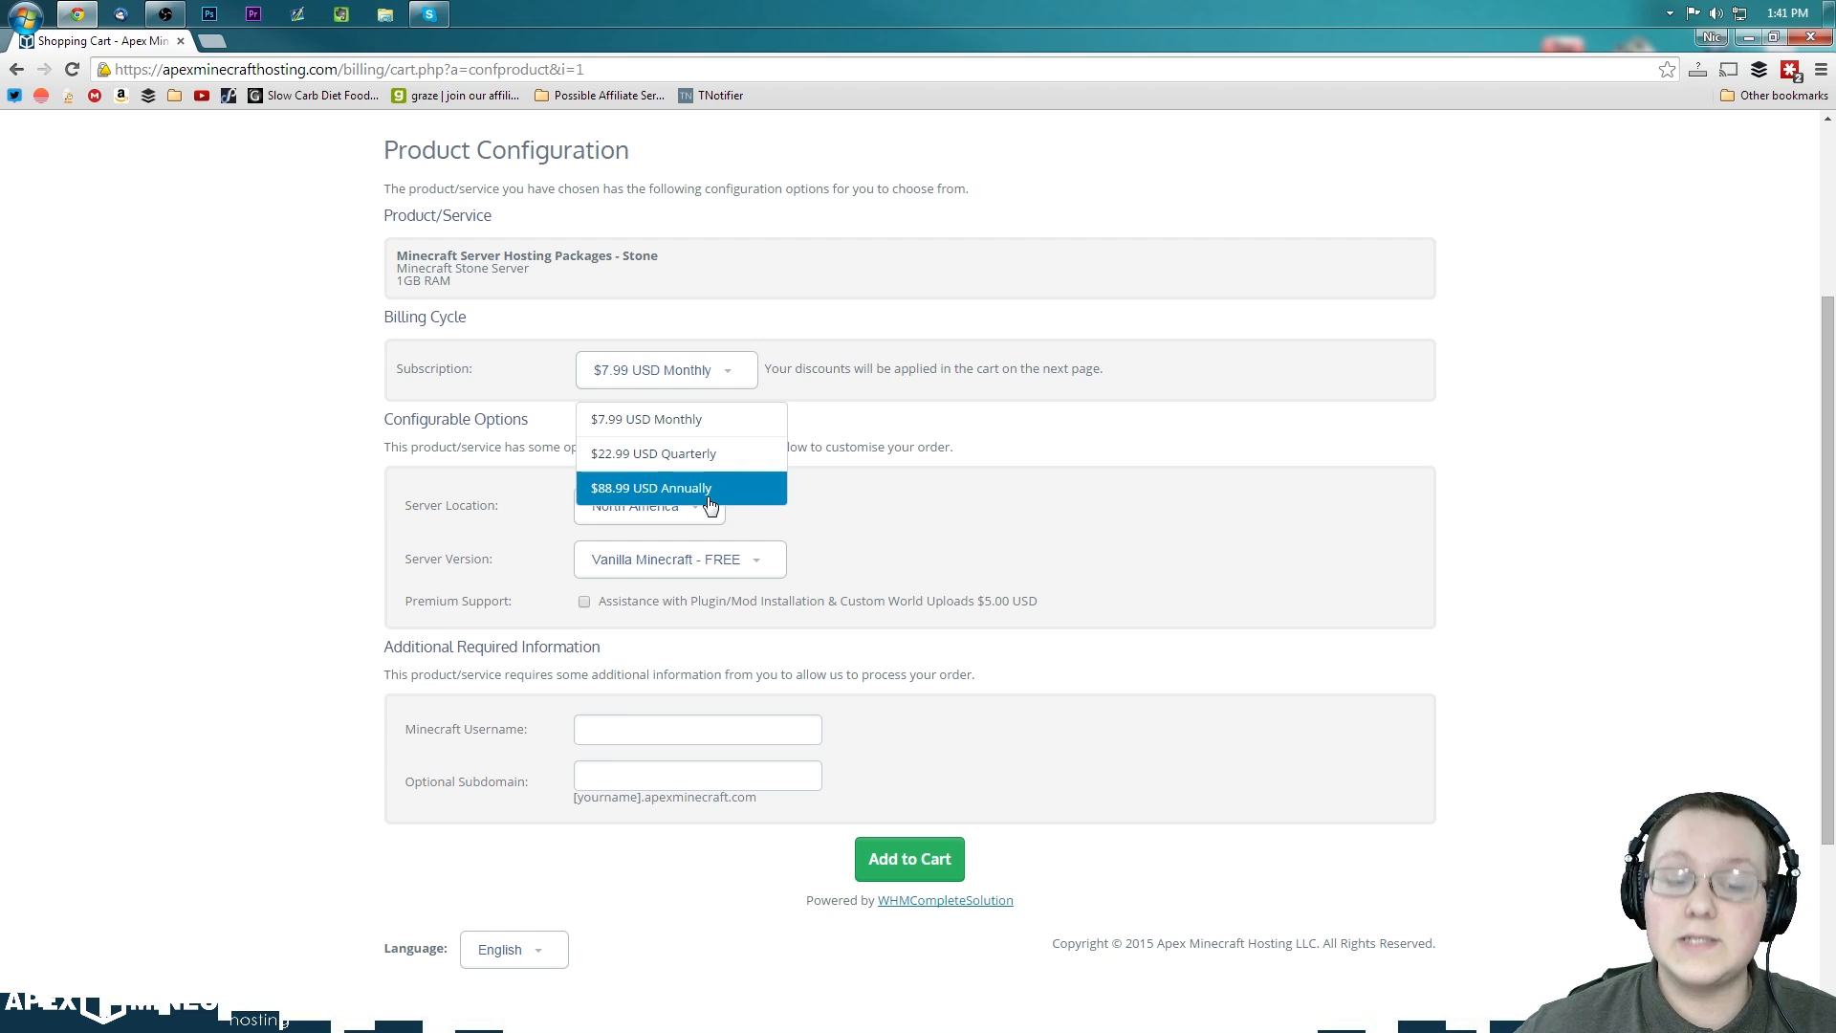
{"action": "mouse_move", "coordinate": [679, 419]}
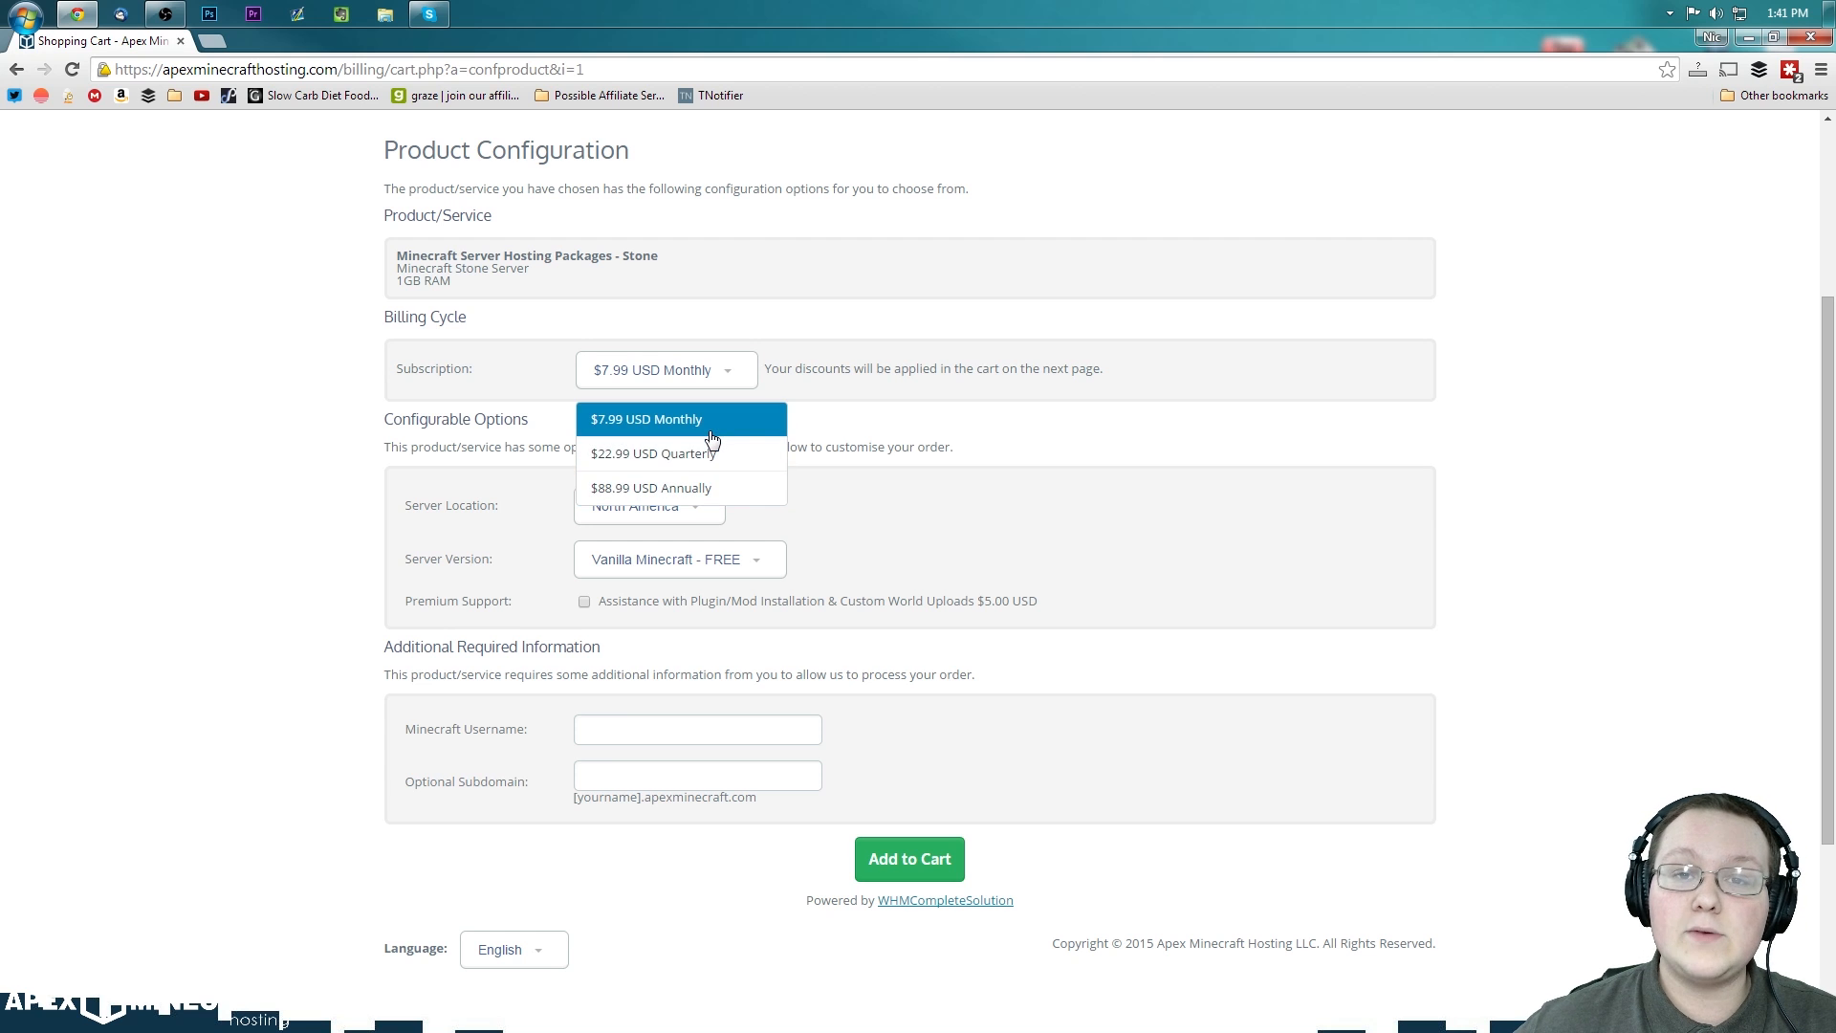
{"action": "left_click", "coordinate": [645, 419]}
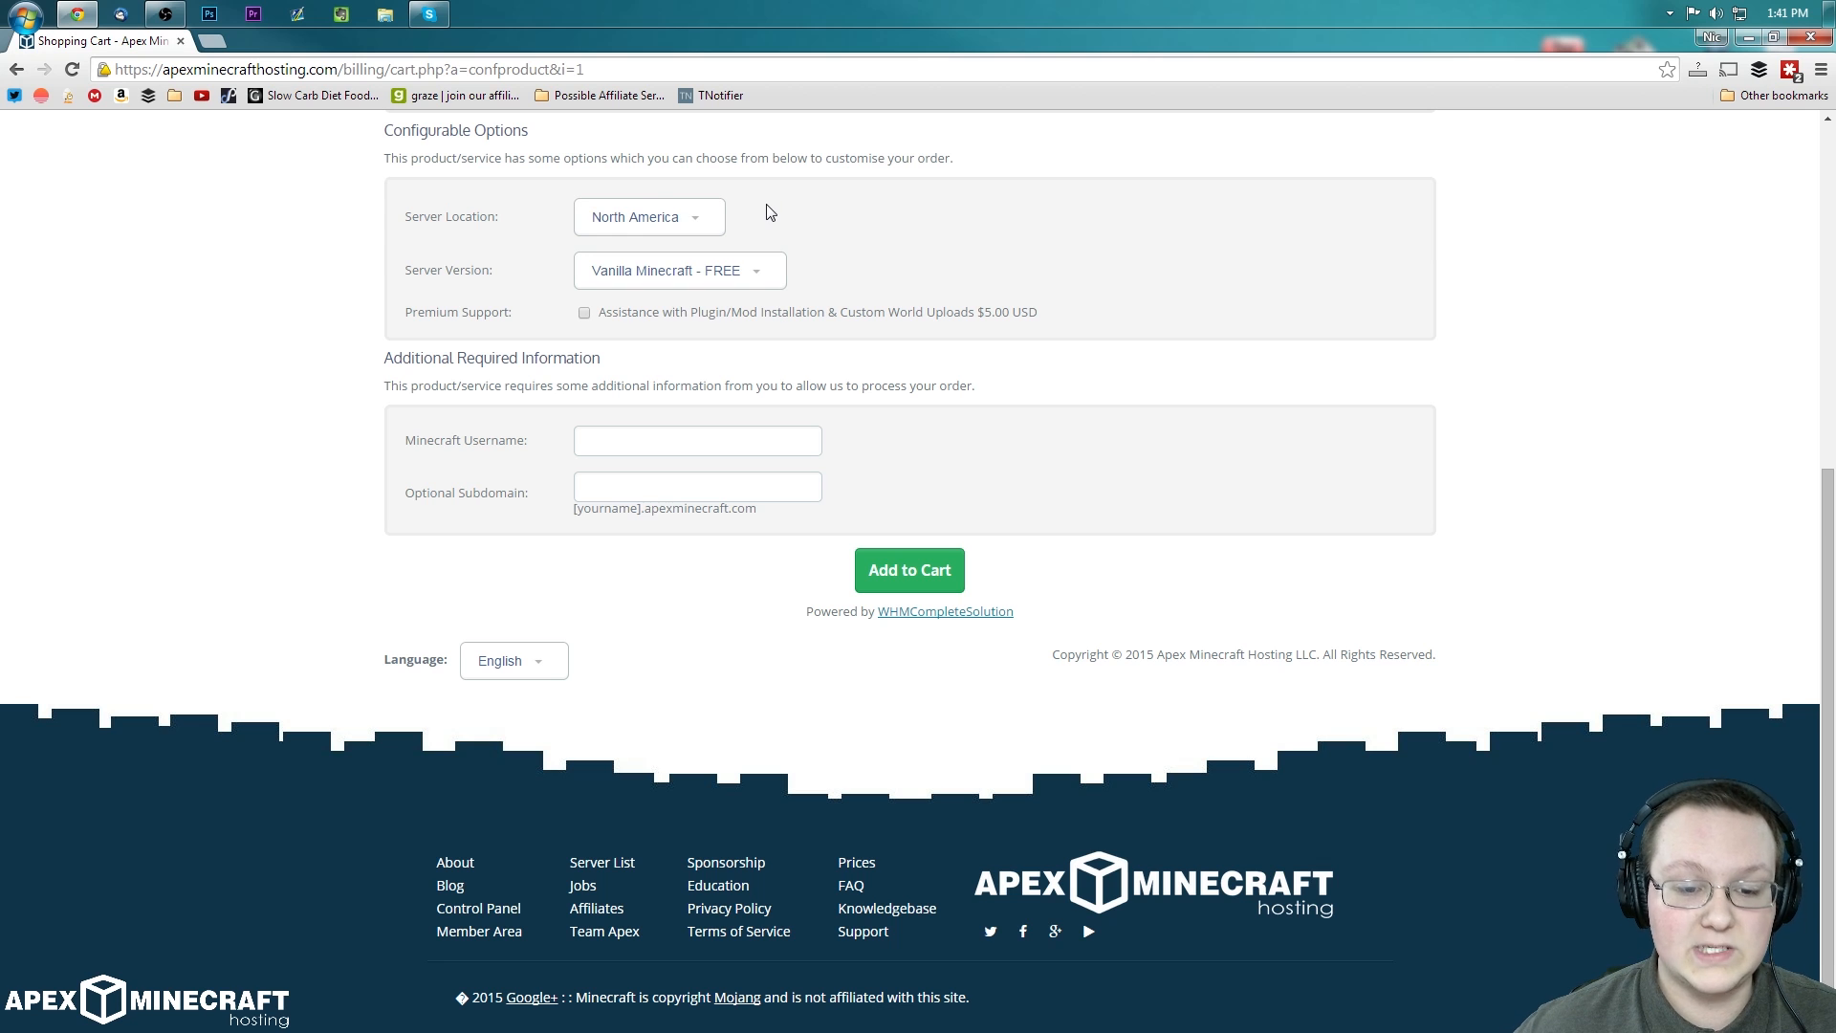
- Keep Vanilla Minecraft as the server version and leave Premium Support unticked
{"action": "left_click", "coordinate": [678, 269]}
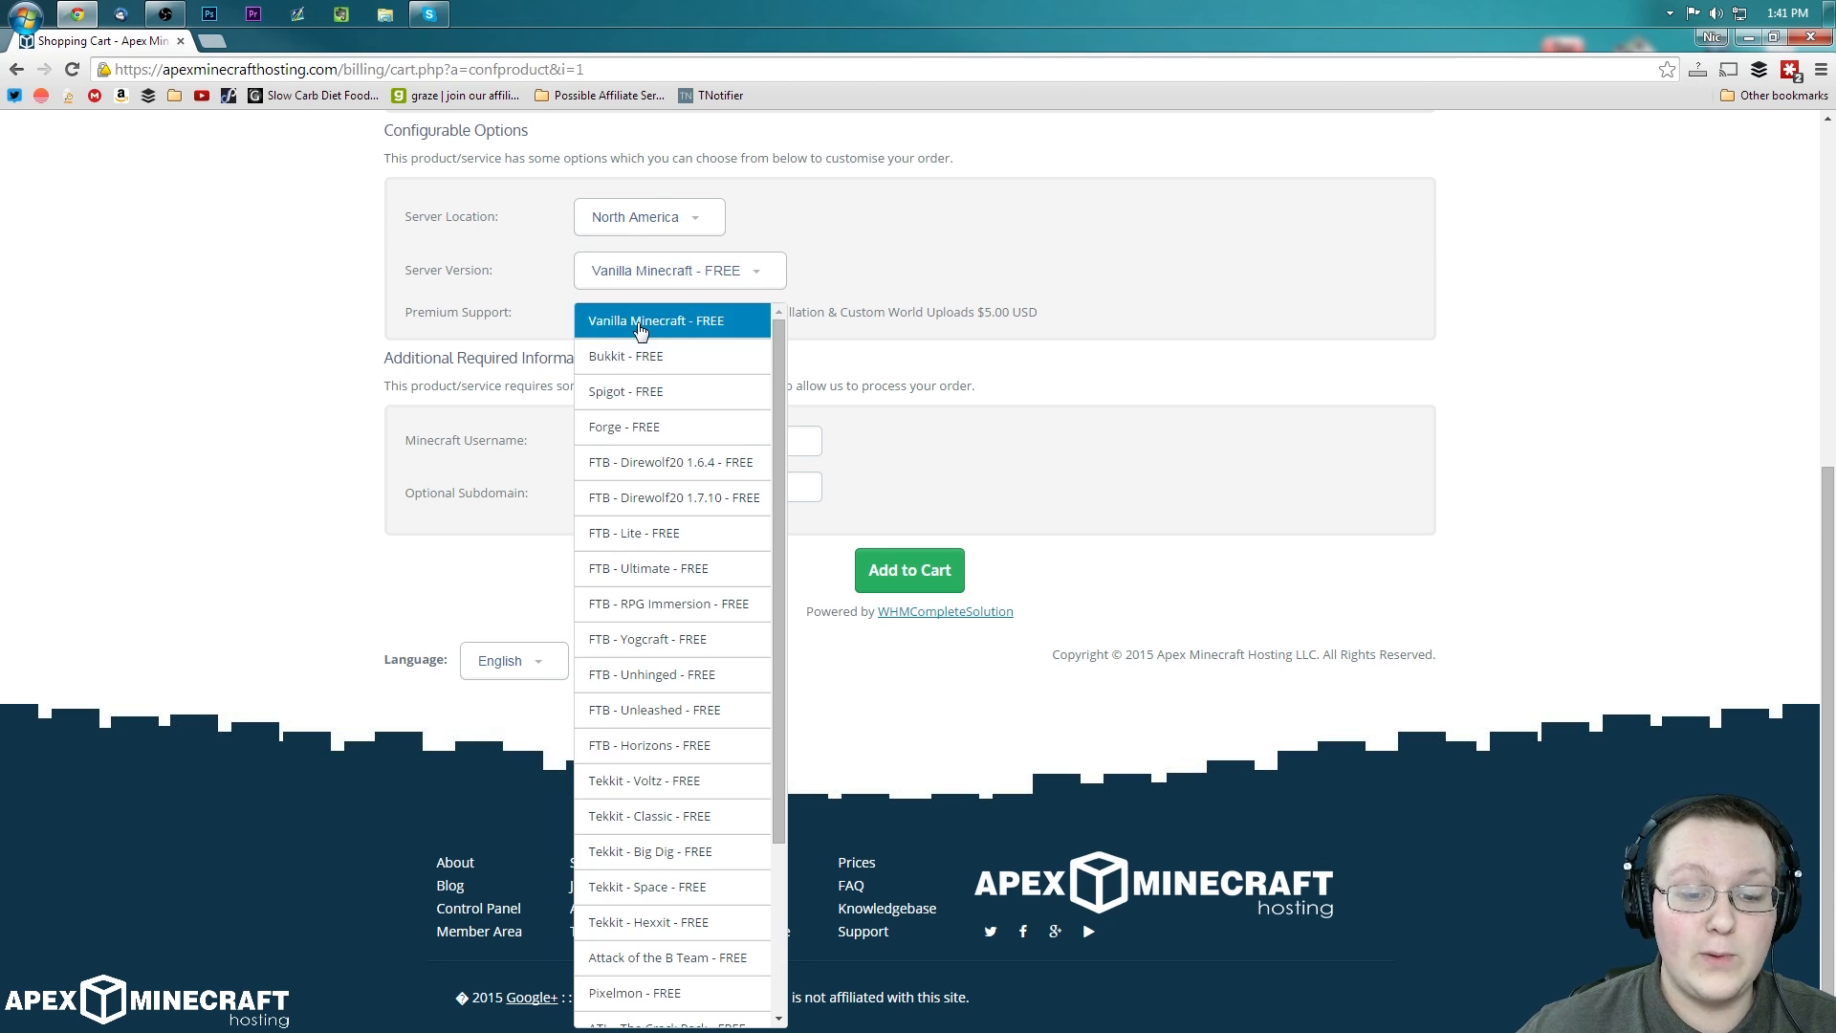
{"action": "left_click", "coordinate": [658, 320]}
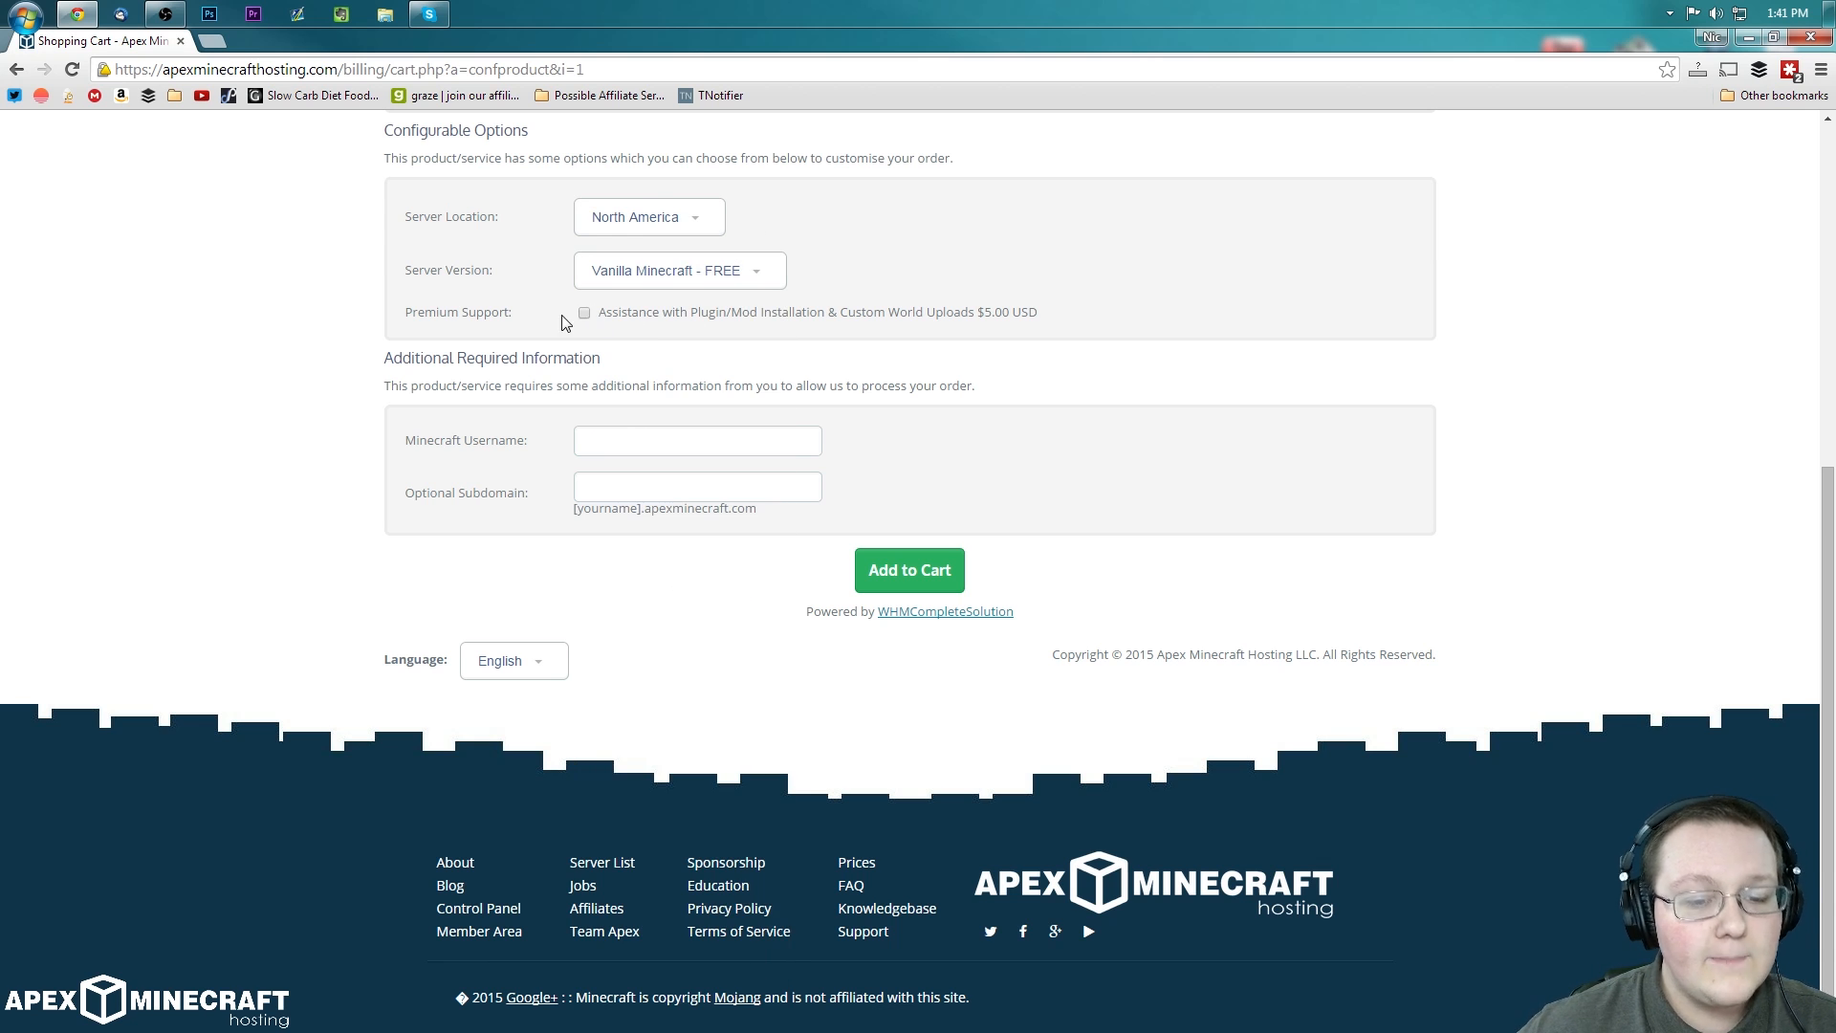
{"action": "left_click", "coordinate": [585, 312]}
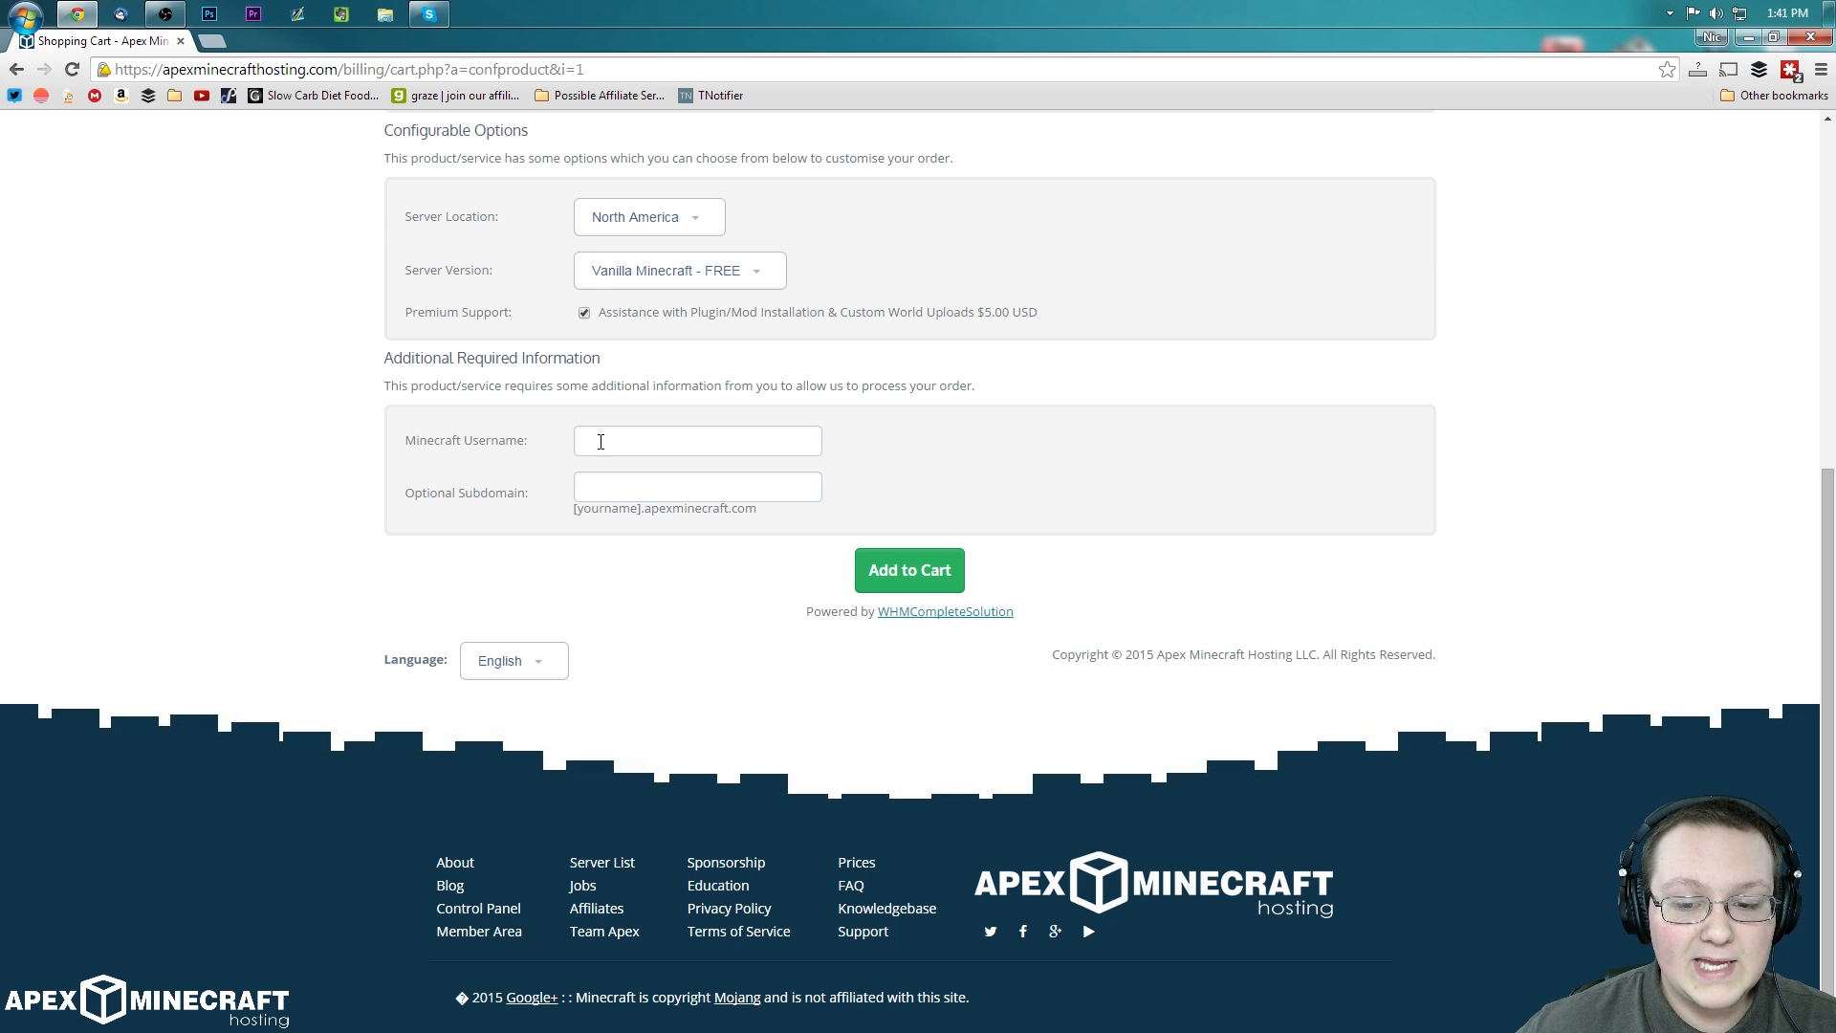
{"action": "mouse_move", "coordinate": [1032, 315]}
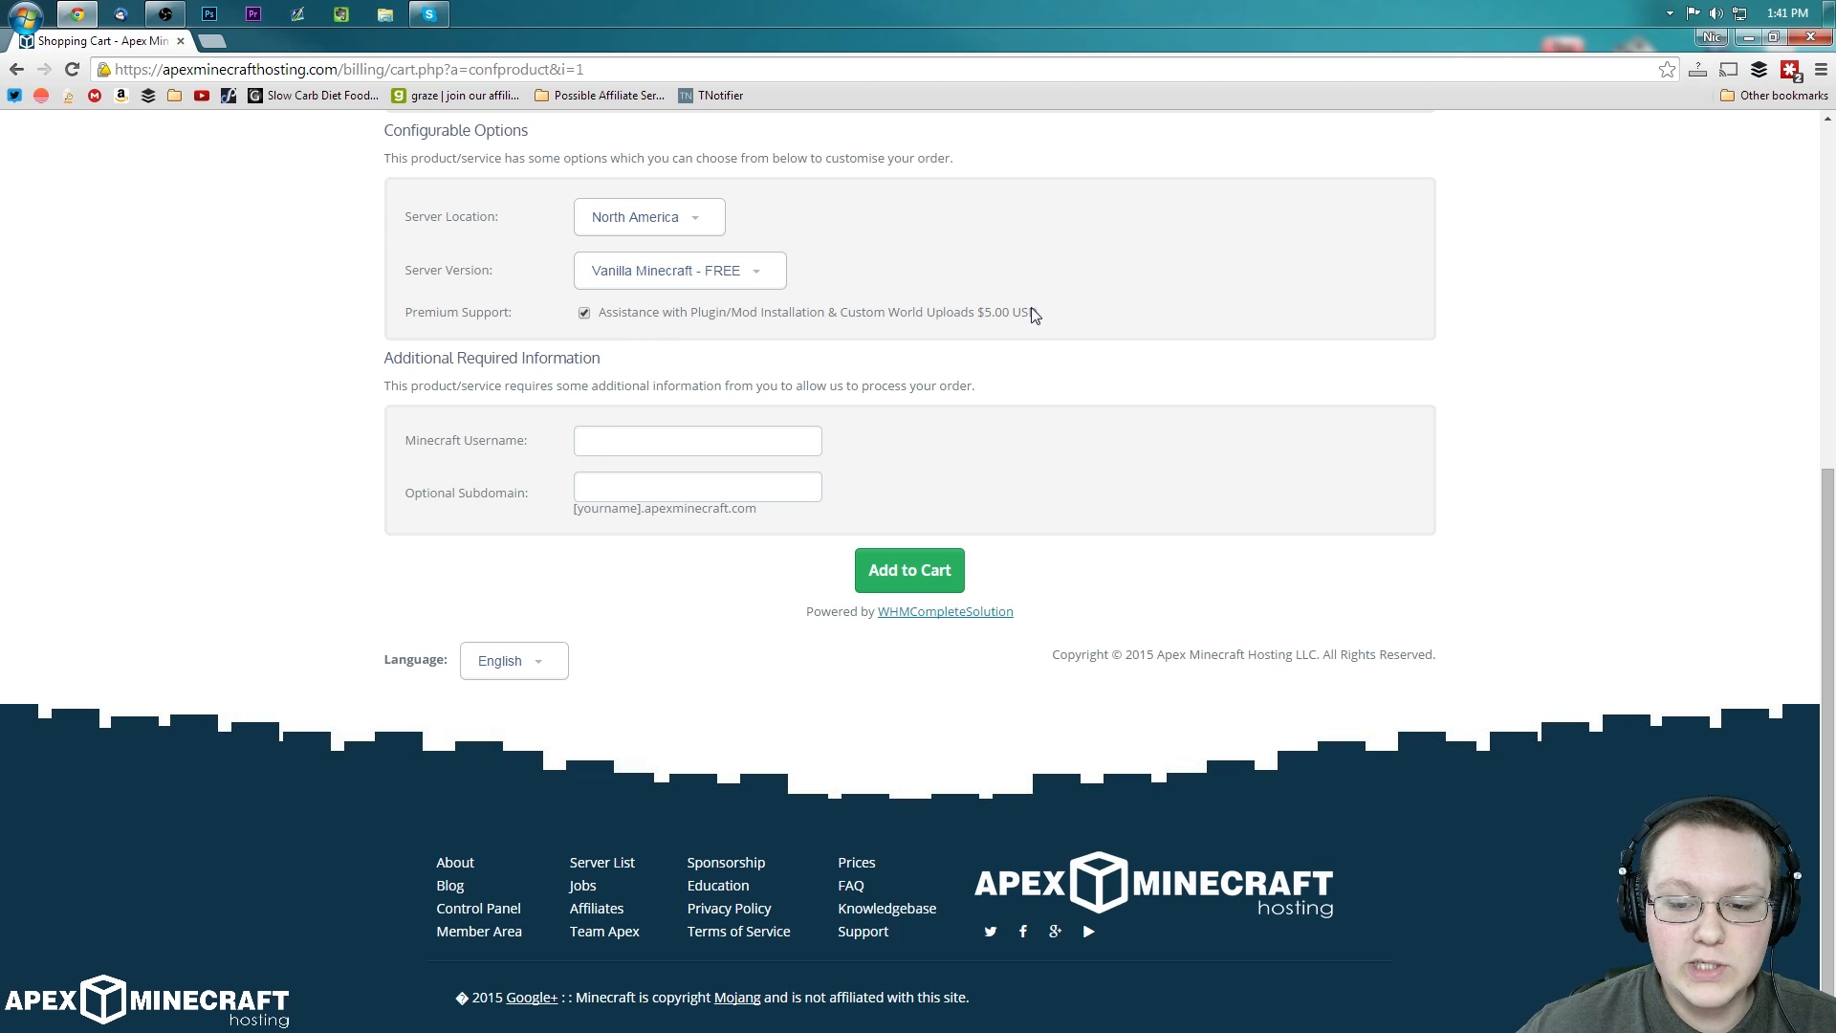
{"action": "mouse_move", "coordinate": [758, 313]}
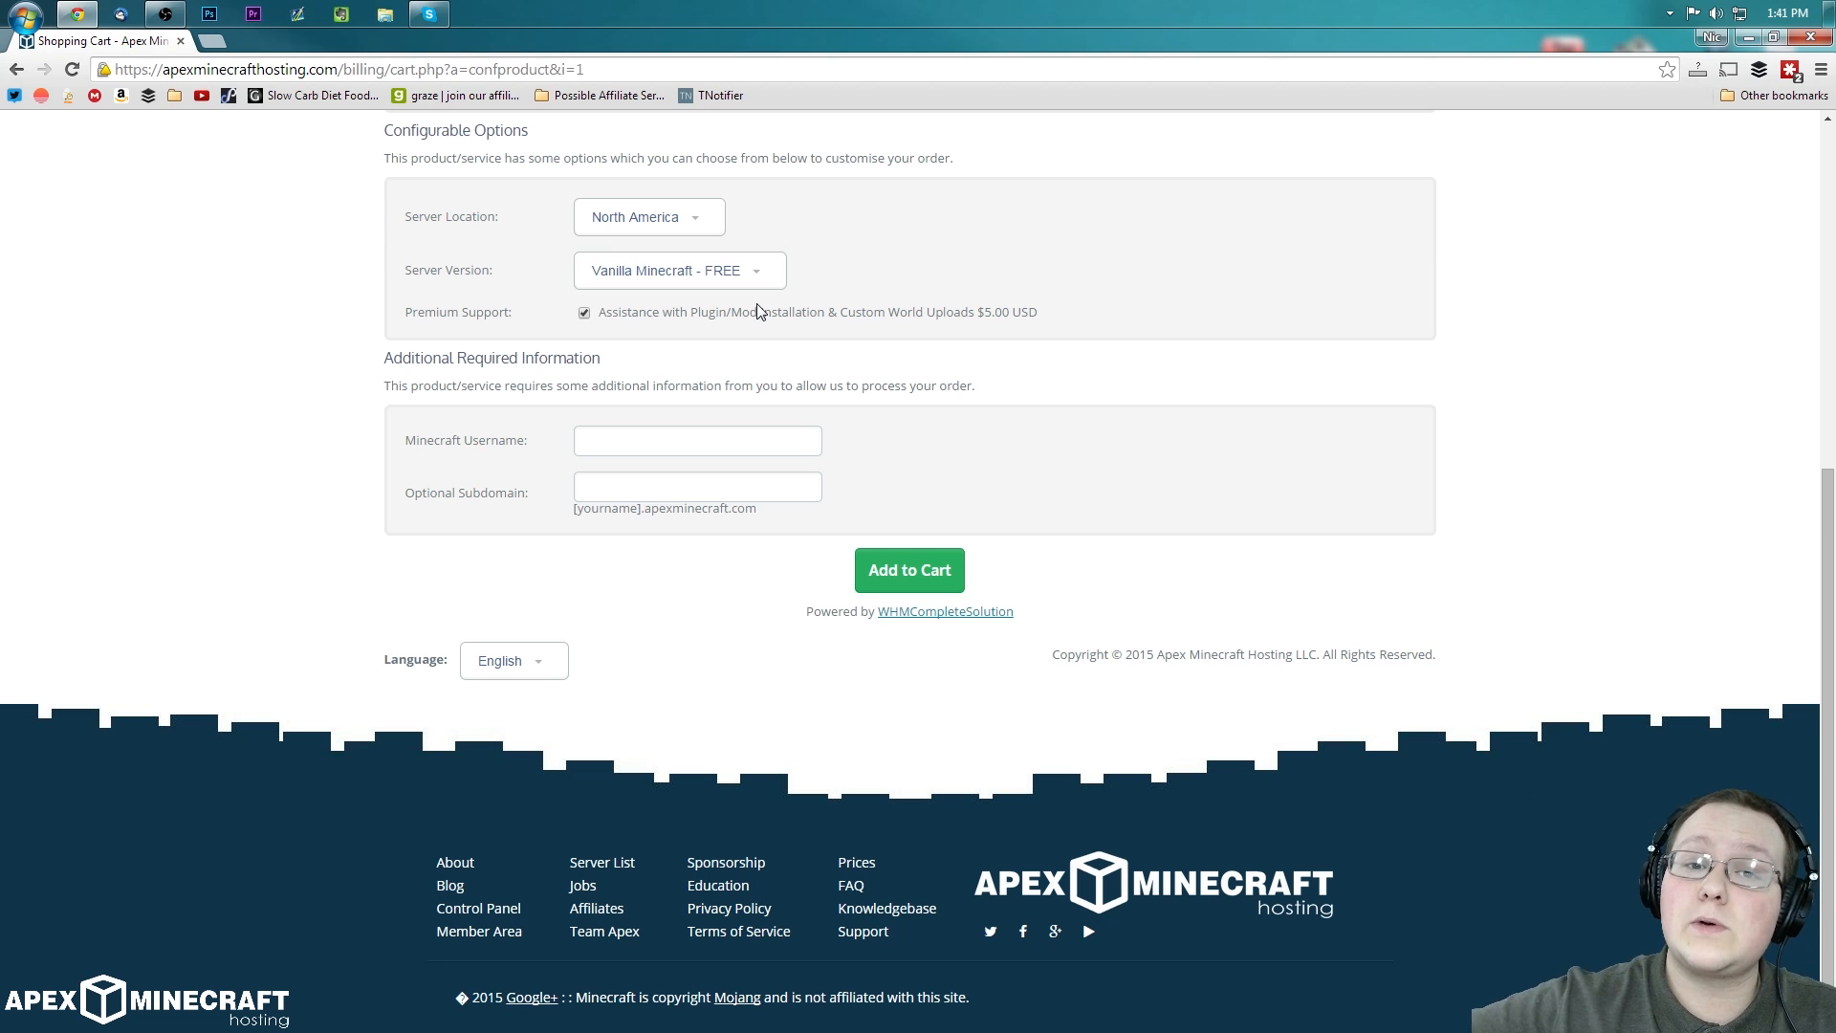
{"action": "left_click", "coordinate": [583, 312]}
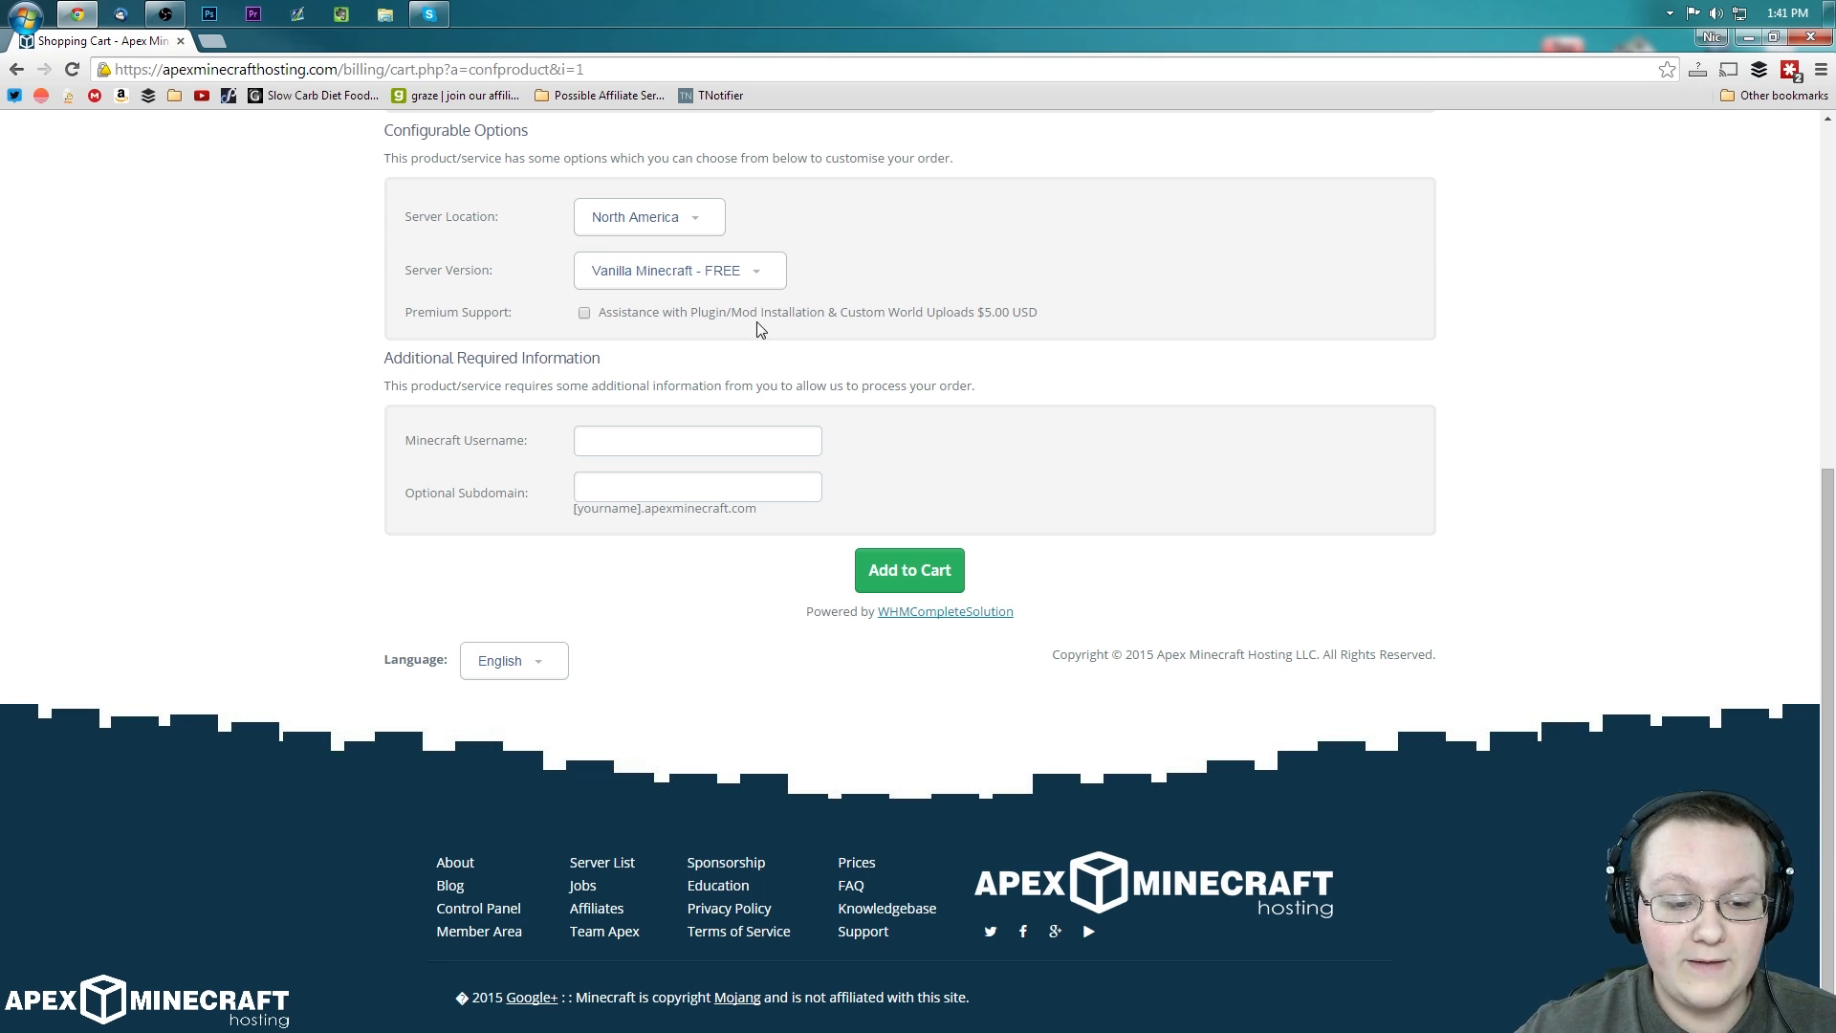
- Enter 'NicsGames' as the Minecraft username and move on to Optional Subdomain
{"action": "left_click", "coordinate": [697, 440]}
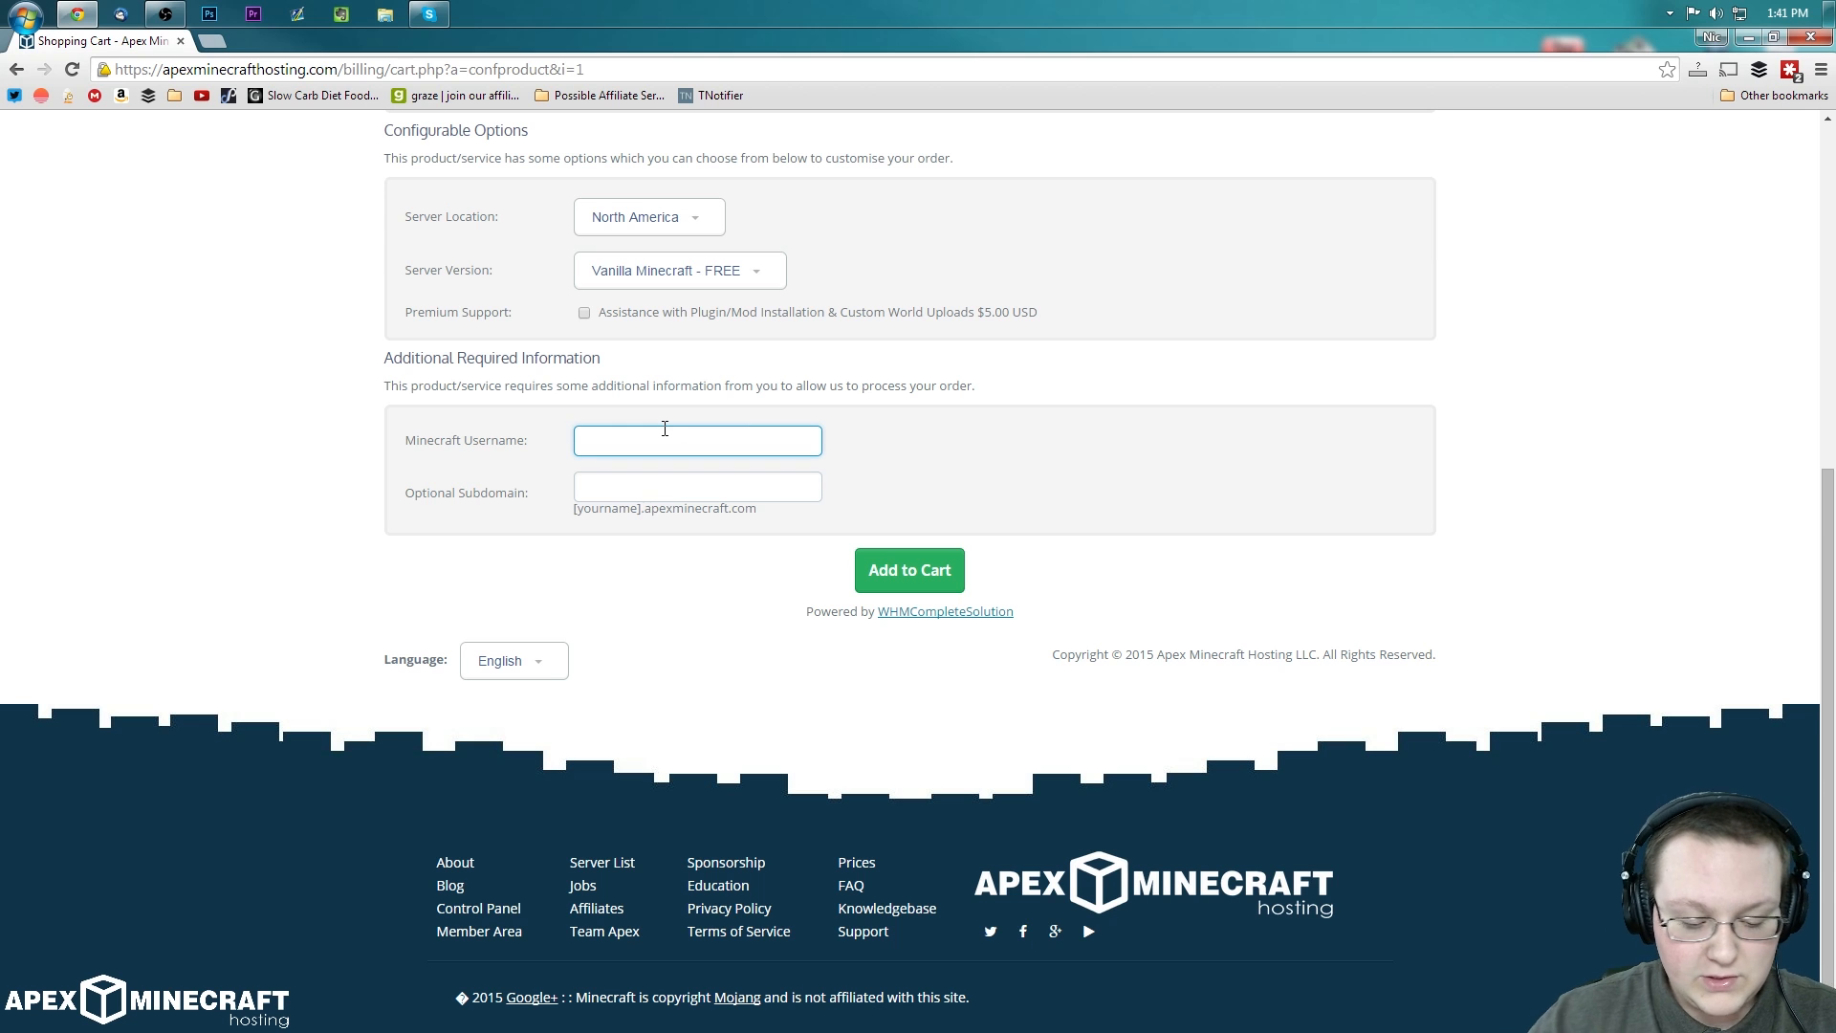
{"action": "type", "text": "NicsGames"}
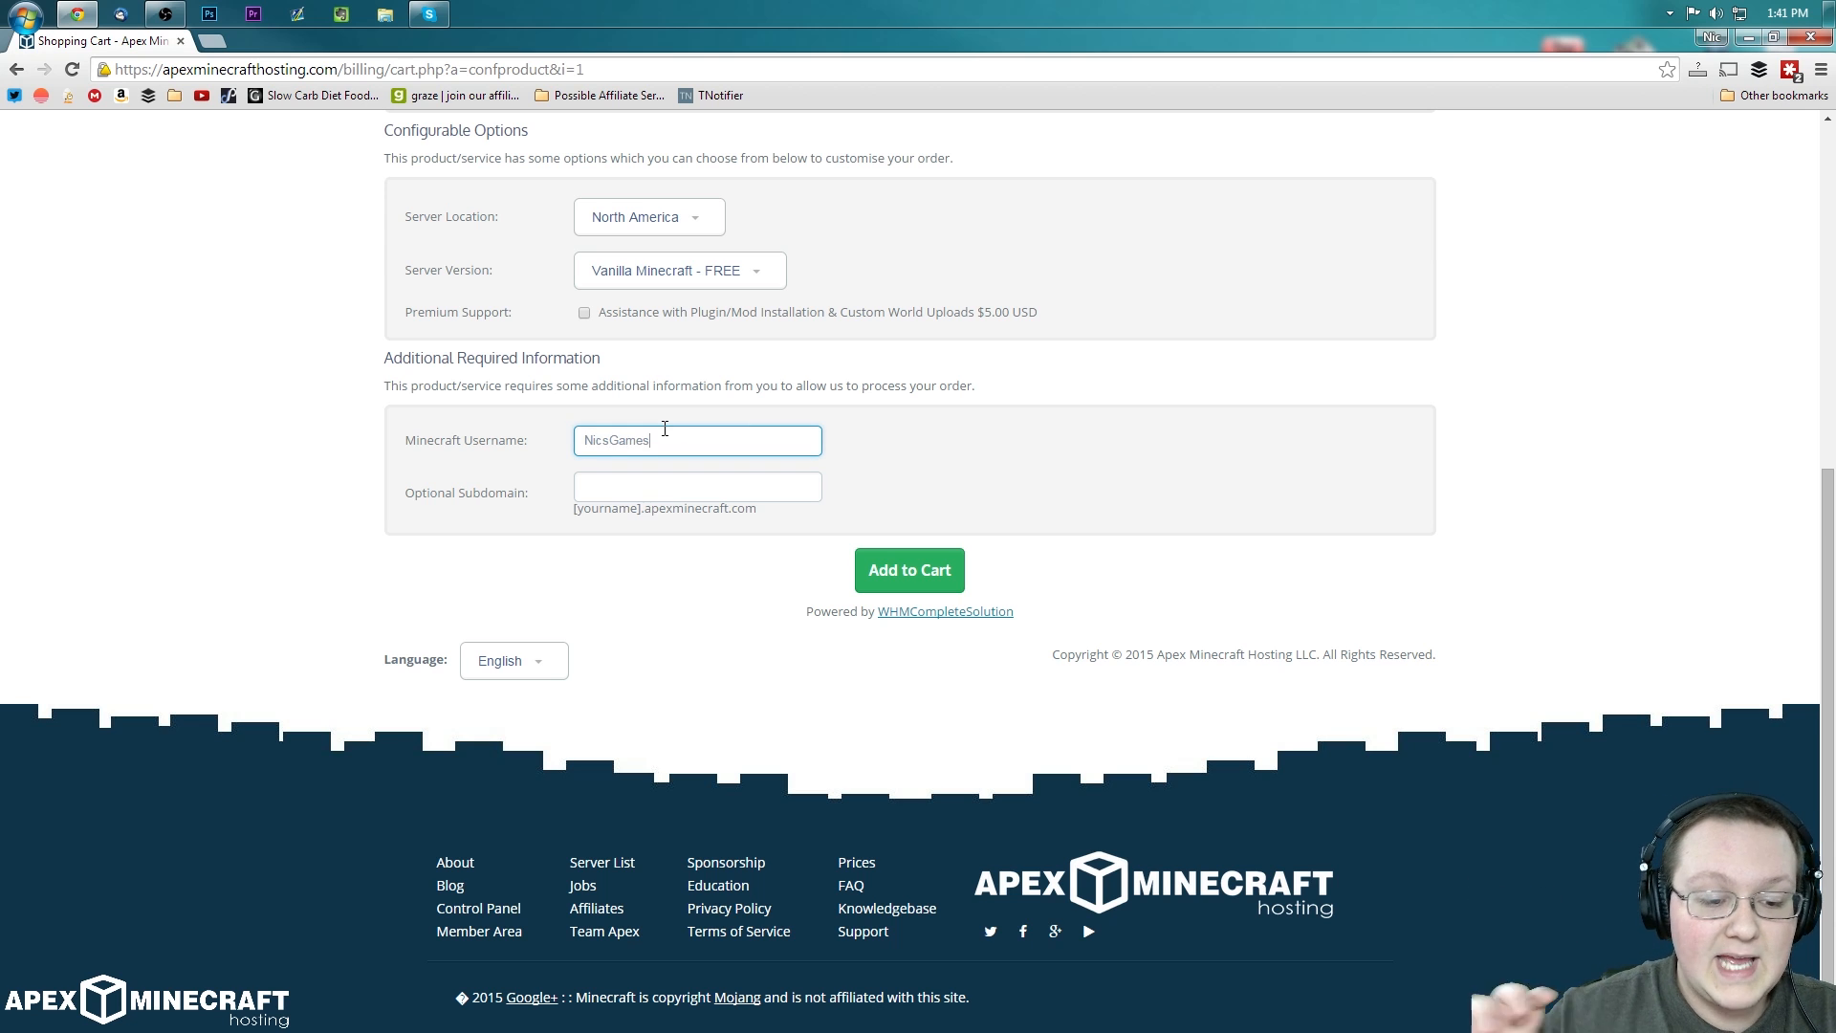
{"action": "left_click", "coordinate": [697, 485]}
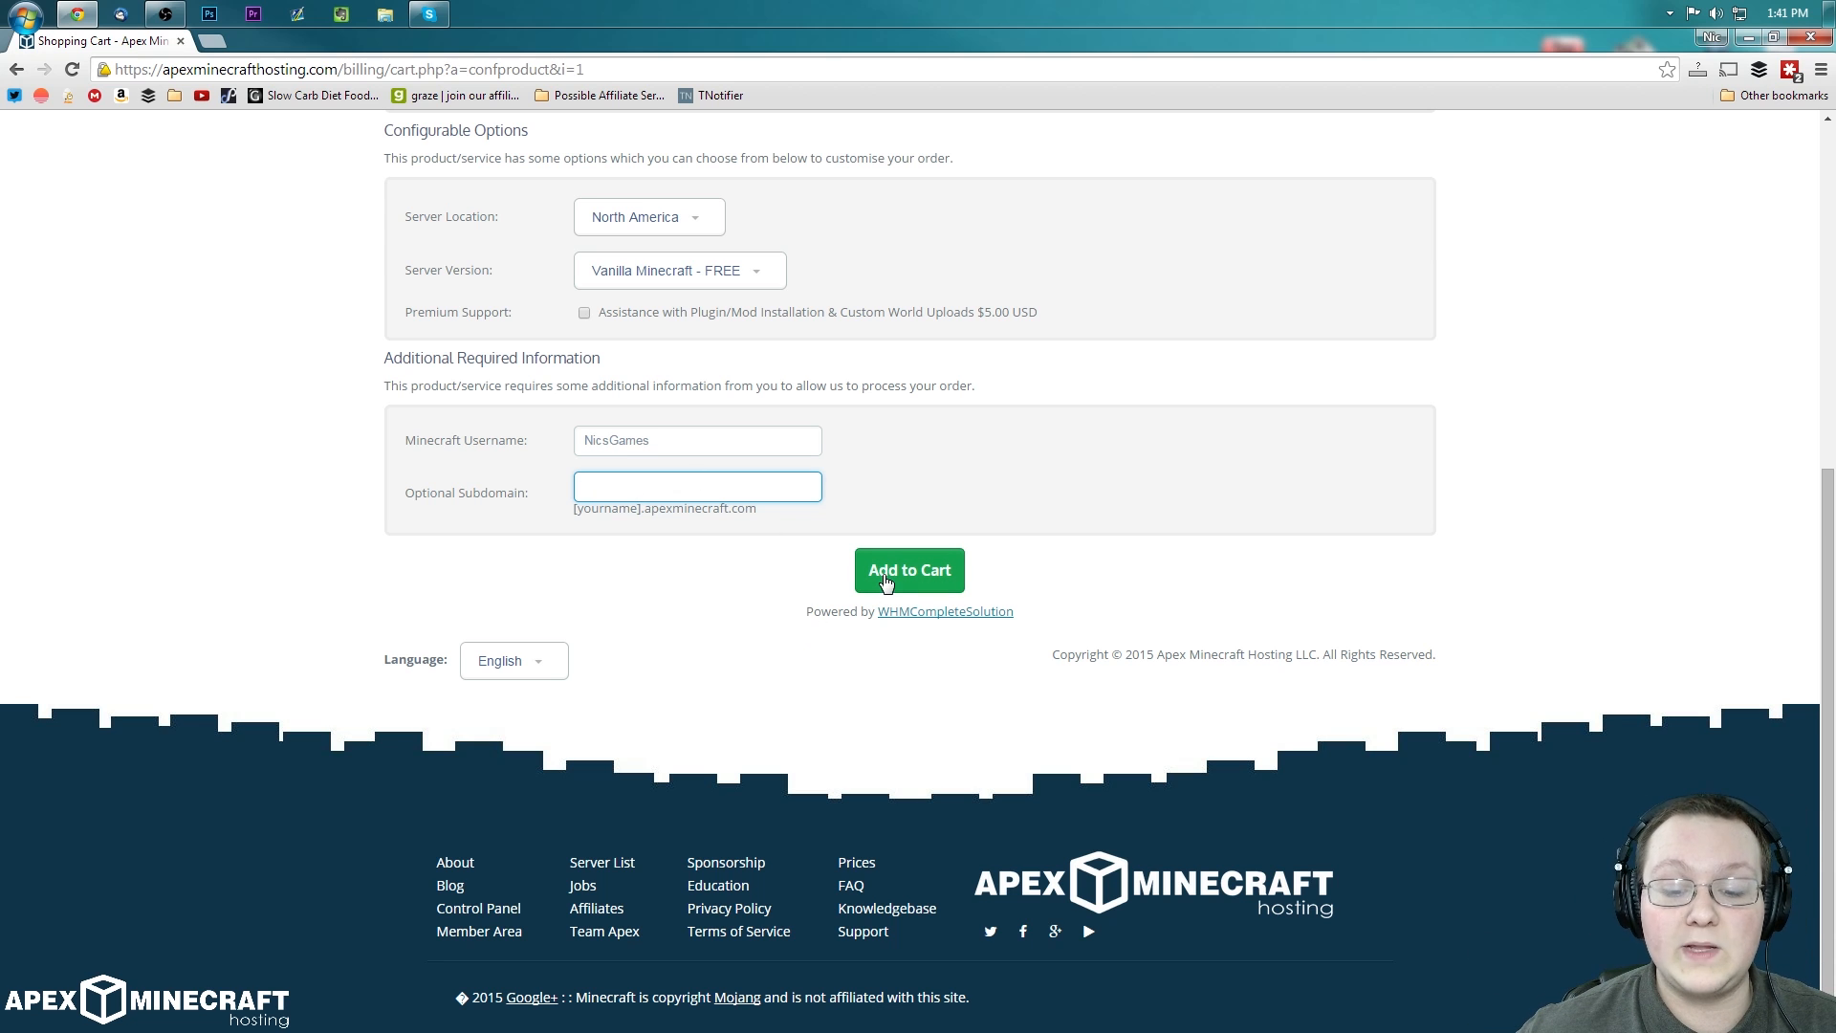
{"action": "left_click", "coordinate": [909, 570]}
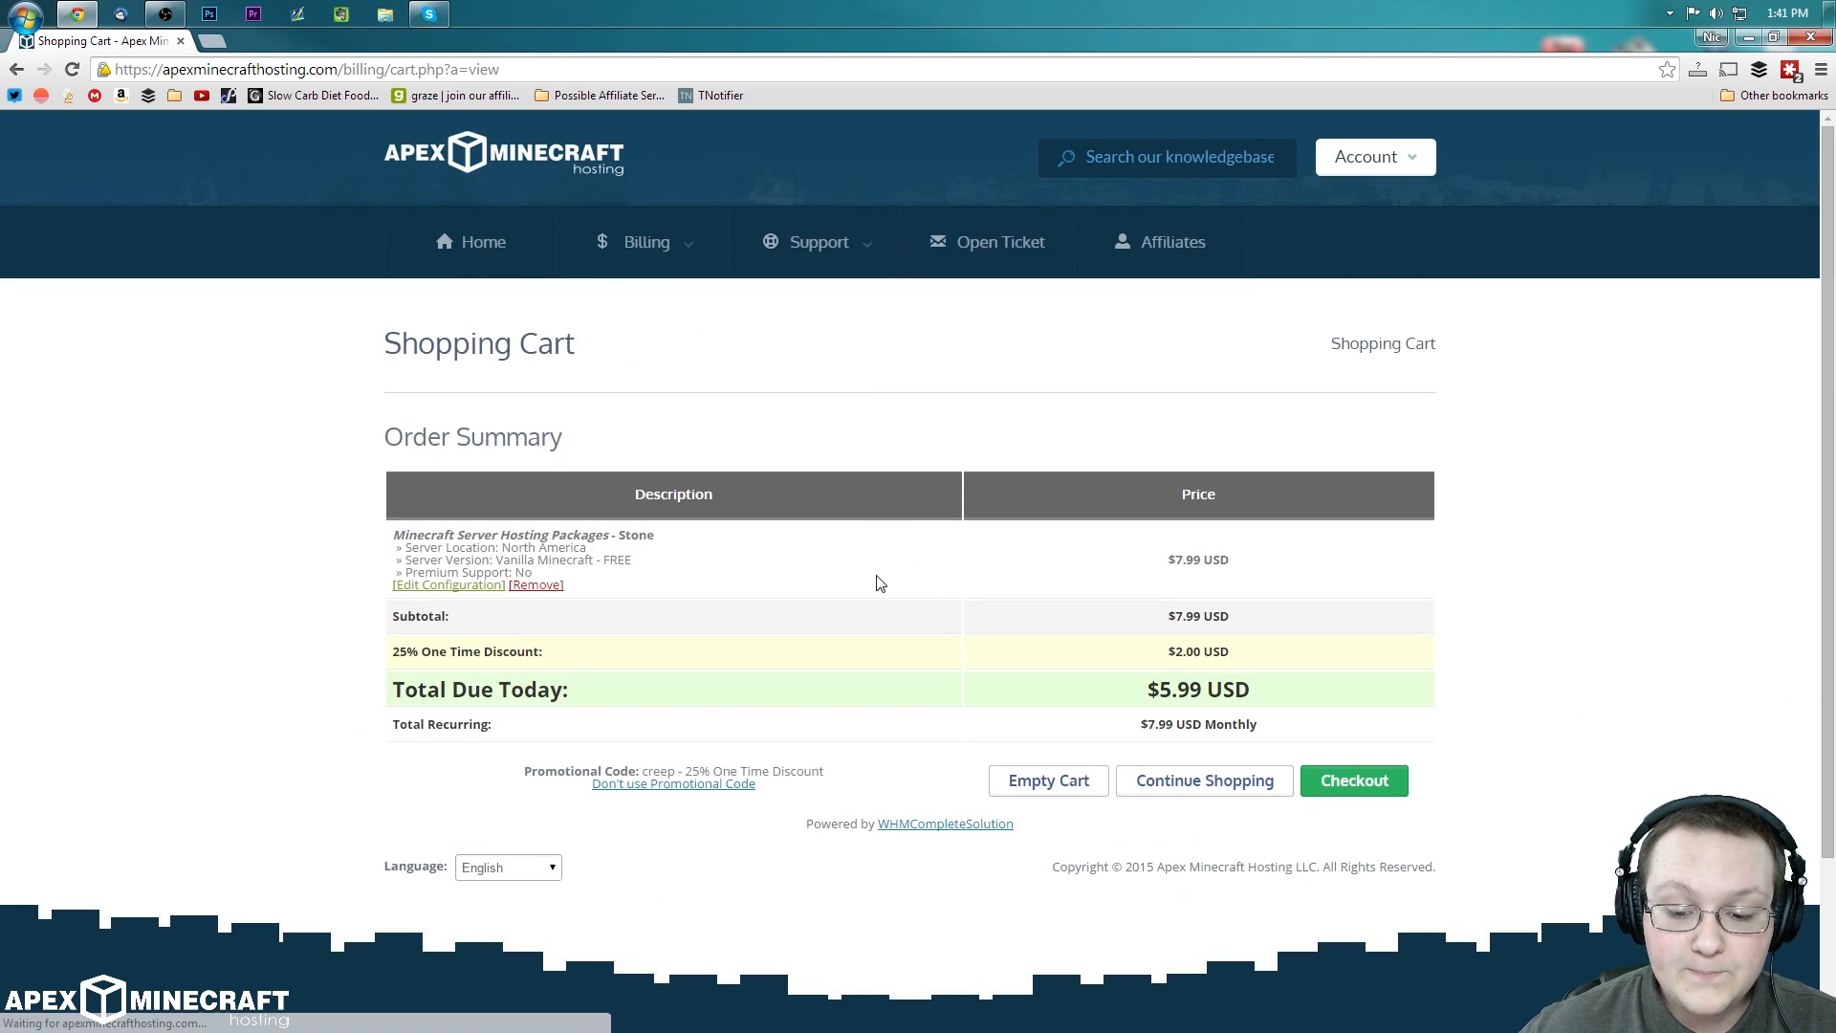
{"action": "mouse_move", "coordinate": [1157, 986]}
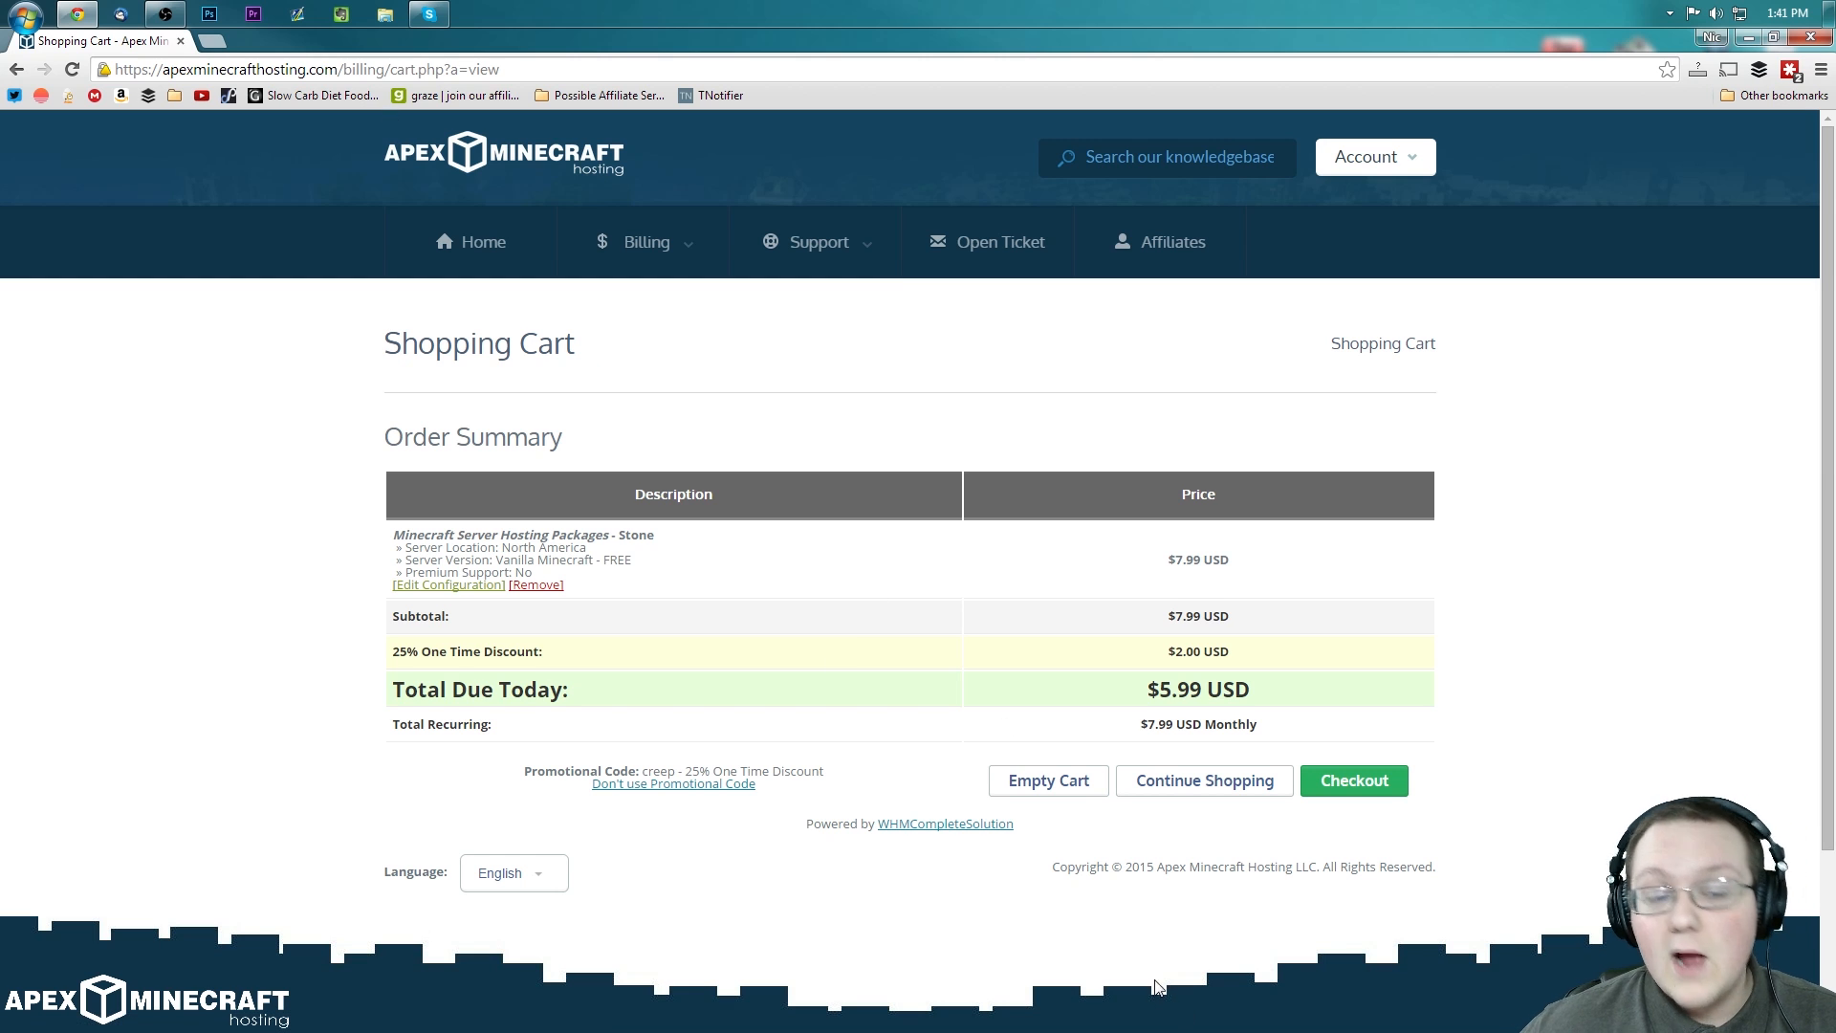
{"action": "scroll", "scroll_direction": "down", "scroll_amount": 3}
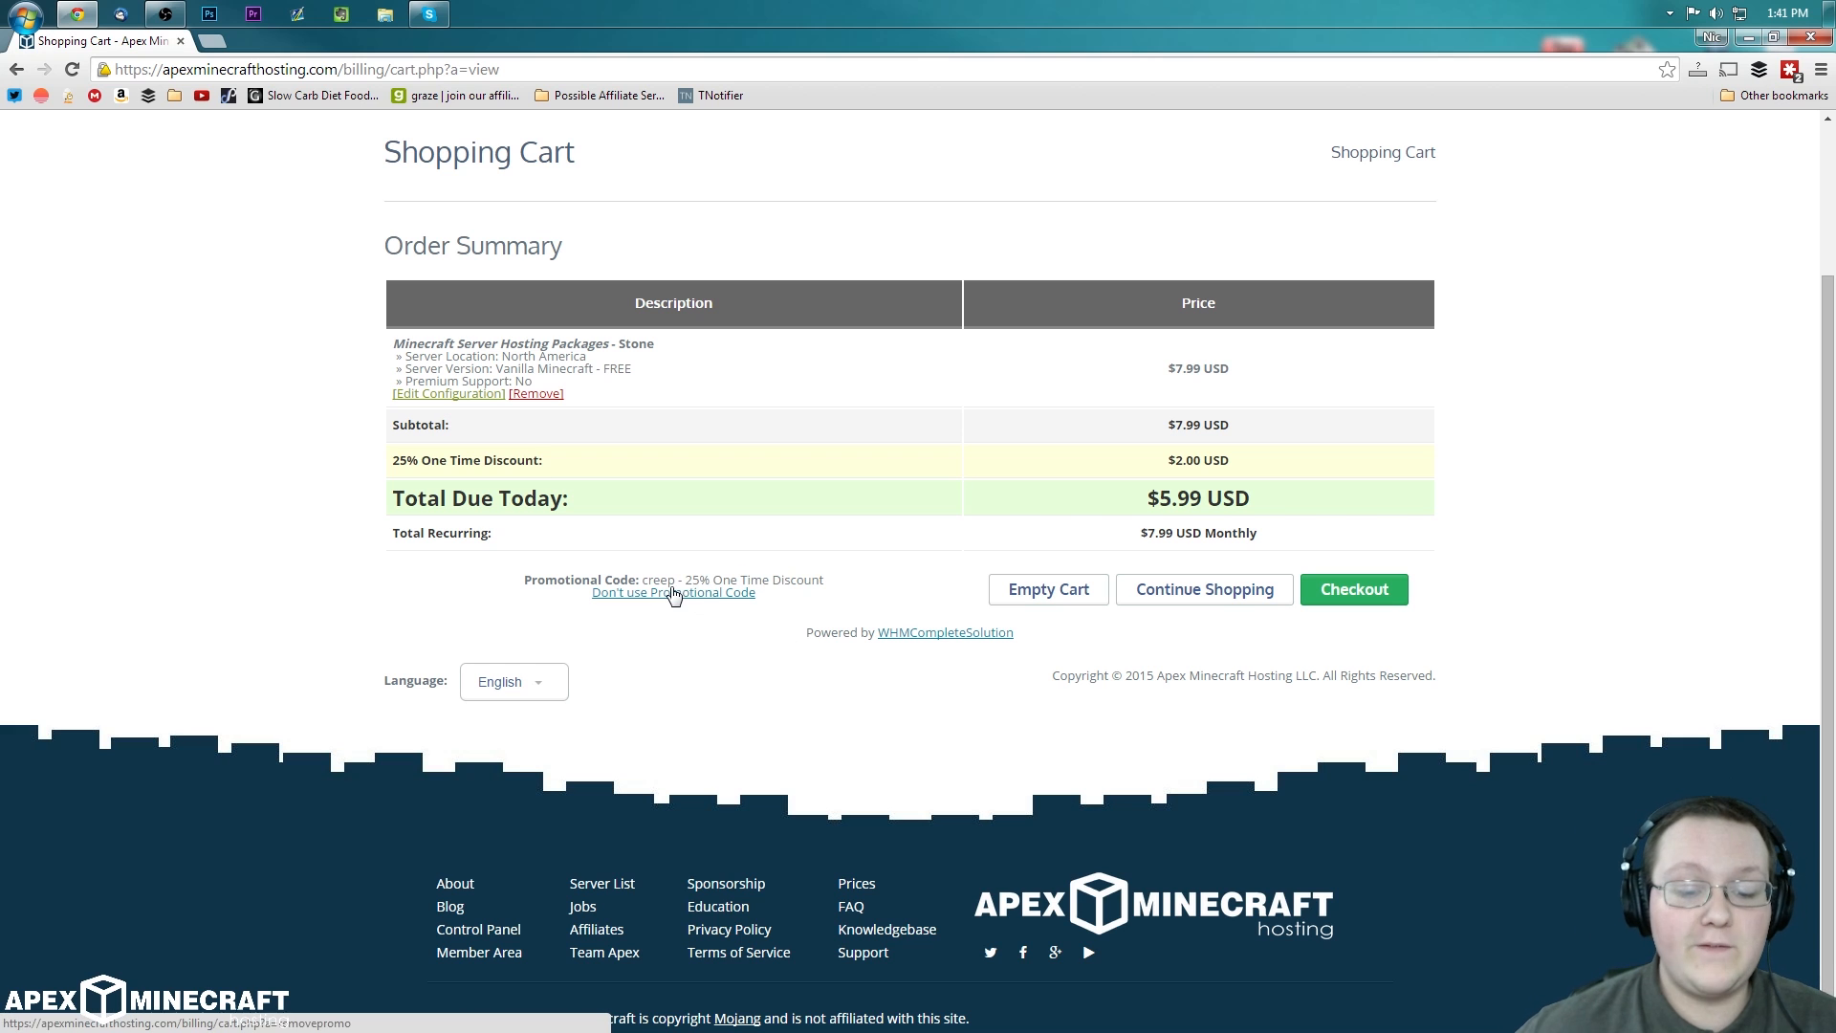
- Remove the current promo code and validate NIC for 25% off, a $5.99 total
{"action": "left_click", "coordinate": [673, 591]}
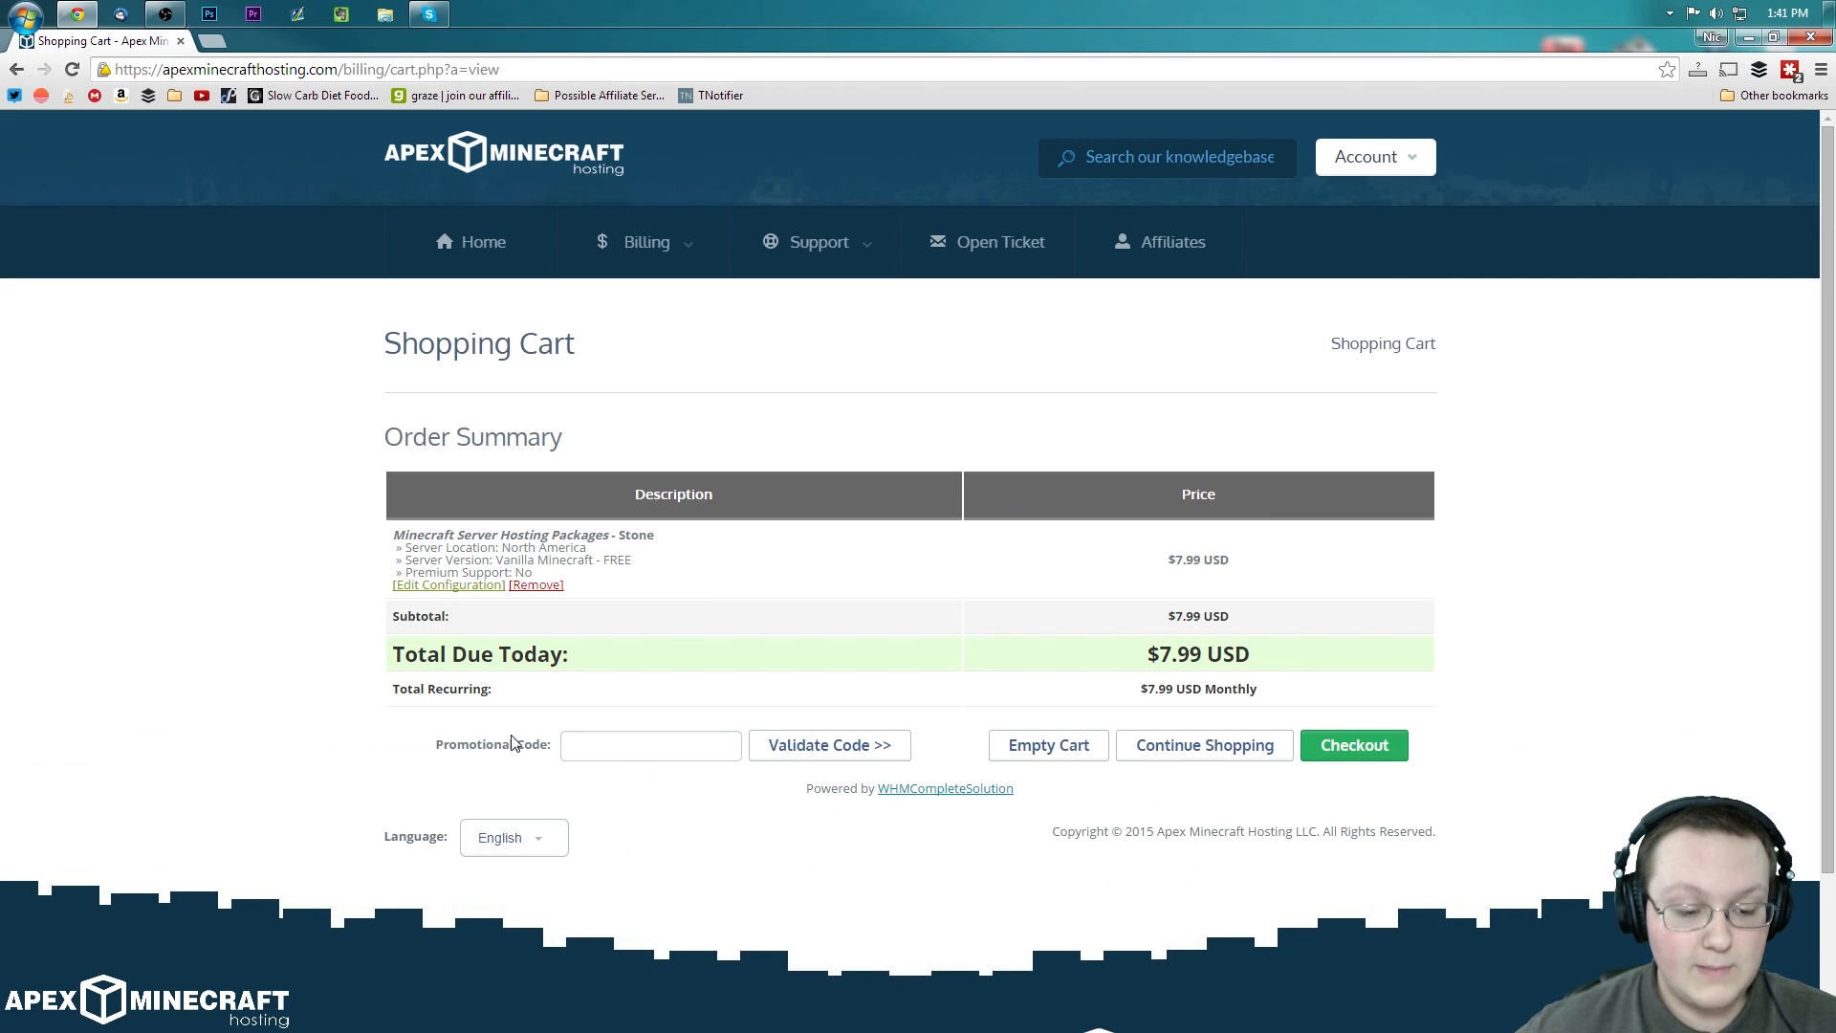
{"action": "type", "text": "N"}
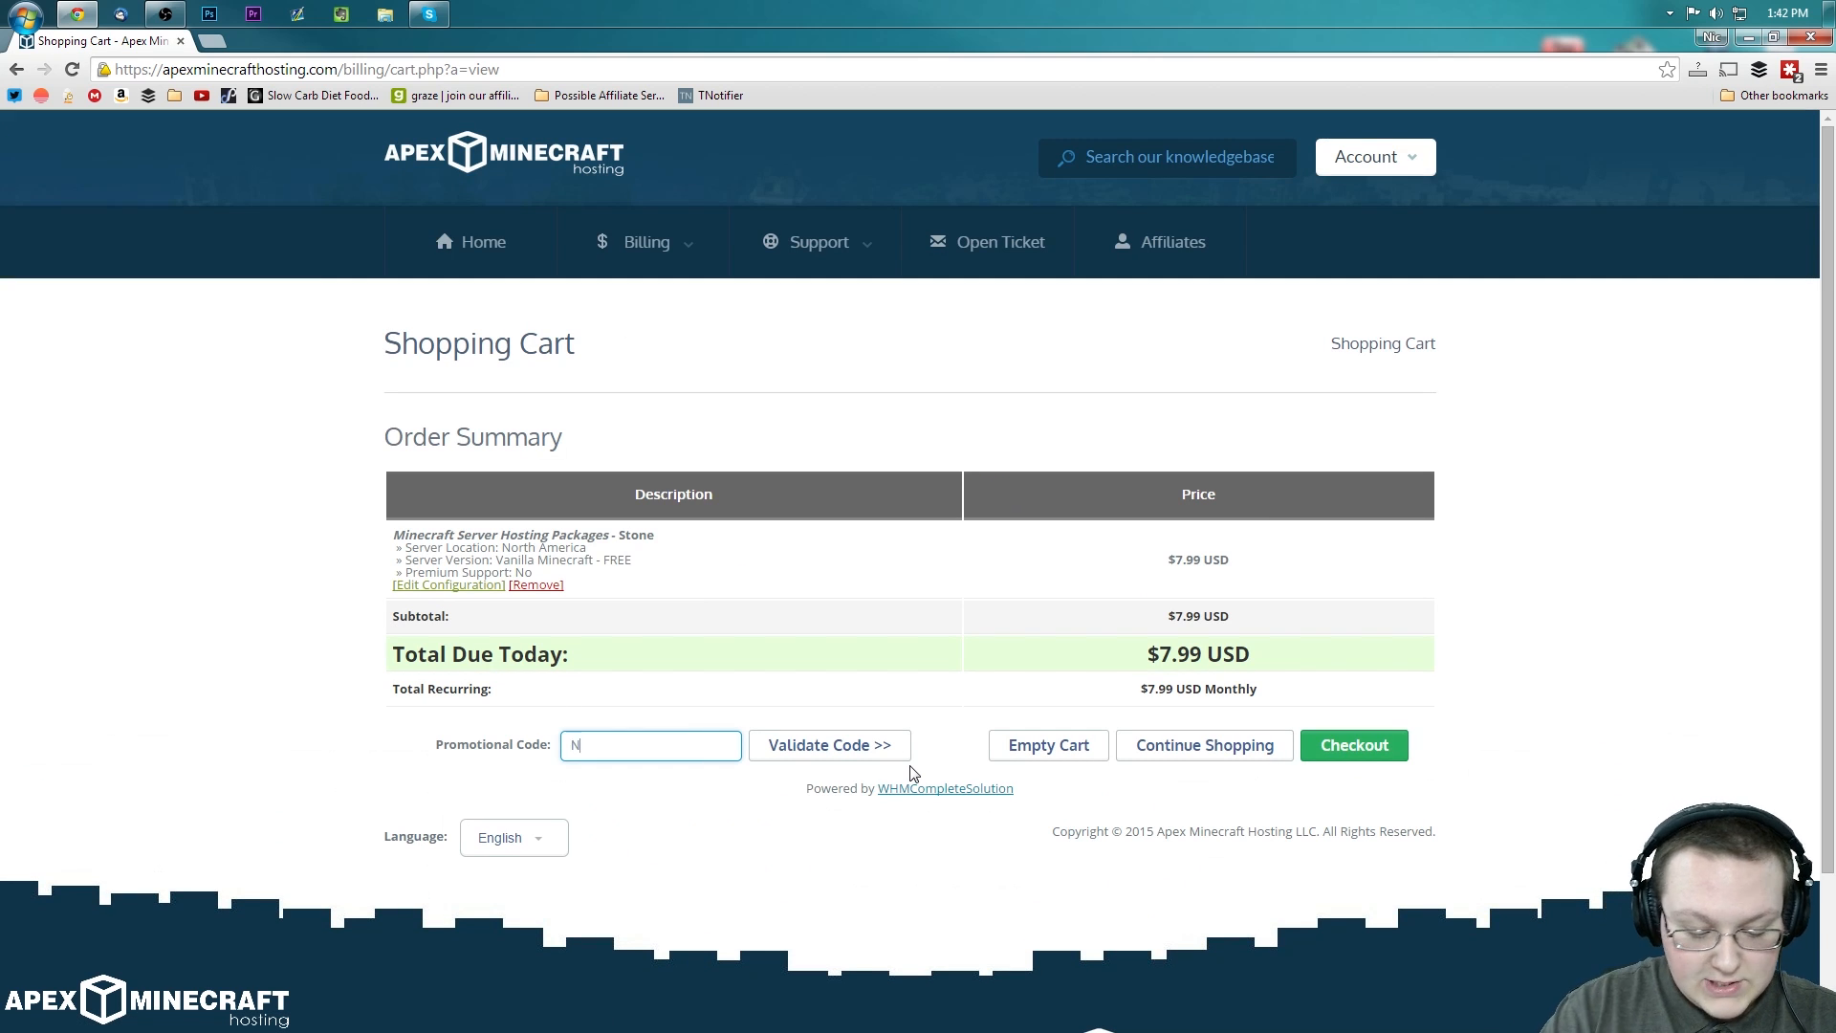
{"action": "type", "text": "NIC"}
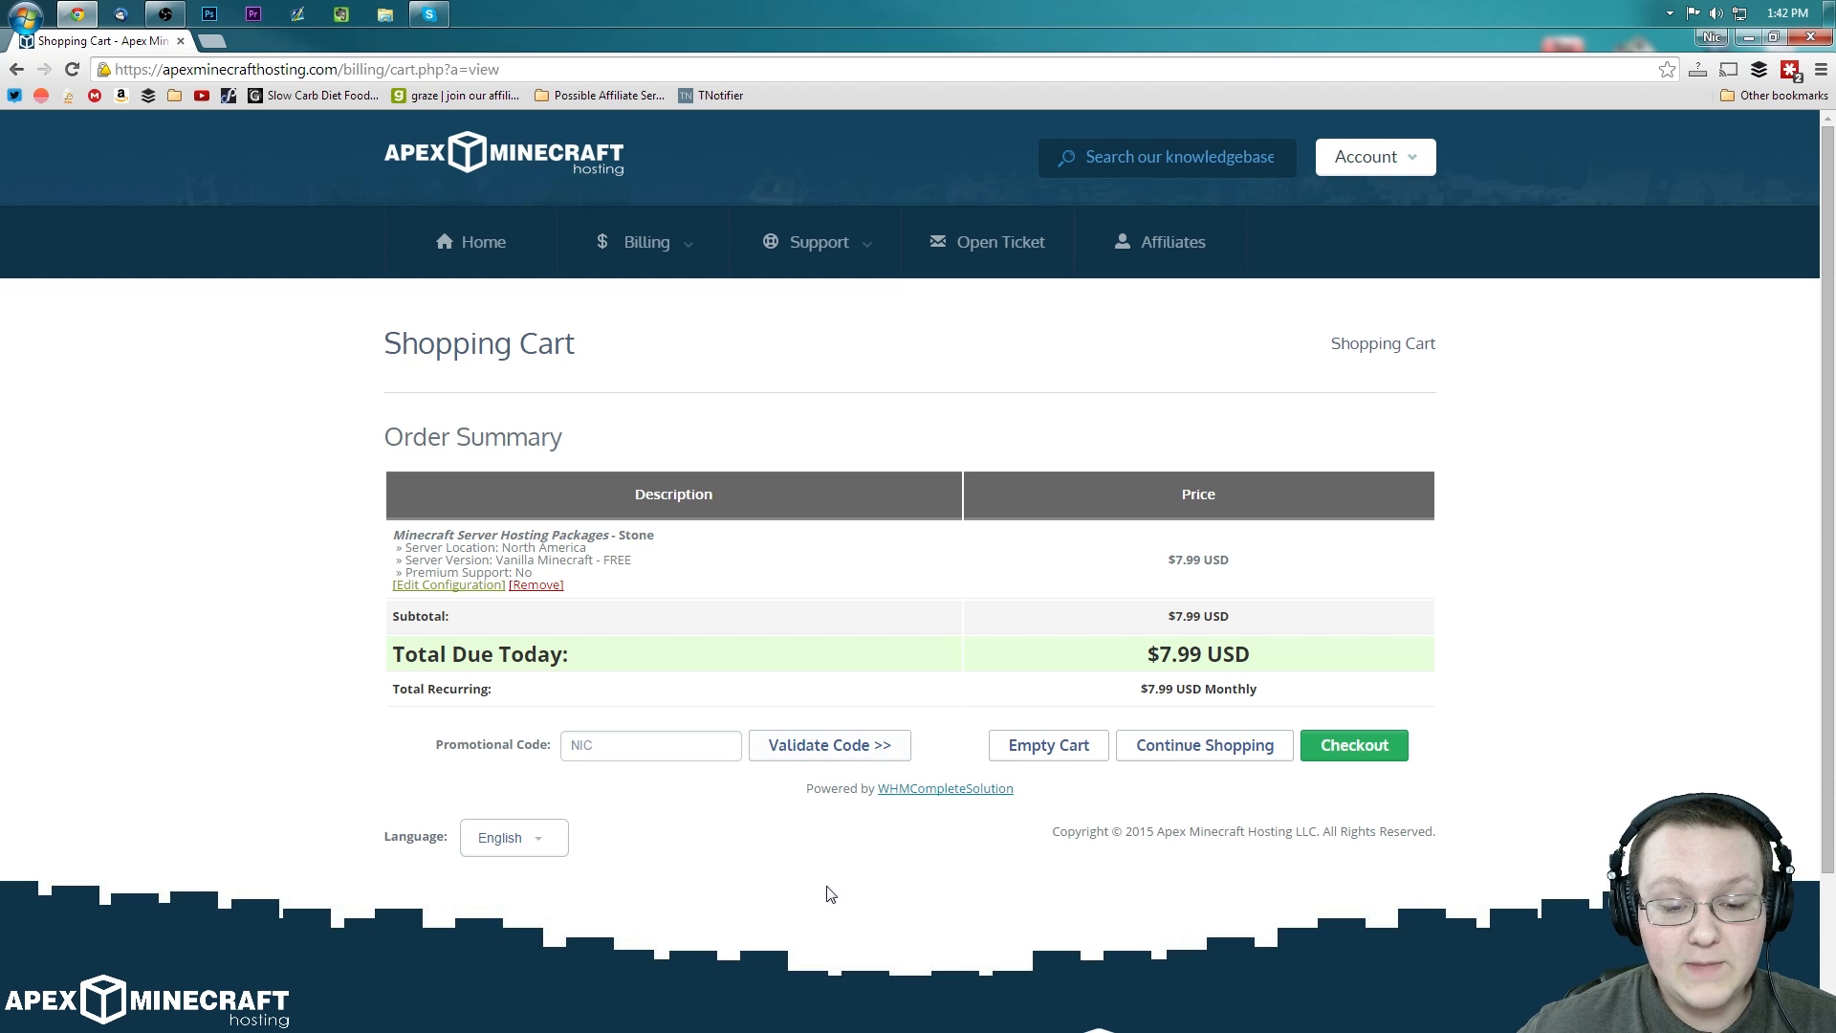
{"action": "left_click", "coordinate": [829, 745]}
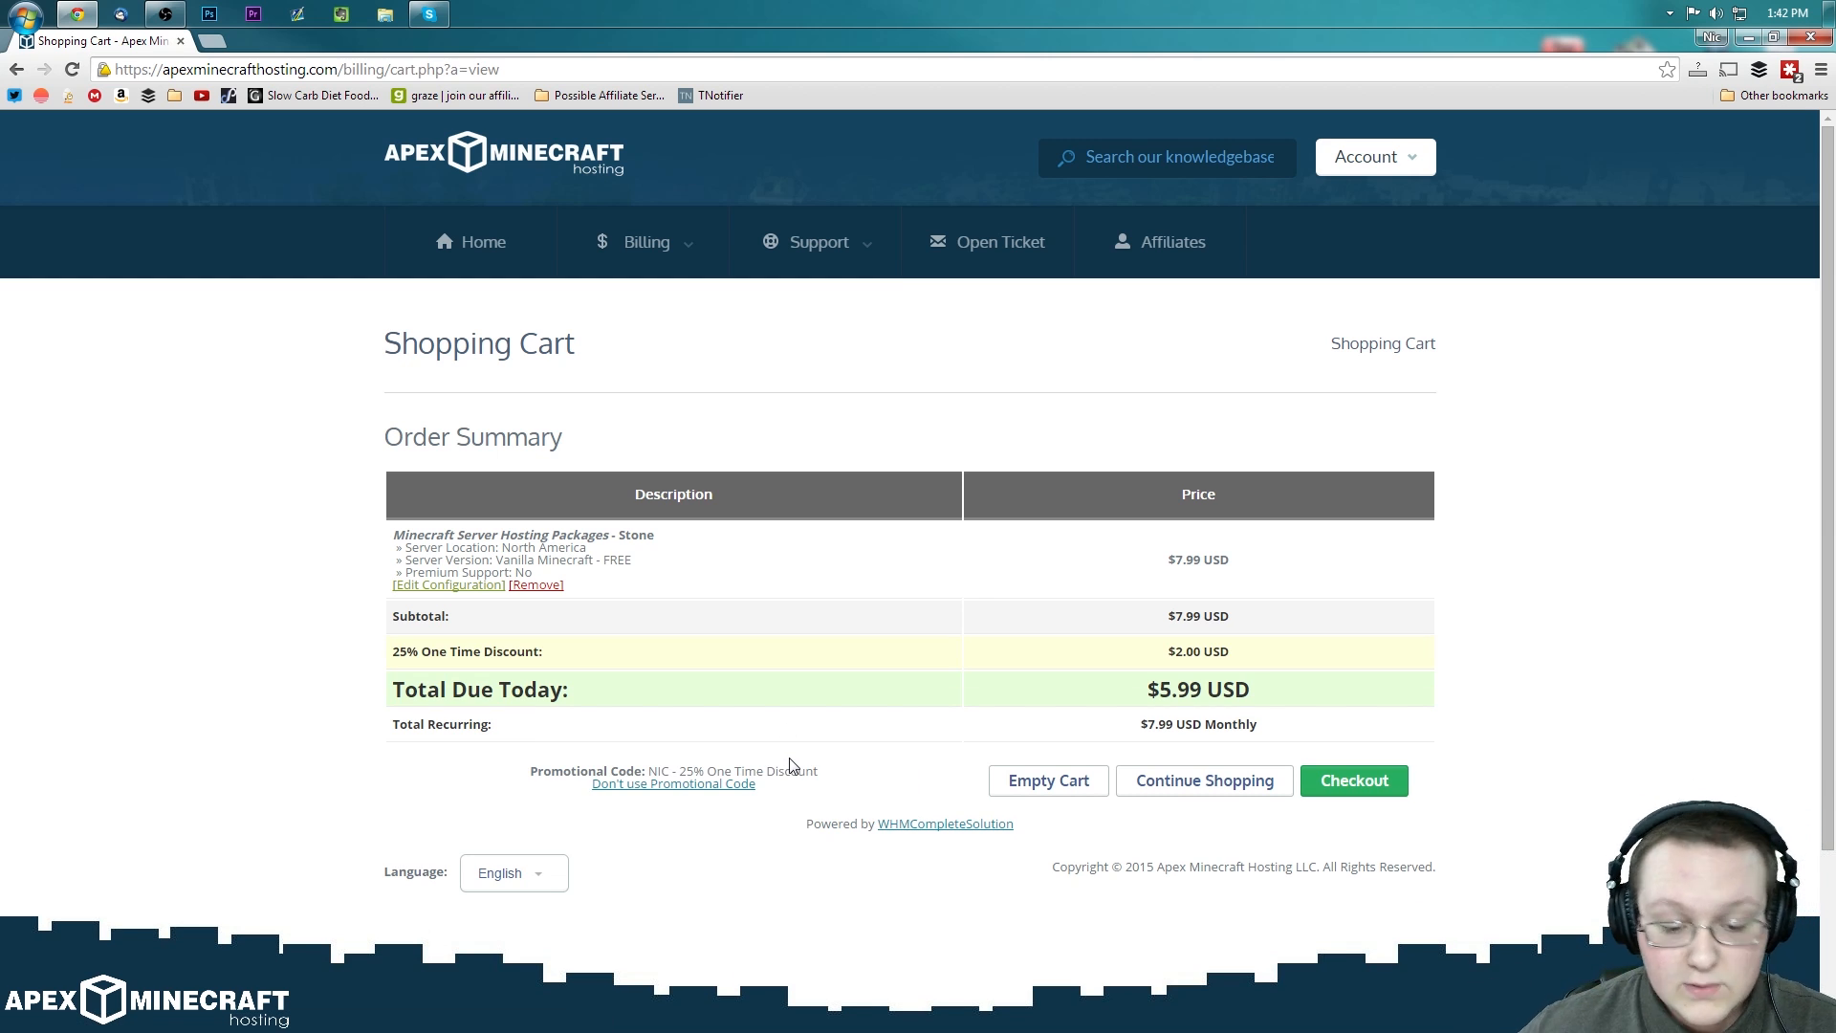
{"action": "mouse_move", "coordinate": [560, 668]}
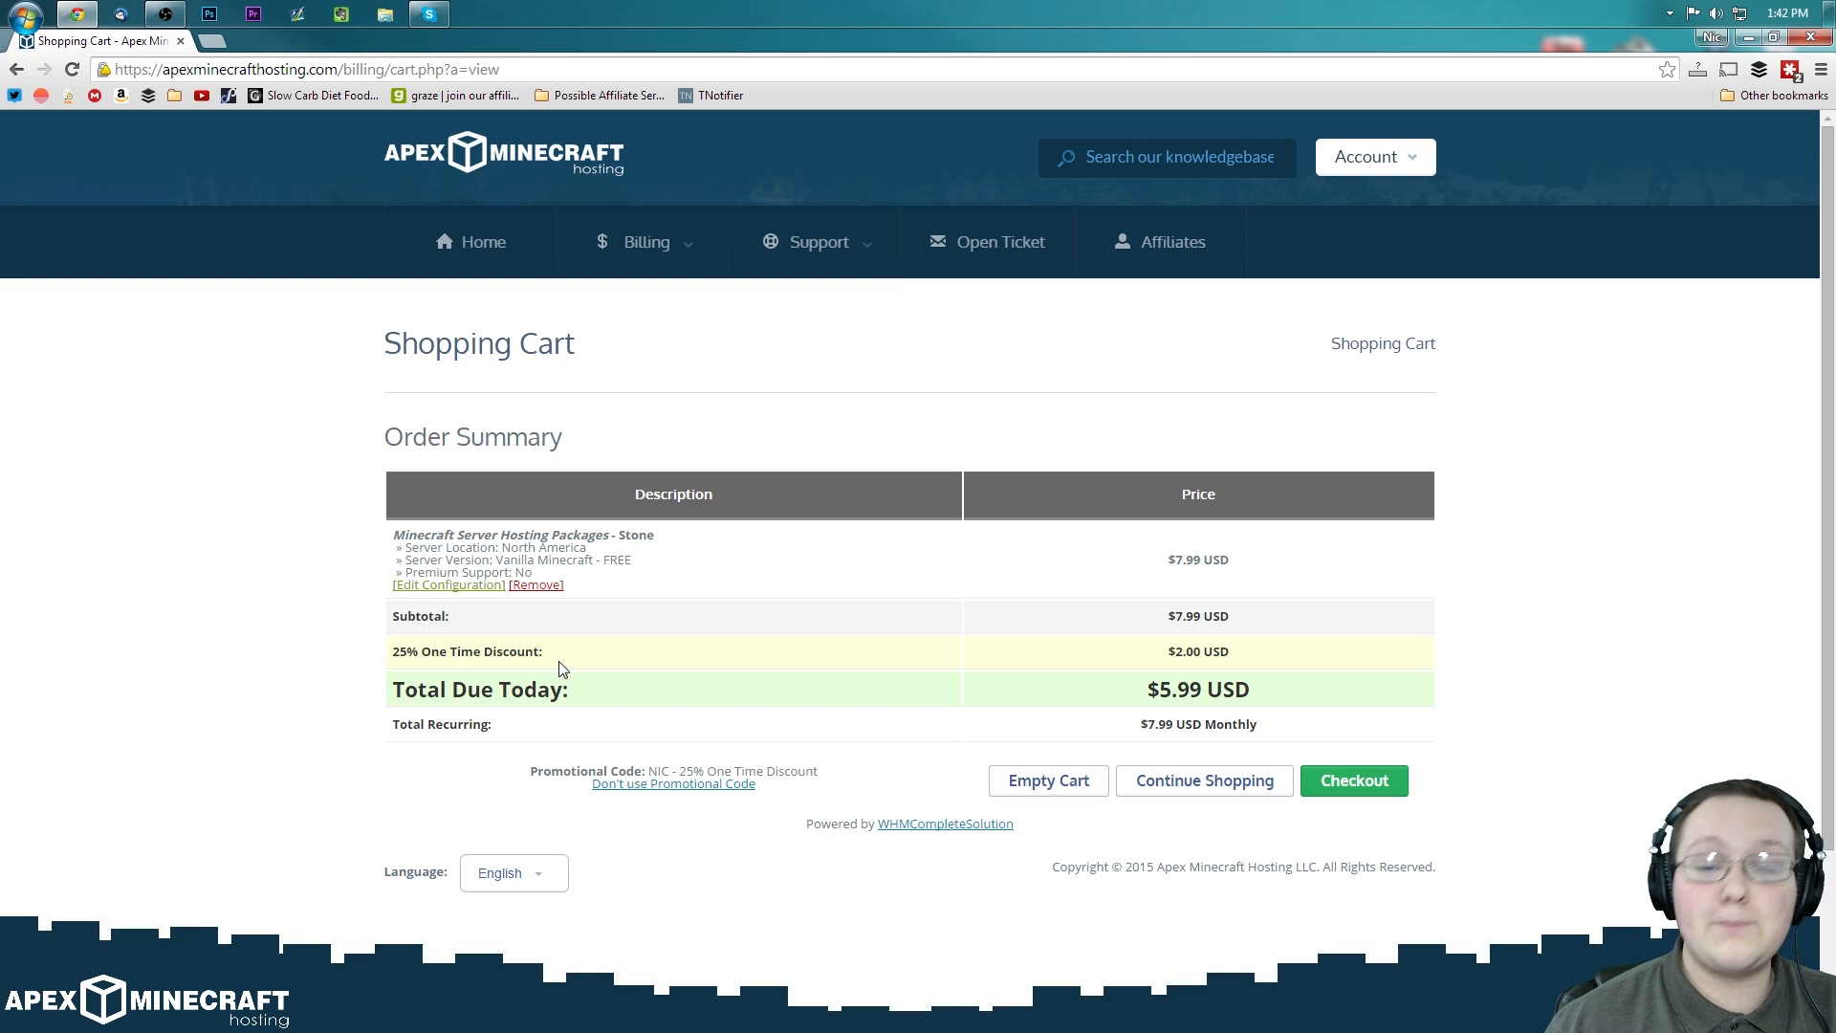
{"action": "mouse_move", "coordinate": [787, 665]}
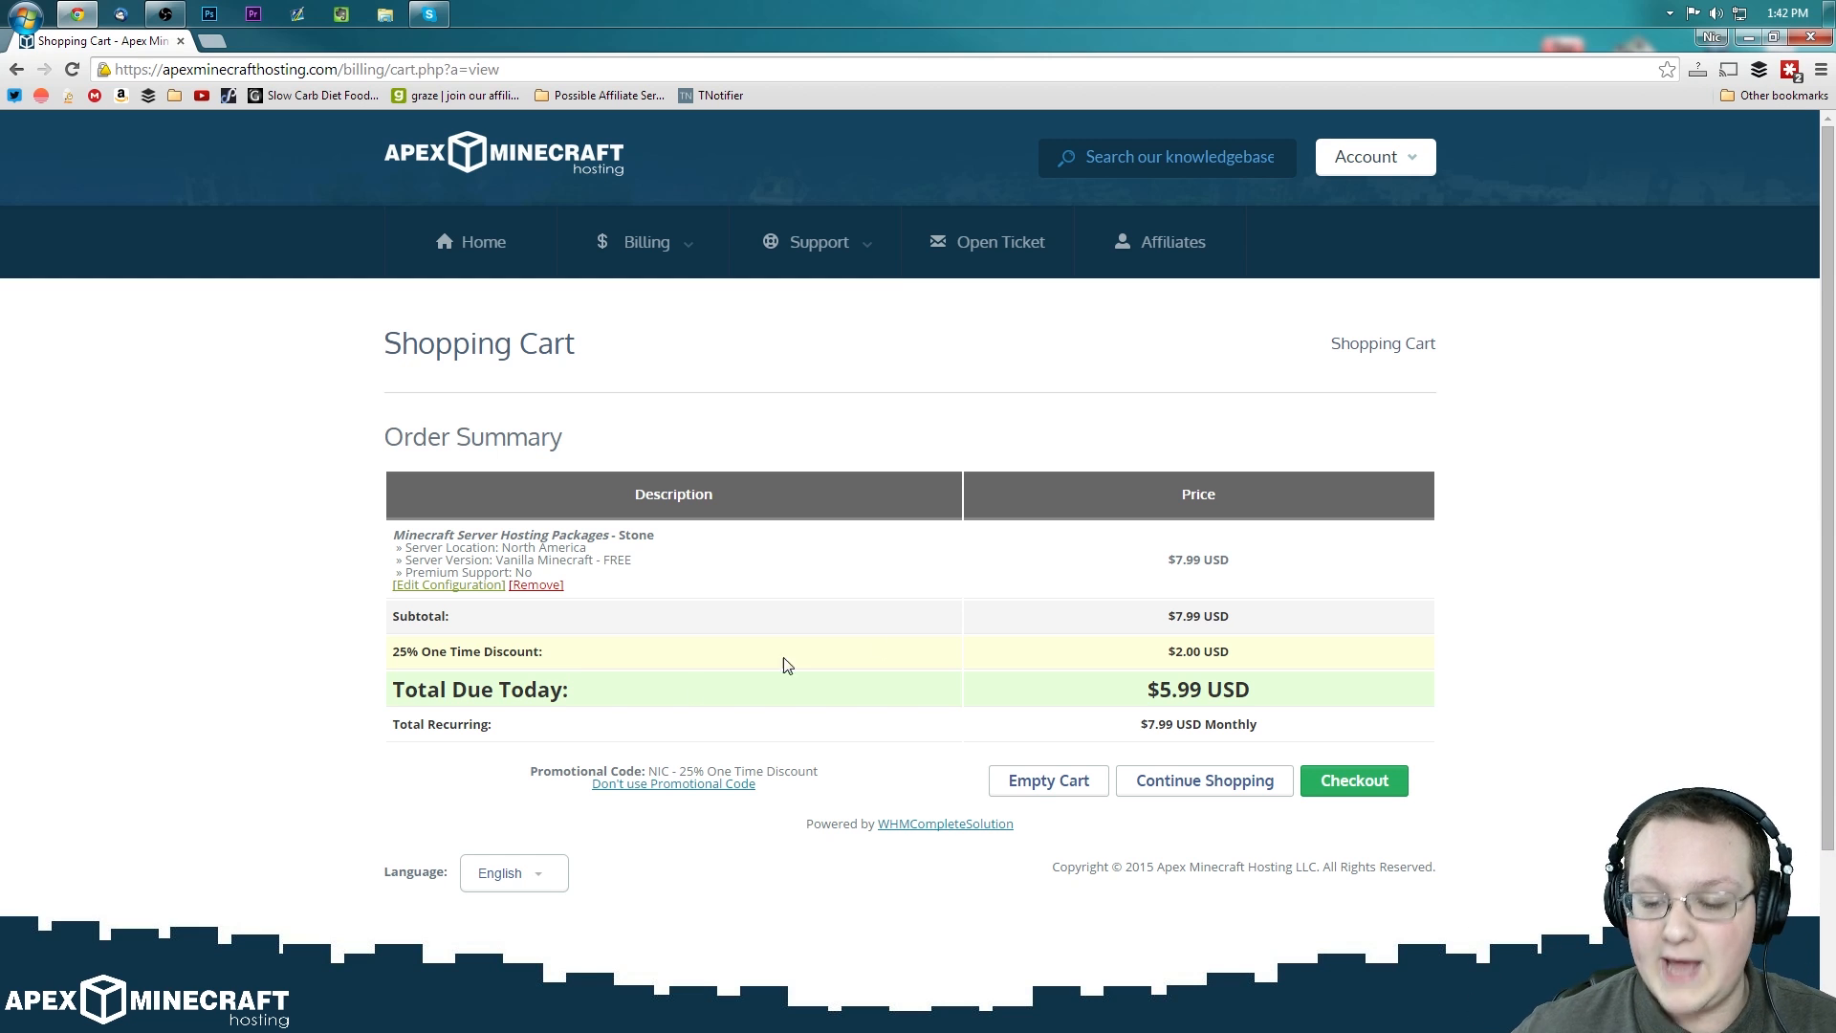
{"action": "scroll", "scroll_direction": "down", "scroll_amount": 3}
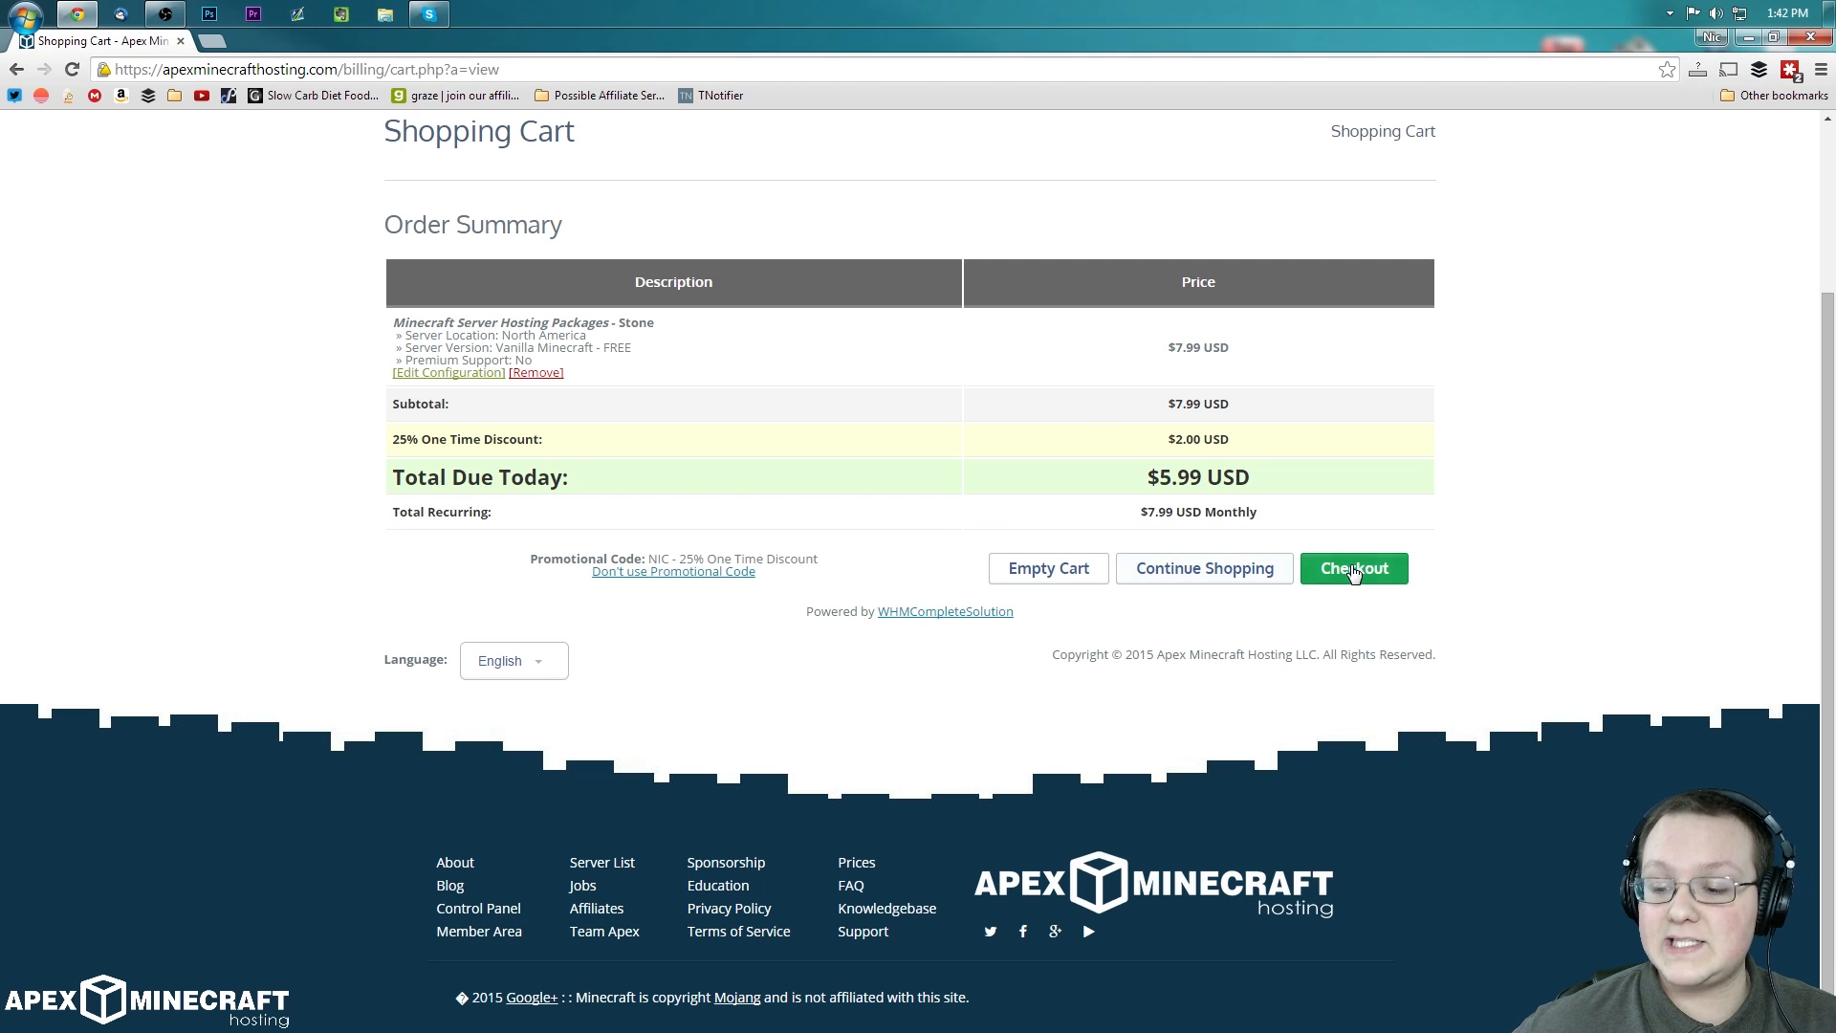
- Go to checkout and fill in the buyer's name, email and password
{"action": "left_click", "coordinate": [1352, 568]}
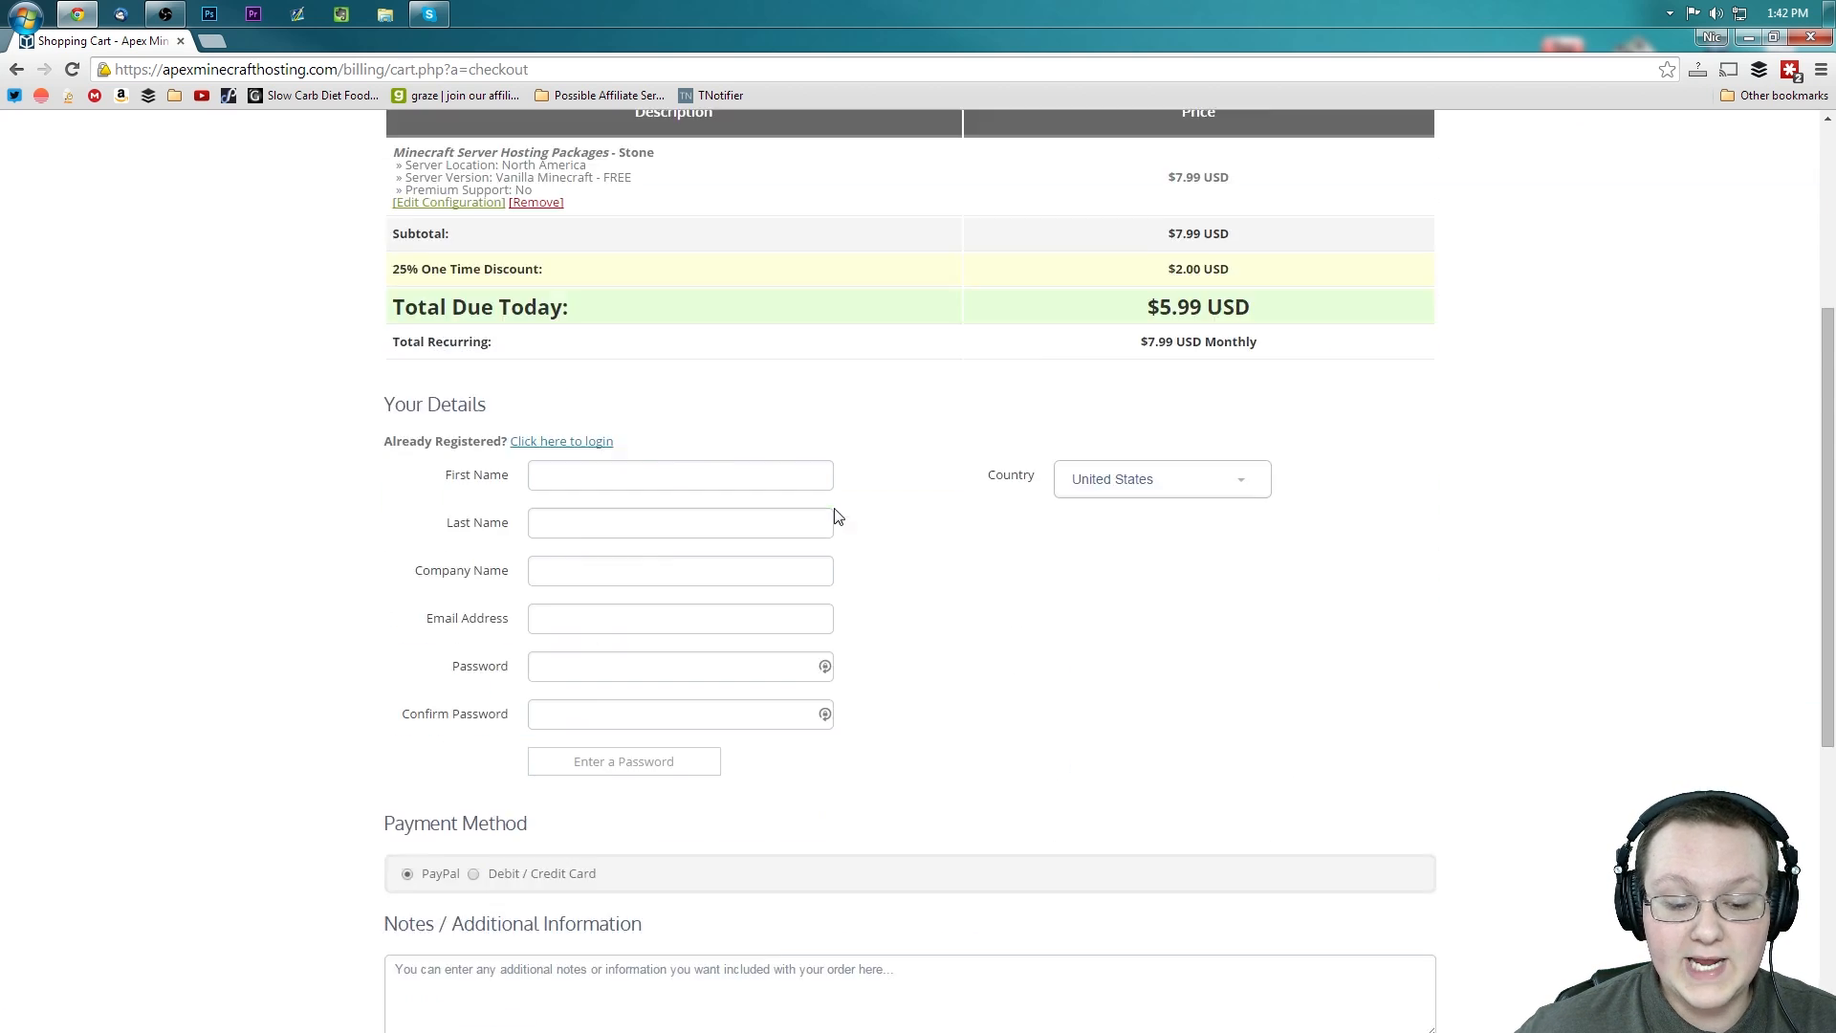
{"action": "scroll", "scroll_direction": "down", "scroll_amount": 3}
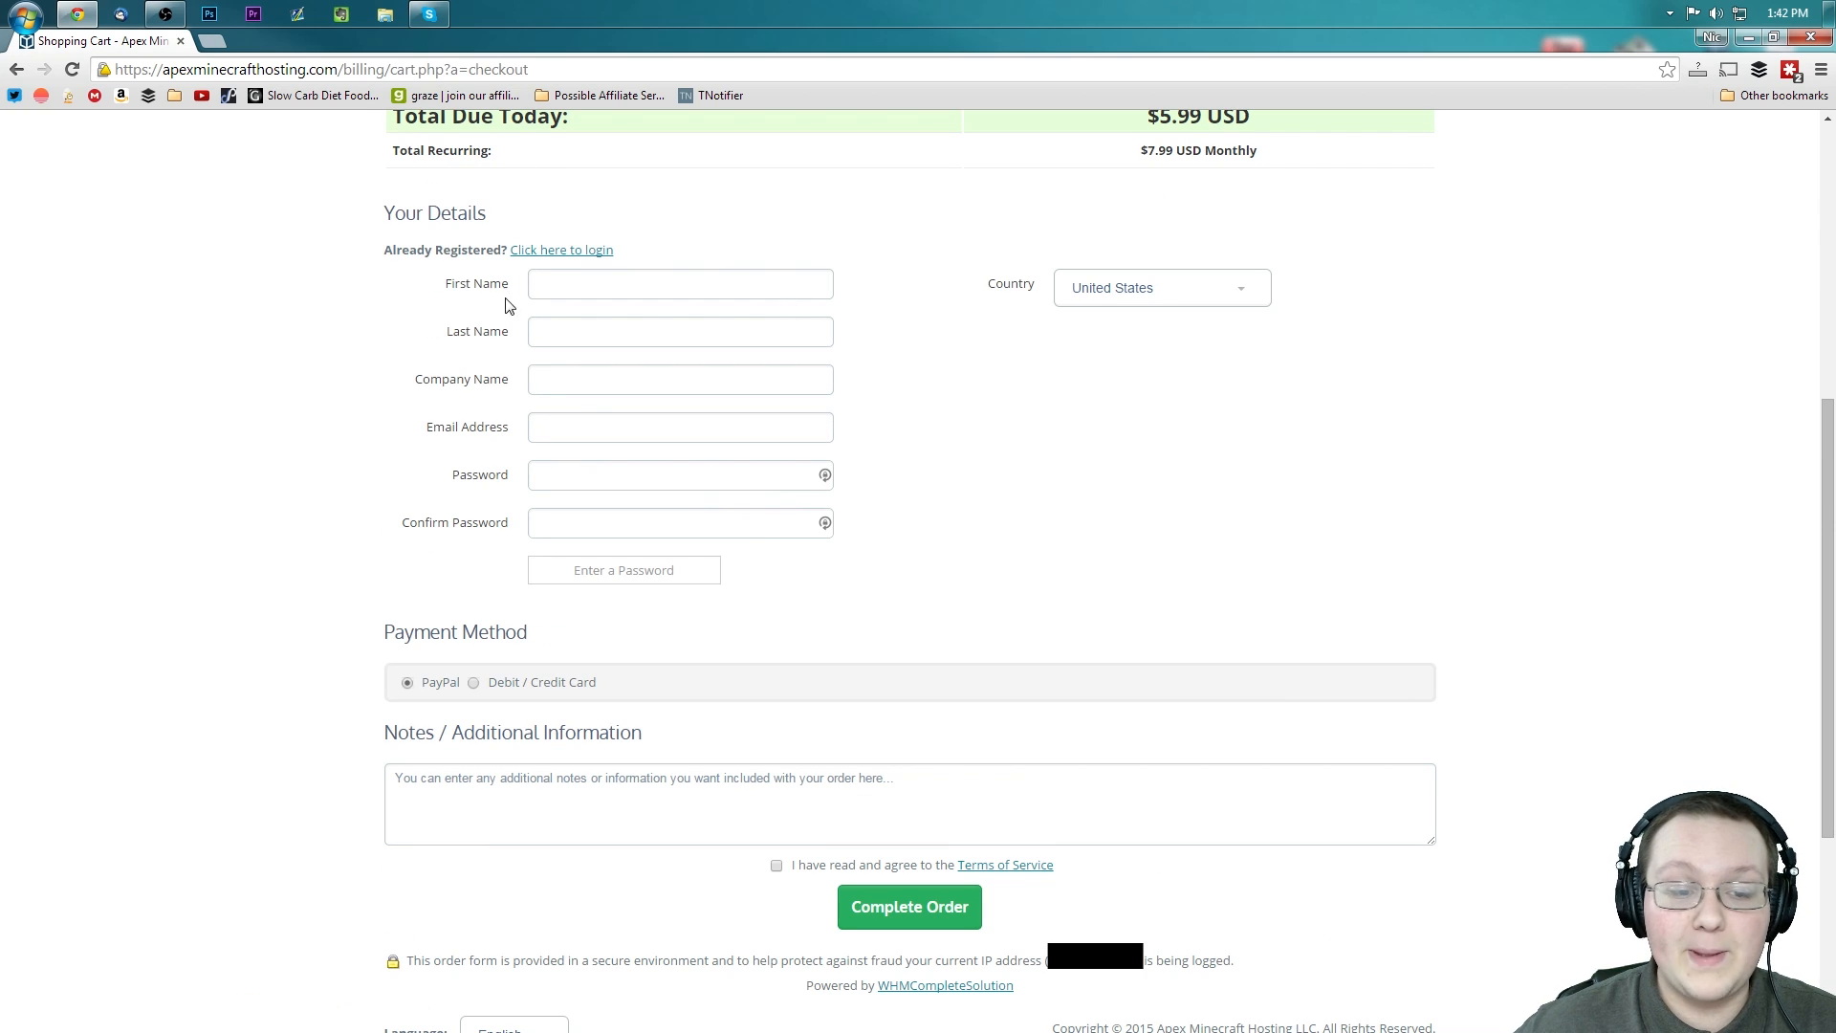
{"action": "left_click", "coordinate": [679, 283]}
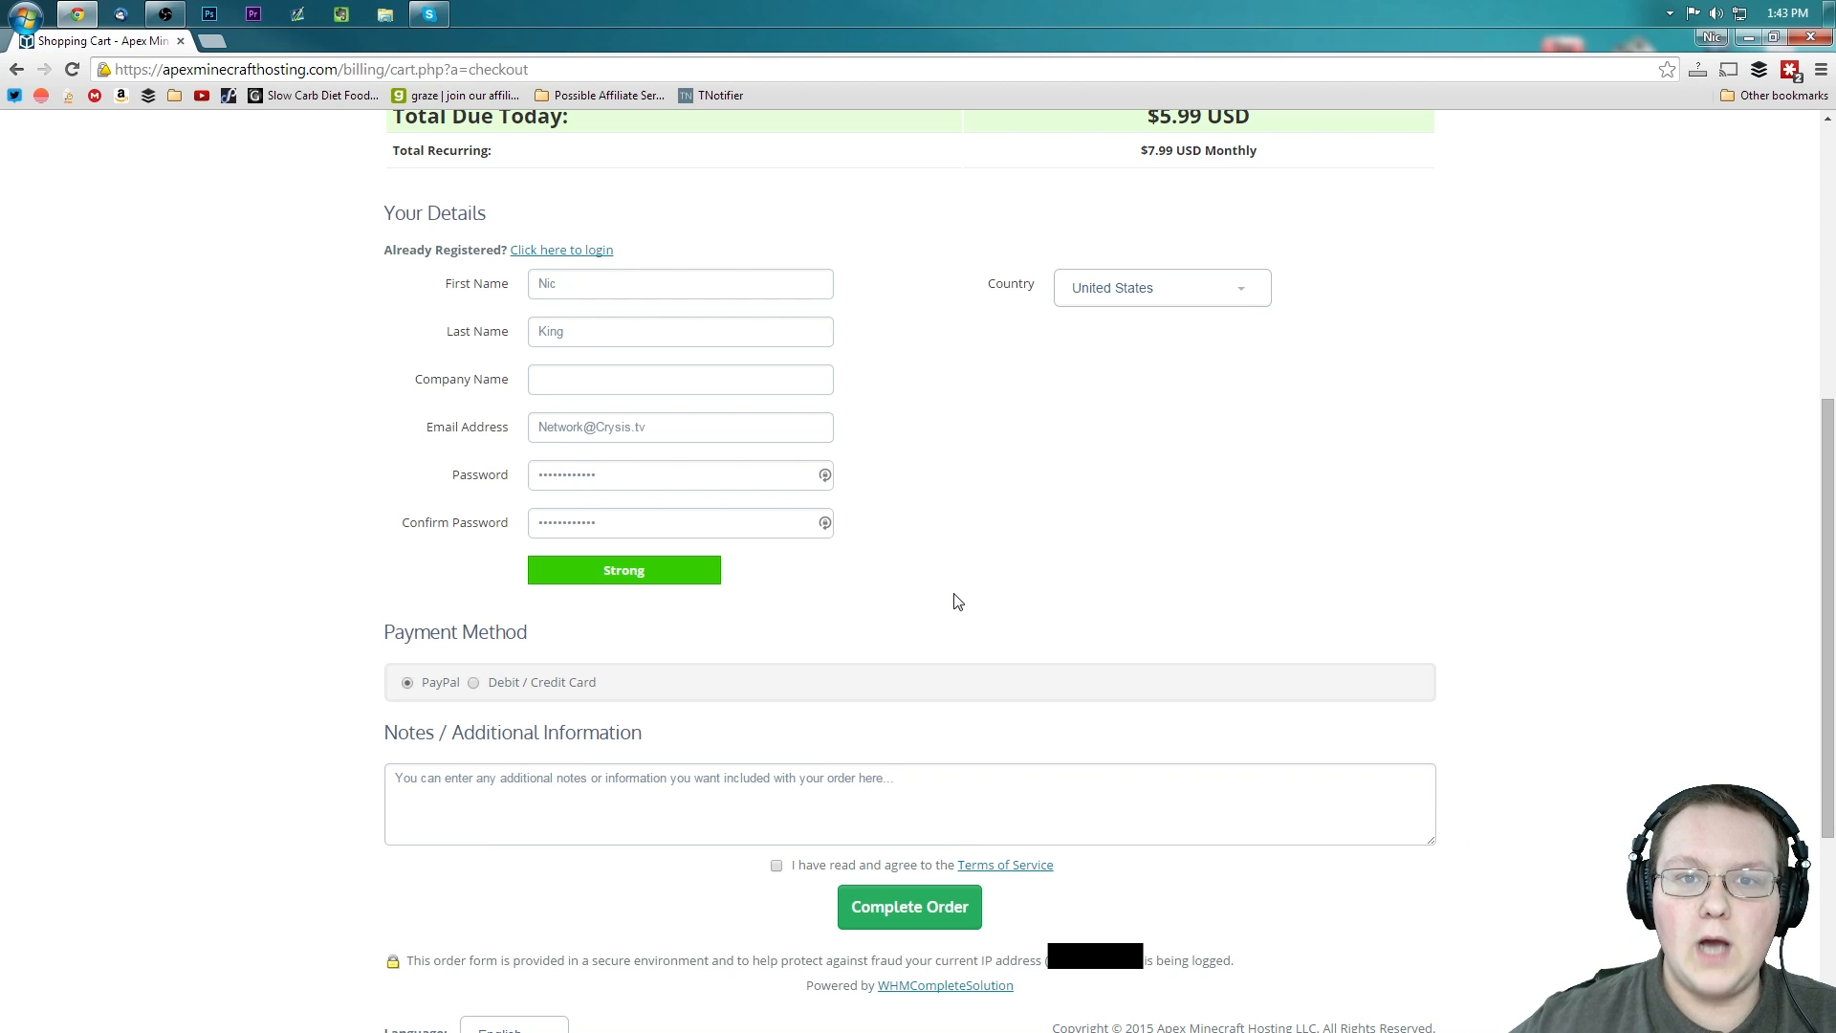
{"action": "scroll", "scroll_direction": "down", "scroll_amount": 3}
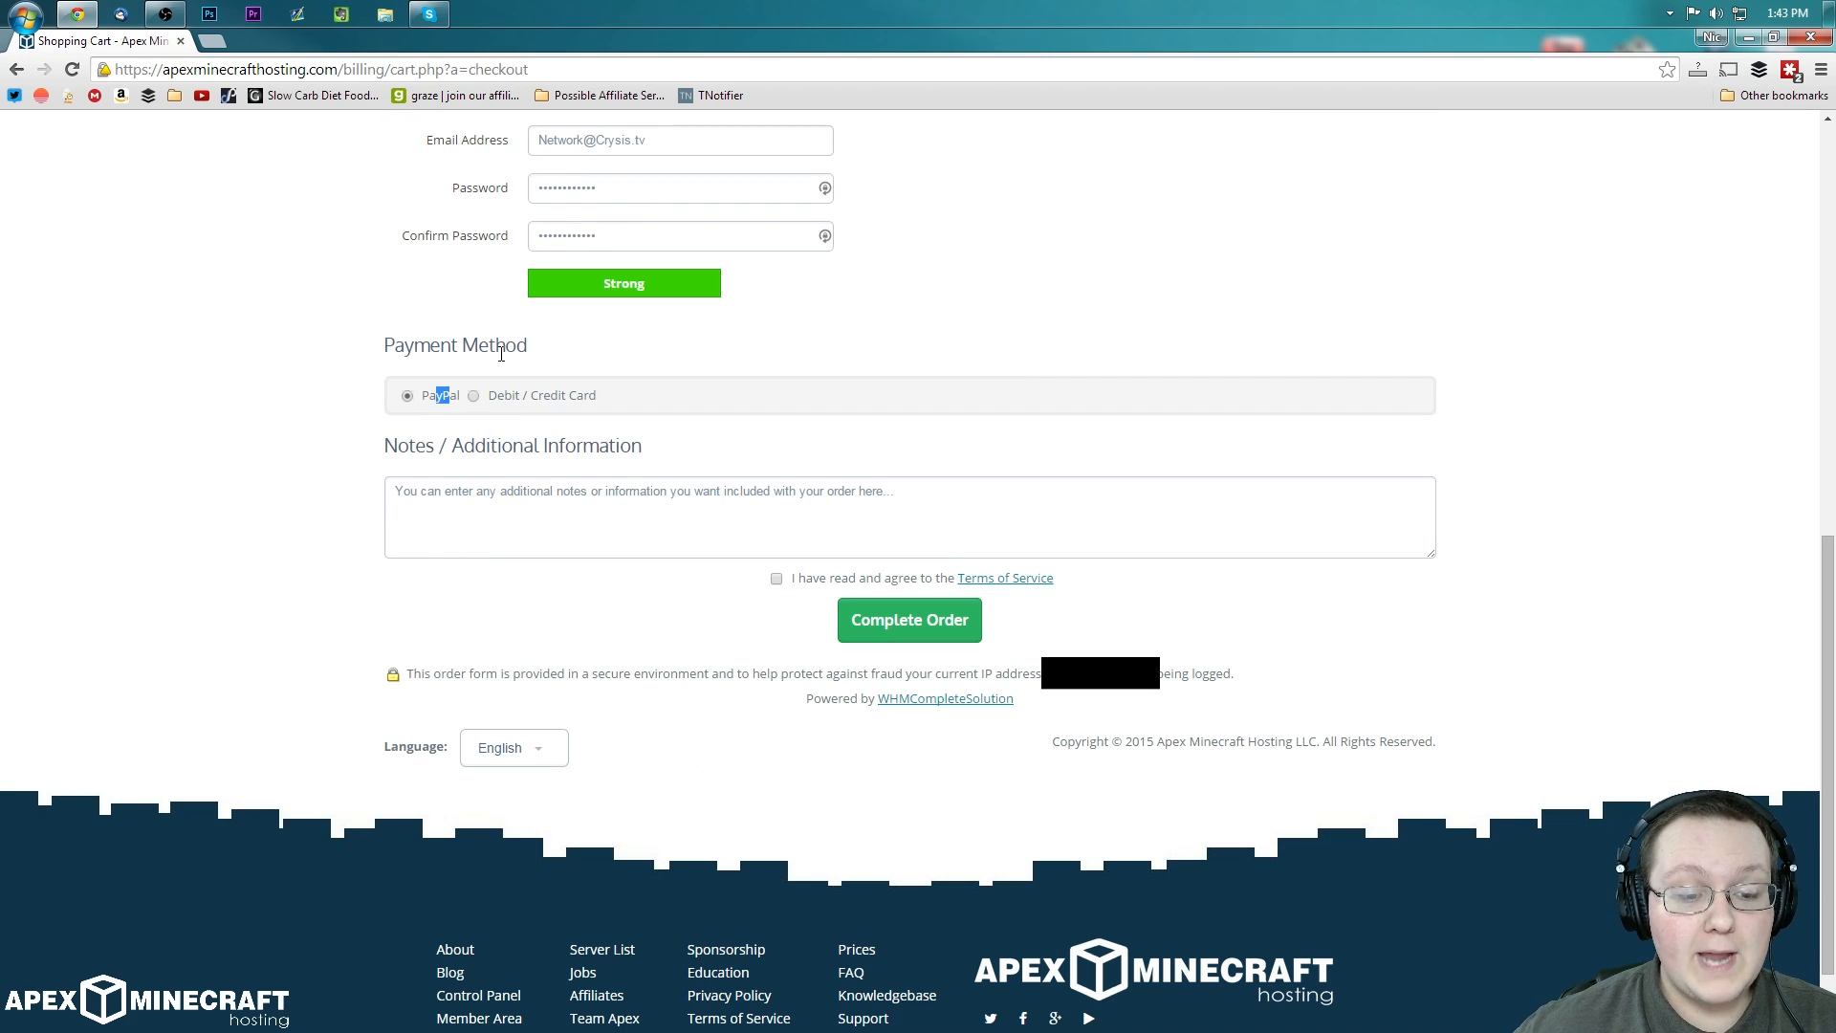
- Choose PayPal as payment, accept the Terms of Service and submit the order
{"action": "left_click", "coordinate": [473, 395]}
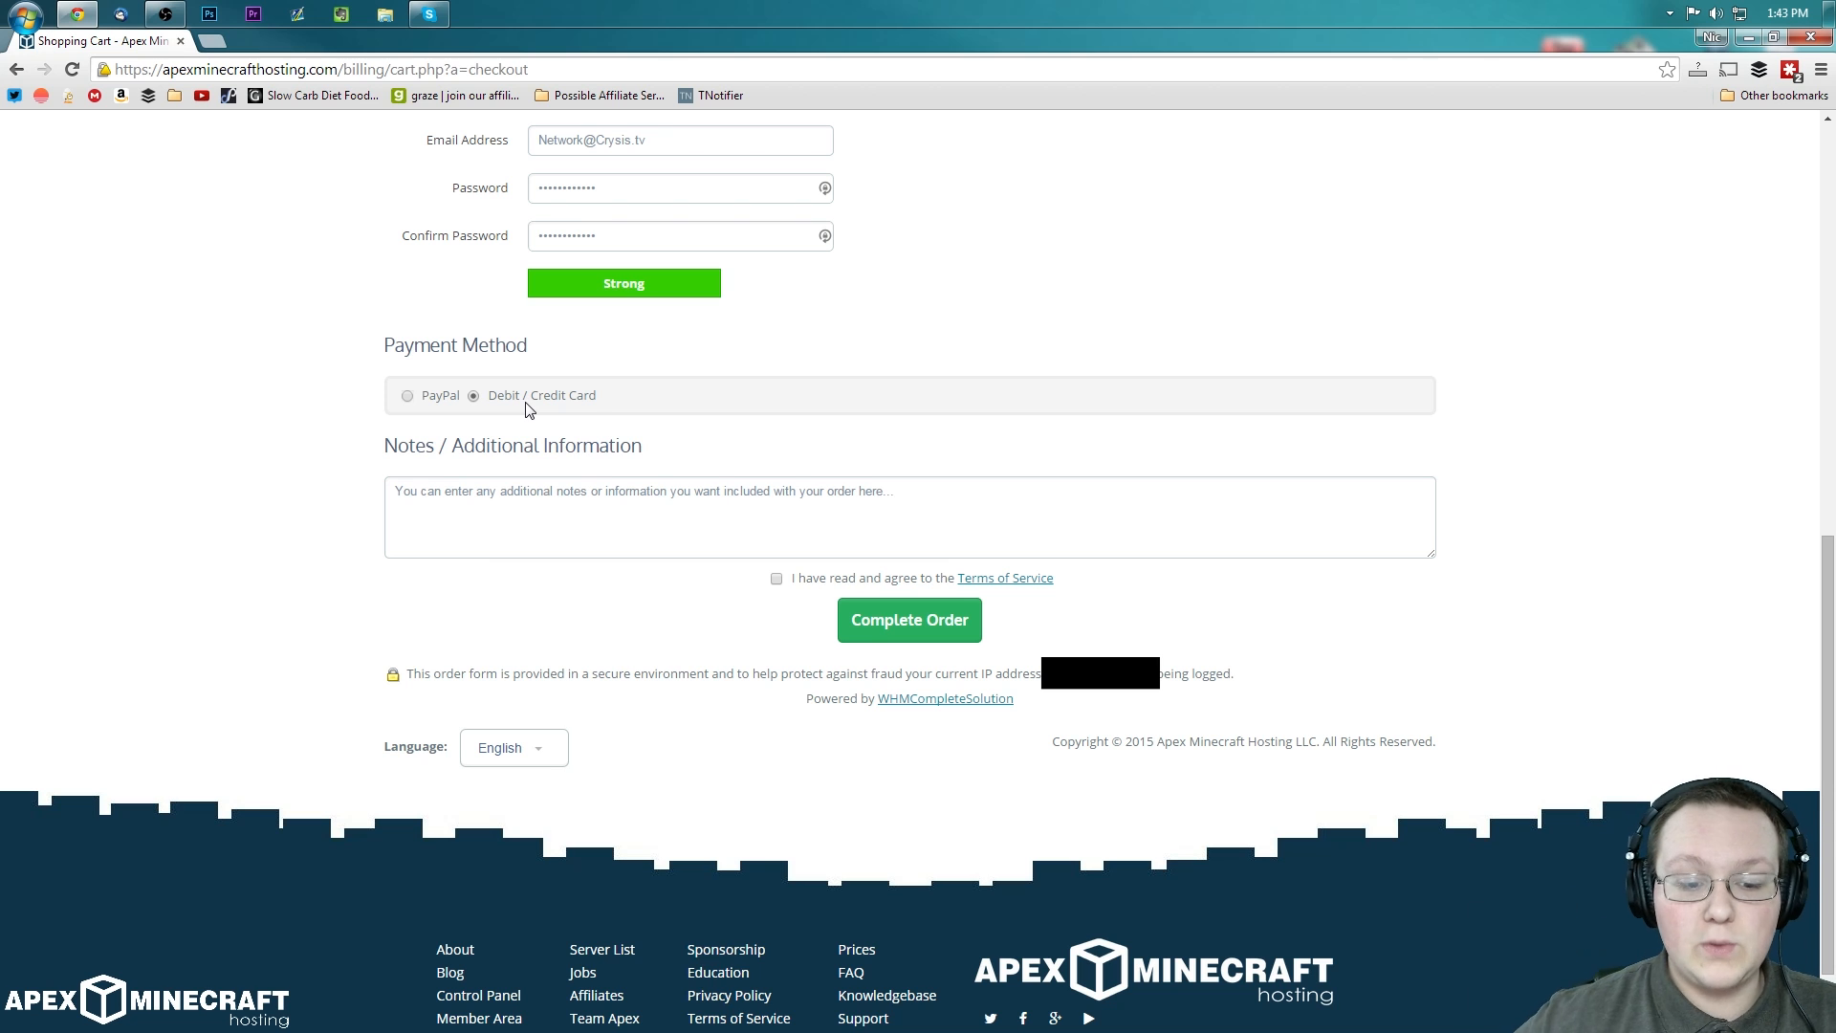
{"action": "left_click", "coordinate": [407, 395]}
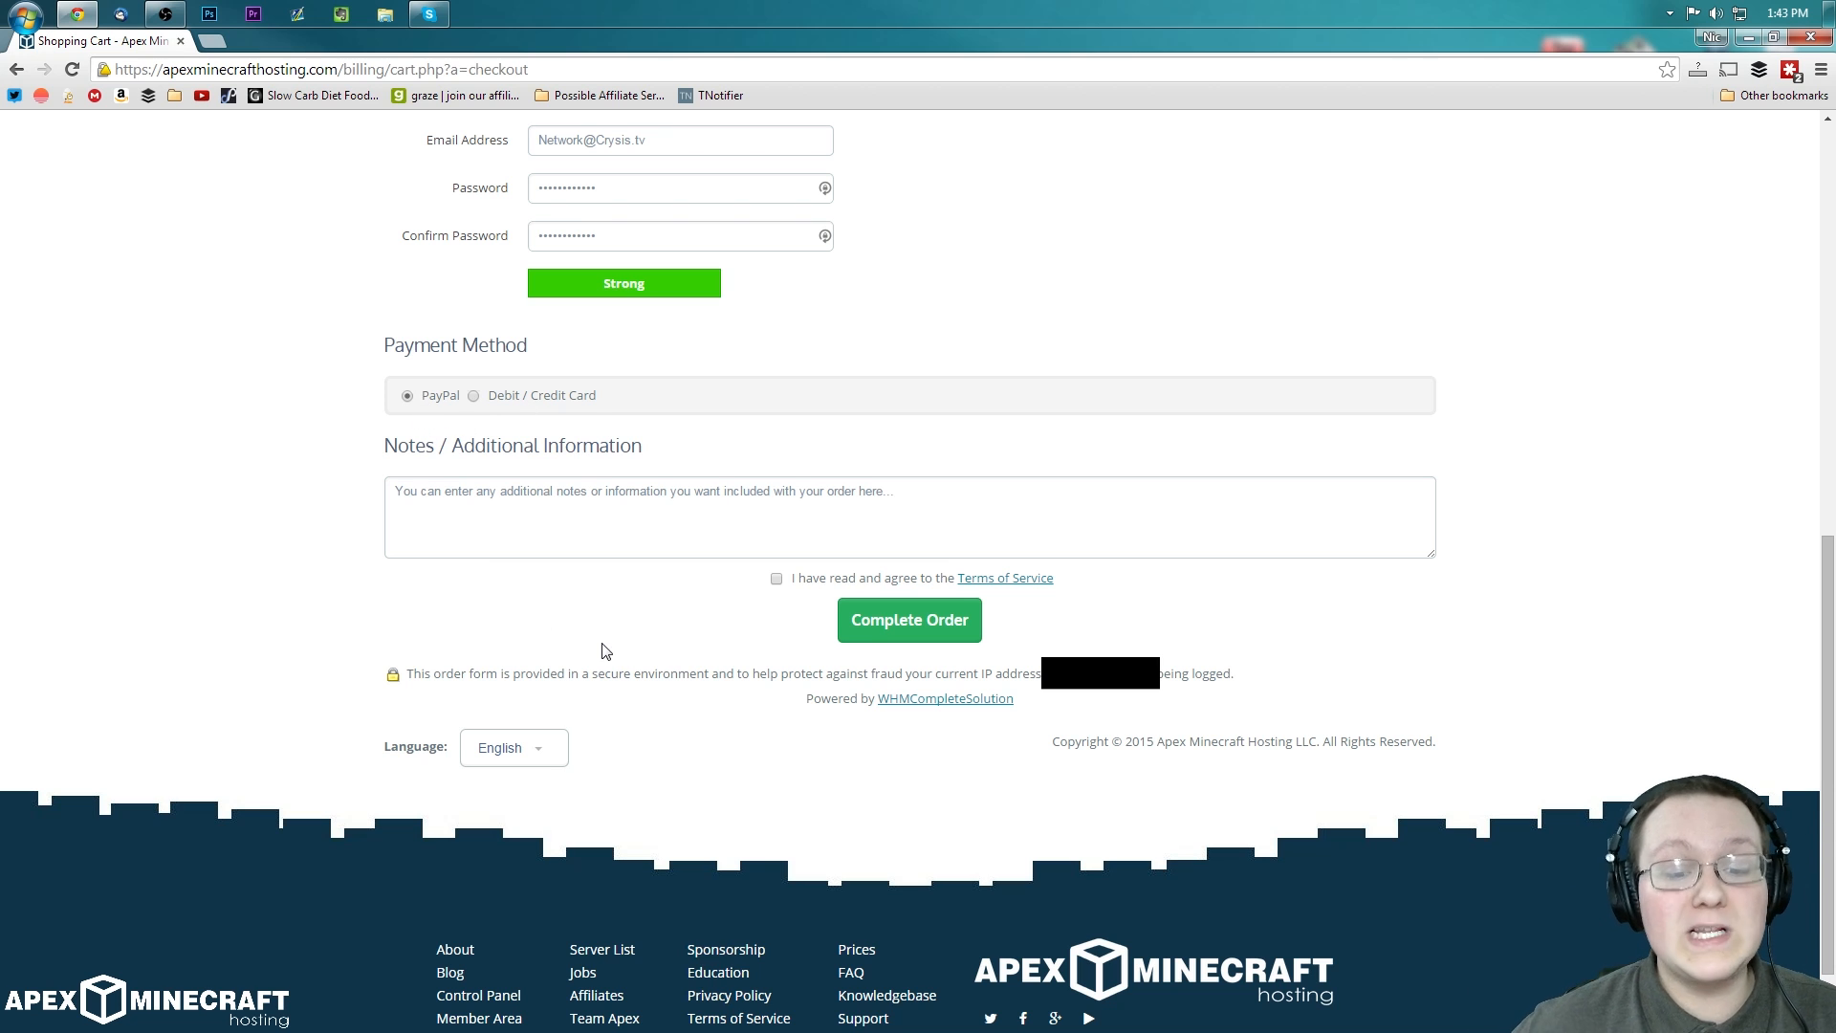
{"action": "left_click", "coordinate": [724, 516]}
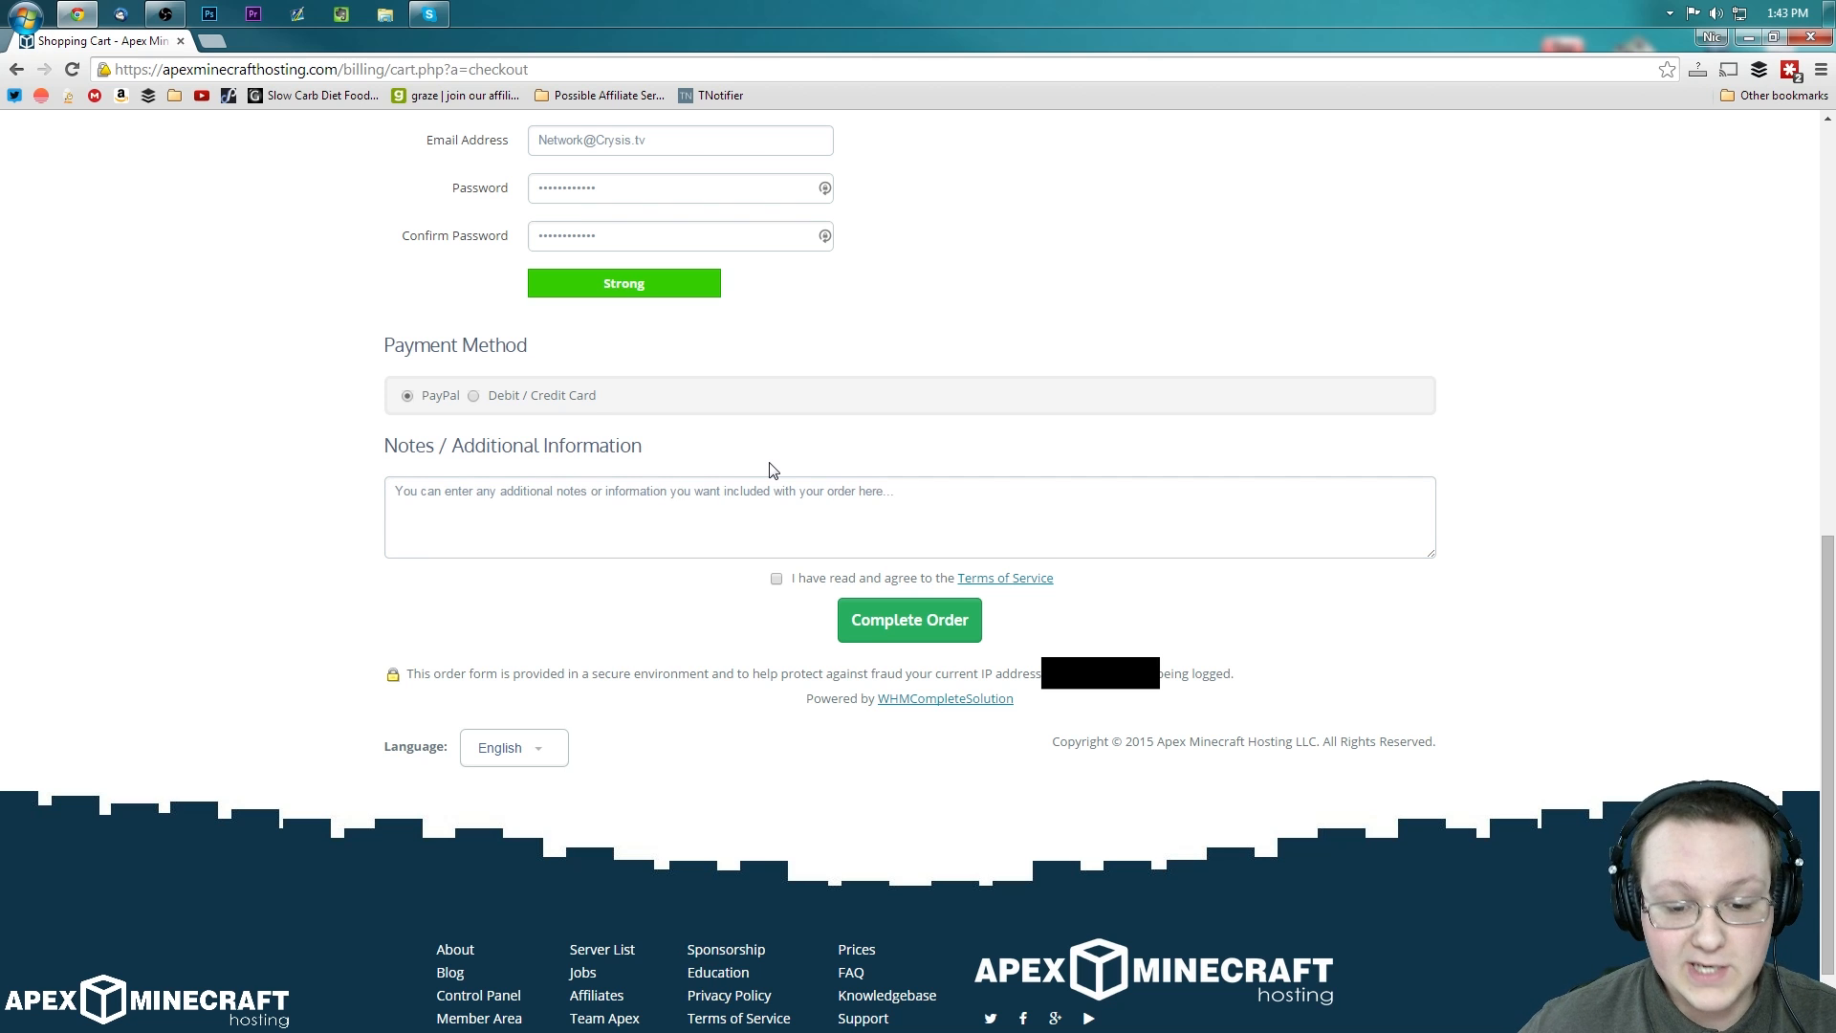
{"action": "mouse_move", "coordinate": [753, 414]}
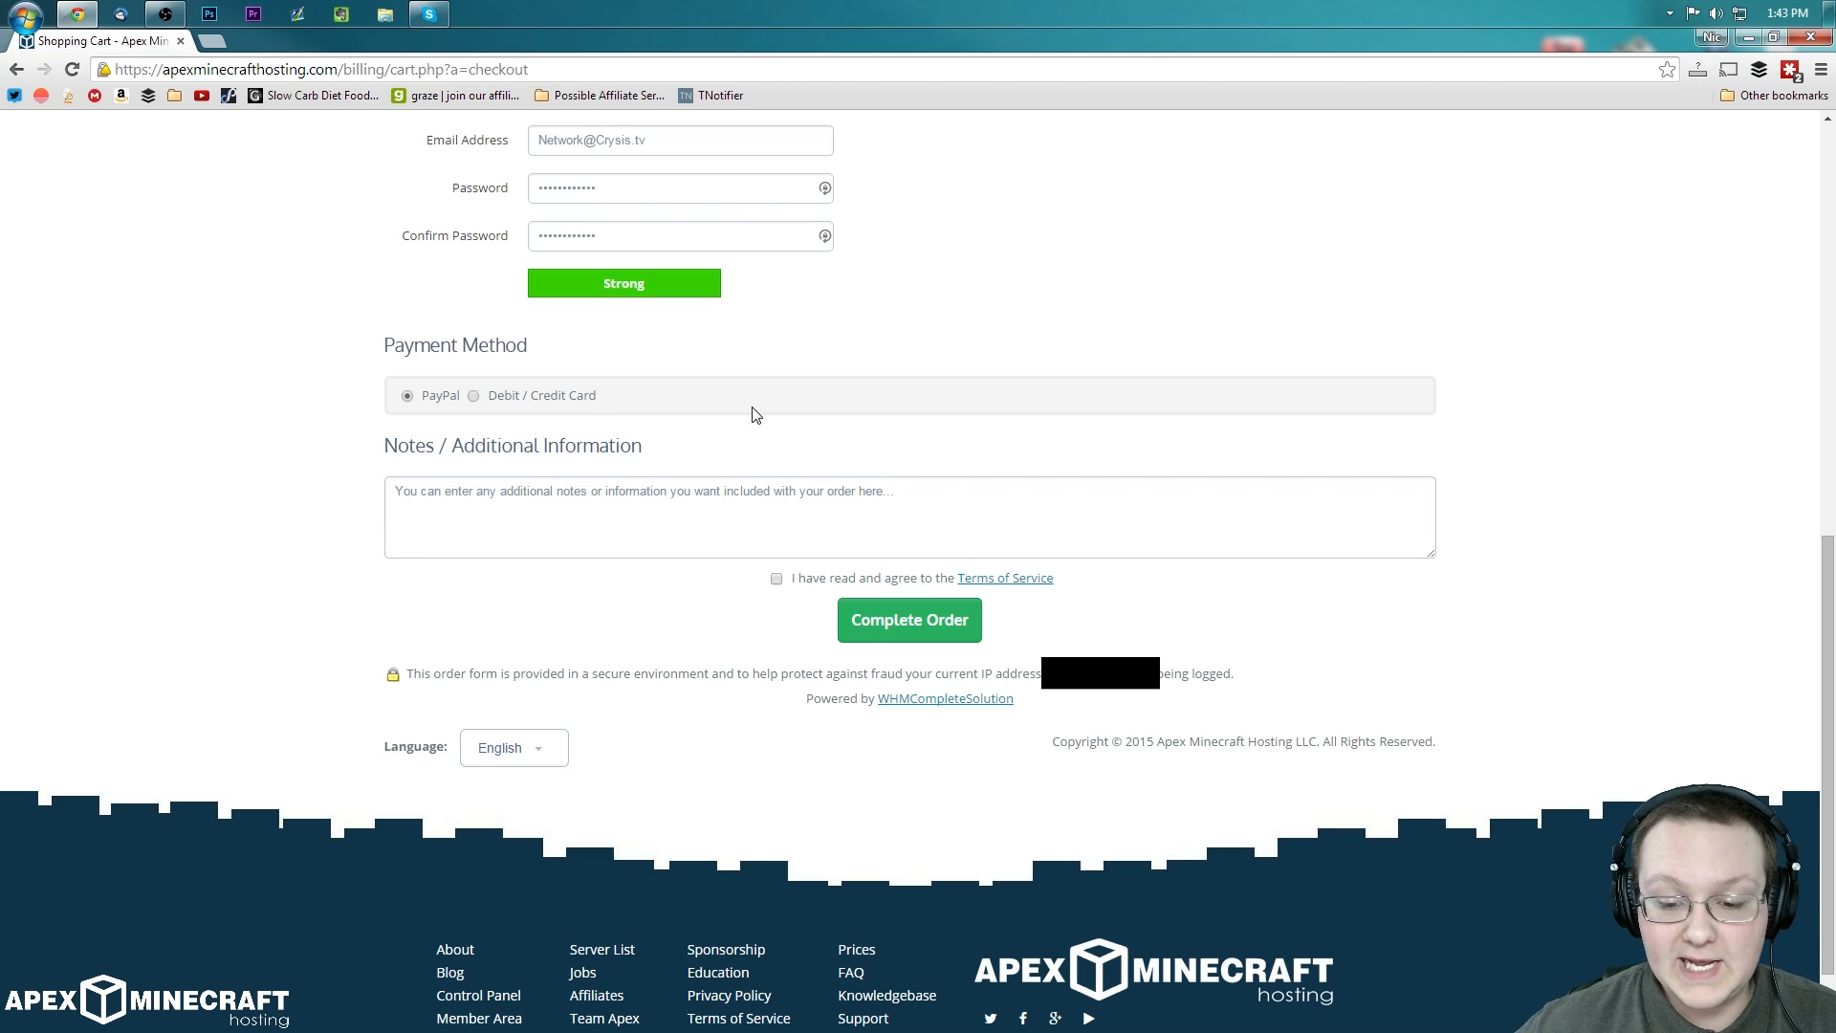
{"action": "left_click", "coordinate": [777, 578]}
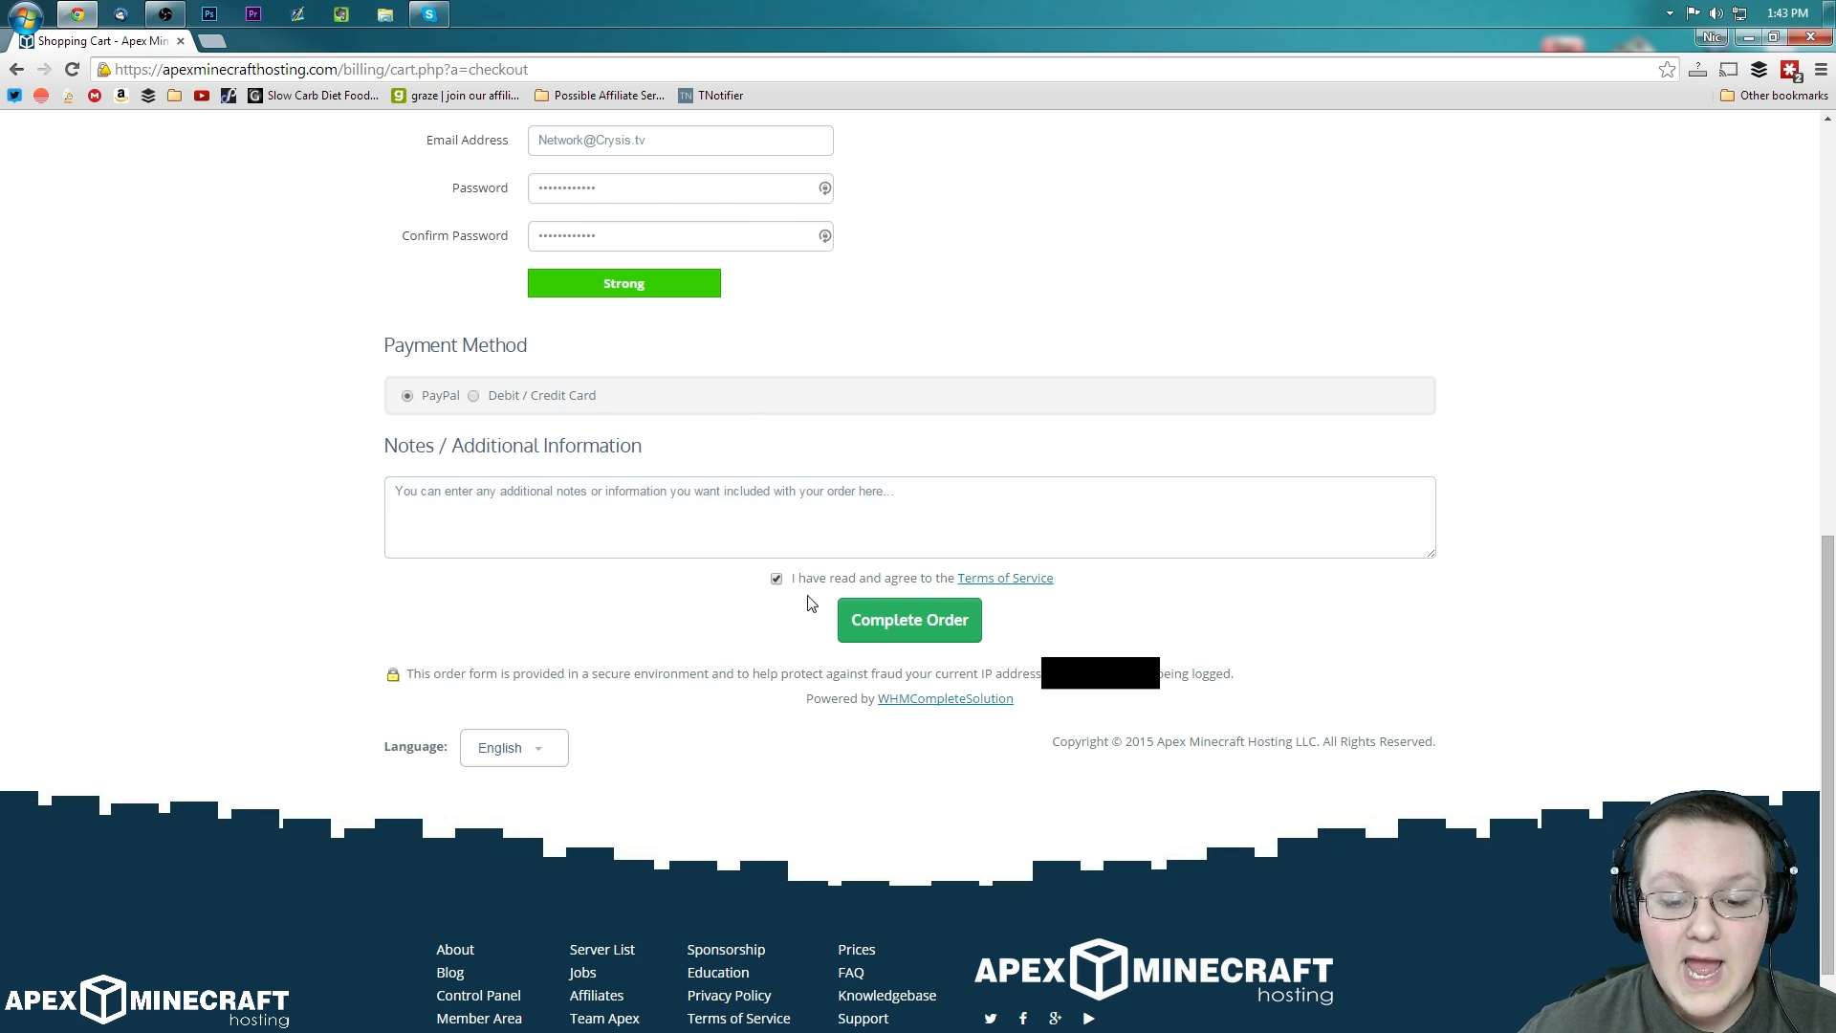
{"action": "mouse_move", "coordinate": [896, 584]}
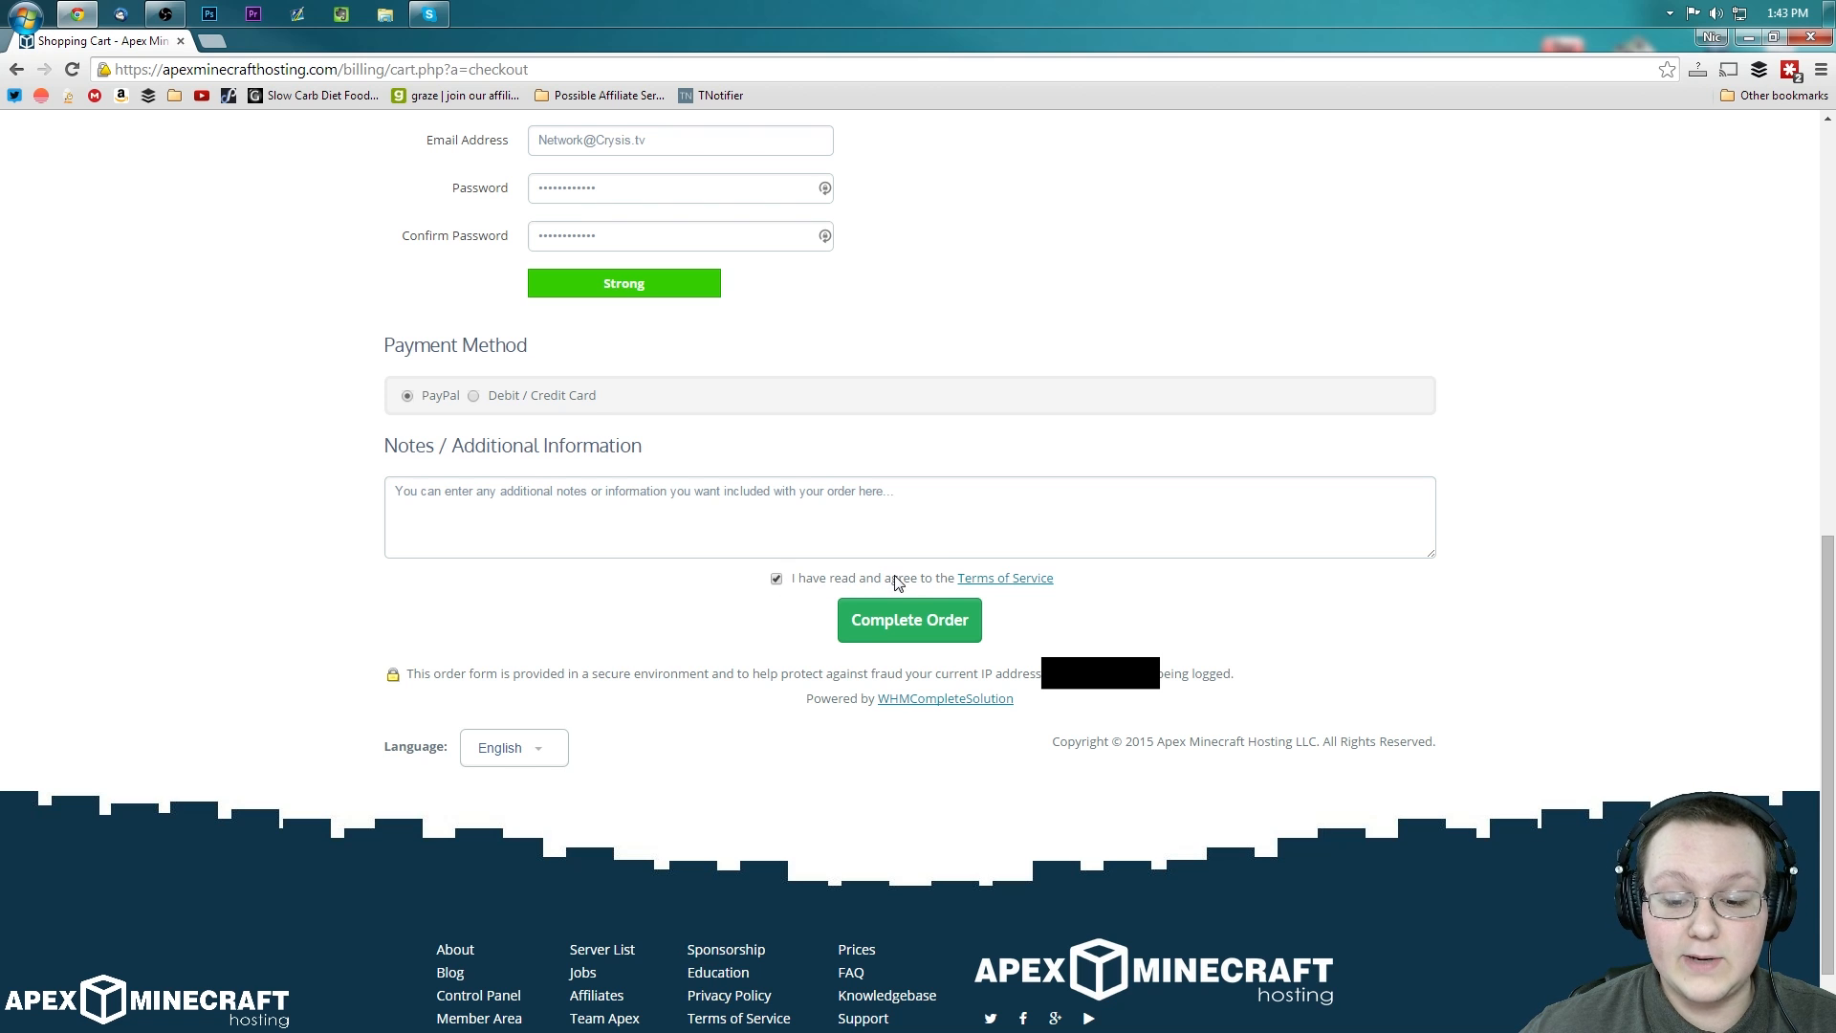
{"action": "mouse_move", "coordinate": [911, 594]}
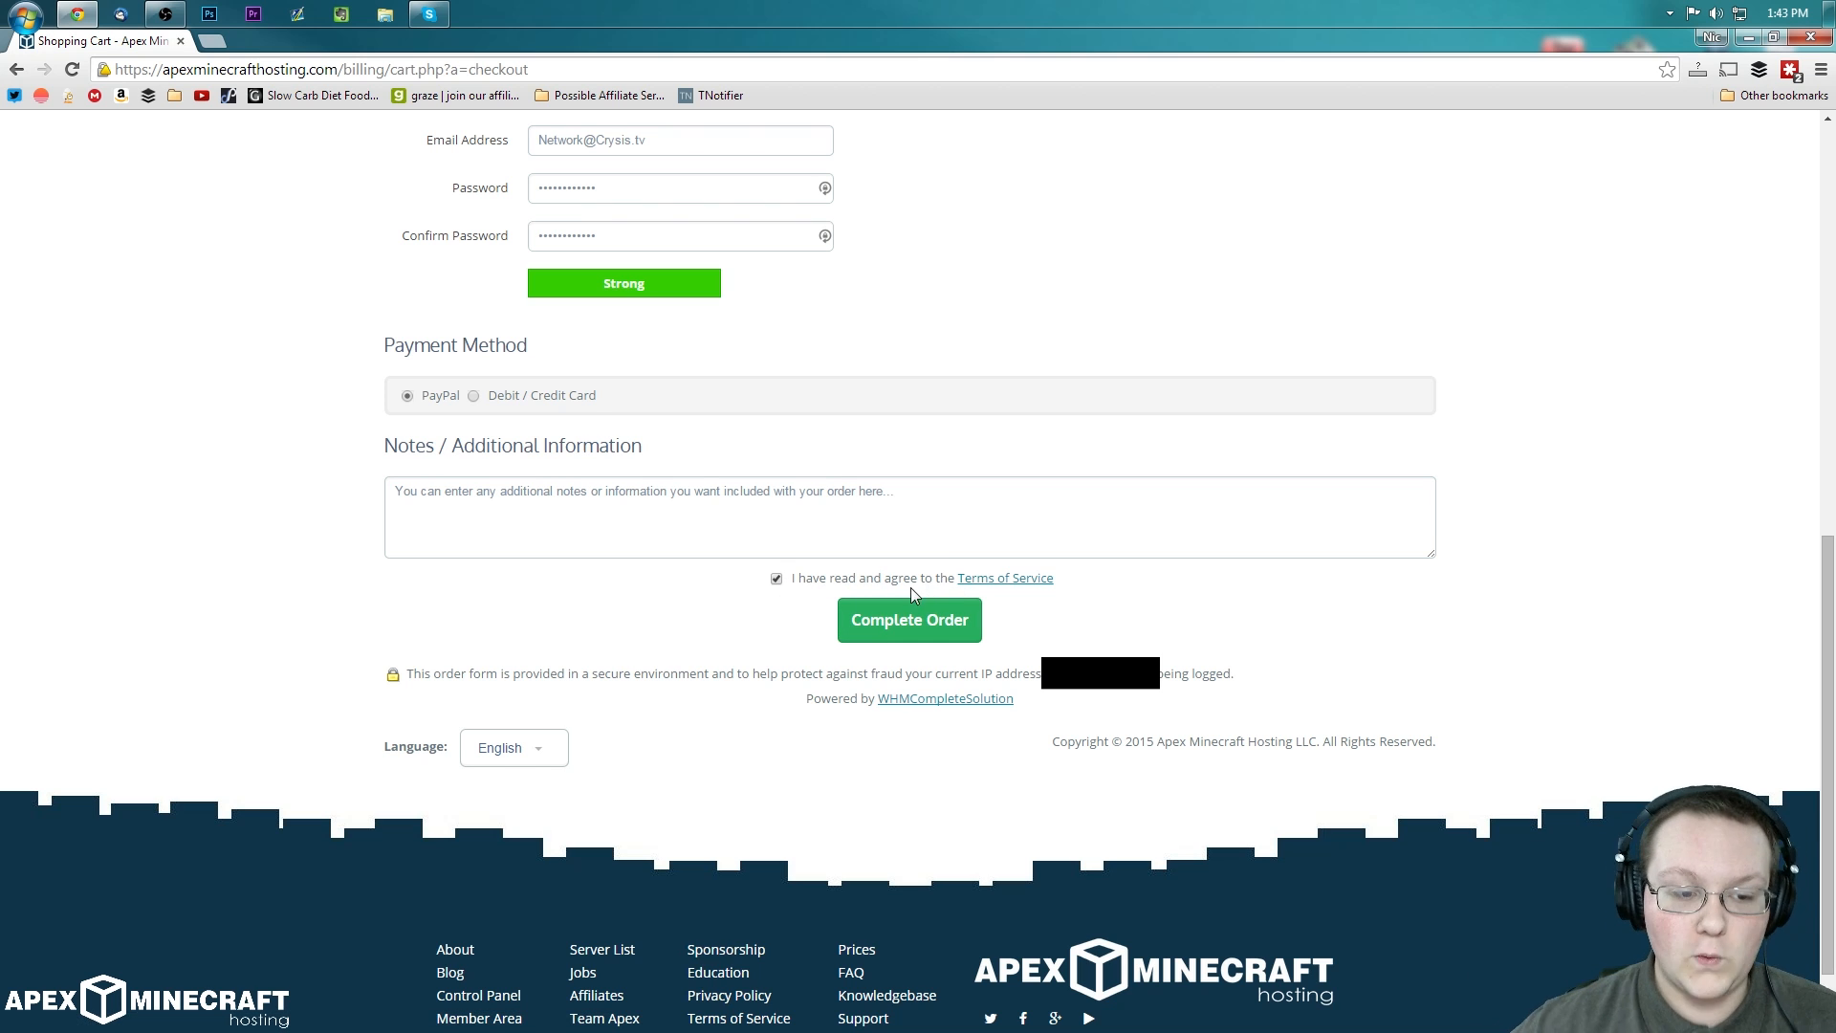
{"action": "left_click", "coordinate": [908, 620]}
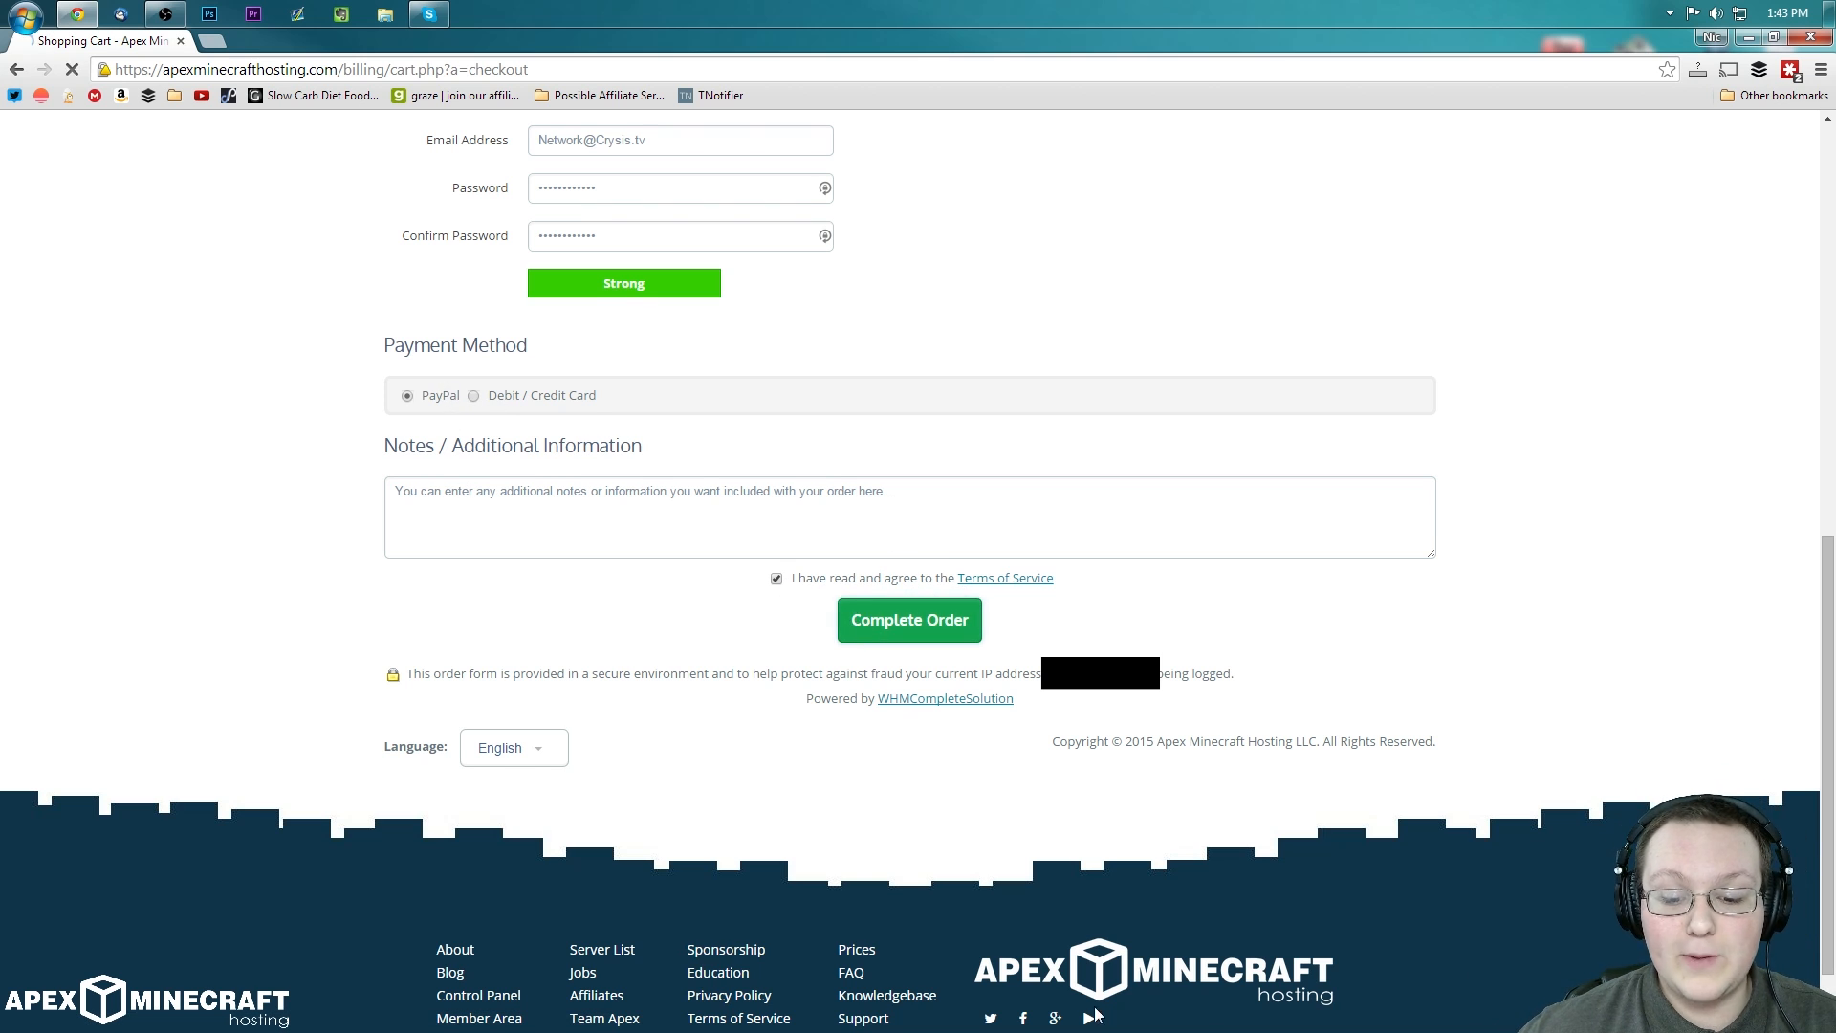
- Re-enter matching Password and Confirm Password values after the mismatch error
{"action": "left_click", "coordinate": [908, 620]}
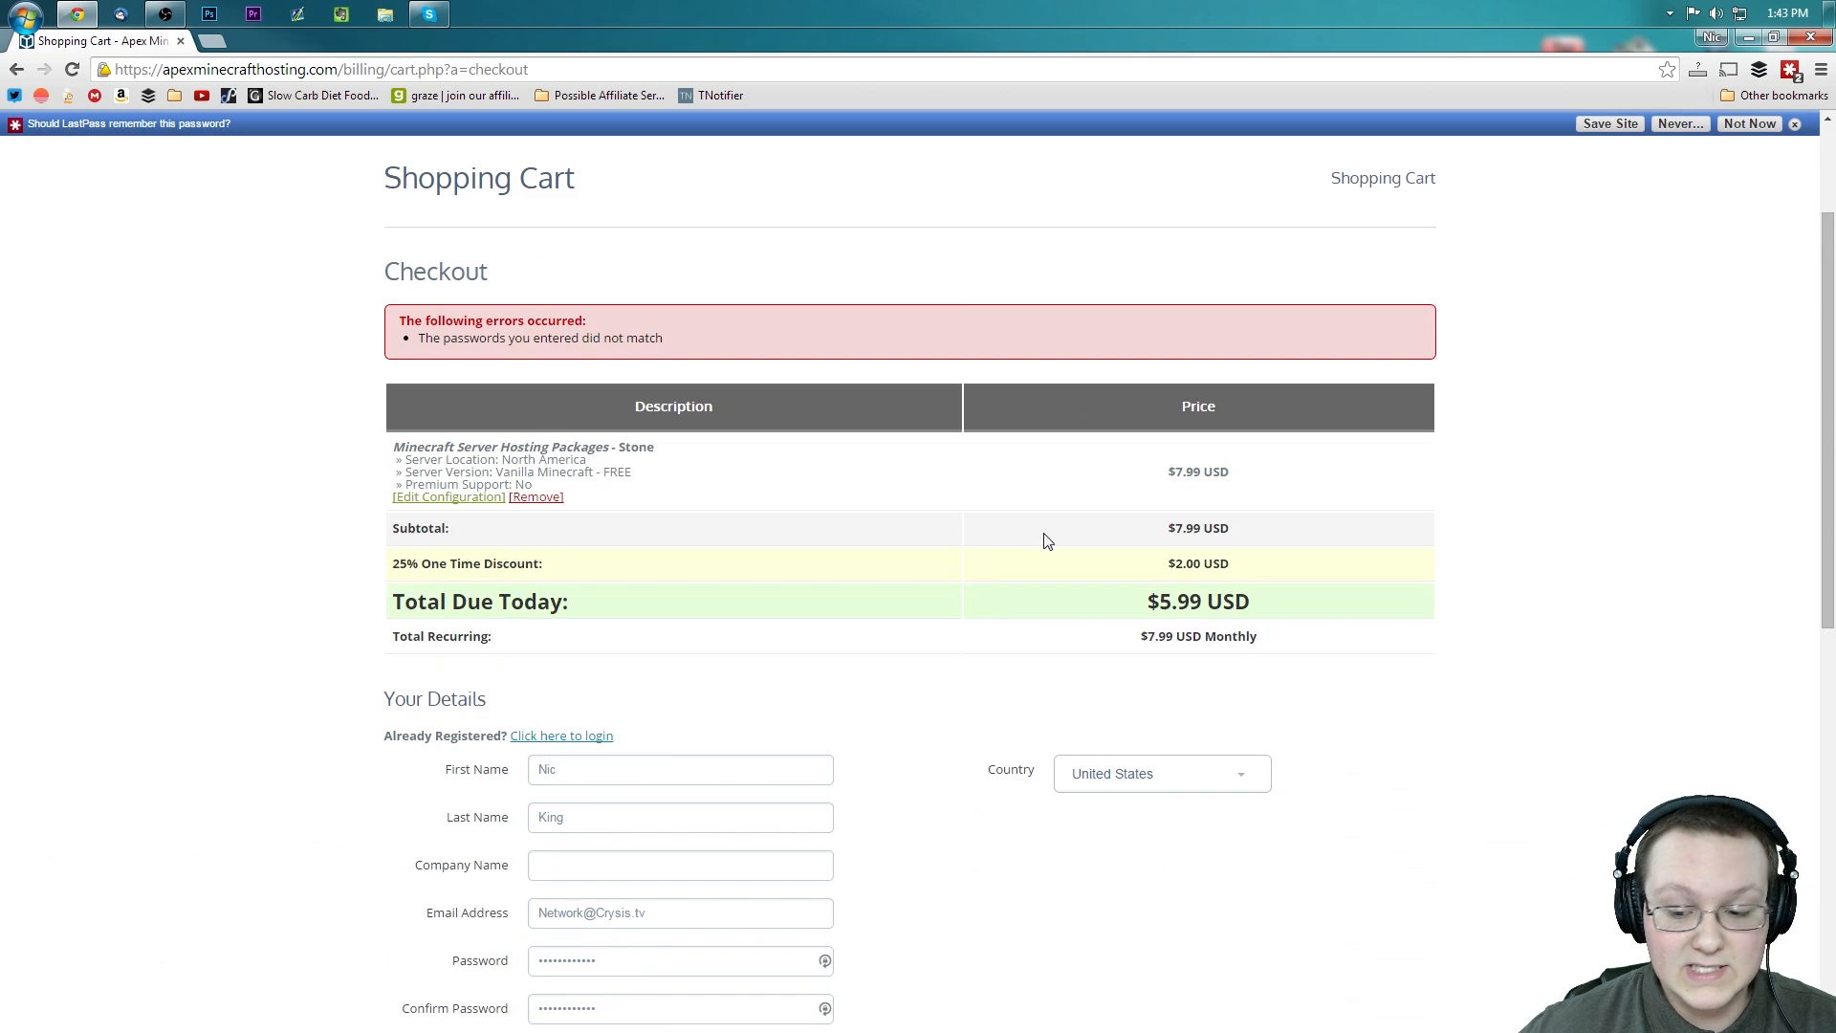
{"action": "scroll", "scroll_direction": "down", "scroll_amount": 3}
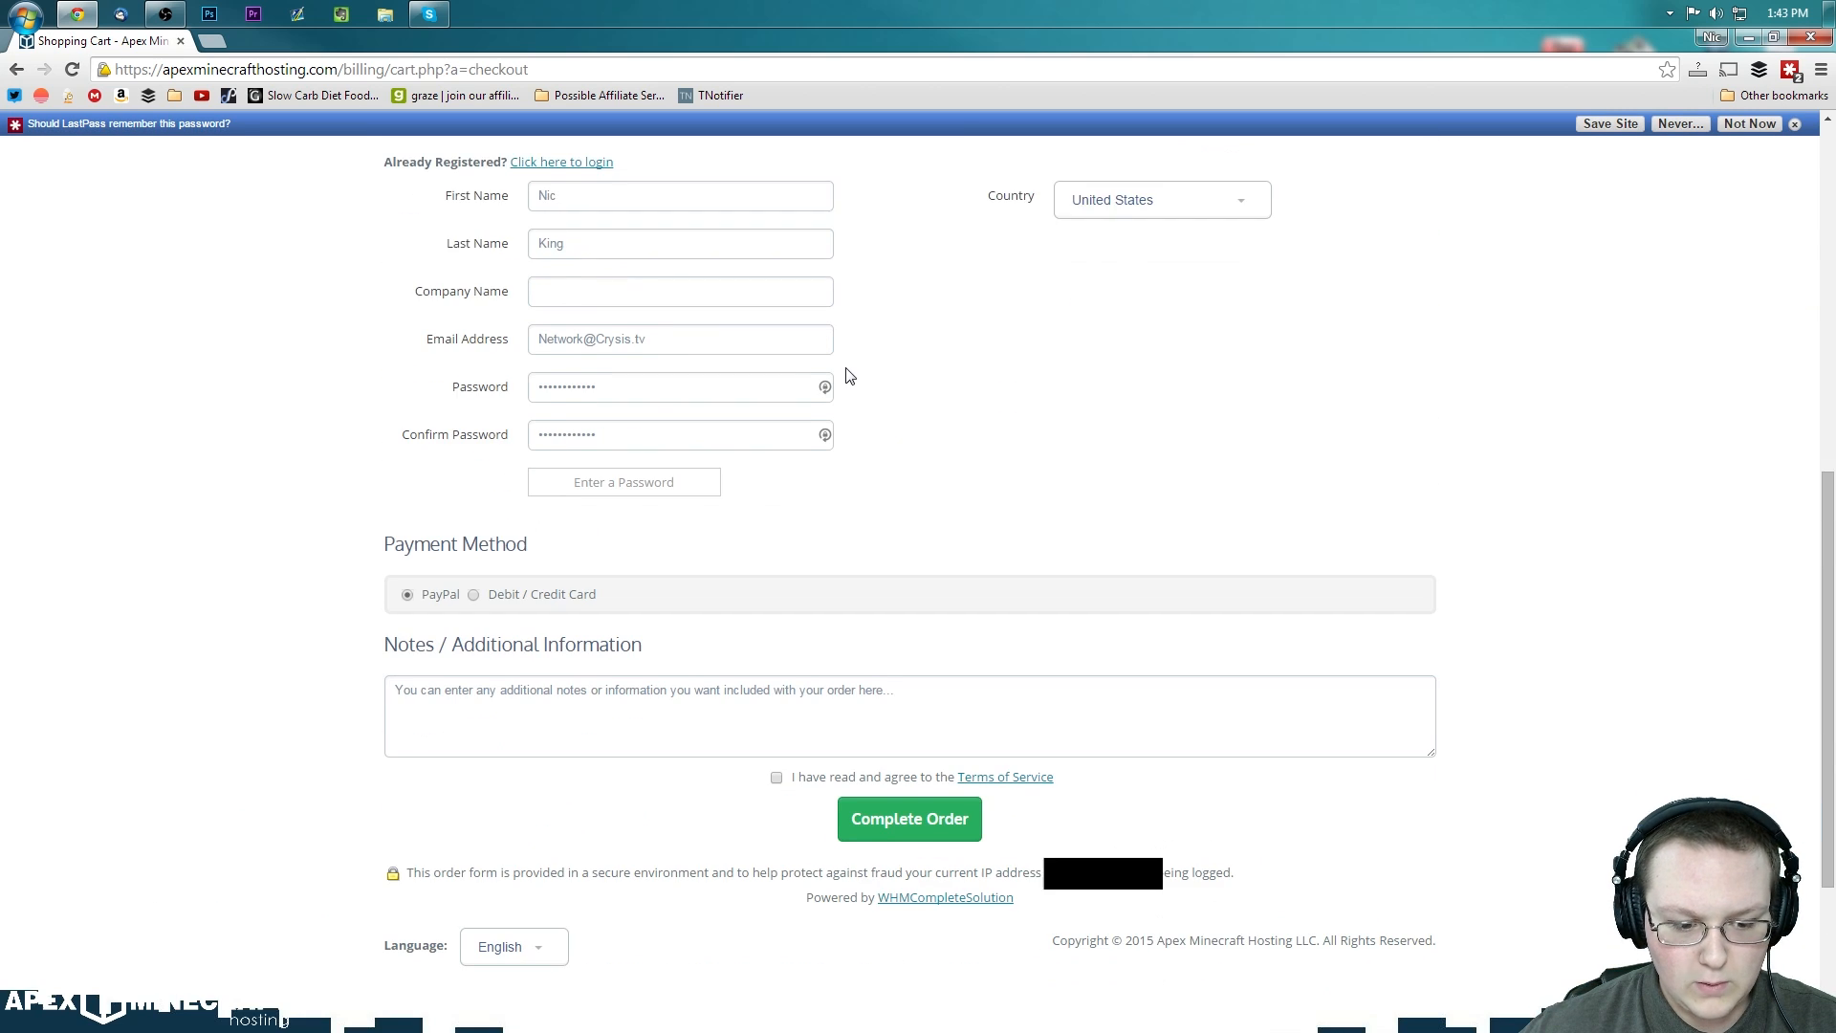
{"action": "mouse_move", "coordinate": [641, 390]}
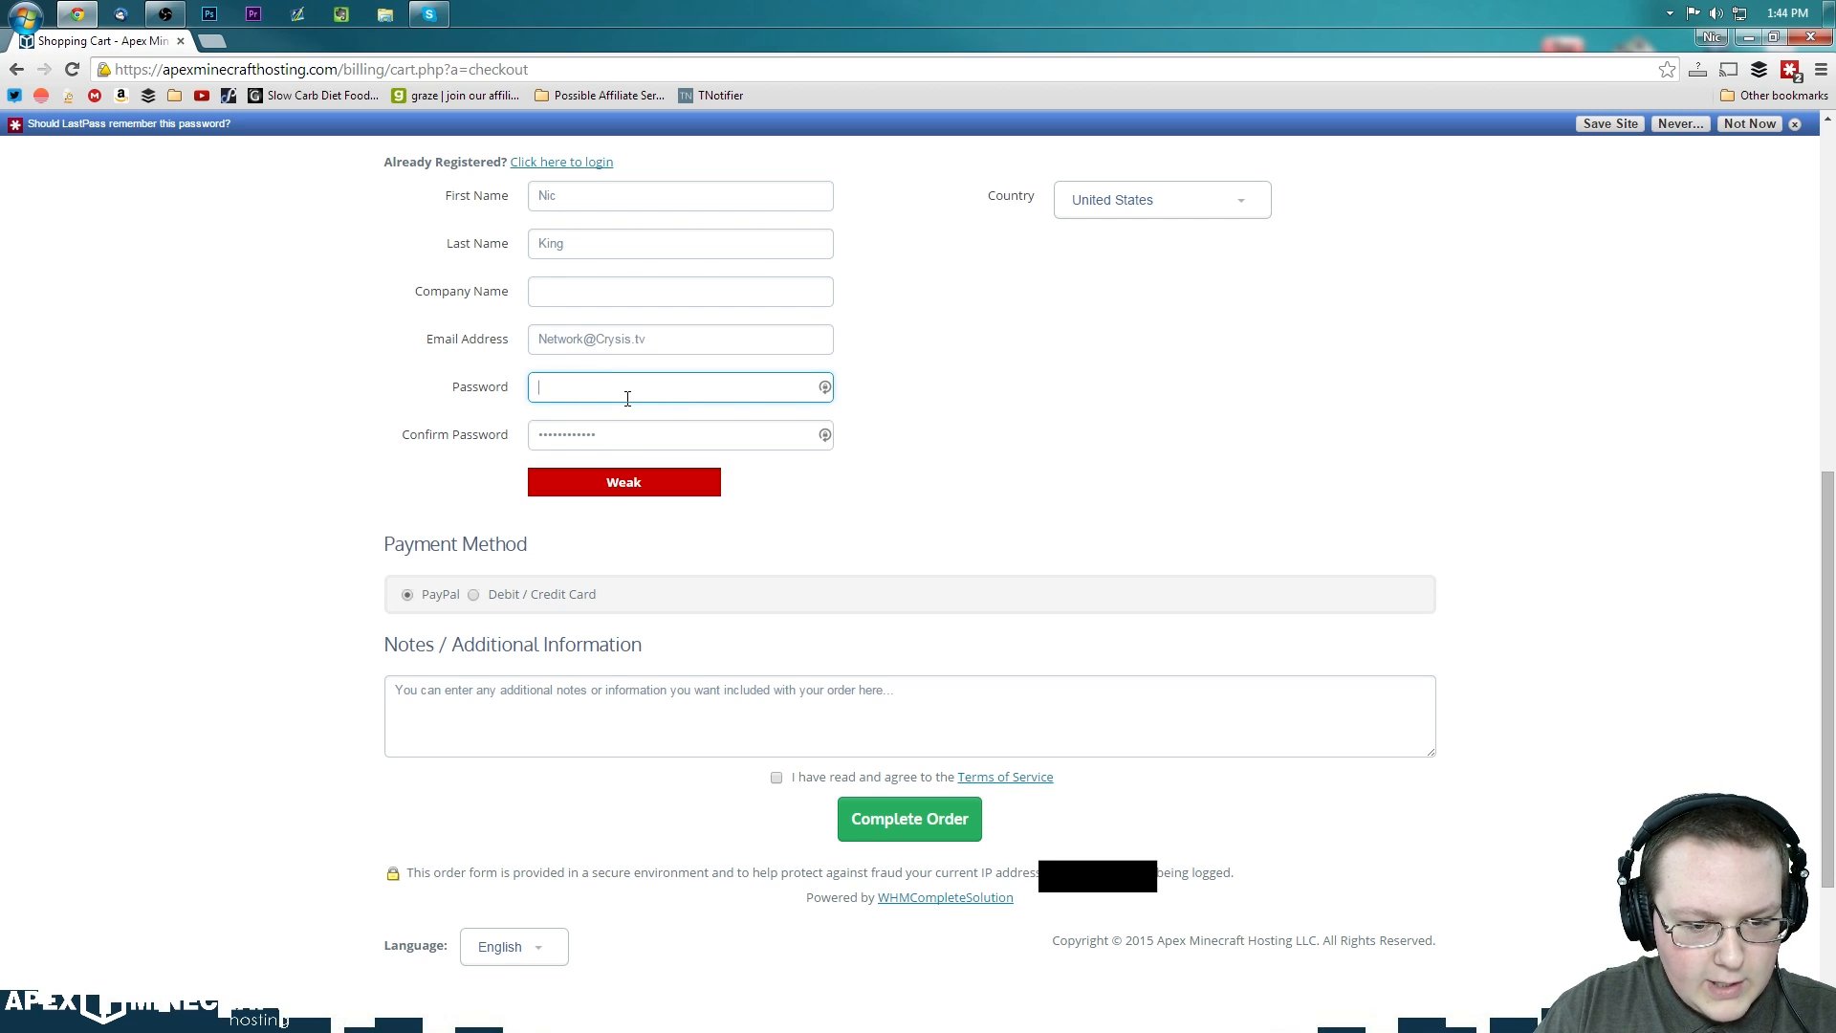
{"action": "type", "text": "password"}
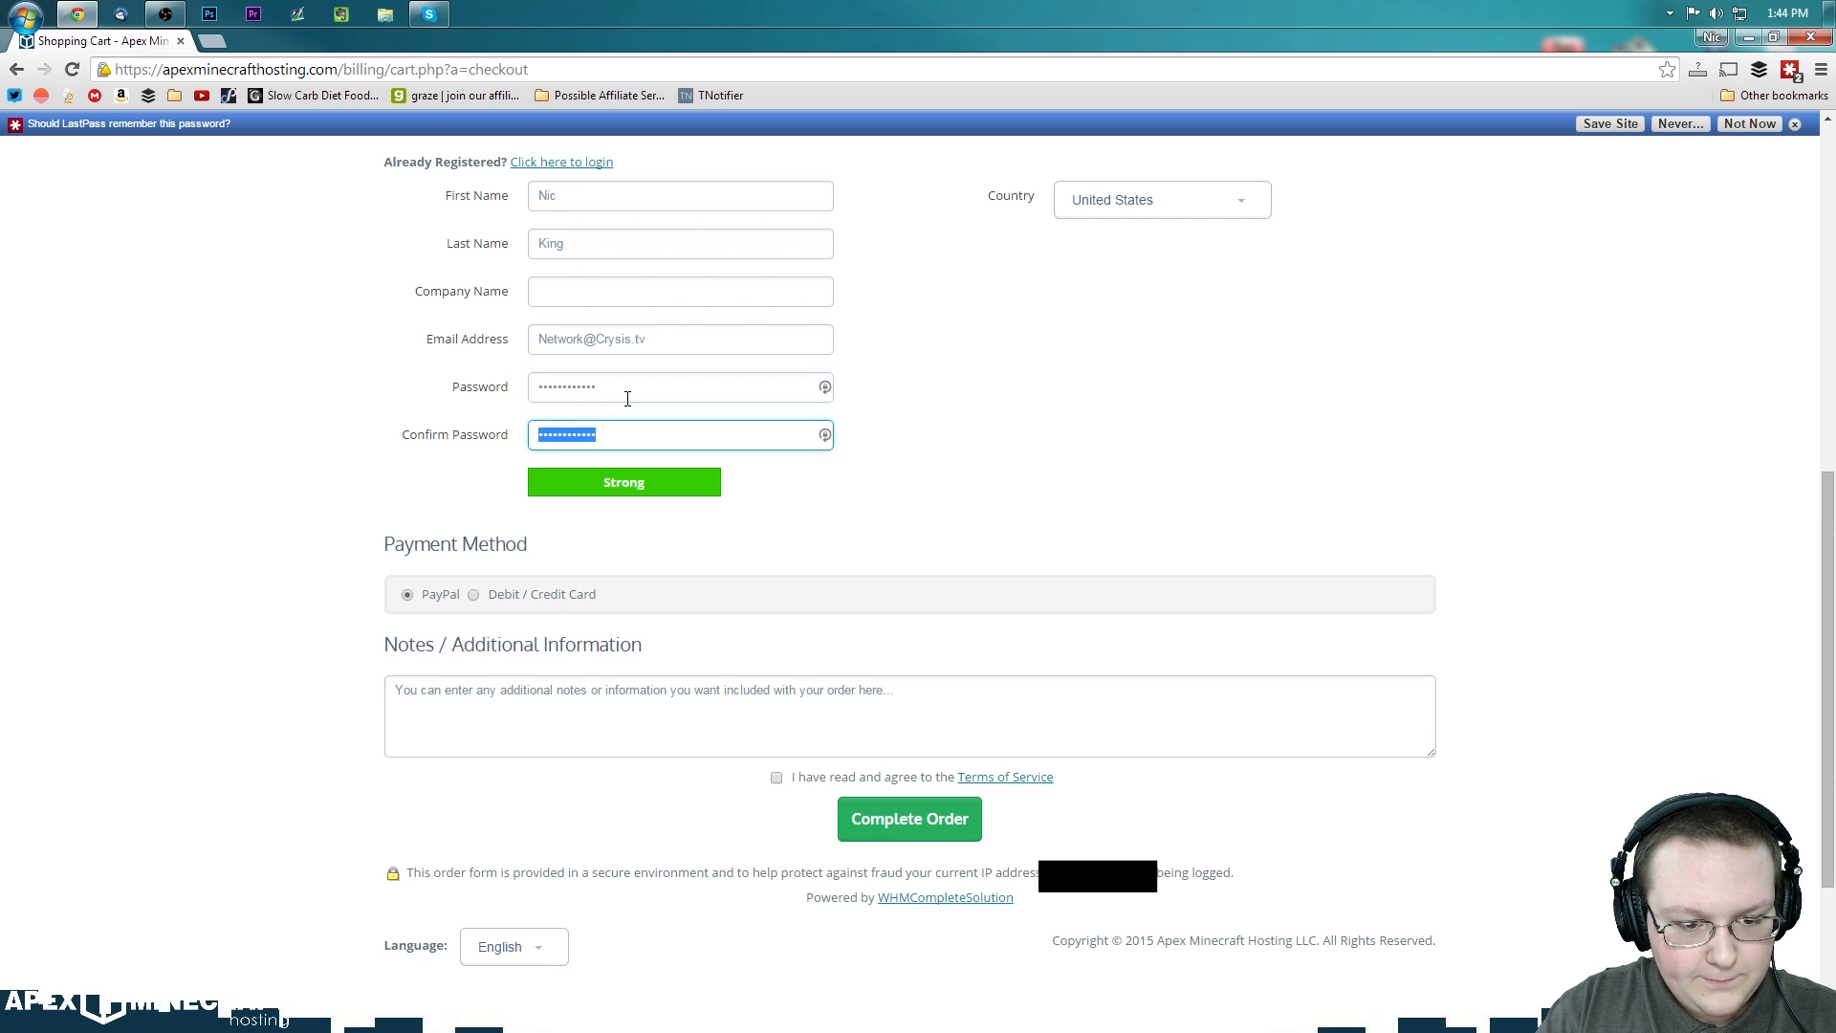
{"action": "left_click", "coordinate": [679, 434]}
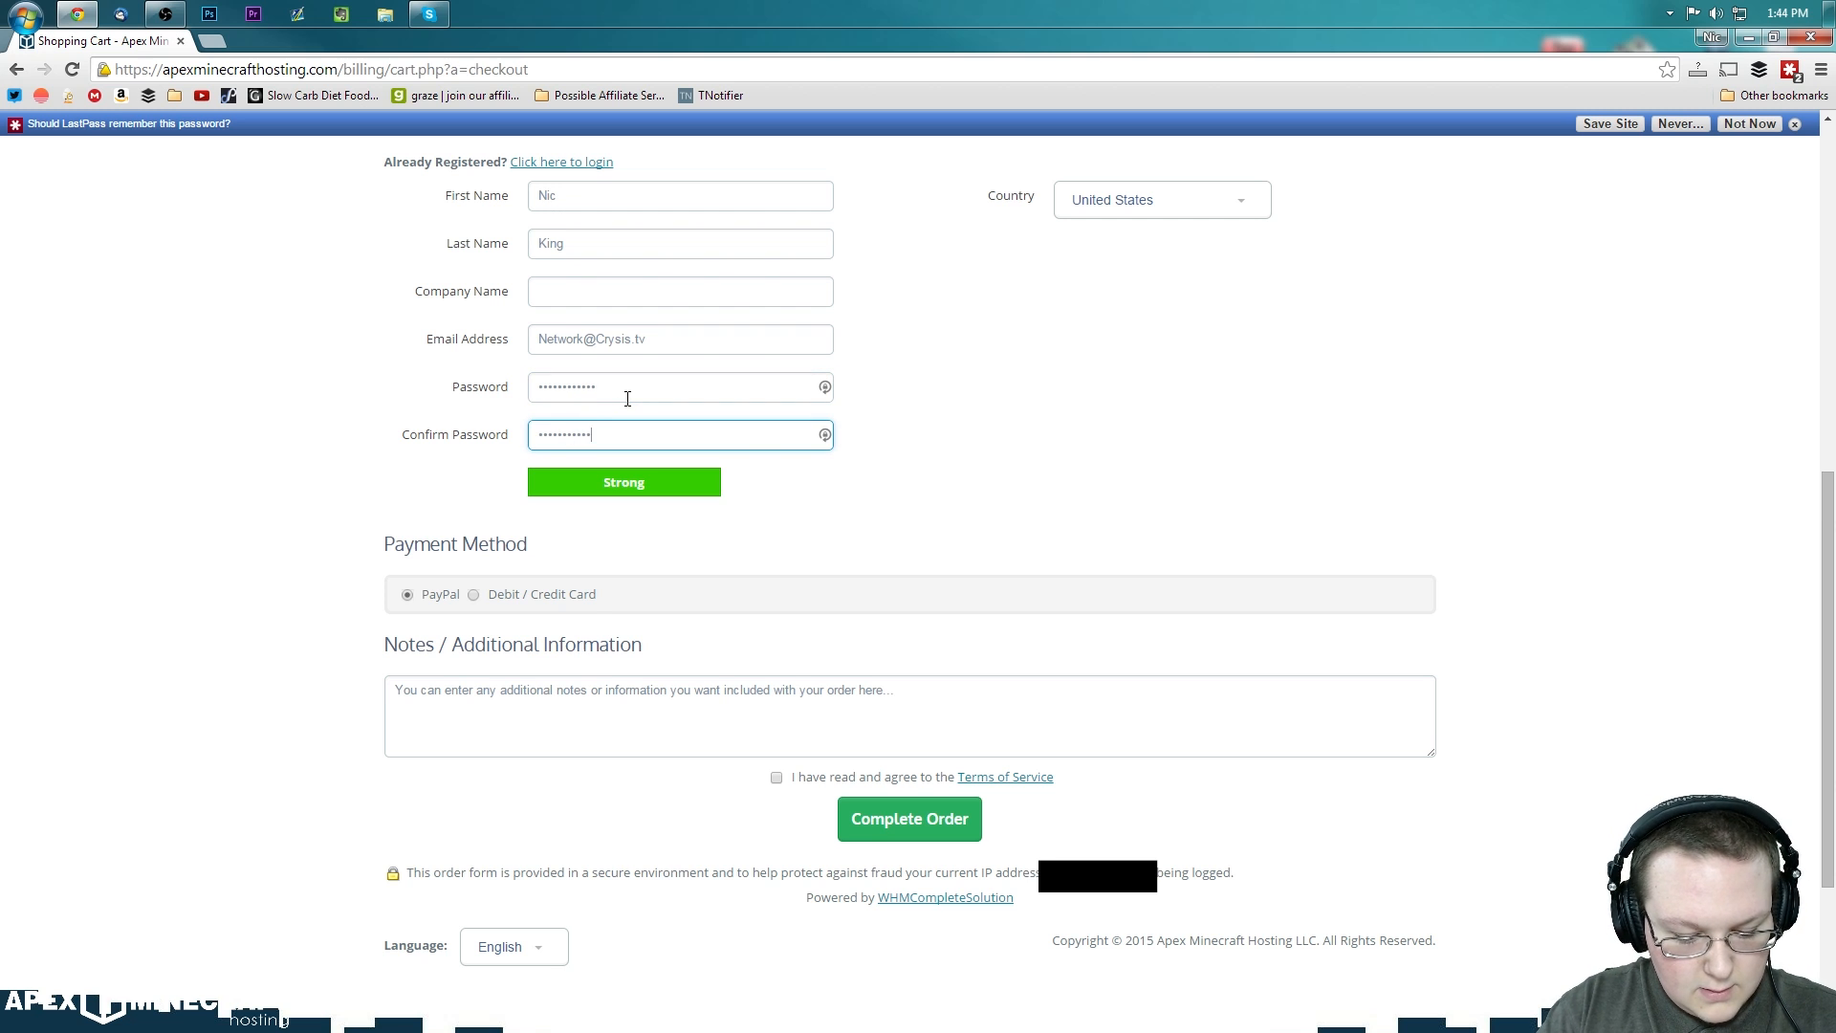
- Accept the Terms of Service again and resubmit the order
{"action": "scroll", "scroll_direction": "down", "scroll_amount": 3}
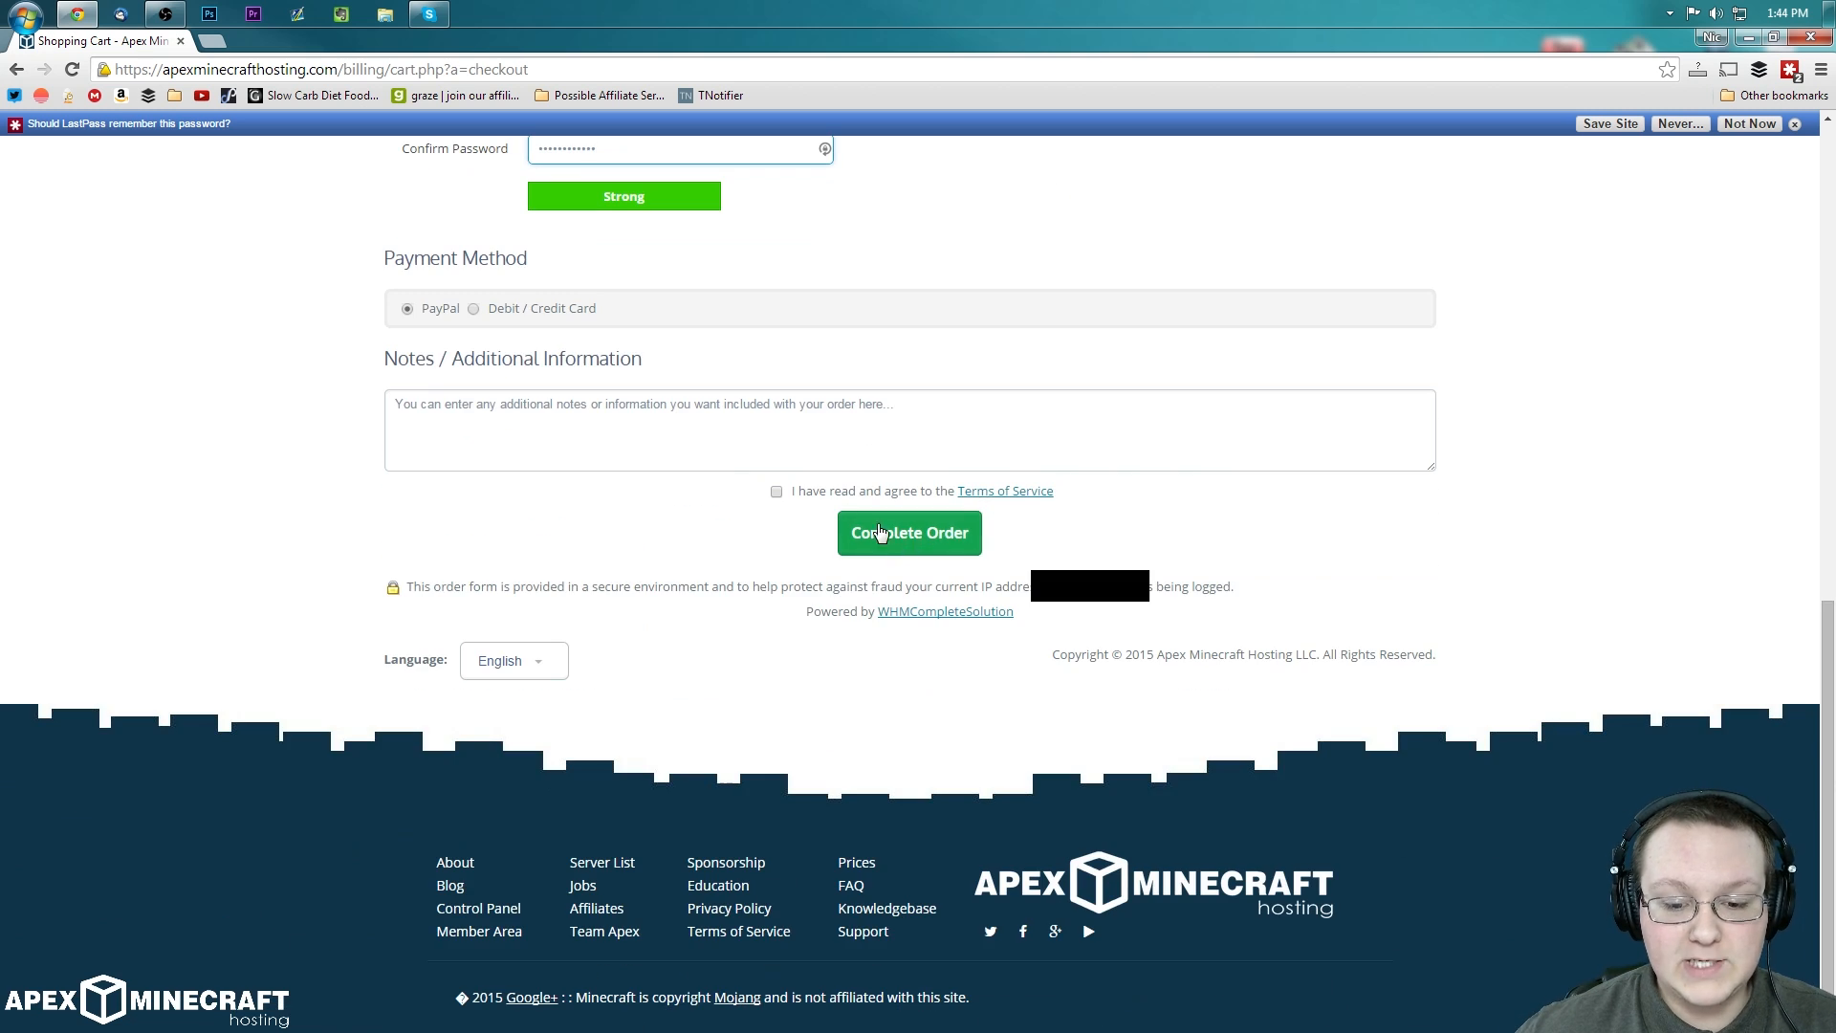
{"action": "left_click", "coordinate": [777, 490]}
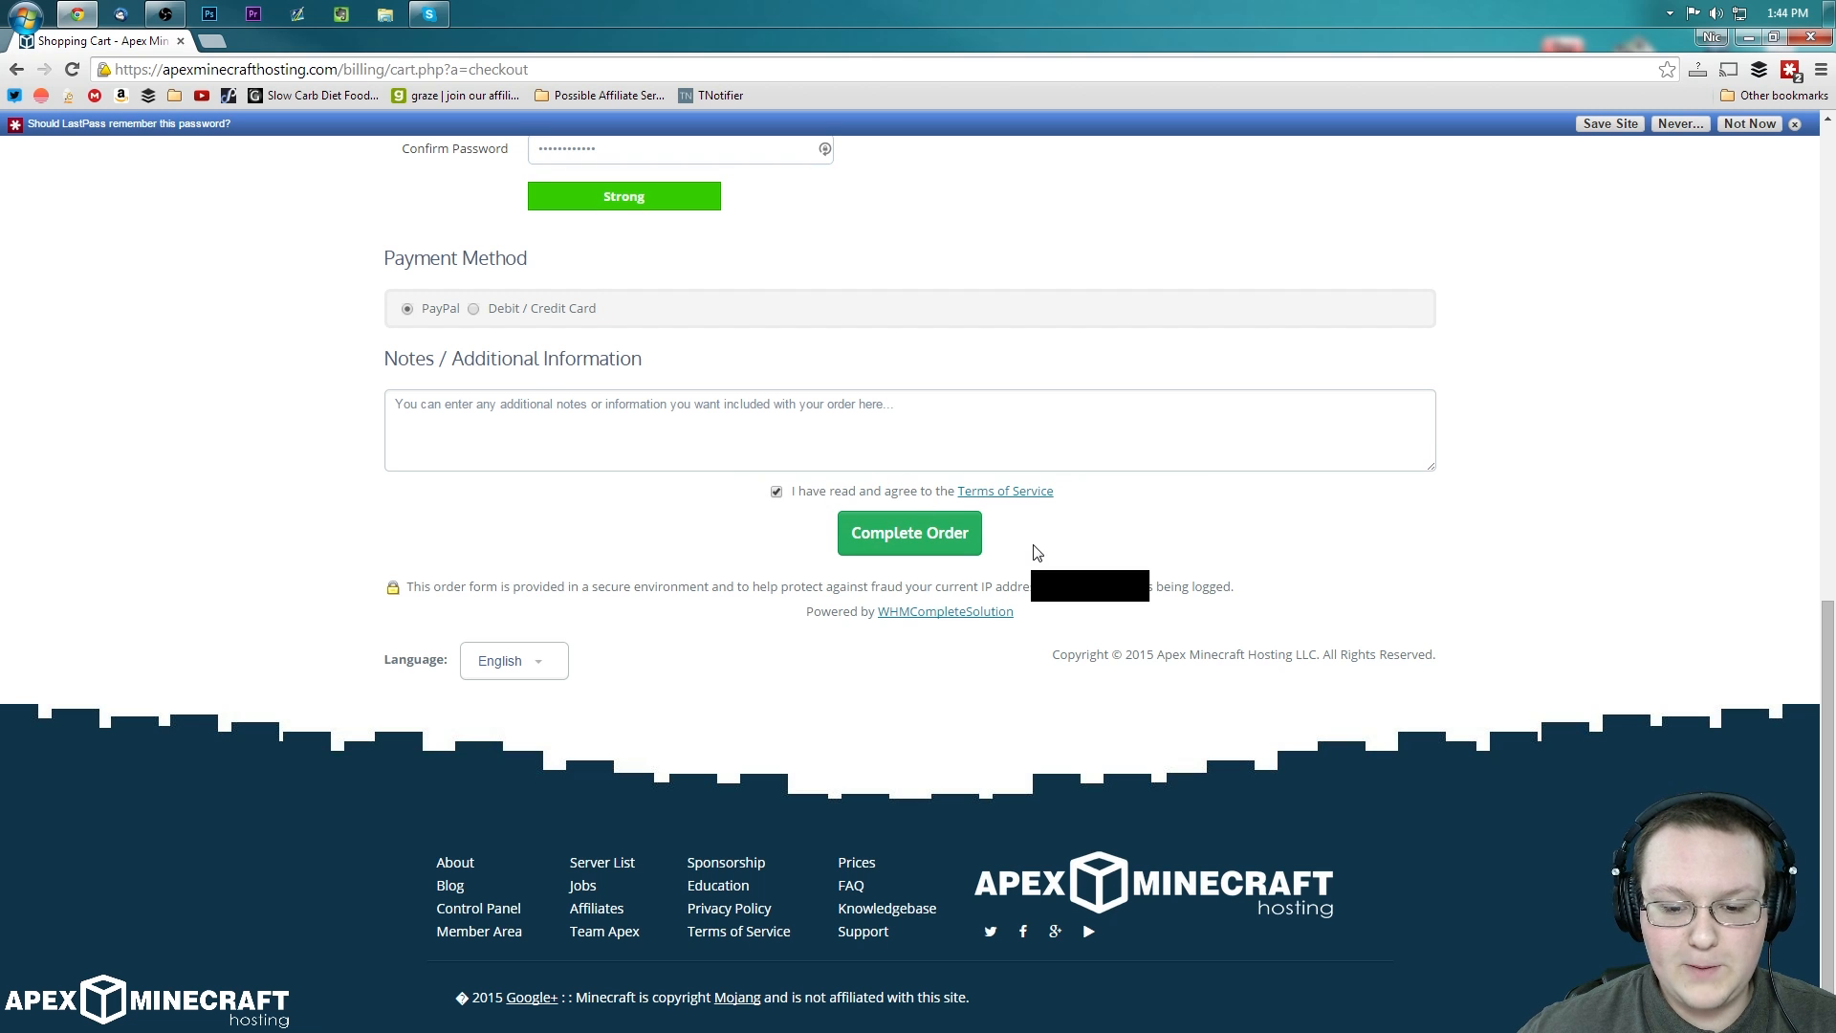
{"action": "left_click", "coordinate": [909, 532]}
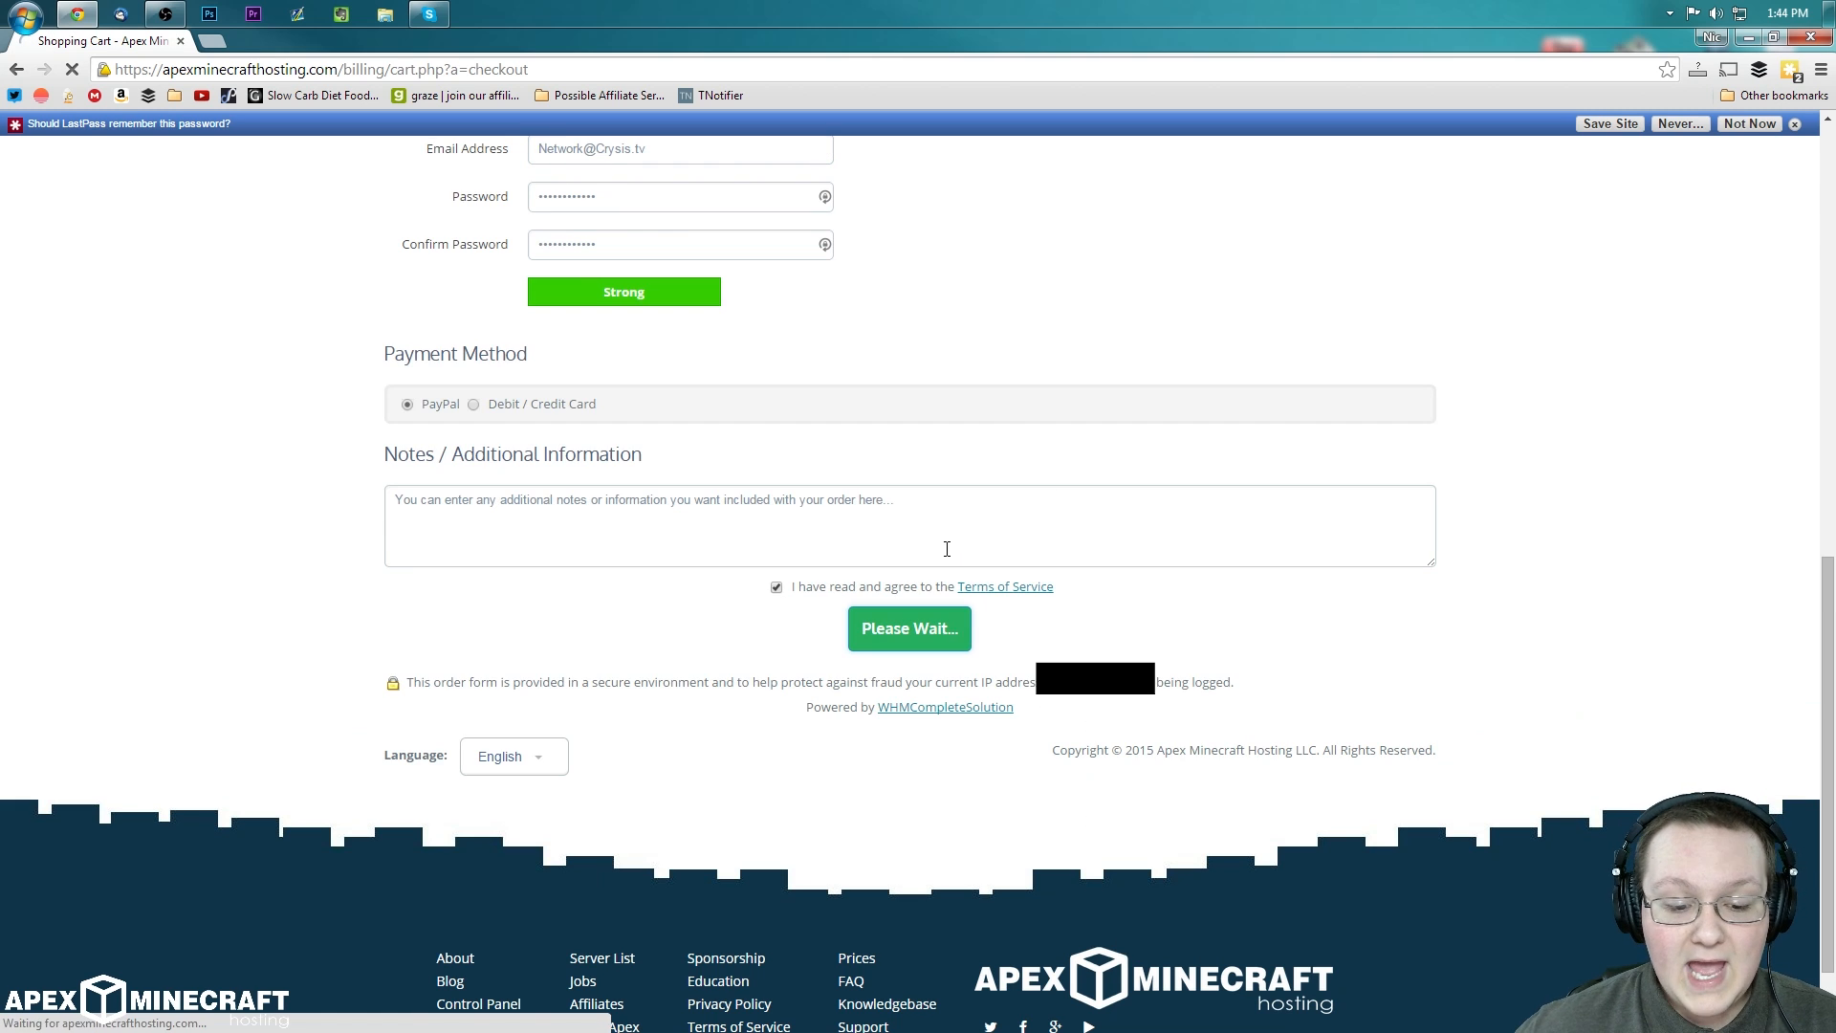
- Complete the order and log in to PayPal to pay the $5.99 invoice
{"action": "left_click", "coordinate": [908, 627]}
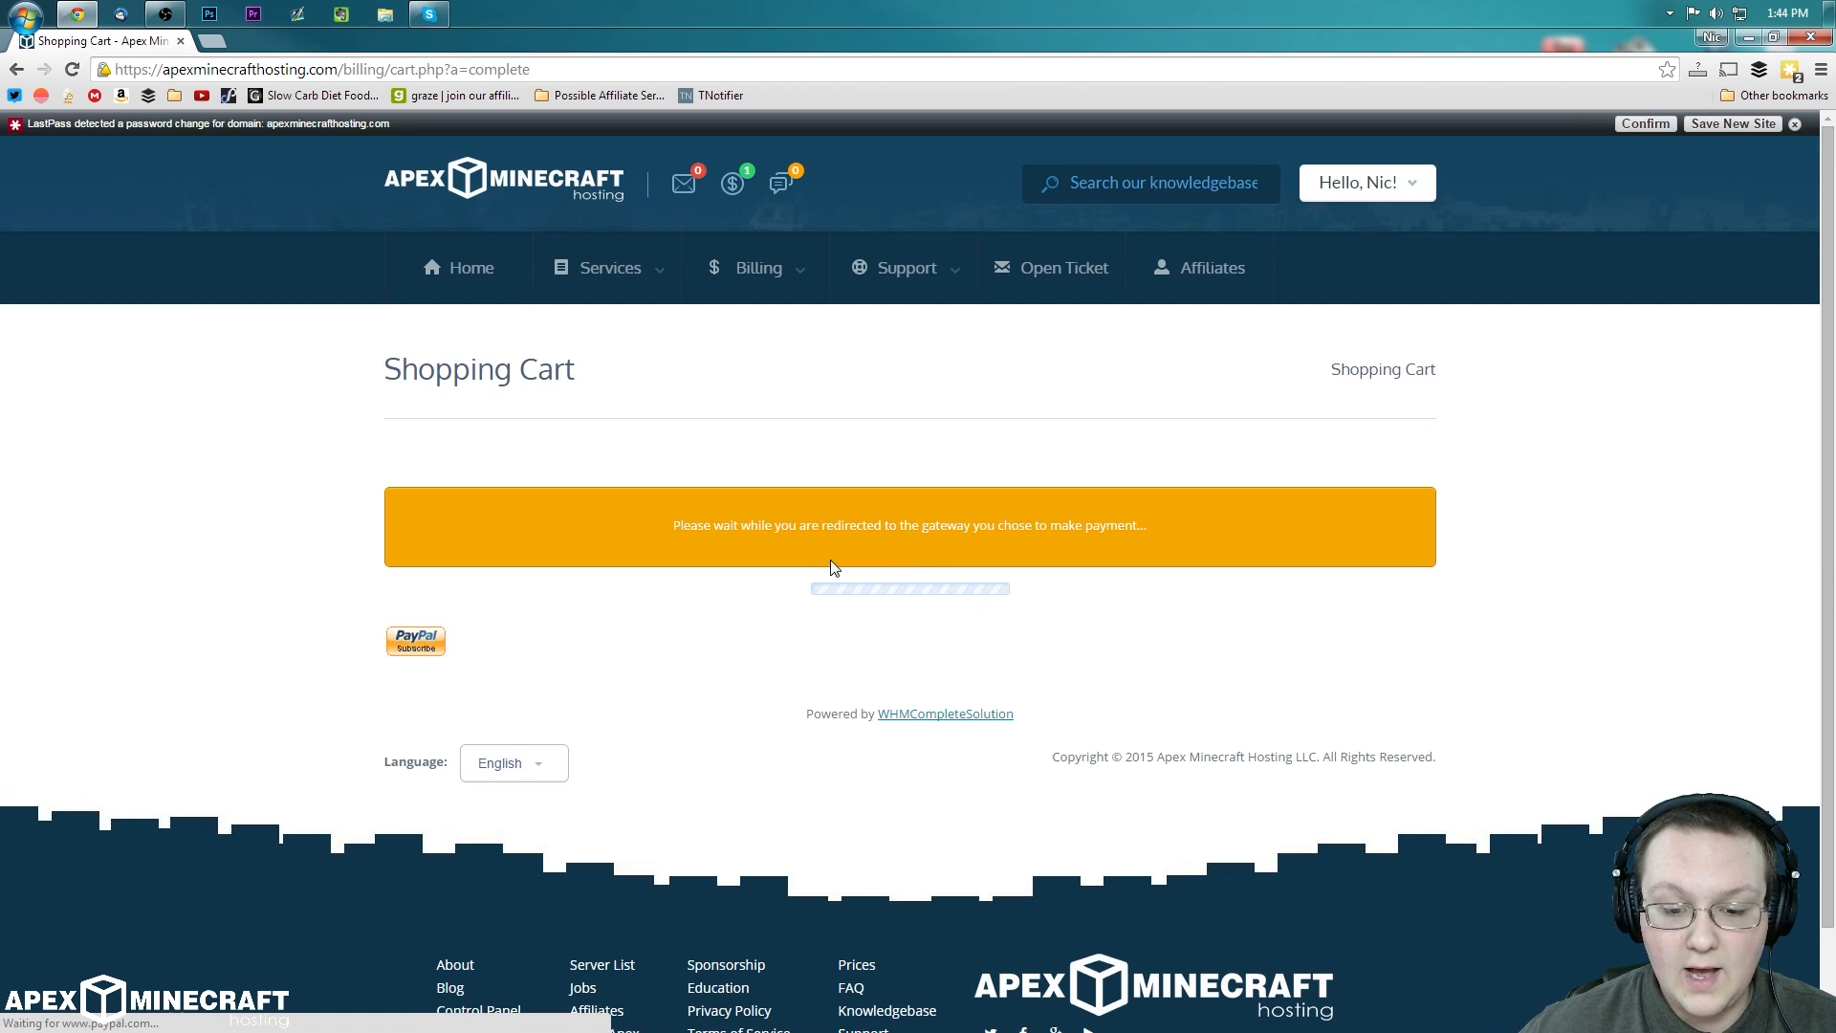
{"action": "mouse_move", "coordinate": [851, 481]}
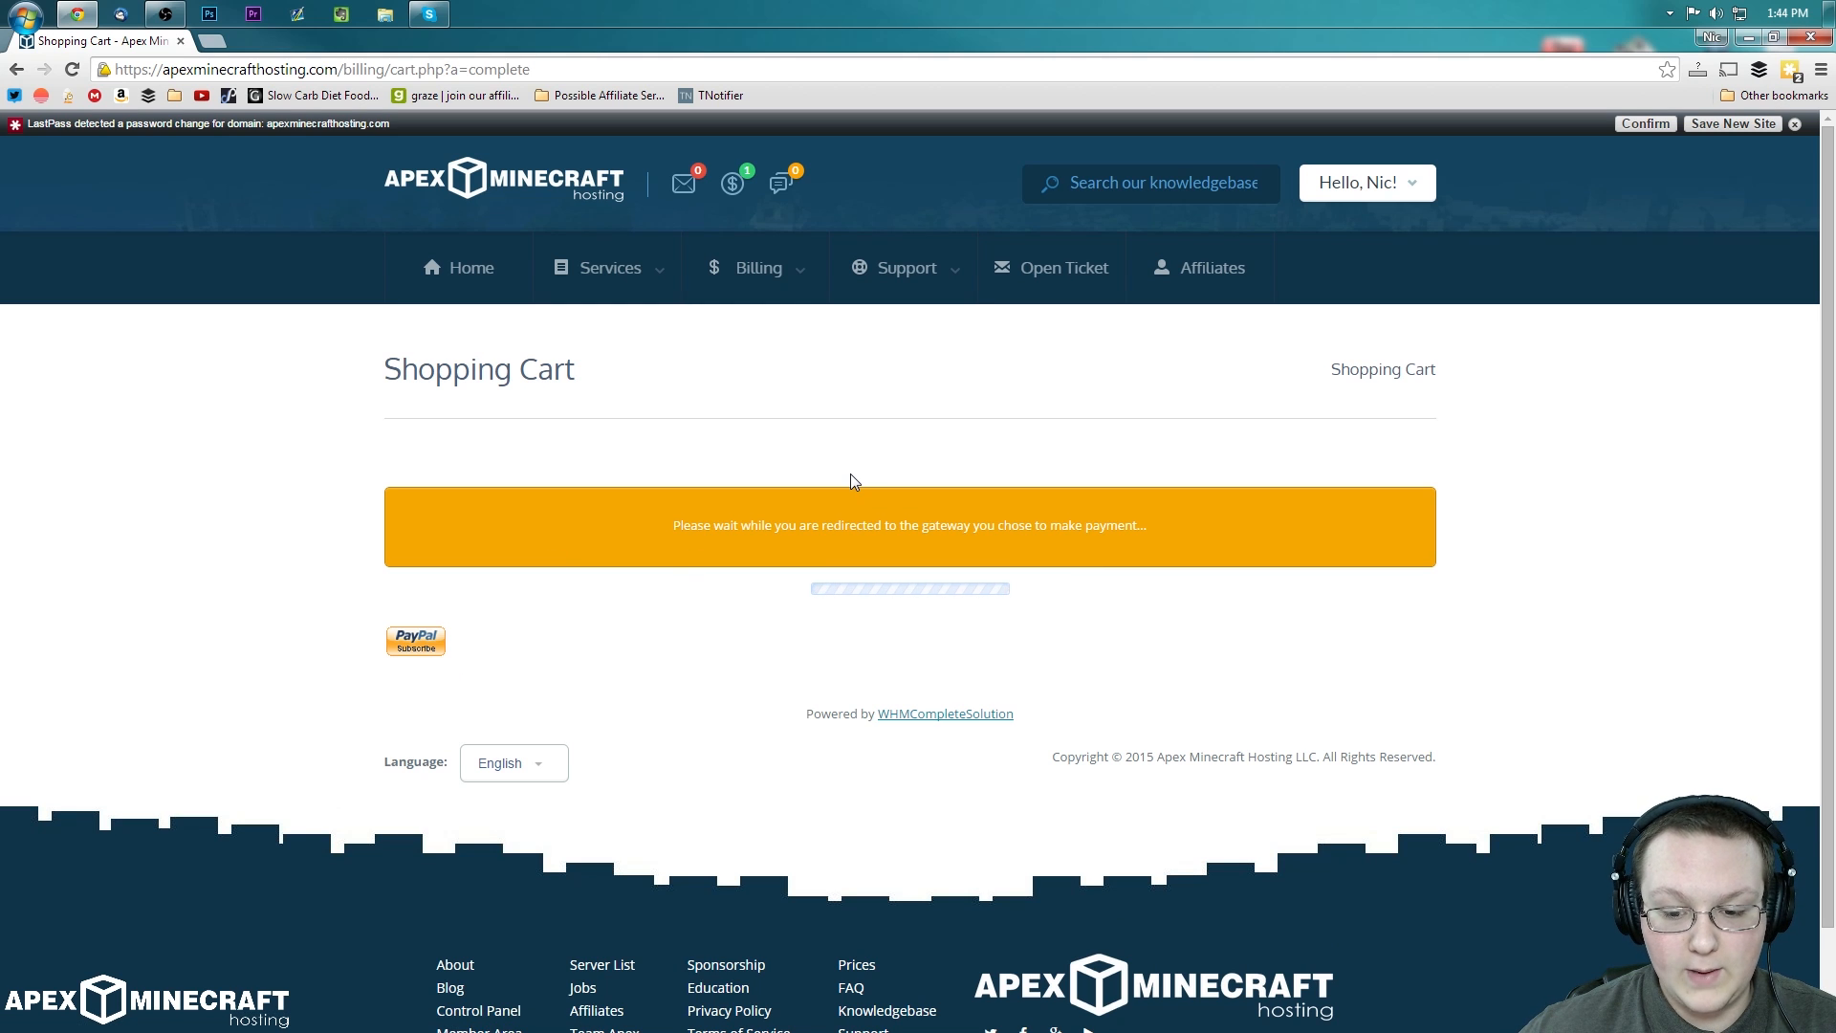
{"action": "mouse_move", "coordinate": [851, 489]}
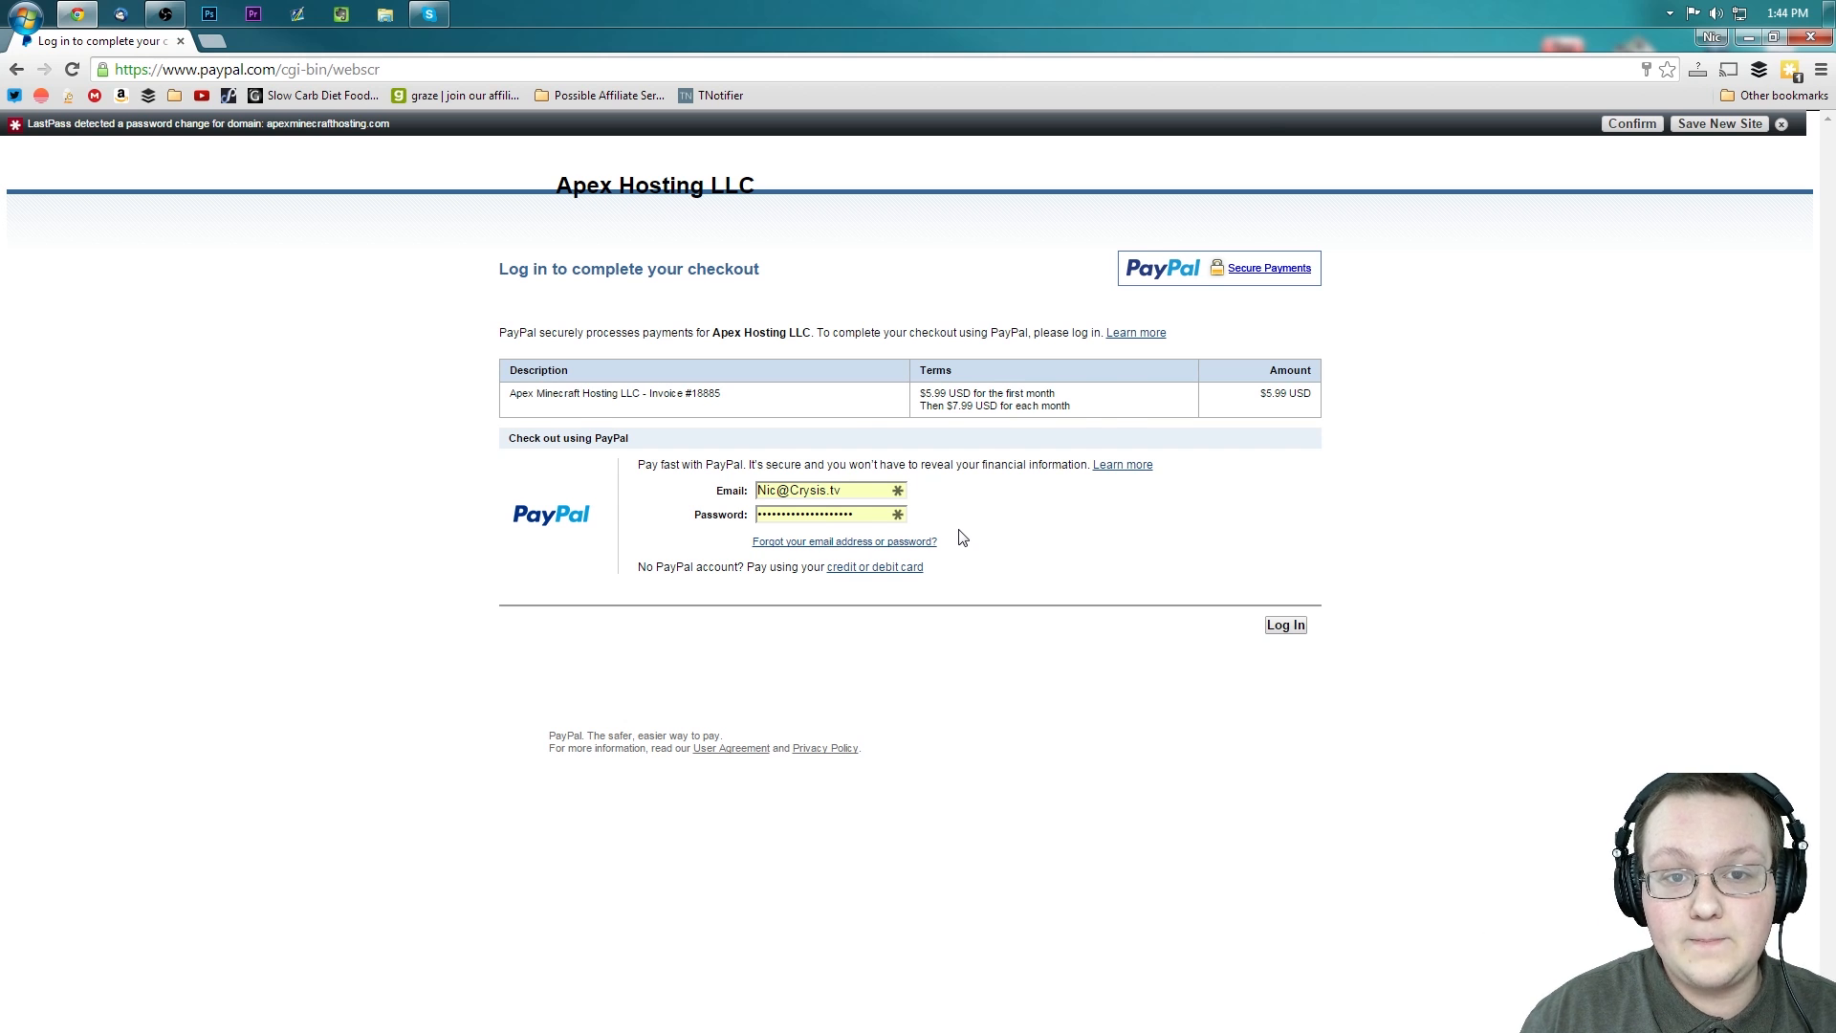
{"action": "left_click", "coordinate": [1283, 624]}
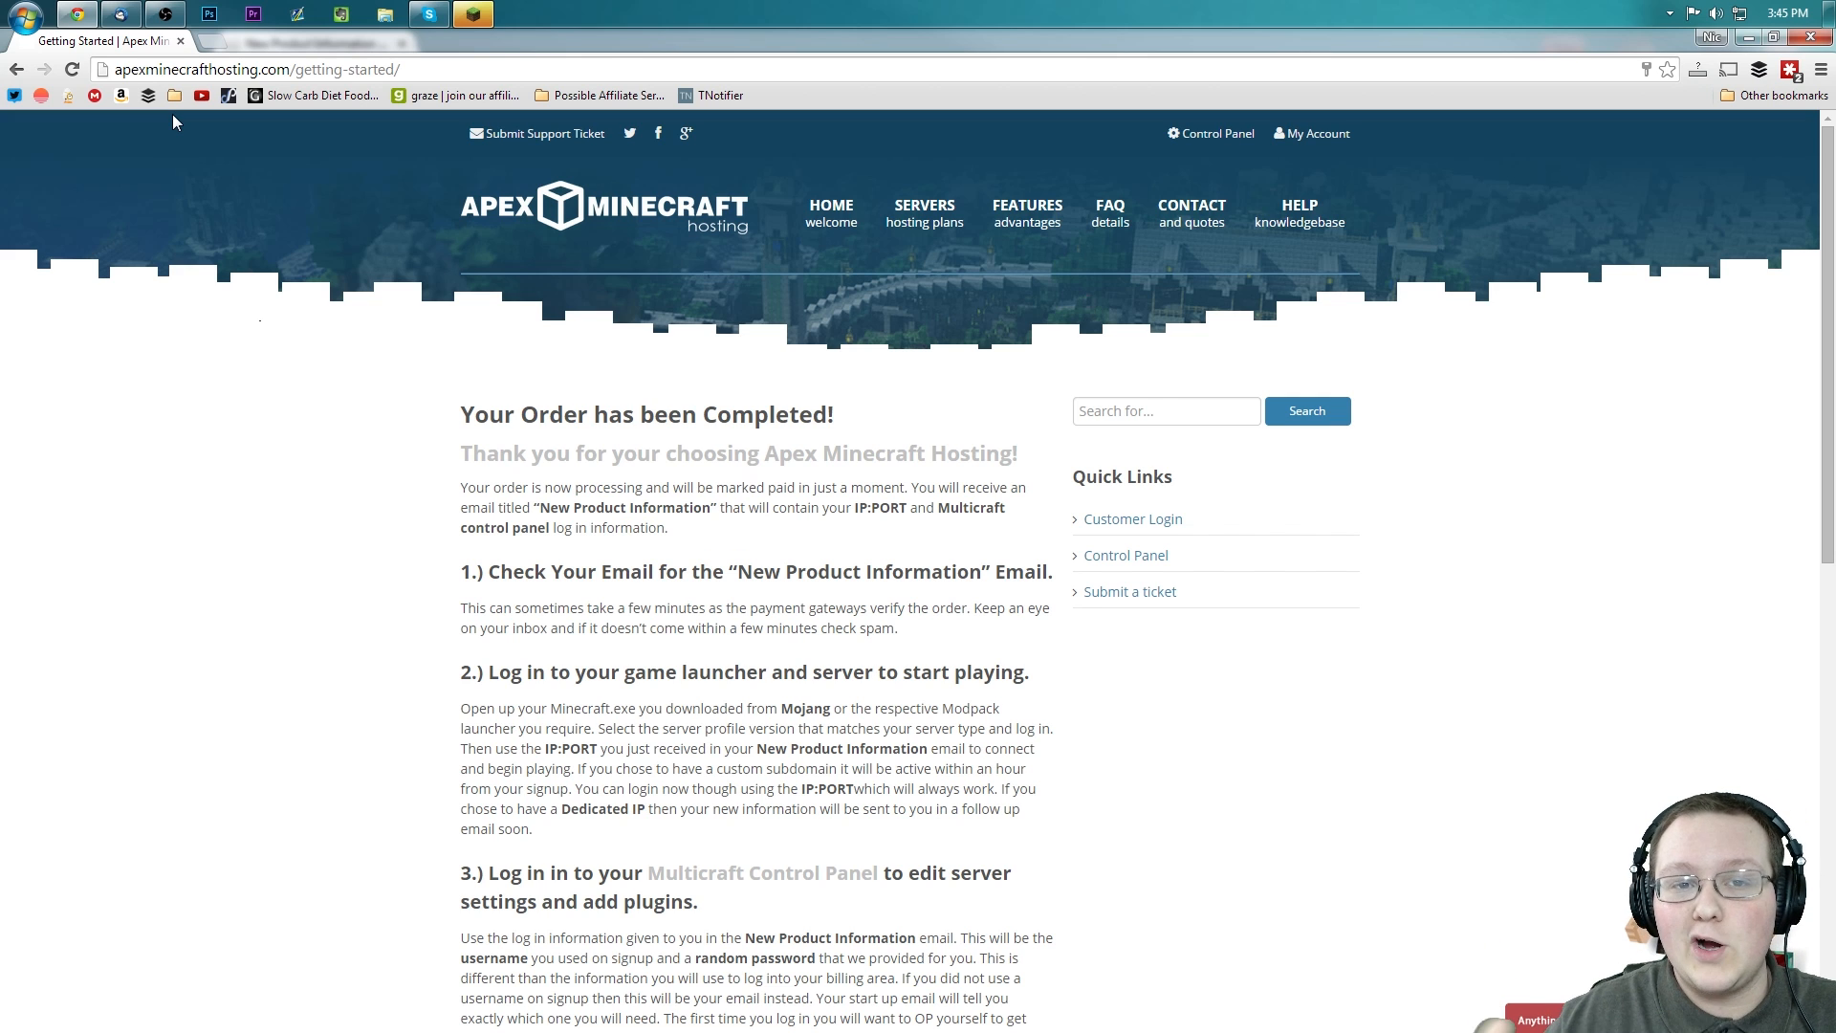
{"action": "mouse_move", "coordinate": [254, 170]}
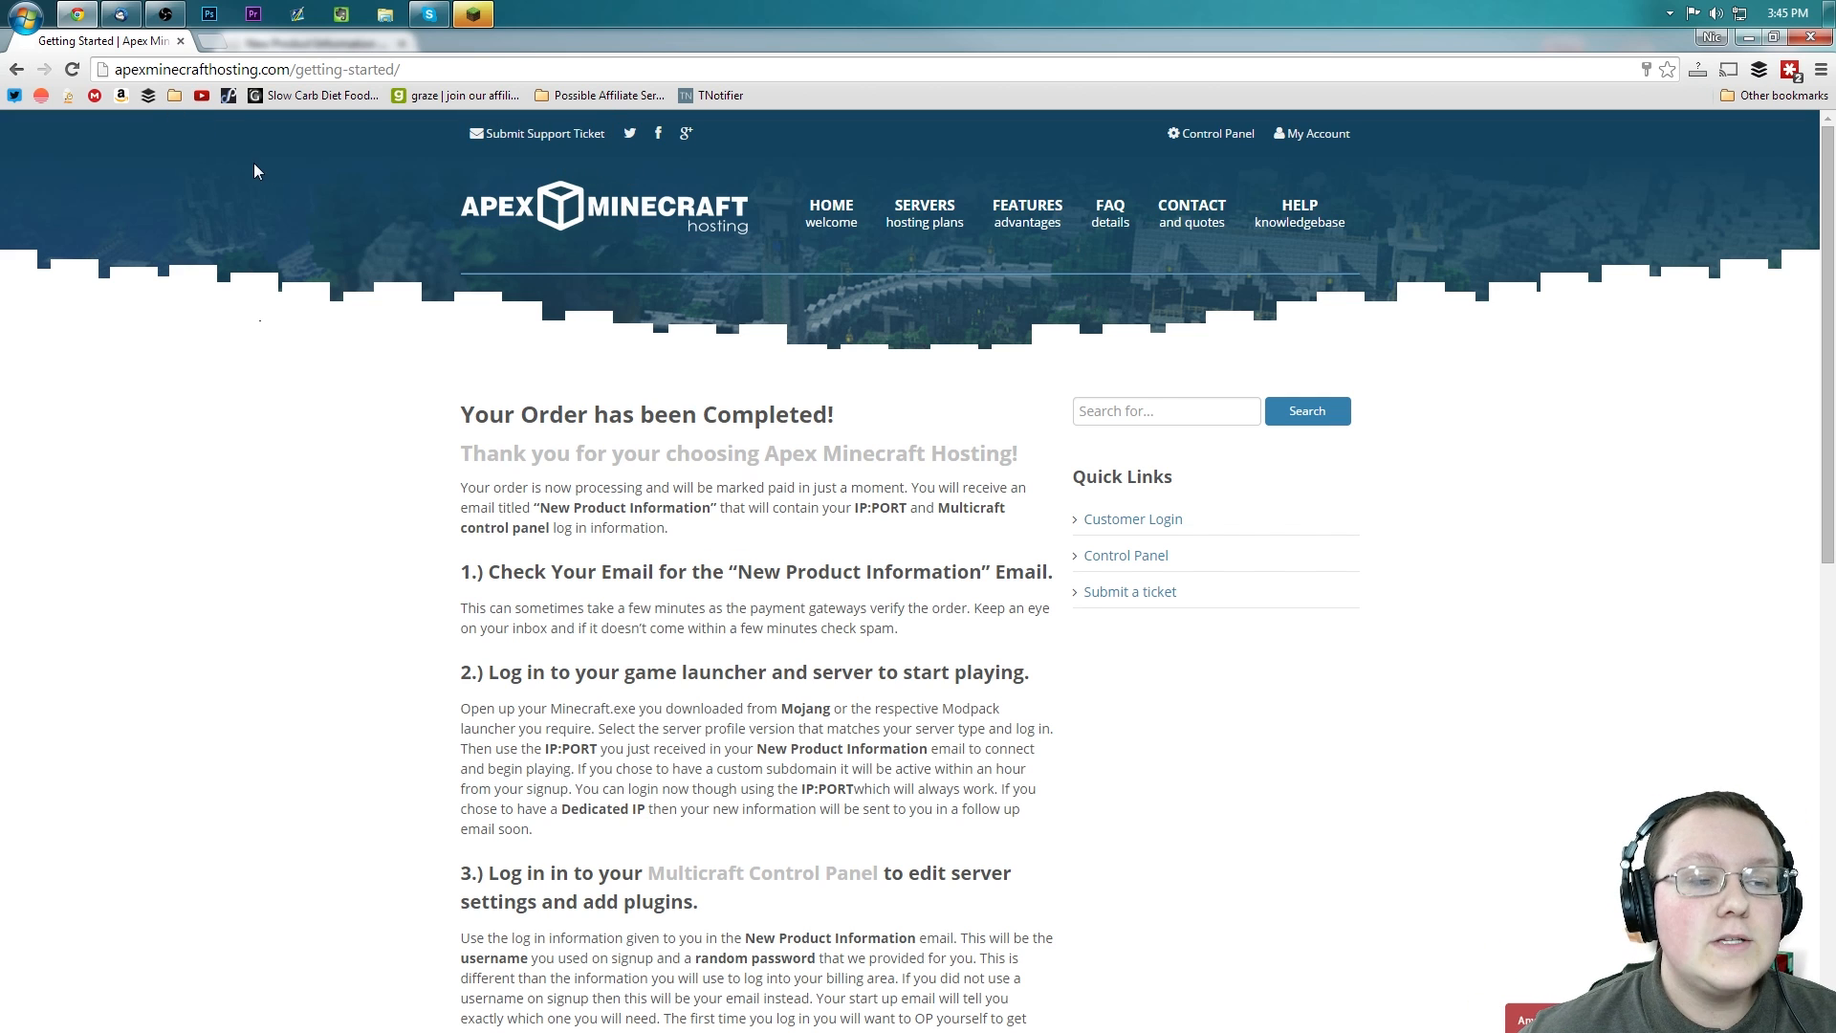
{"action": "mouse_move", "coordinate": [381, 108]}
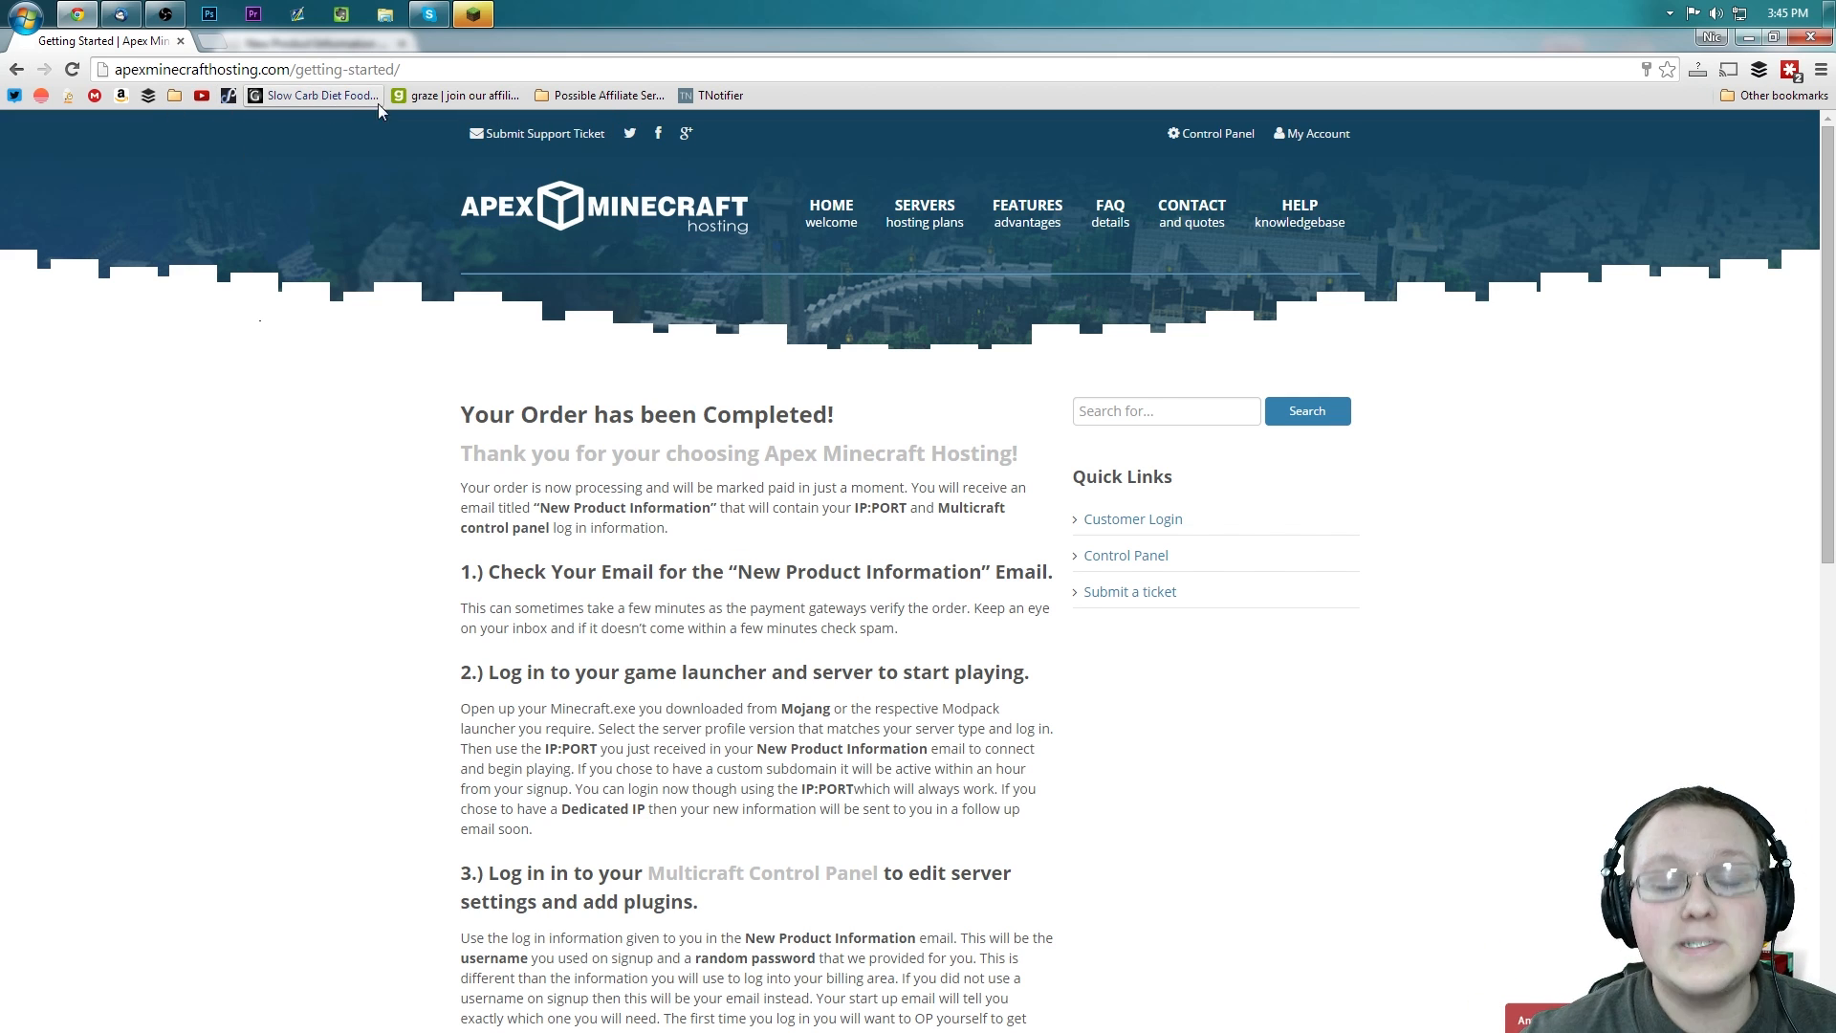
- Scroll through the order-completed Getting Started instructions
{"action": "scroll", "scroll_direction": "down", "scroll_amount": 3}
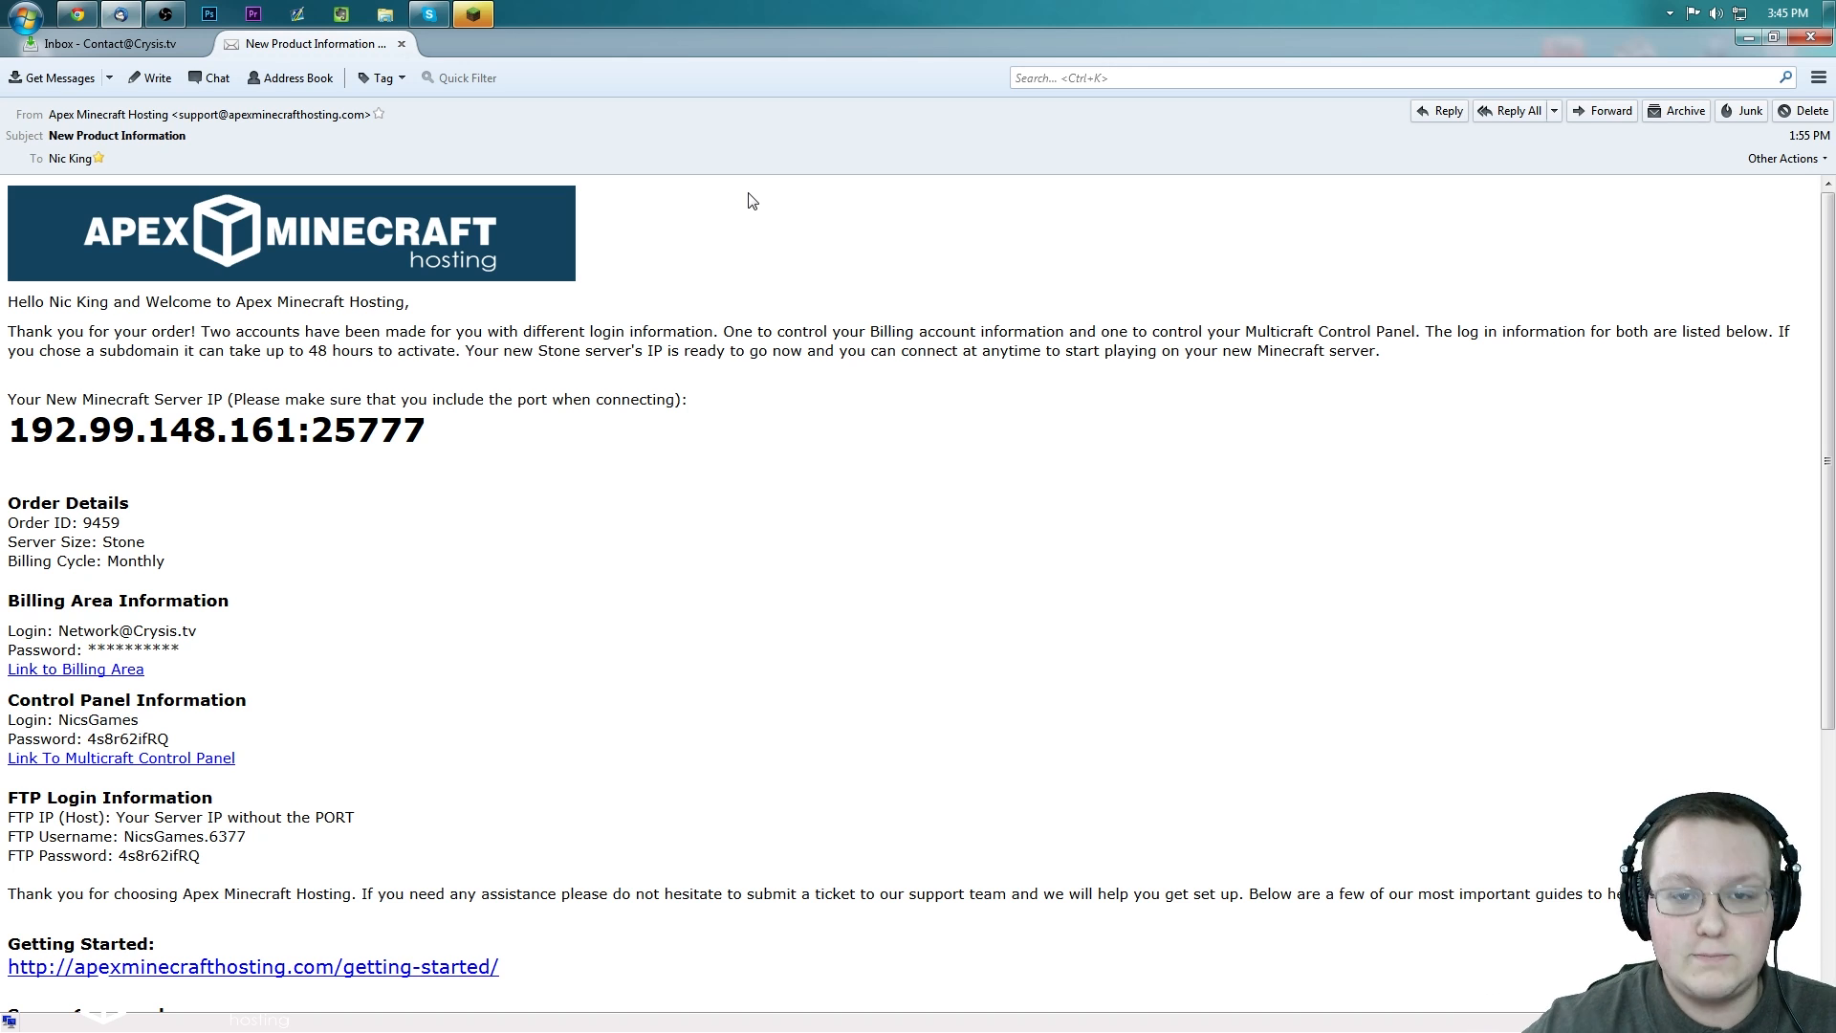
{"action": "mouse_move", "coordinate": [543, 648]}
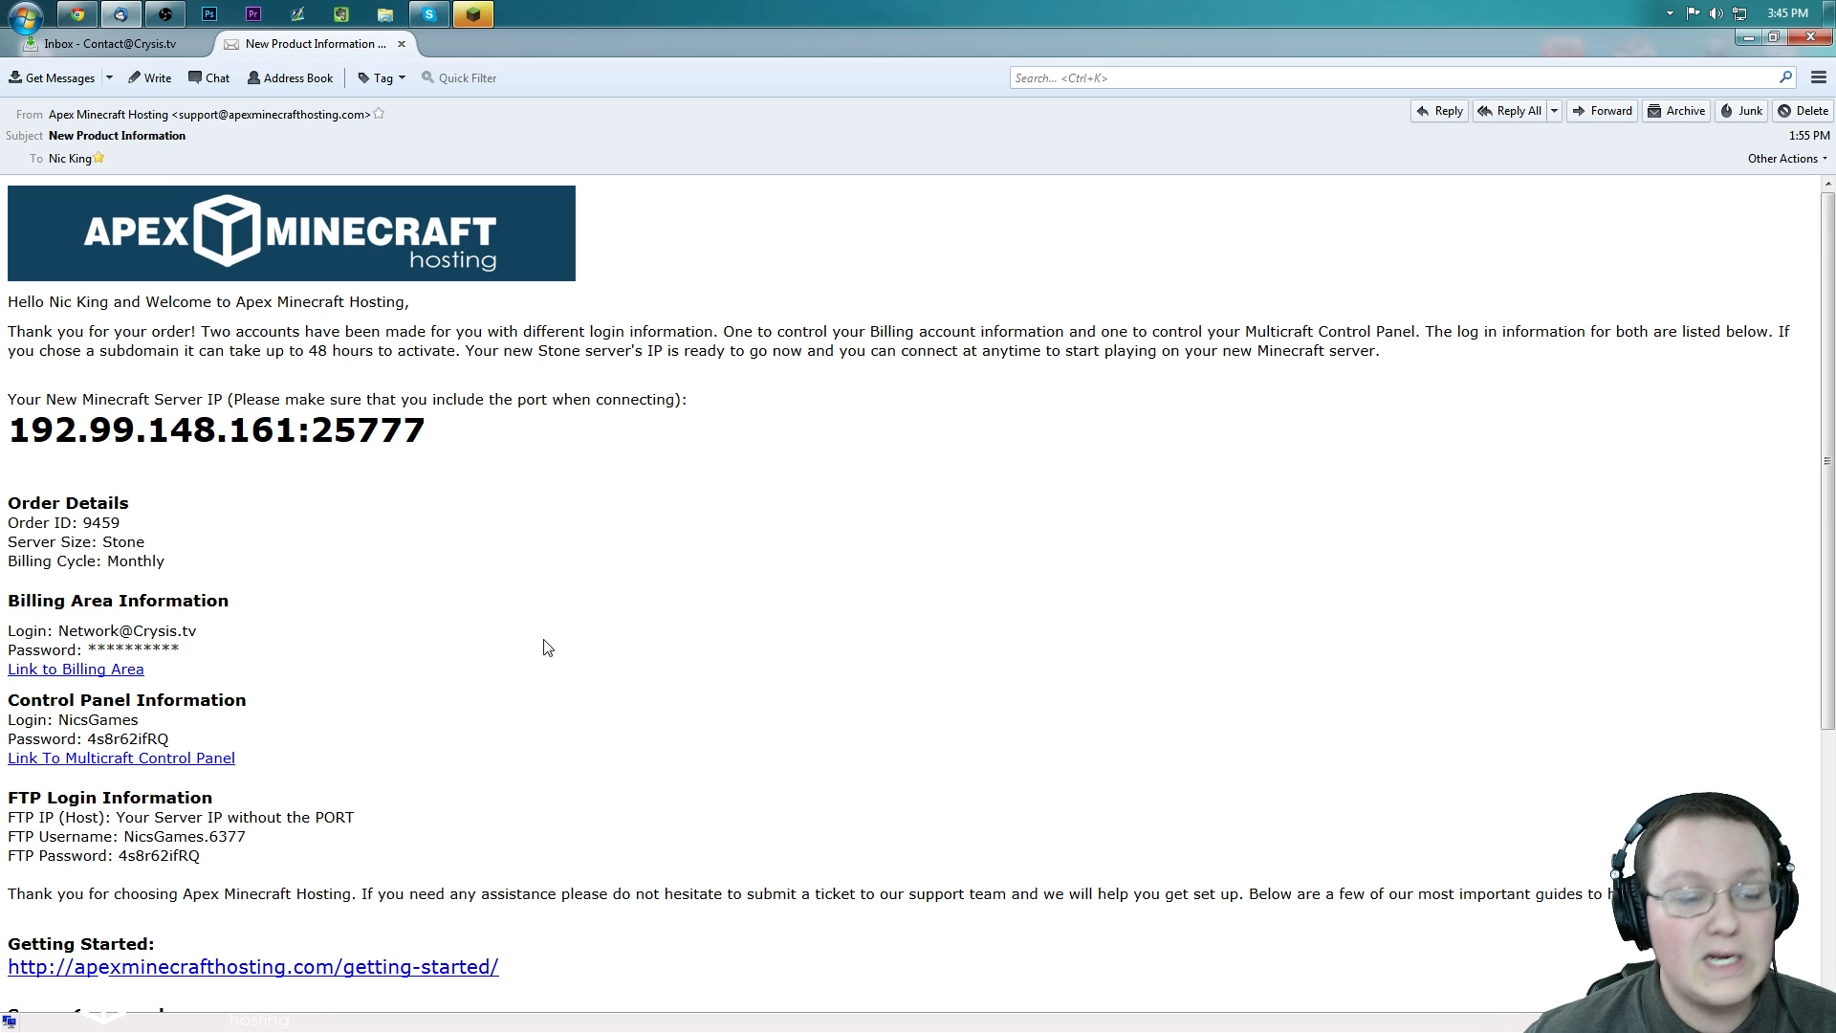
- Scroll the welcome email down to the FTP login details and guide links
{"action": "scroll", "scroll_direction": "down", "scroll_amount": 3}
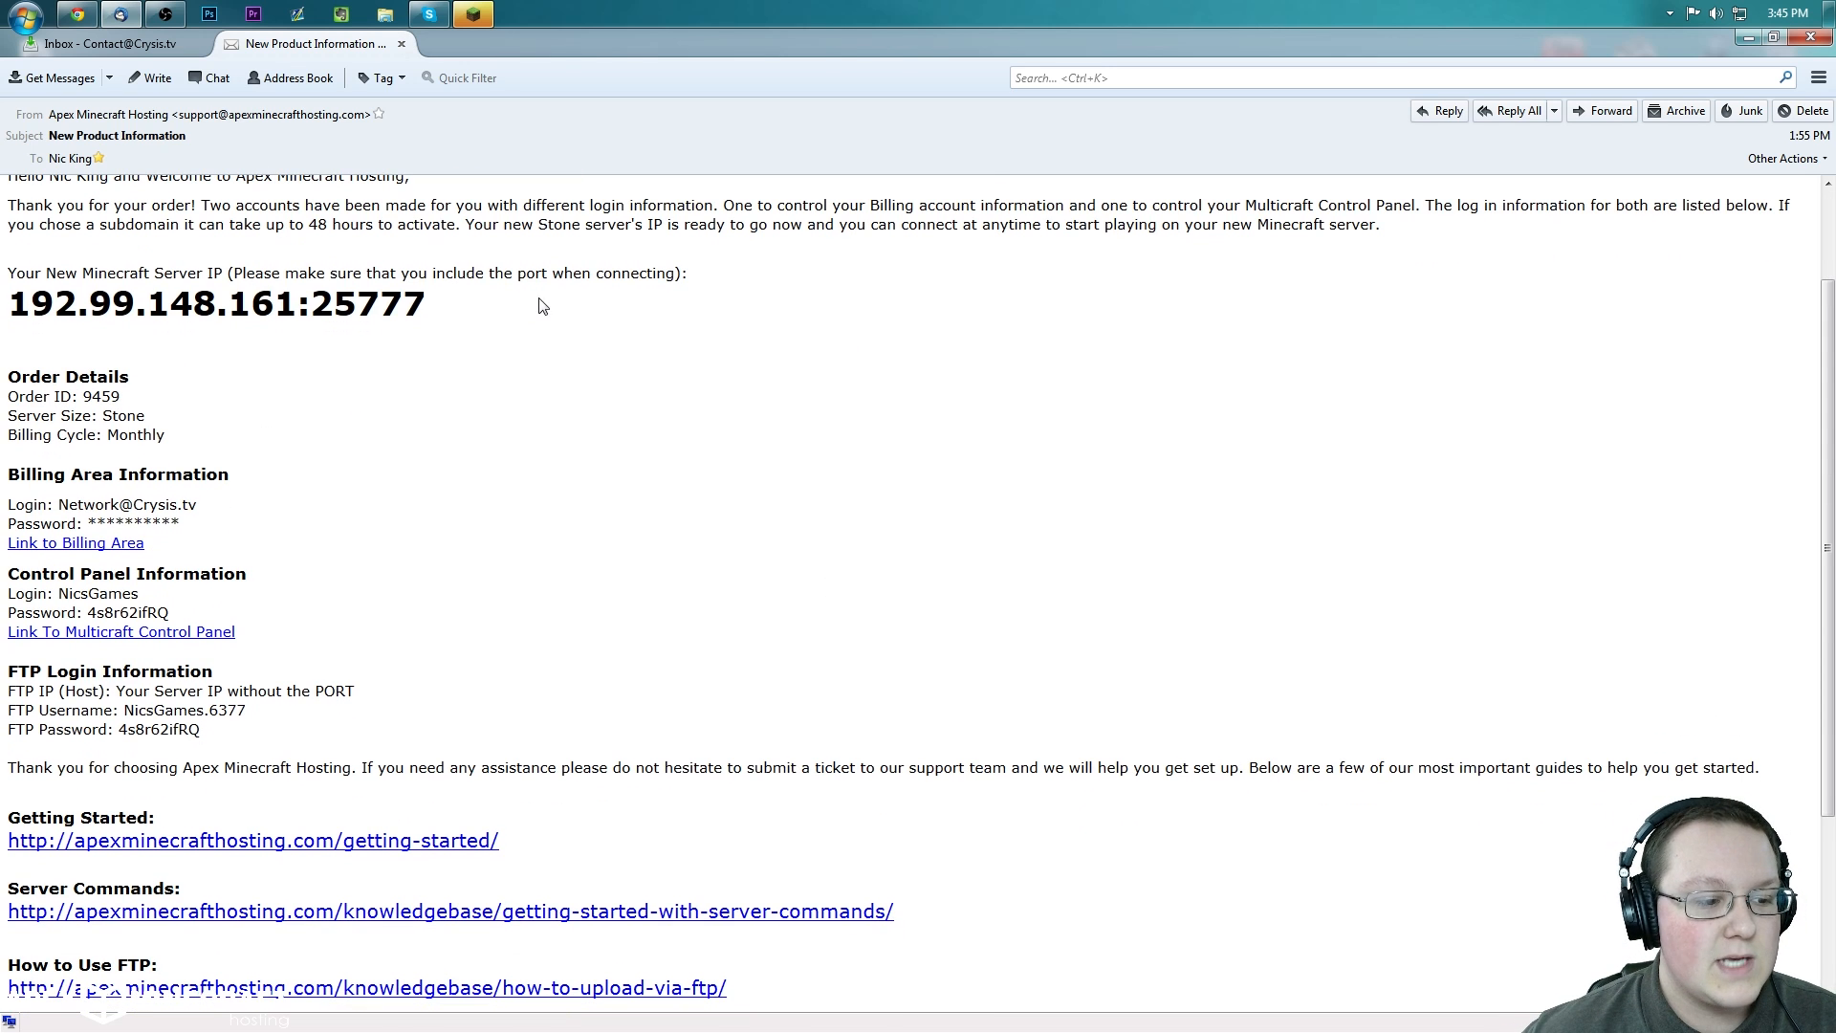
{"action": "mouse_move", "coordinate": [199, 396]}
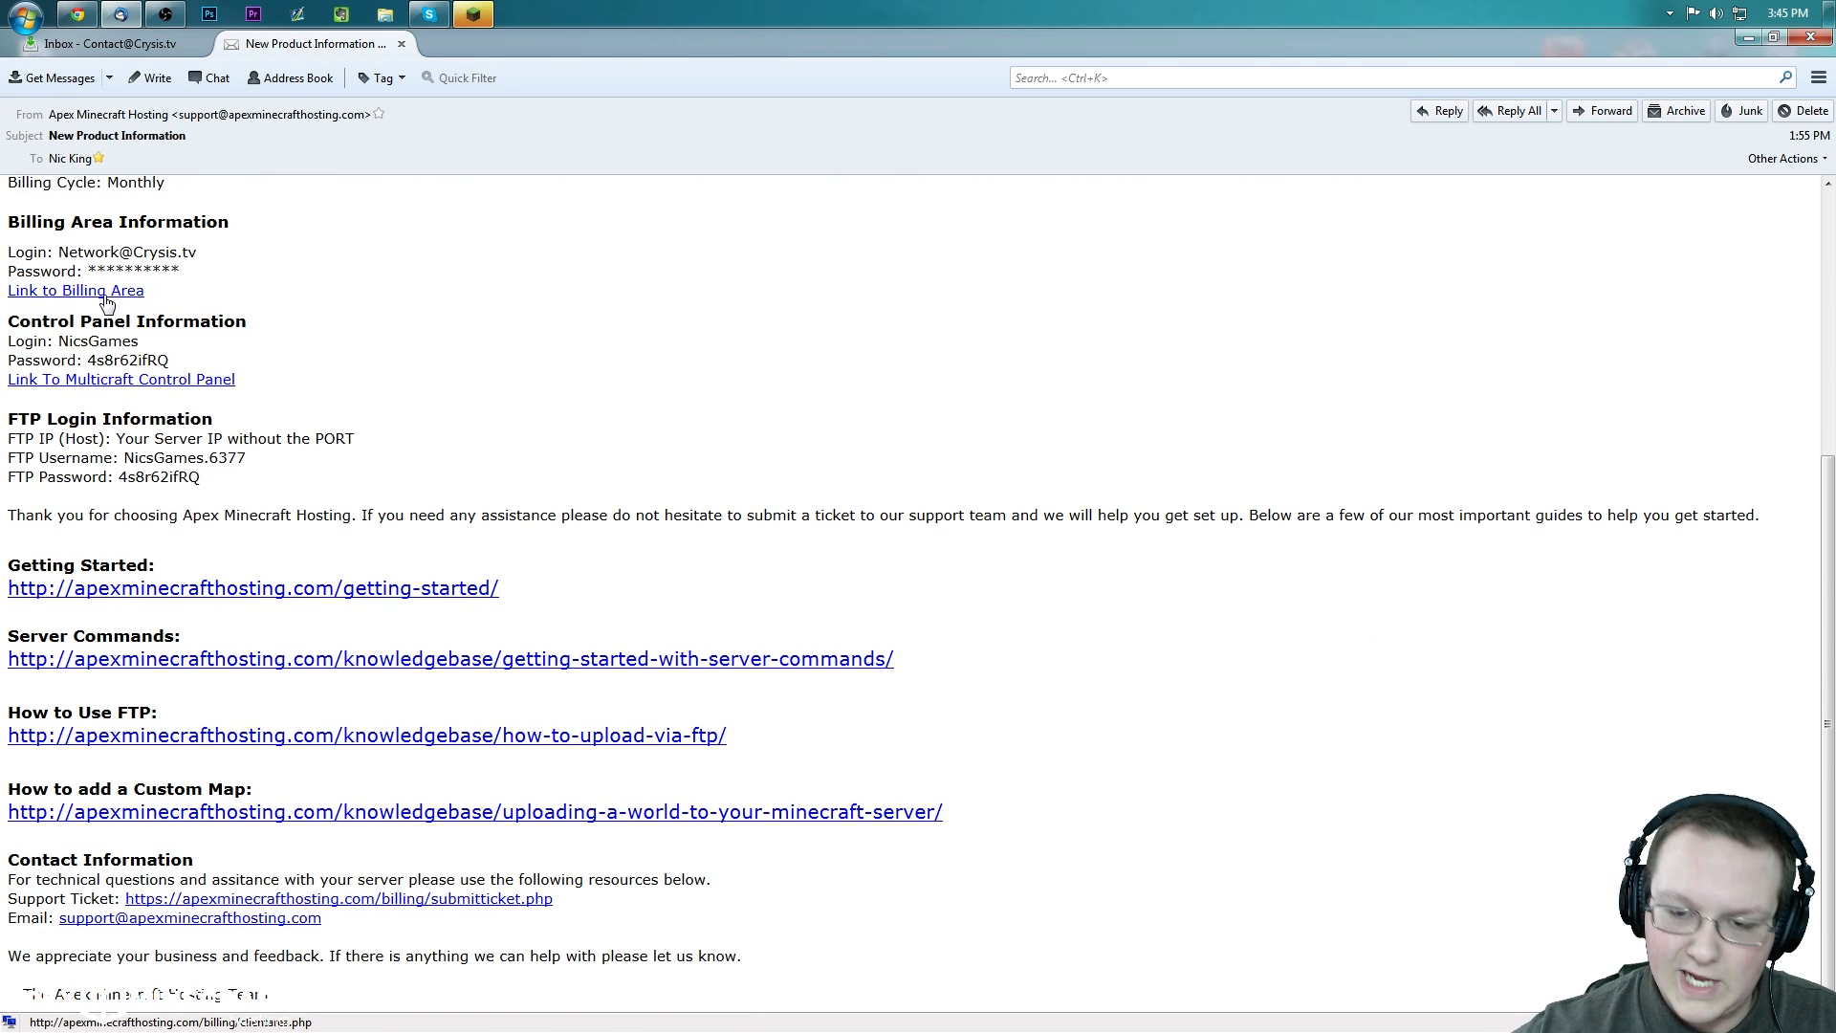
{"action": "mouse_move", "coordinate": [260, 314]}
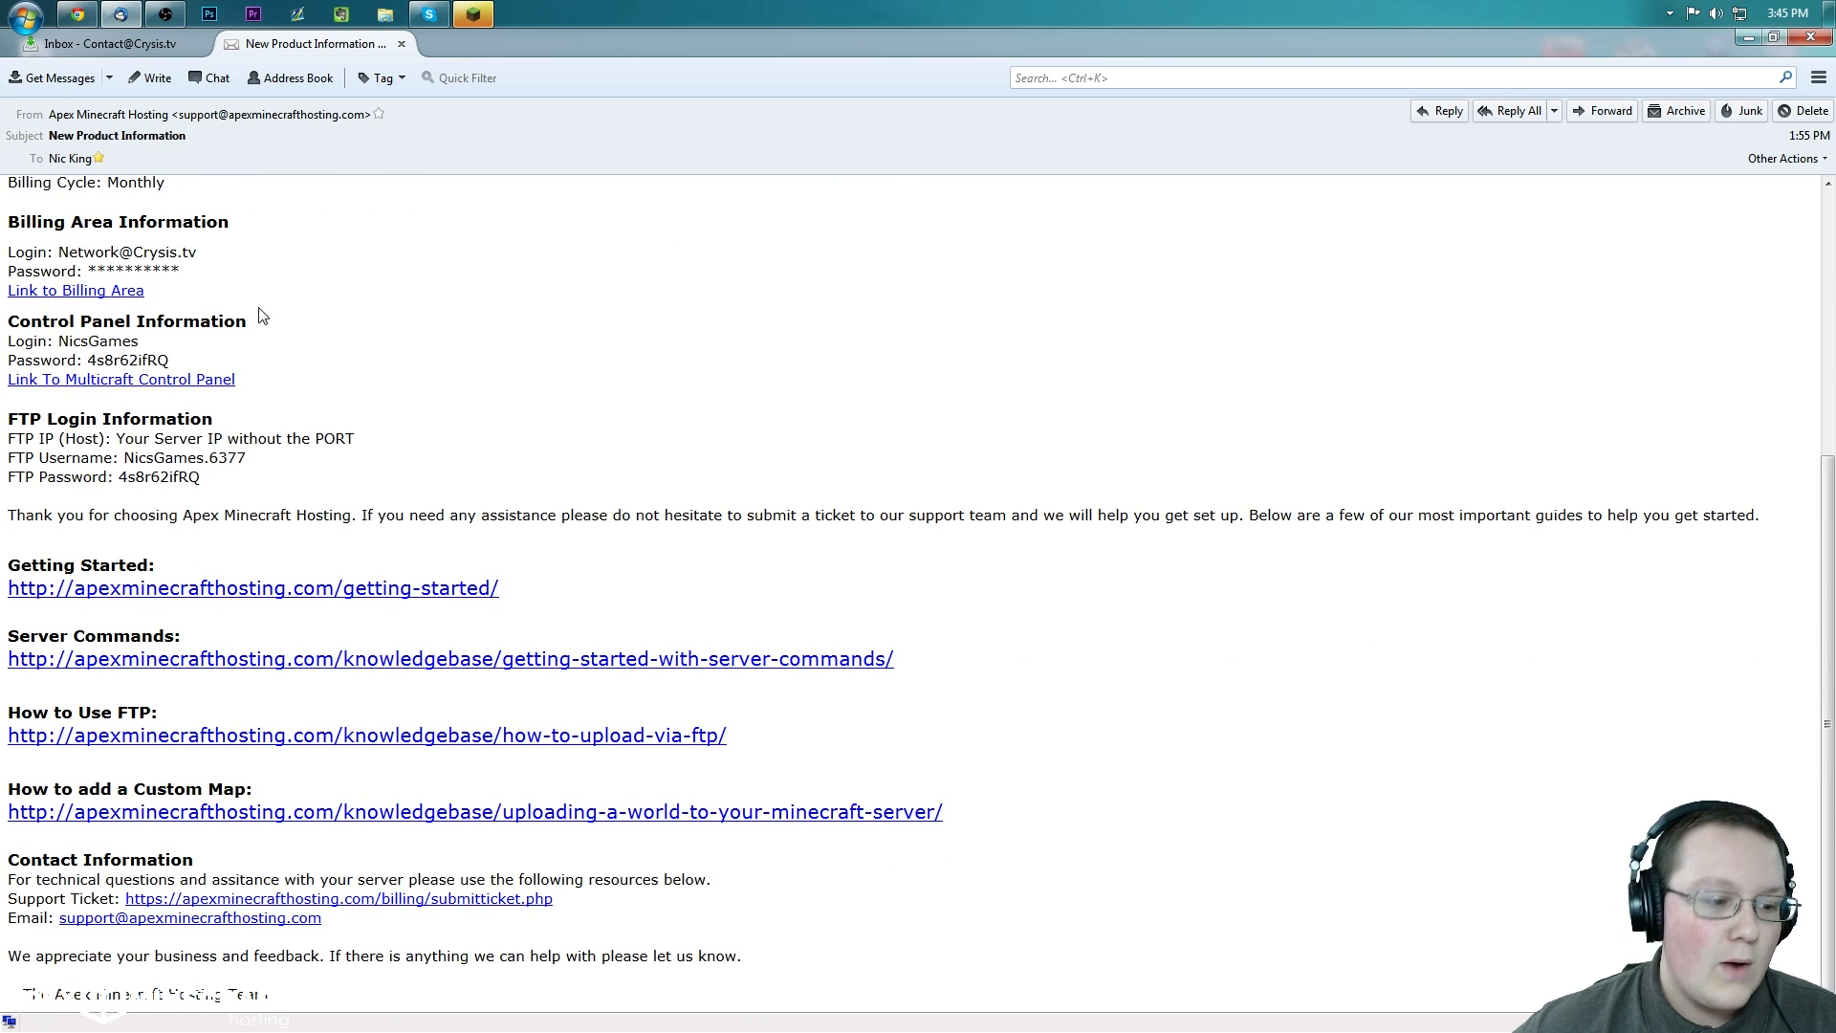
{"action": "mouse_move", "coordinate": [9, 333]}
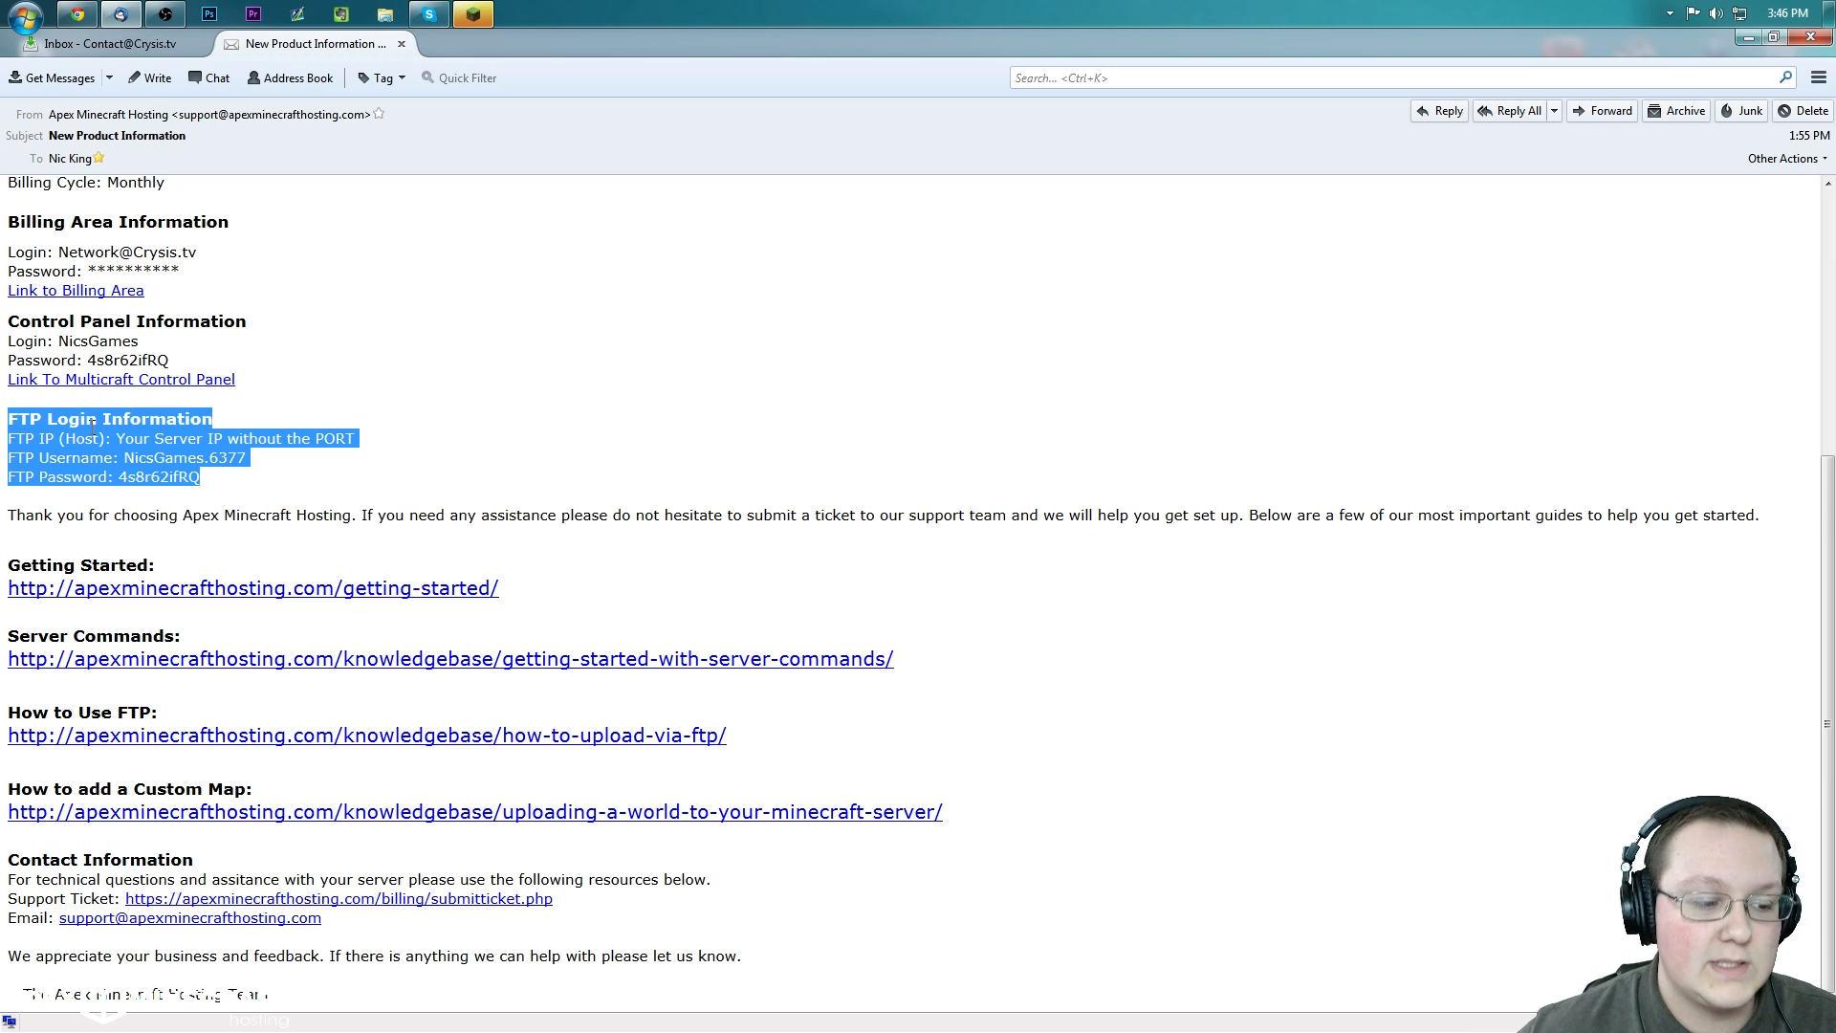
- Open the Multicraft login page from the email's control panel link and select the password
{"action": "left_click", "coordinate": [351, 586]}
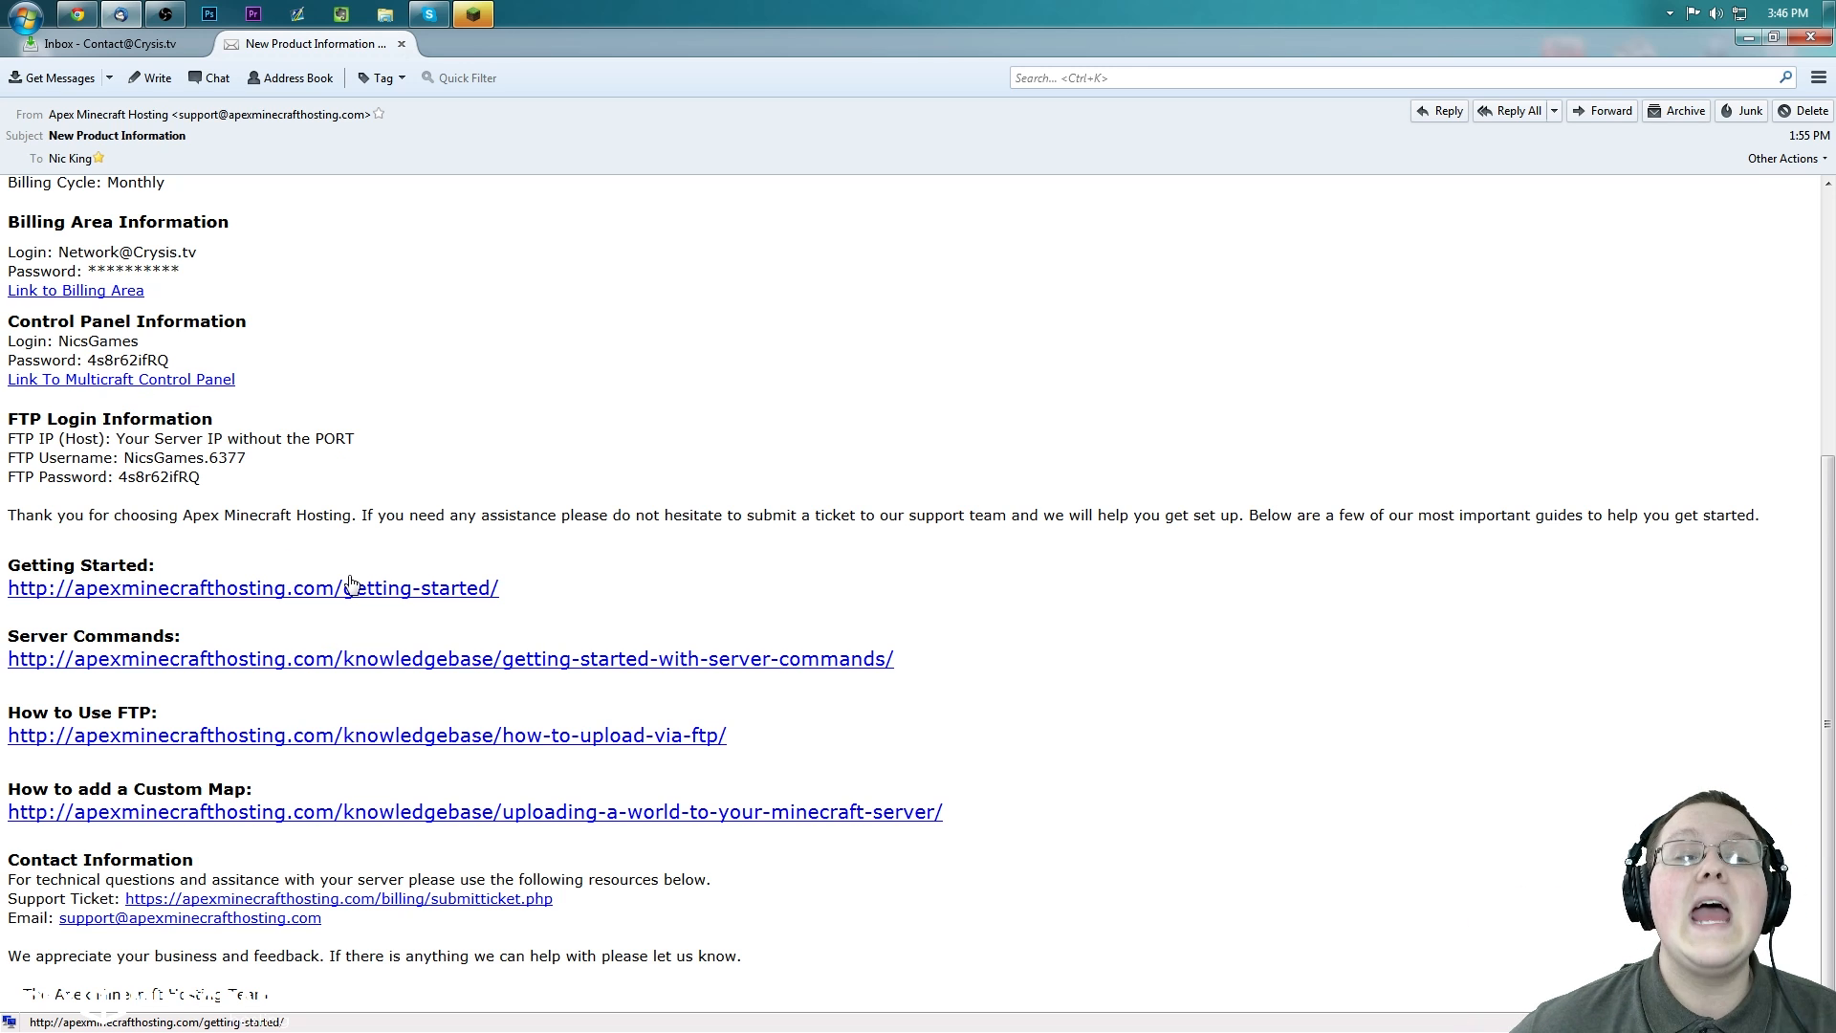
{"action": "mouse_move", "coordinate": [357, 494]}
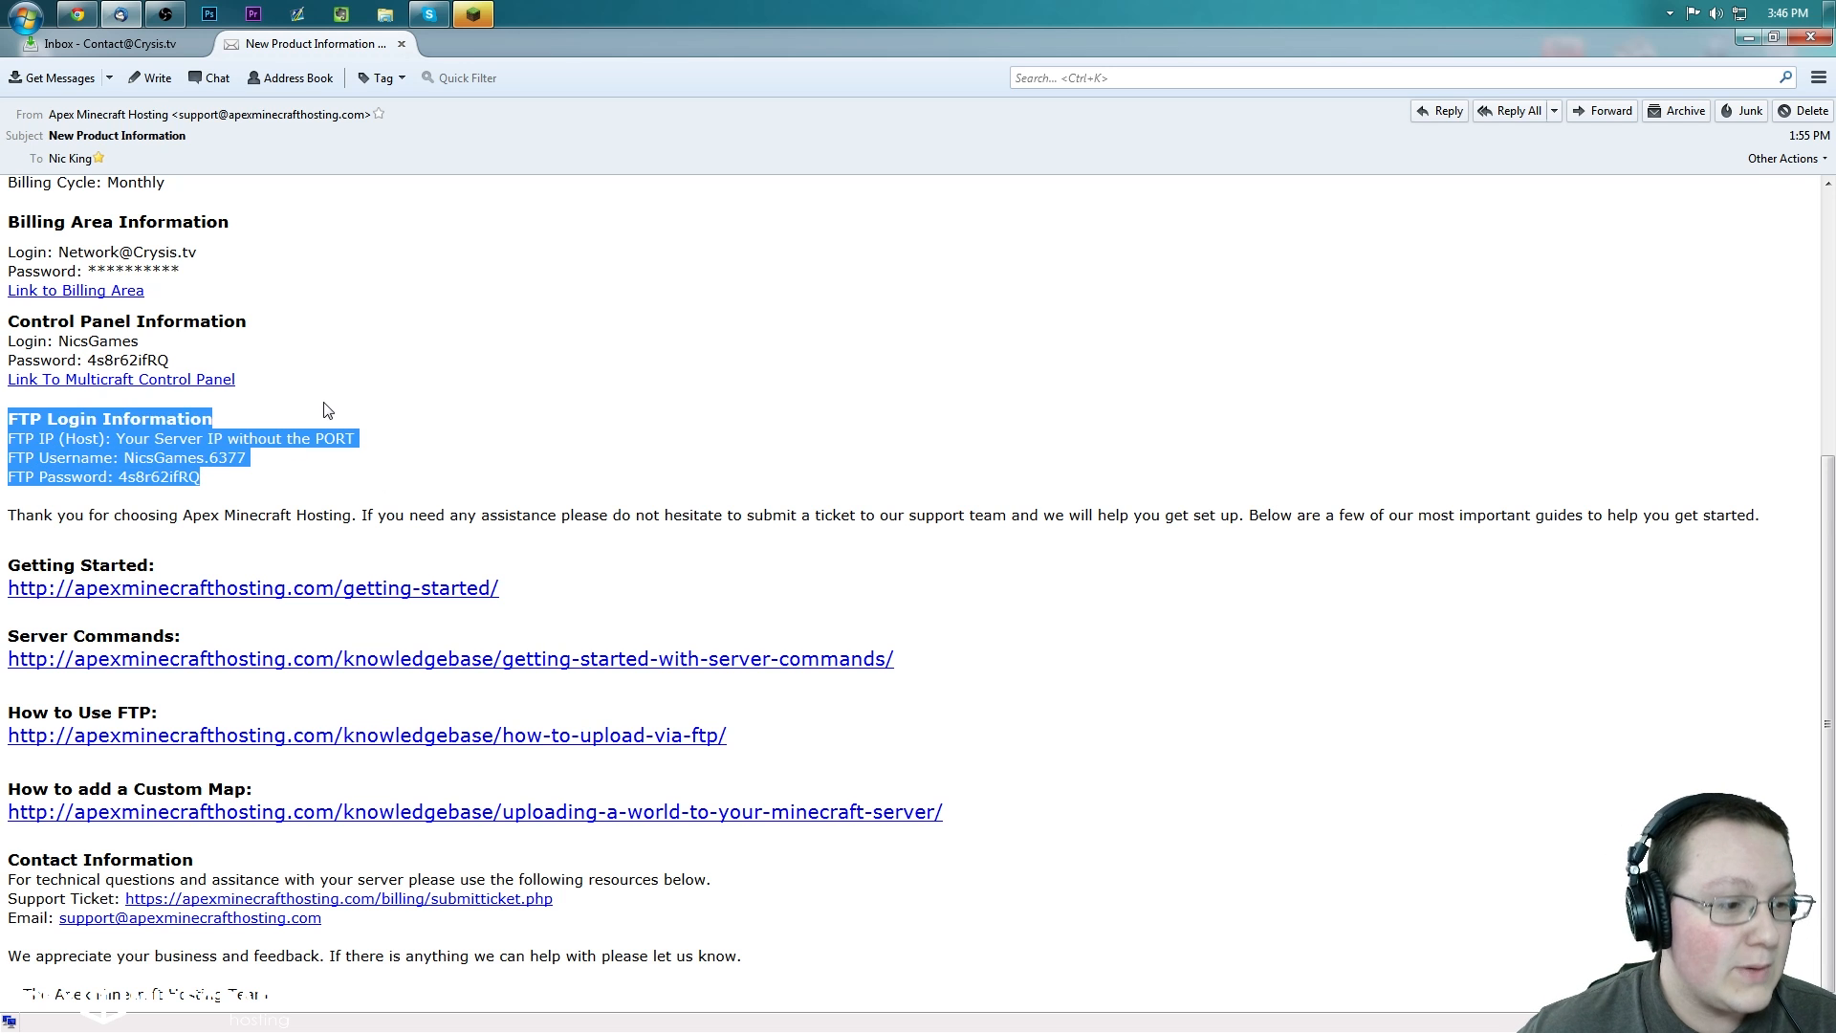
{"action": "scroll", "scroll_direction": "up", "scroll_amount": 3}
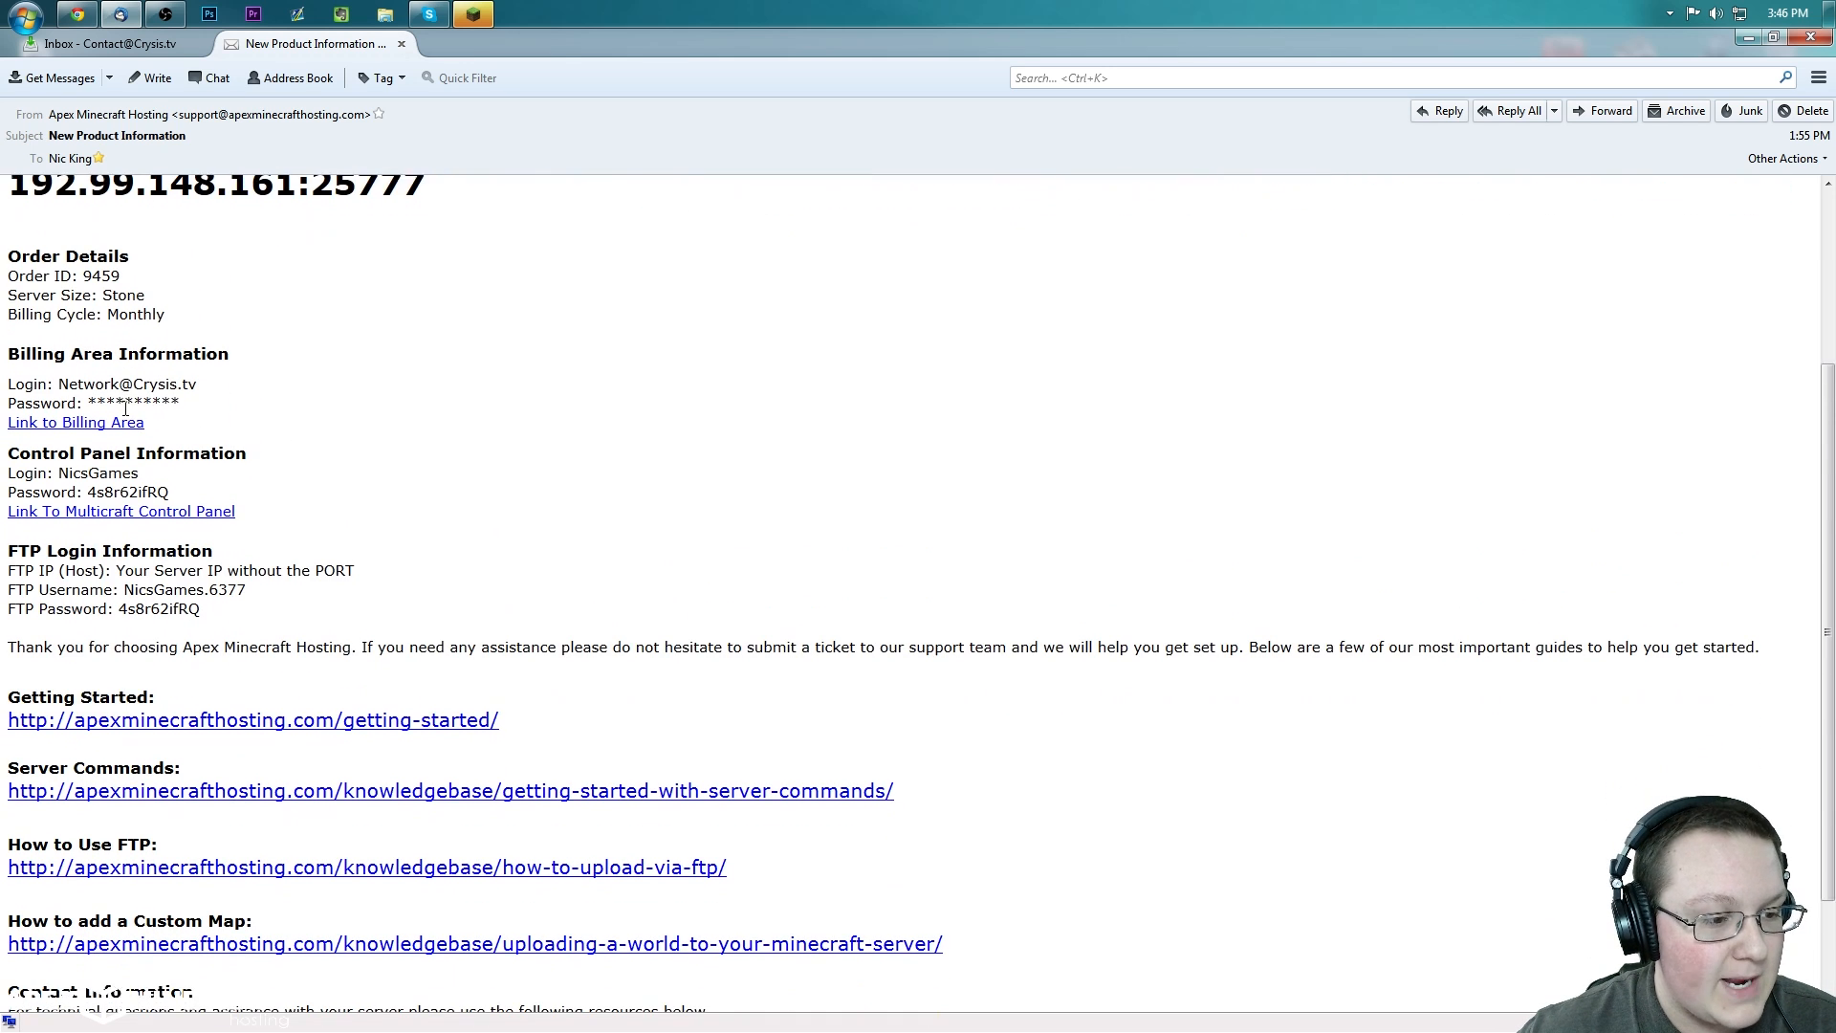
{"action": "scroll", "scroll_direction": "up", "scroll_amount": 3}
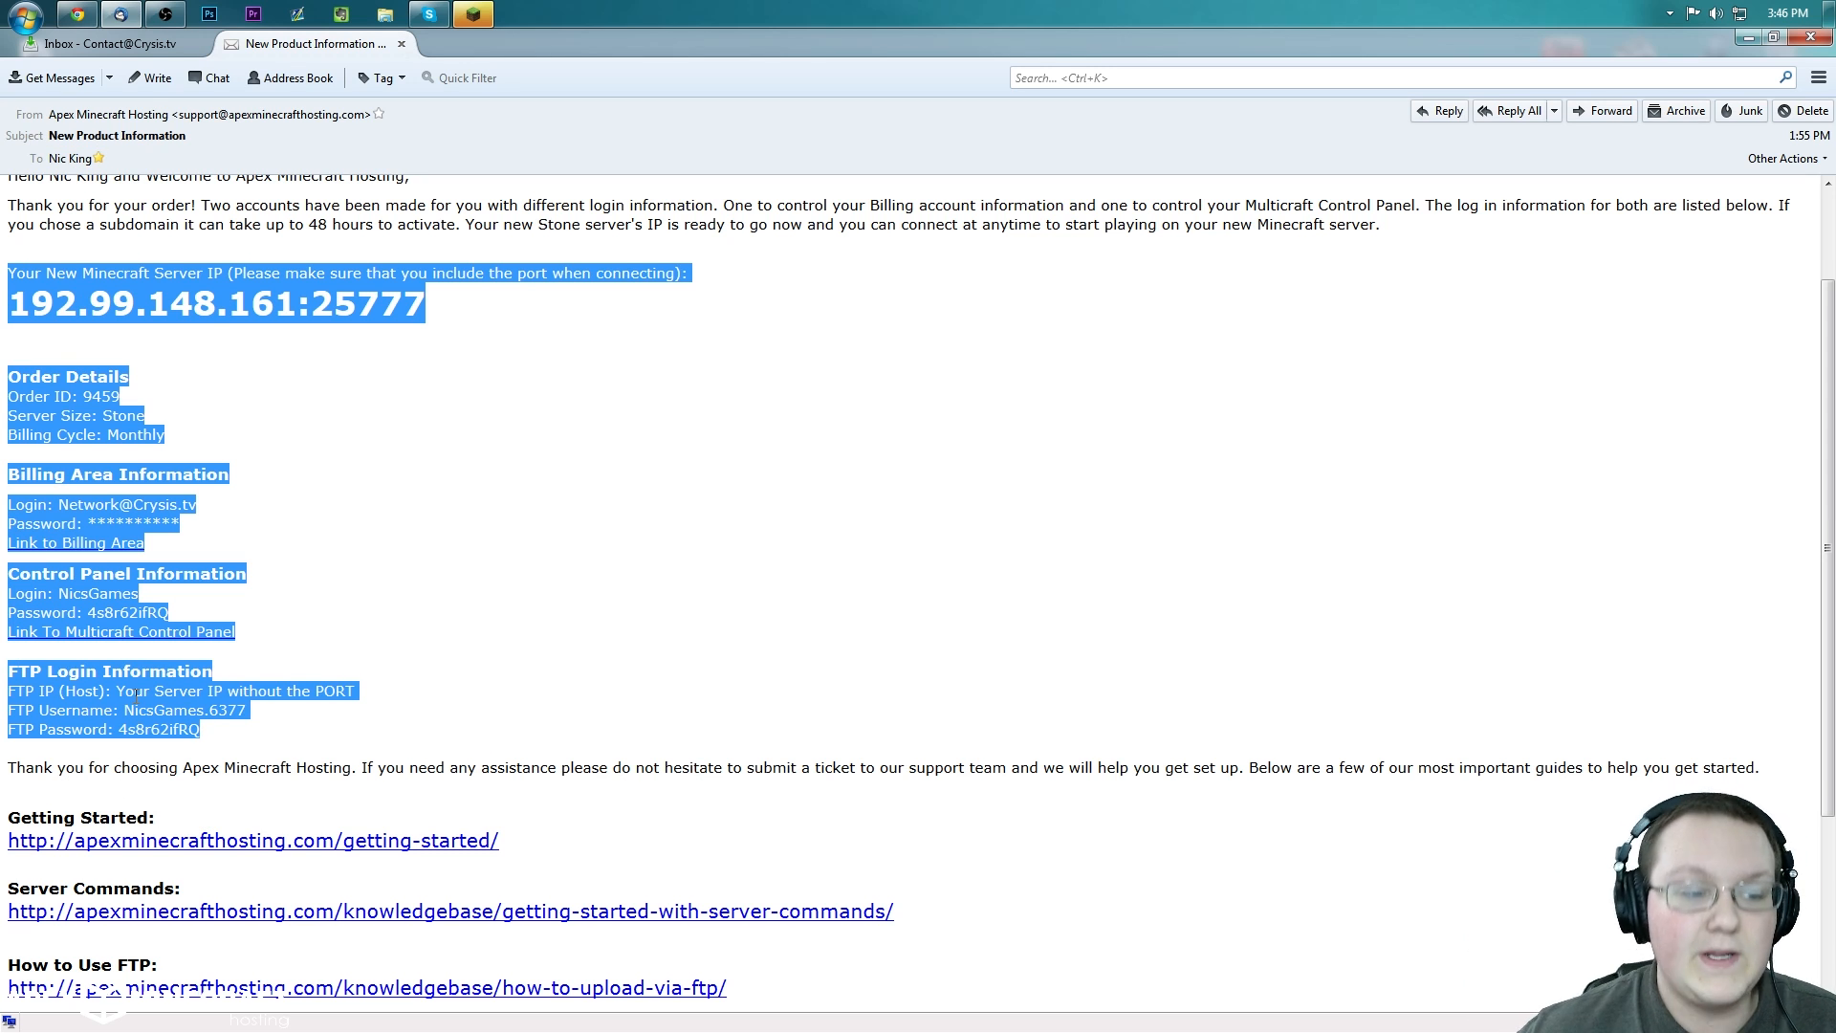
{"action": "left_click", "coordinate": [355, 488]}
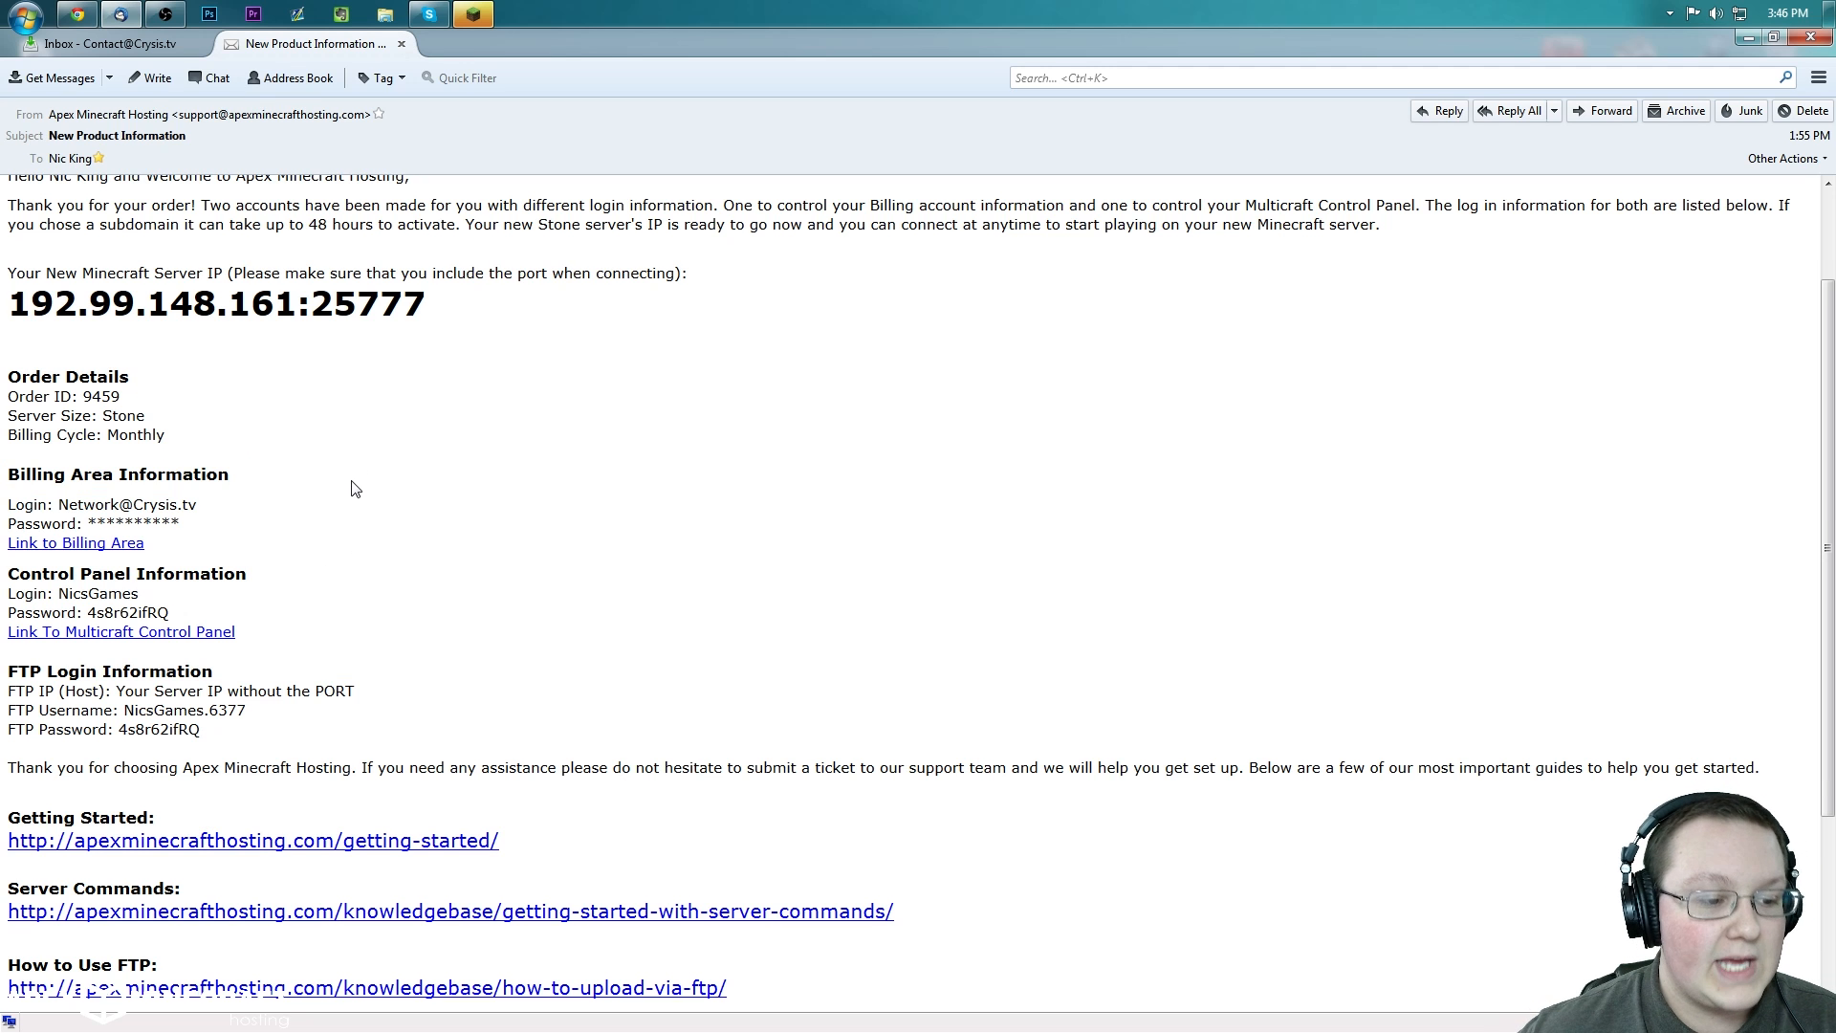
{"action": "scroll", "scroll_direction": "down", "scroll_amount": 3}
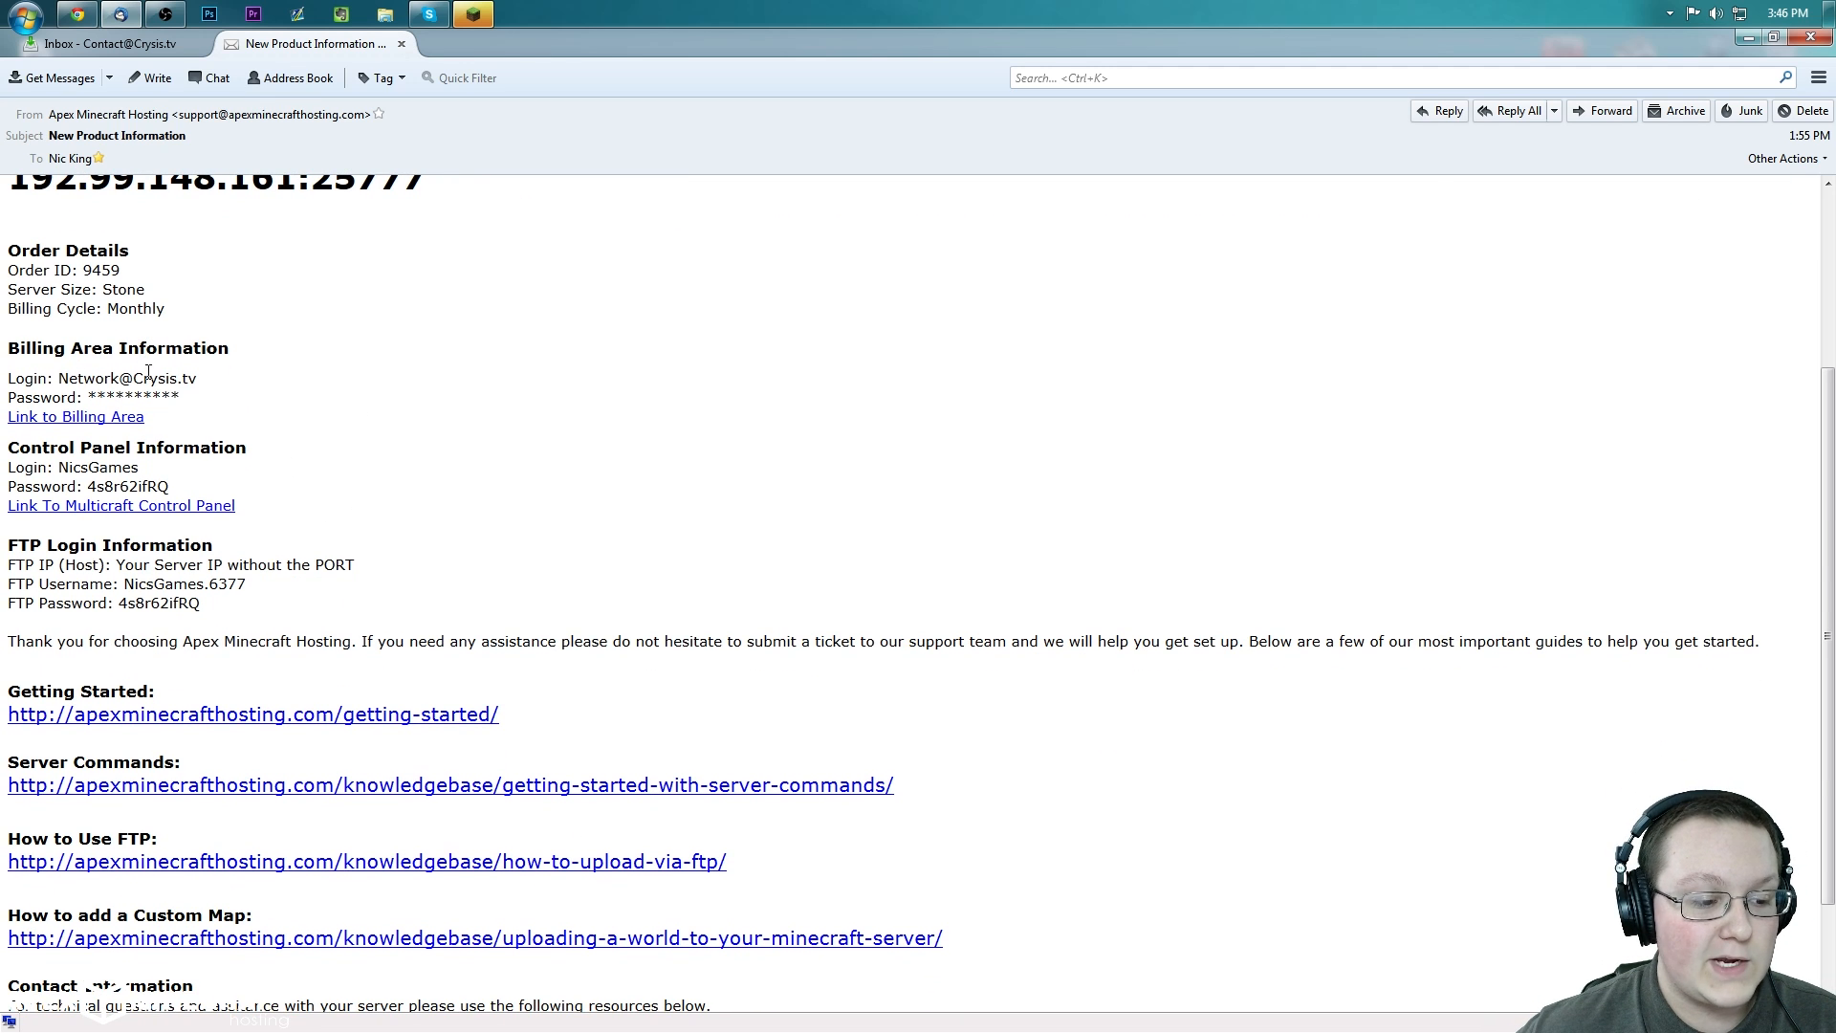
{"action": "mouse_move", "coordinate": [208, 497]}
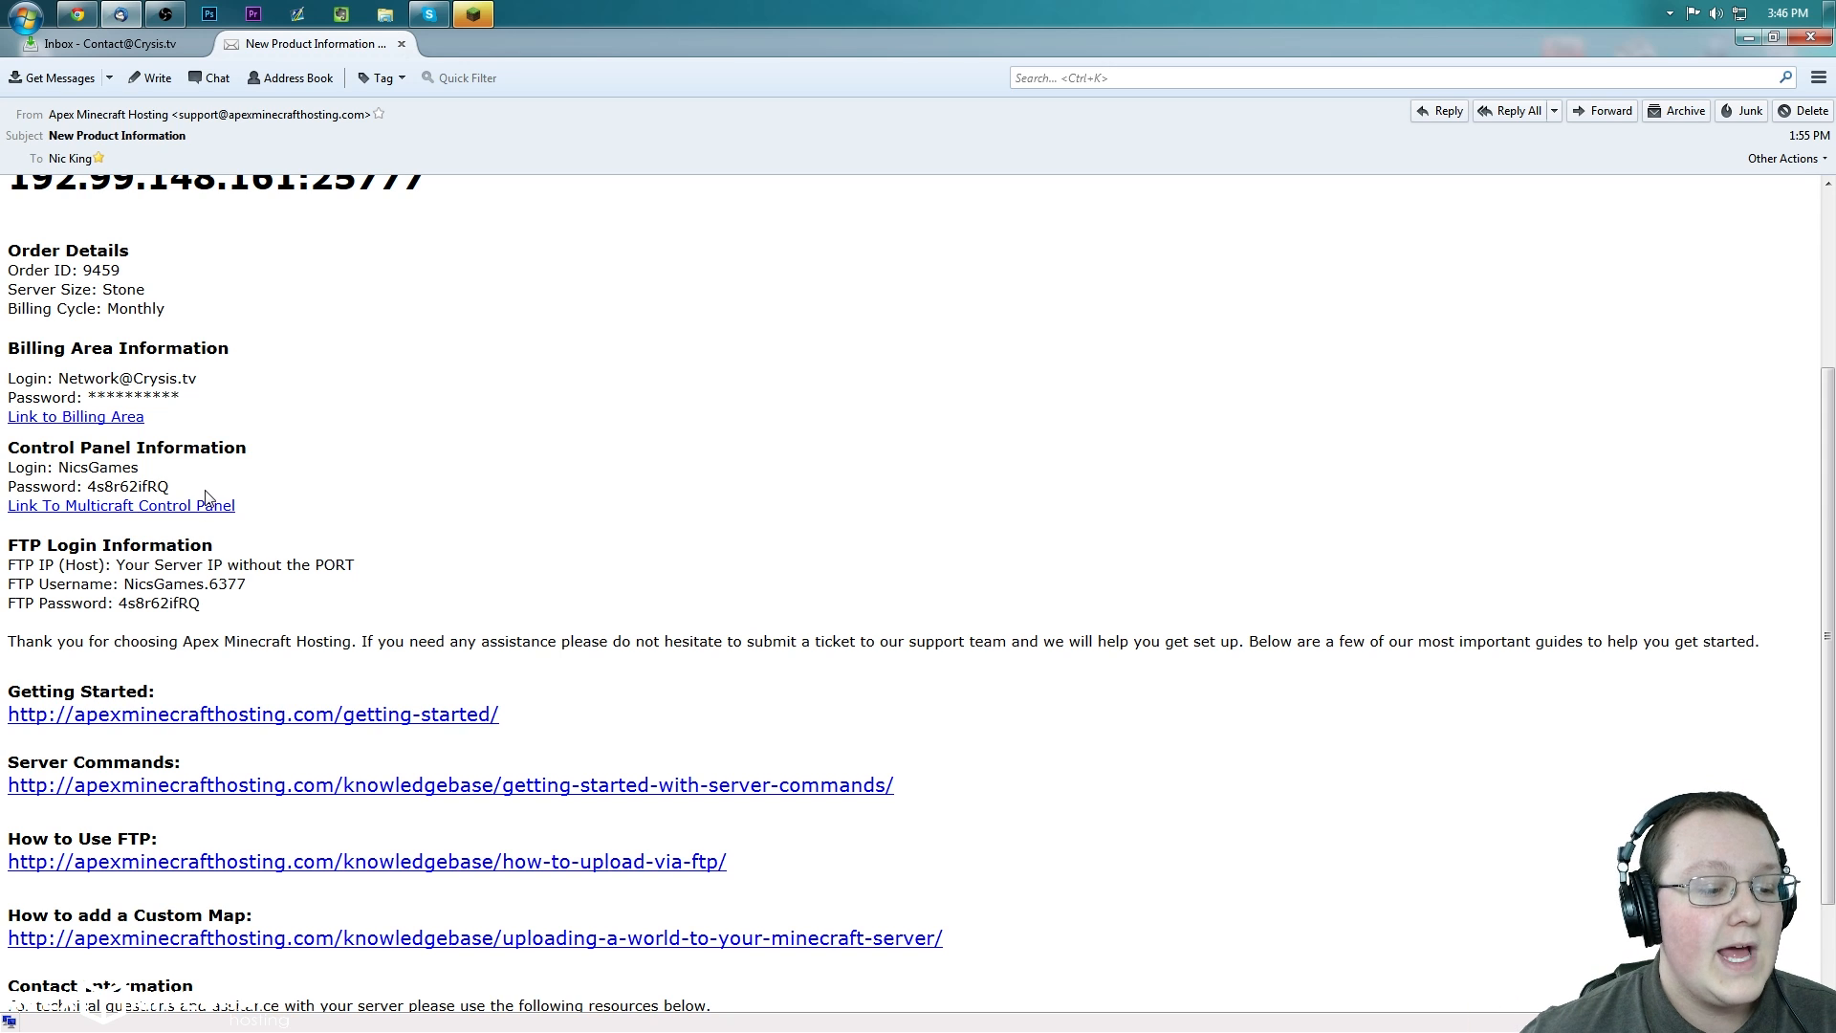
{"action": "mouse_move", "coordinate": [120, 505]}
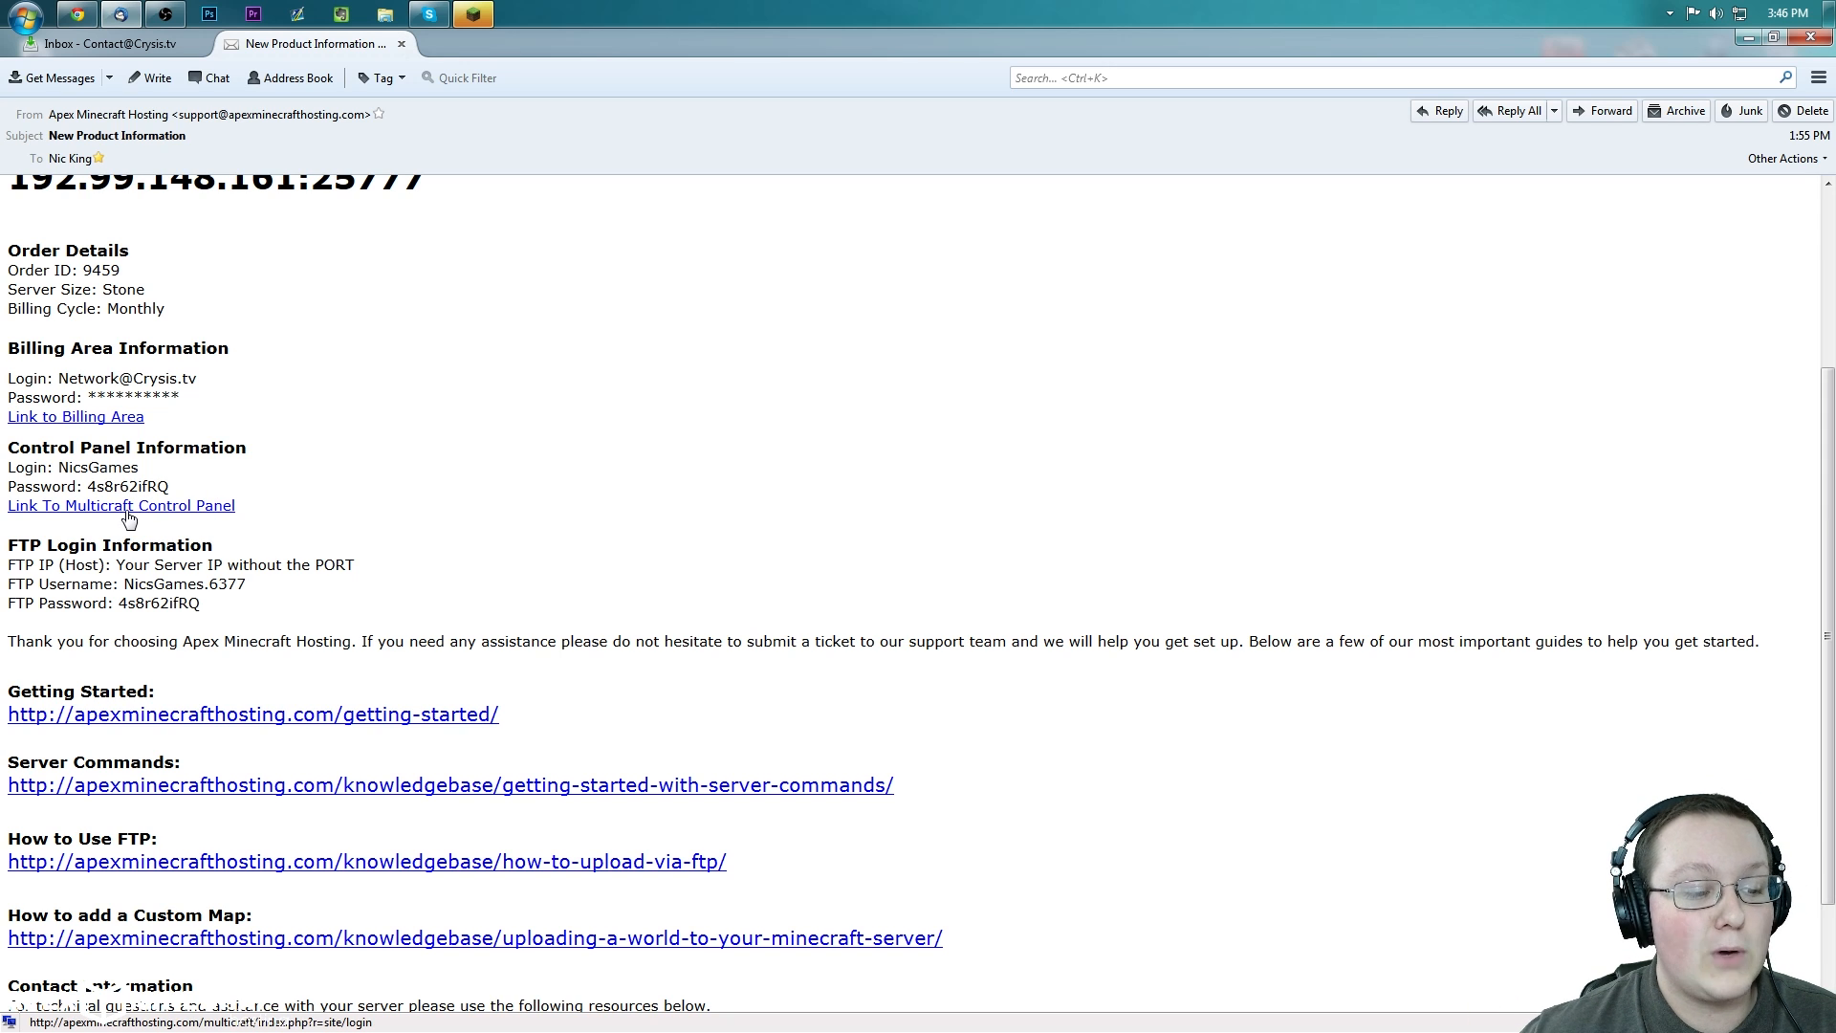
{"action": "left_click", "coordinate": [121, 505]}
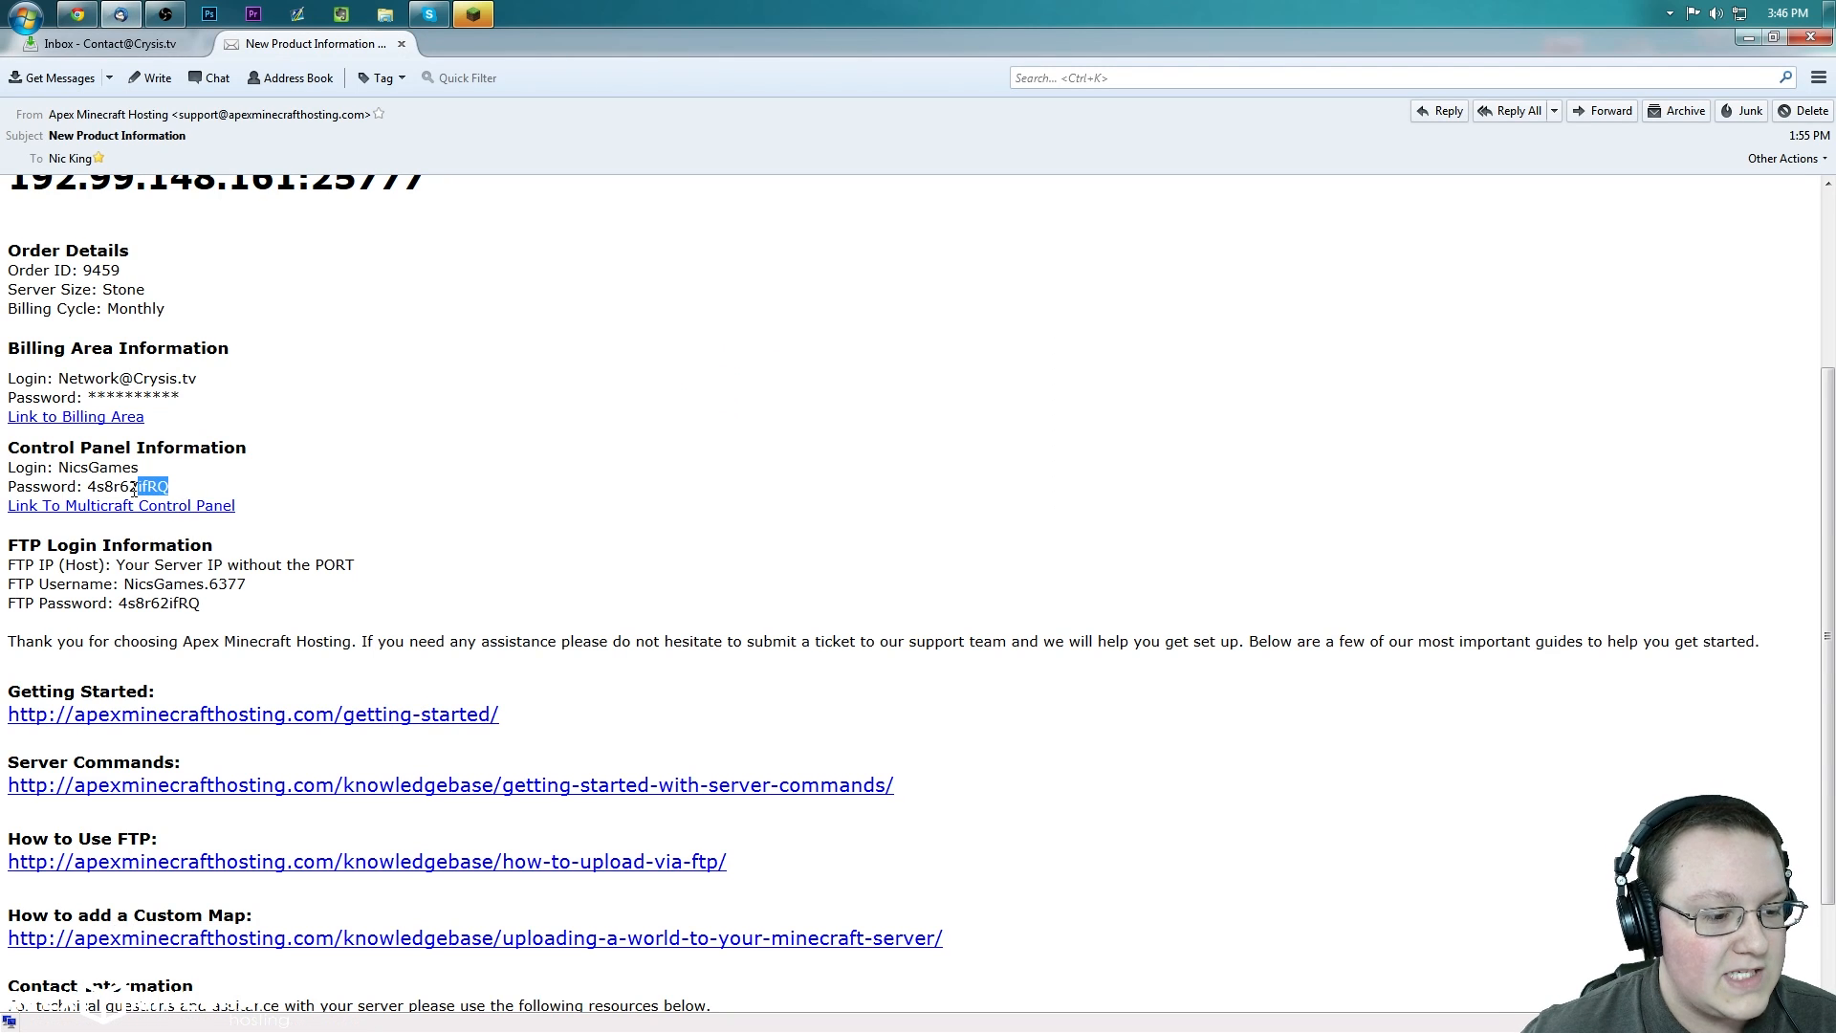
{"action": "left_click", "coordinate": [121, 505]}
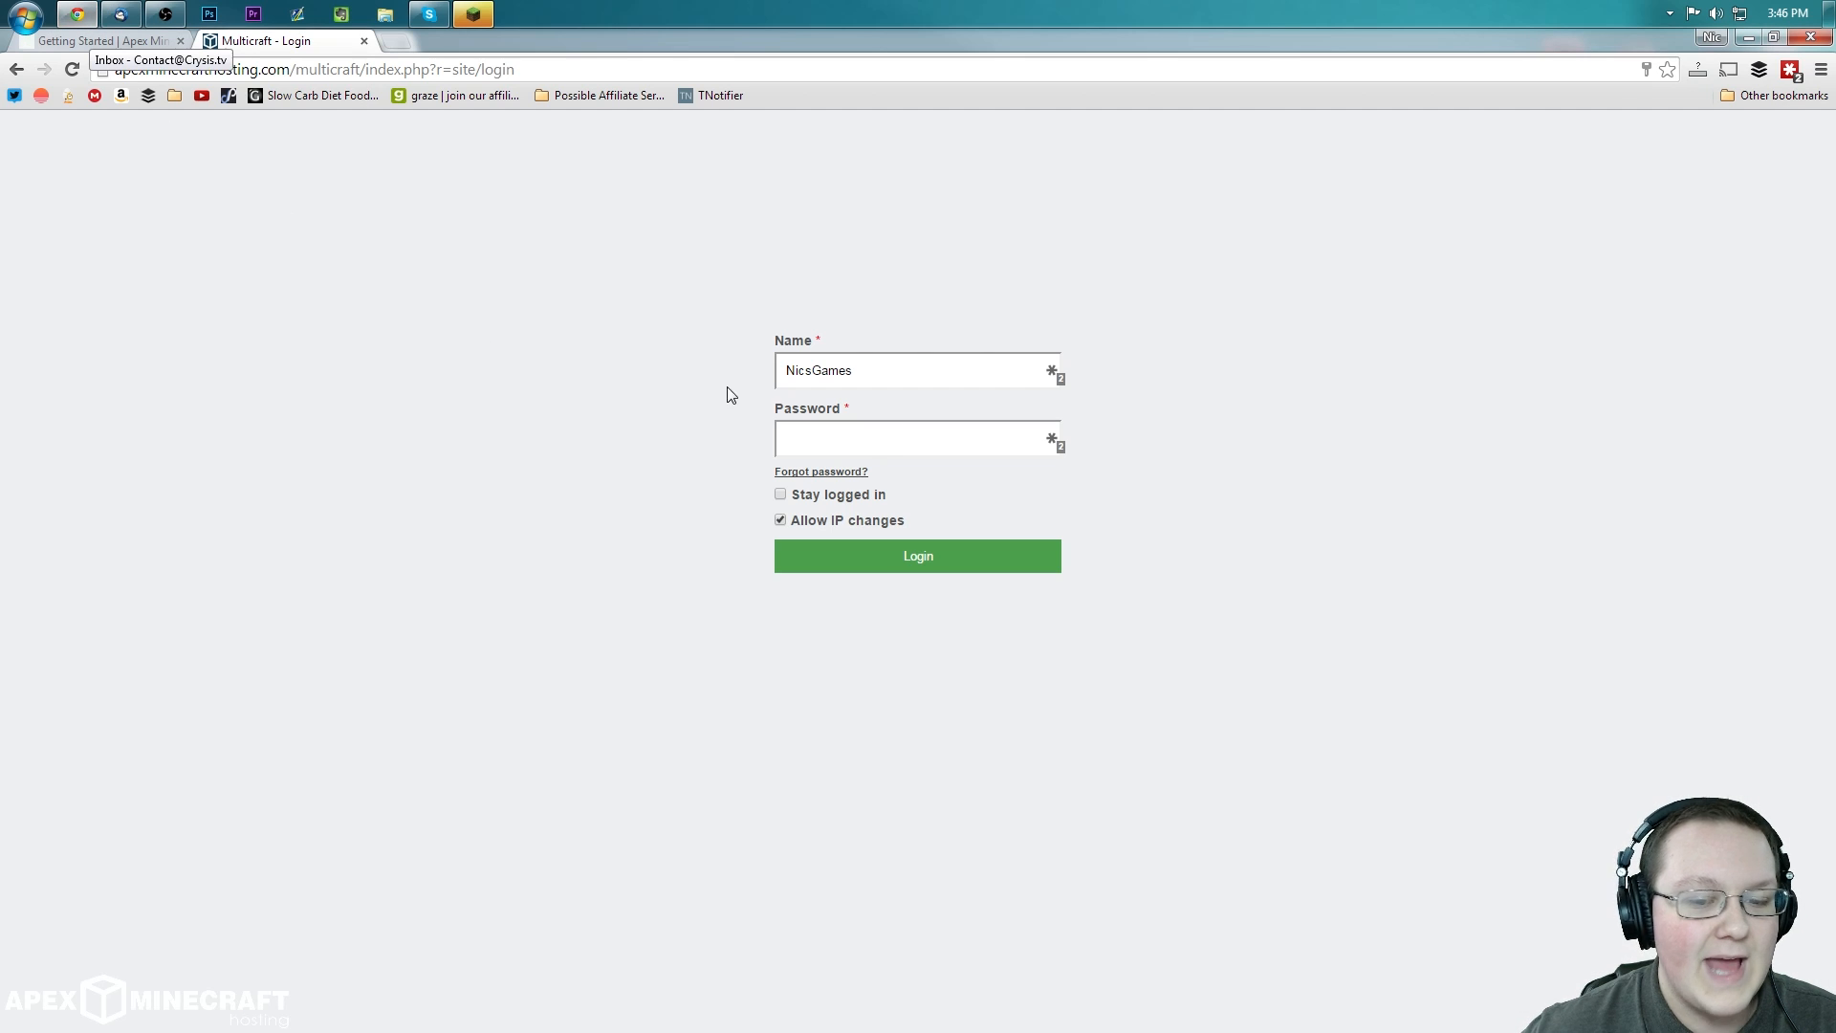
- Enter the pasted password and log in to reach the offline server's settings page
{"action": "left_click", "coordinate": [917, 555]}
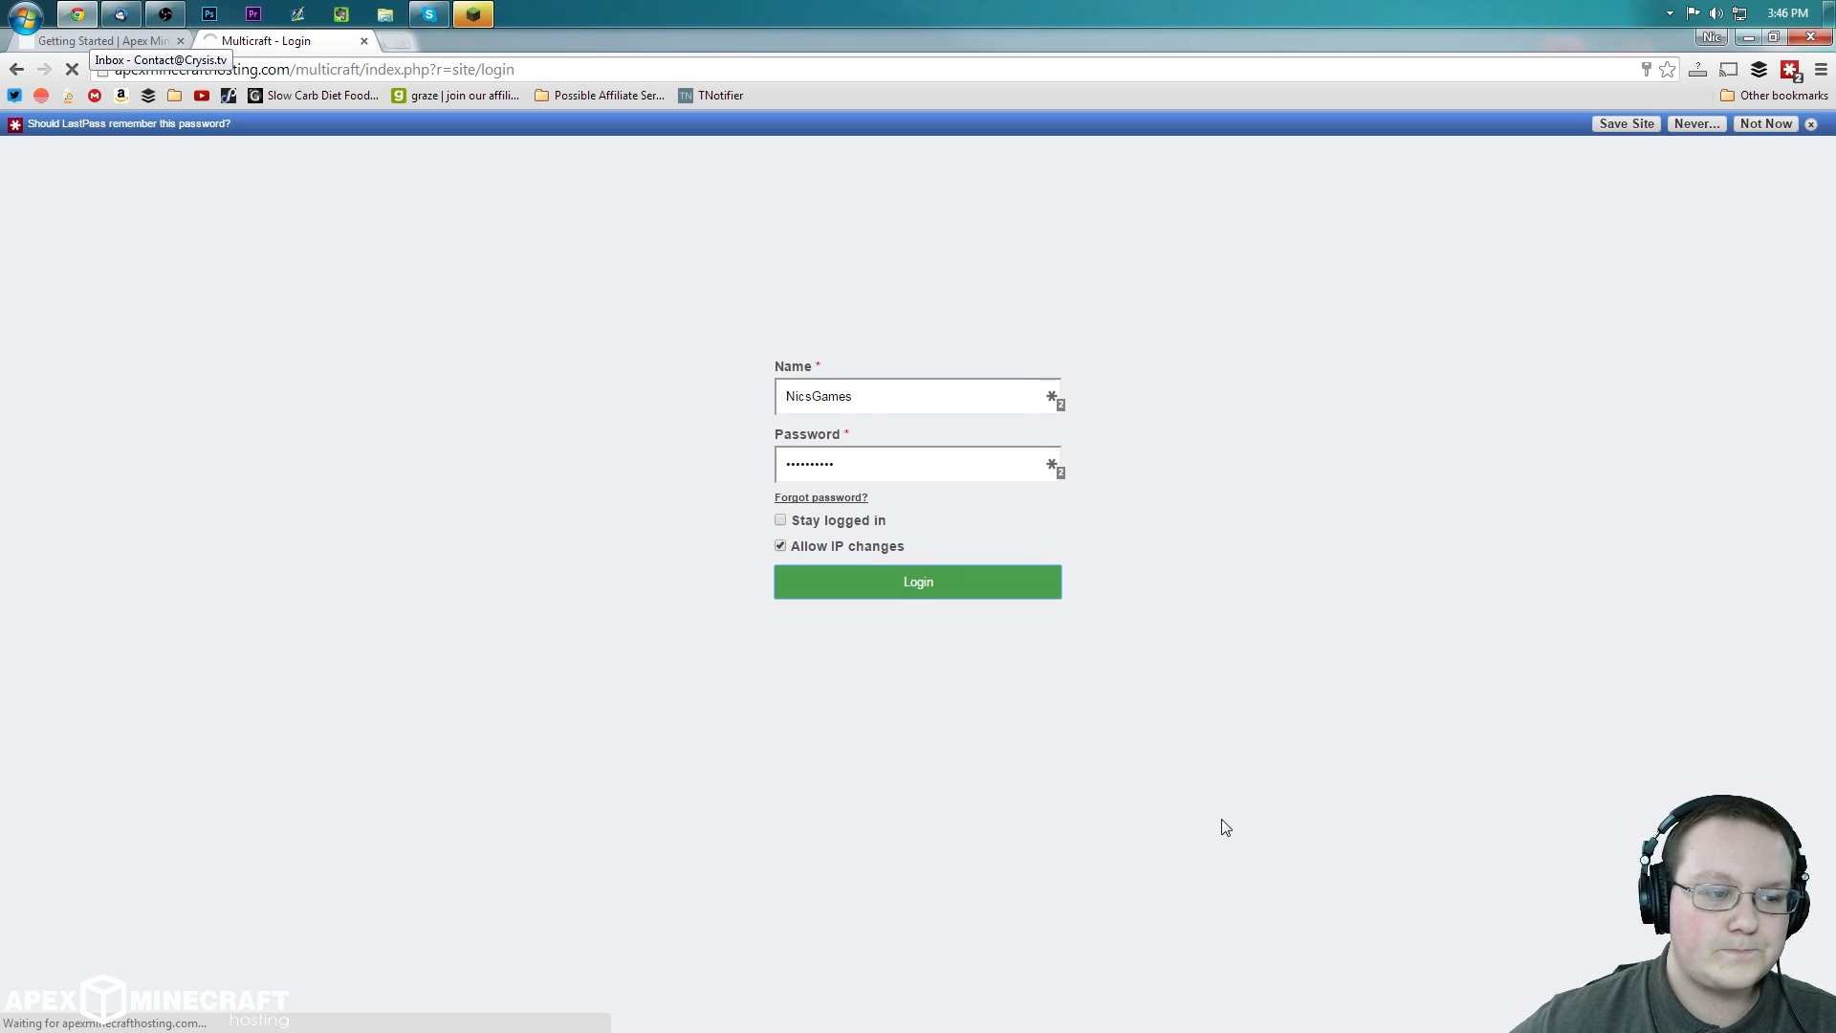
{"action": "left_click", "coordinate": [917, 582]}
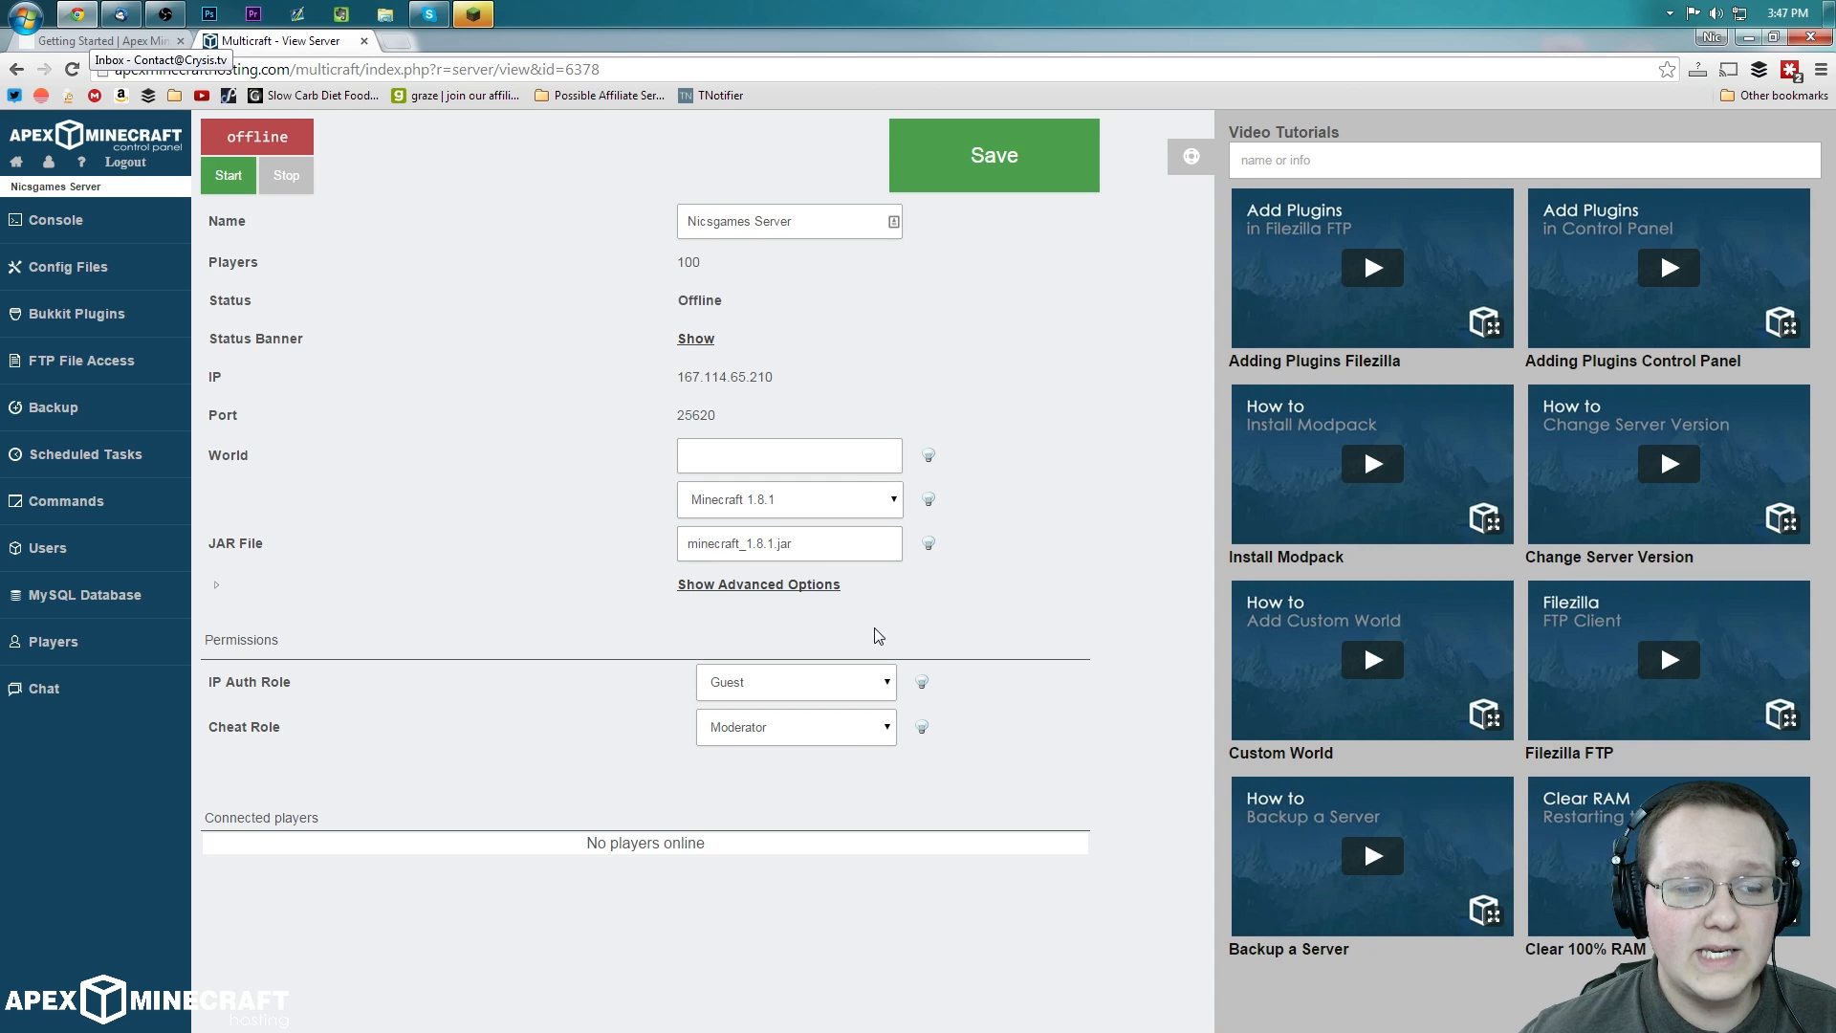
{"action": "mouse_move", "coordinate": [233, 176]}
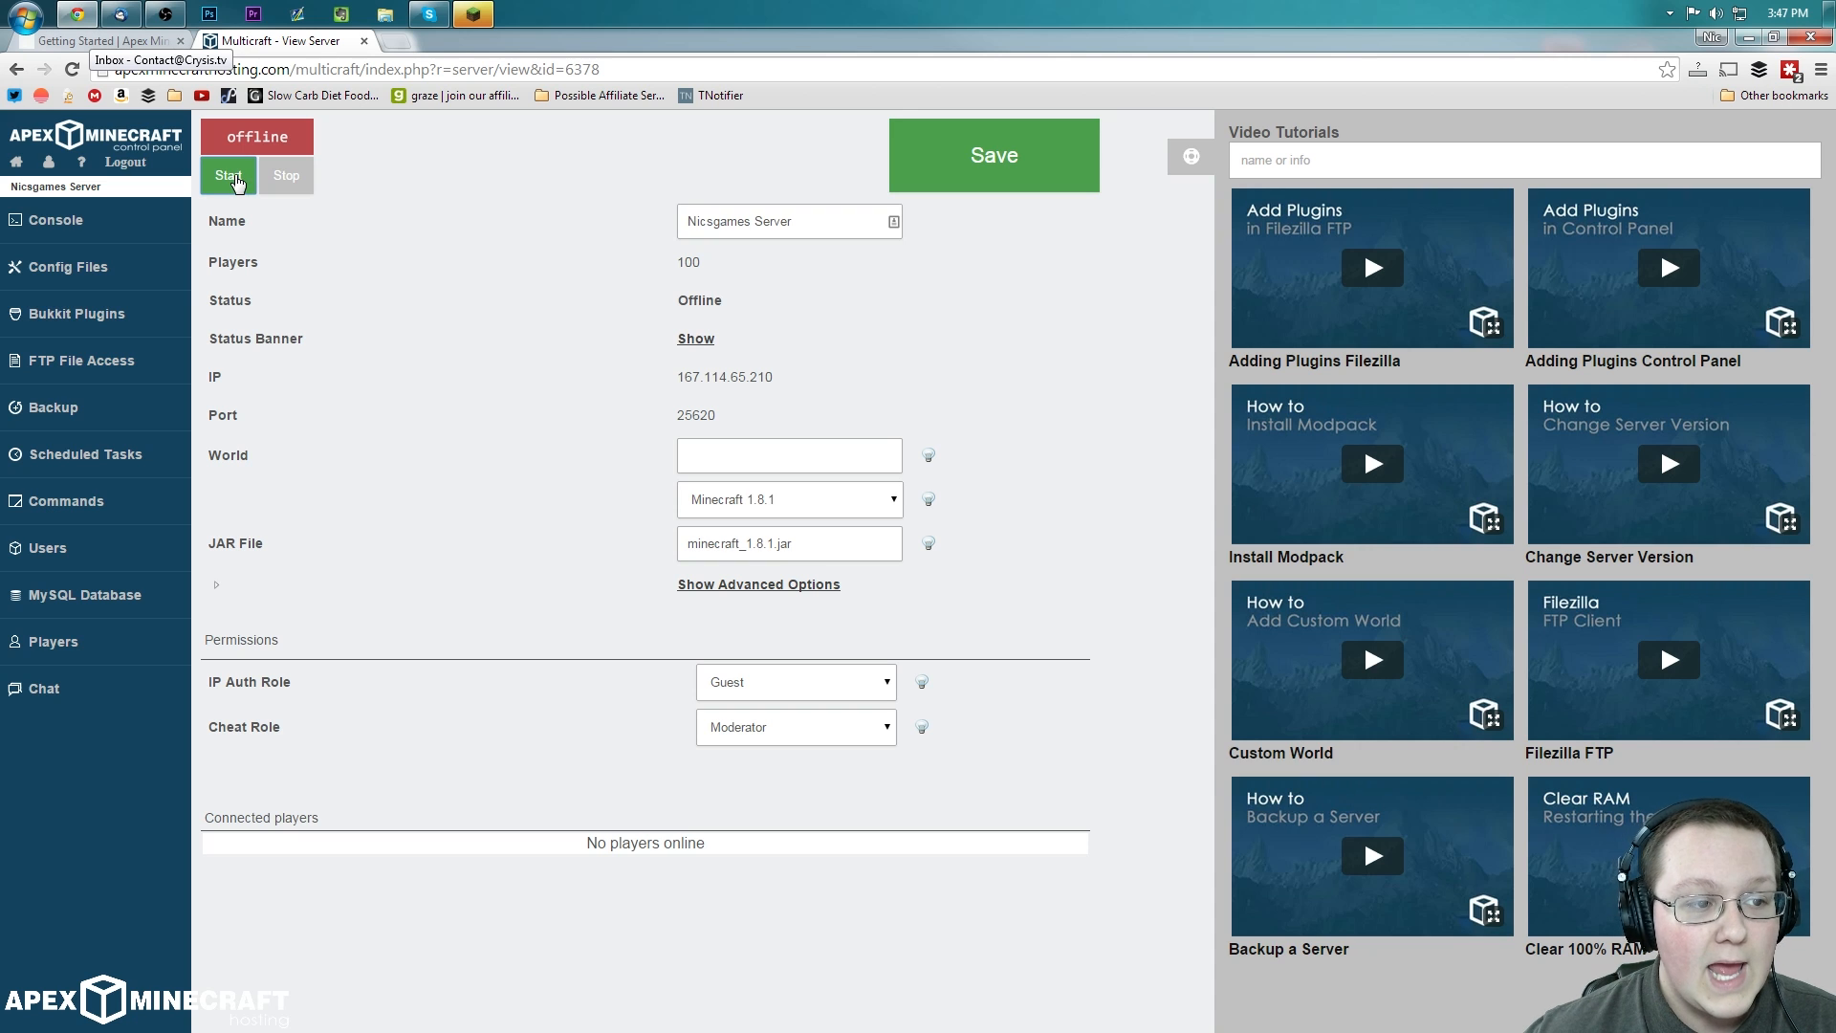
{"action": "mouse_move", "coordinate": [1679, 403]}
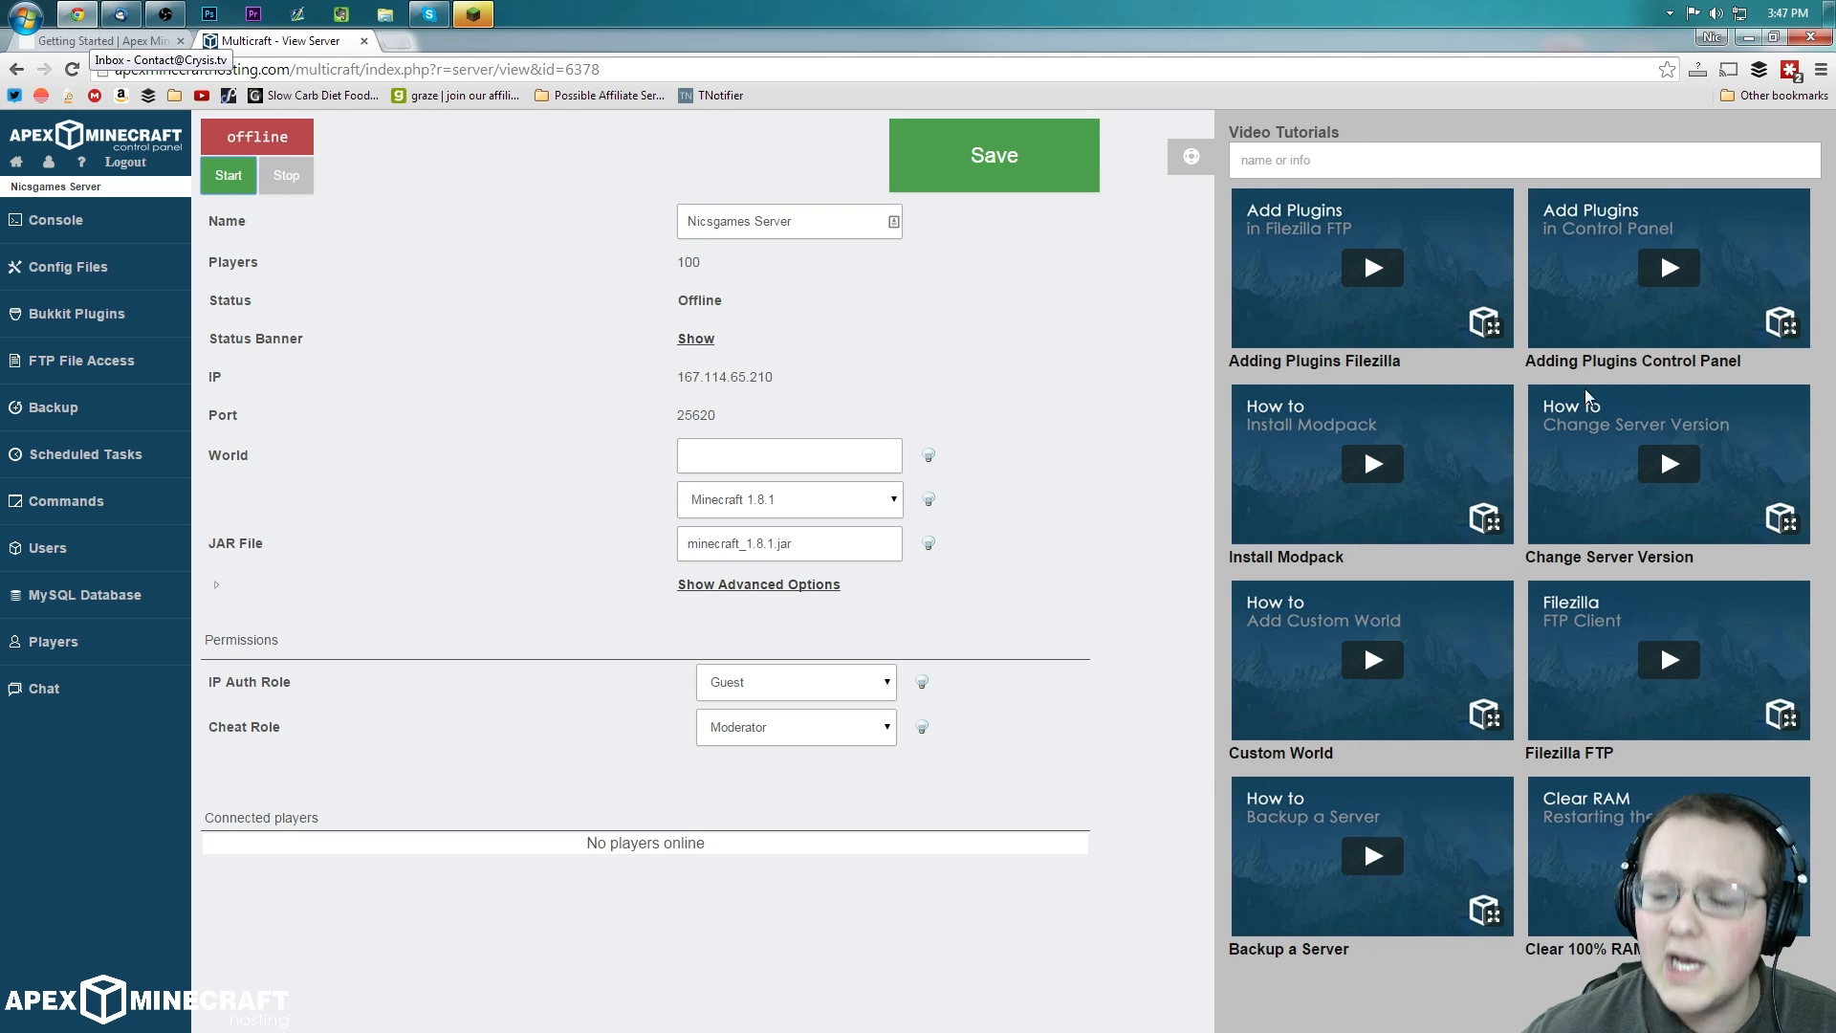
{"action": "left_click", "coordinate": [228, 176]}
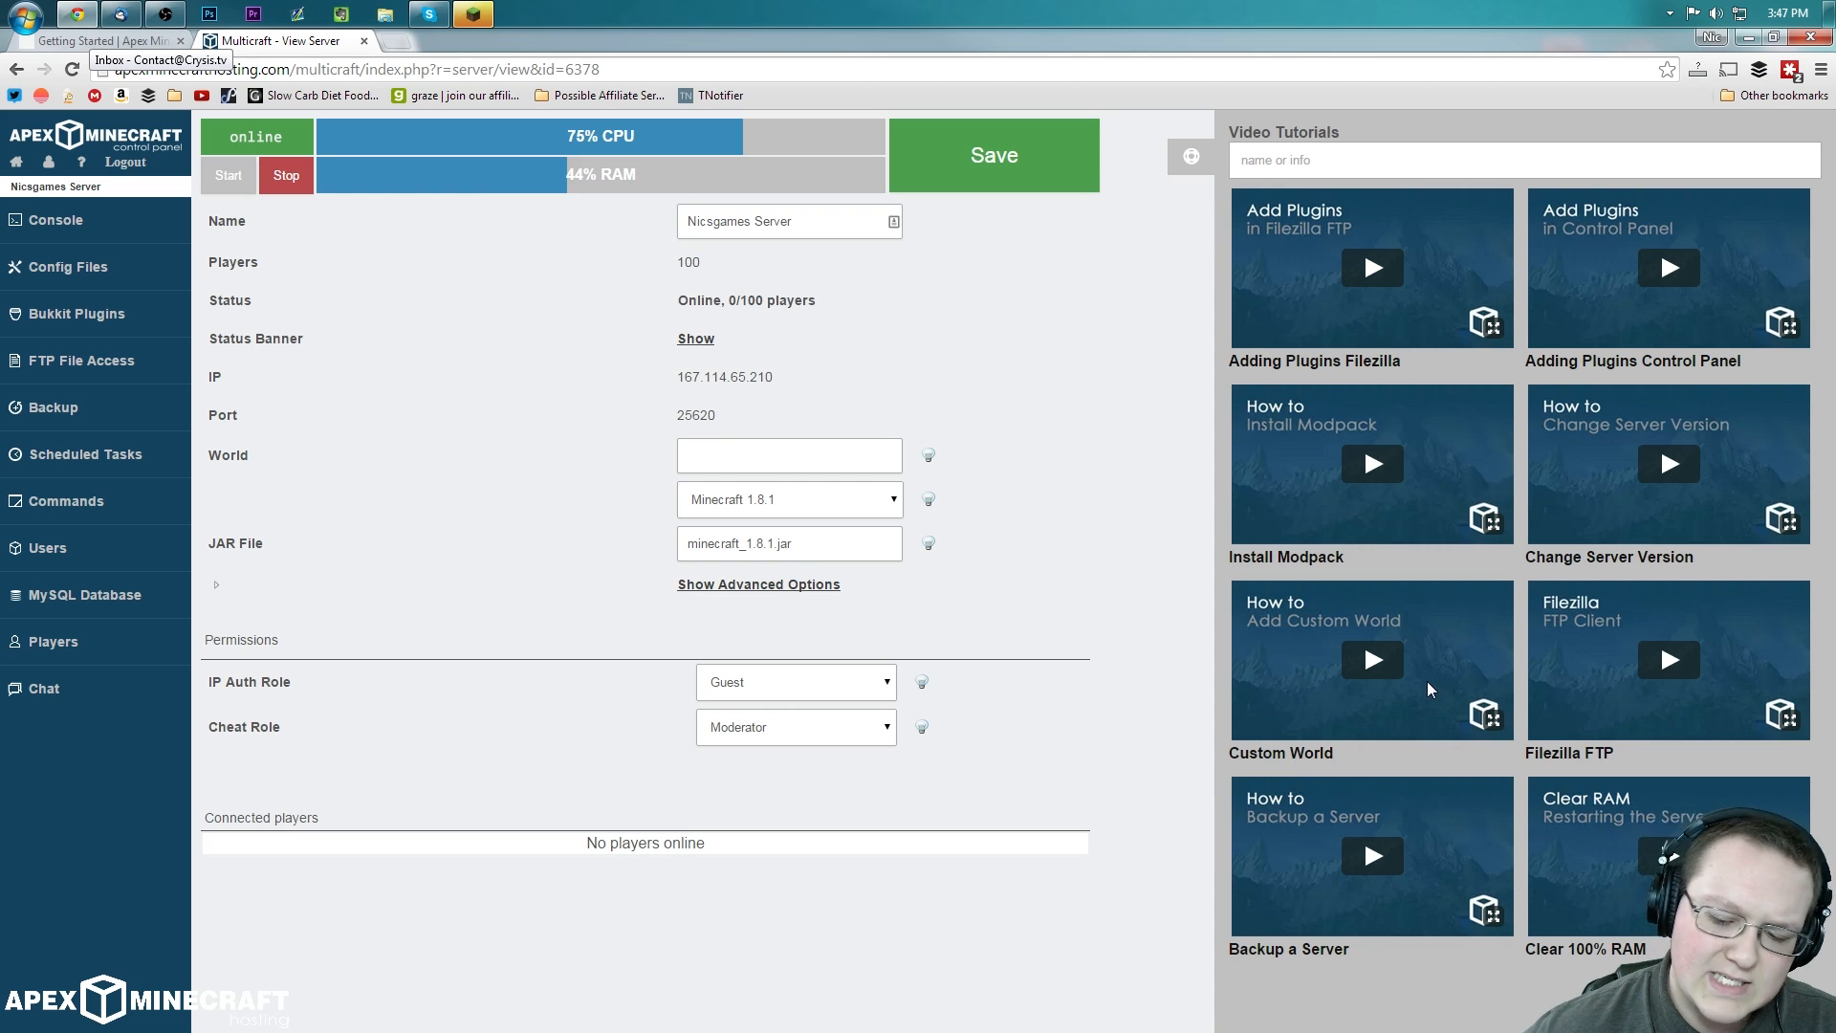
{"action": "mouse_move", "coordinate": [1309, 770]}
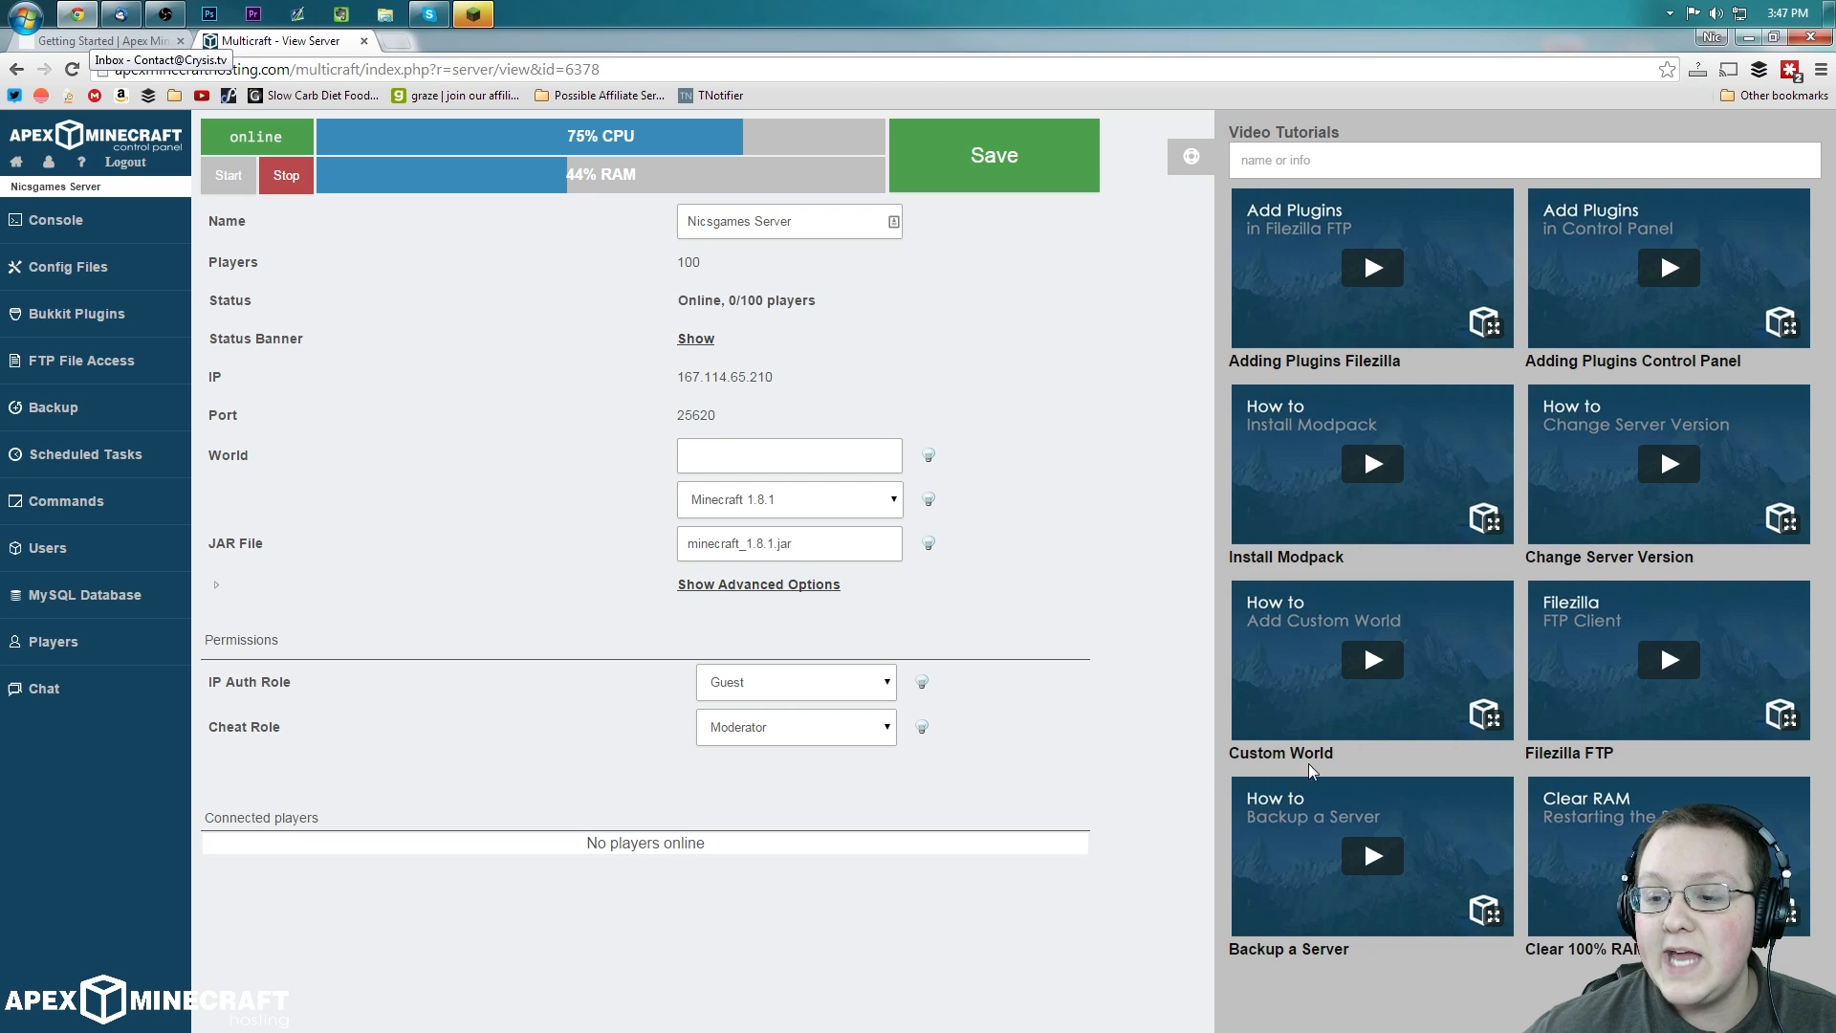
{"action": "mouse_move", "coordinate": [1471, 365]}
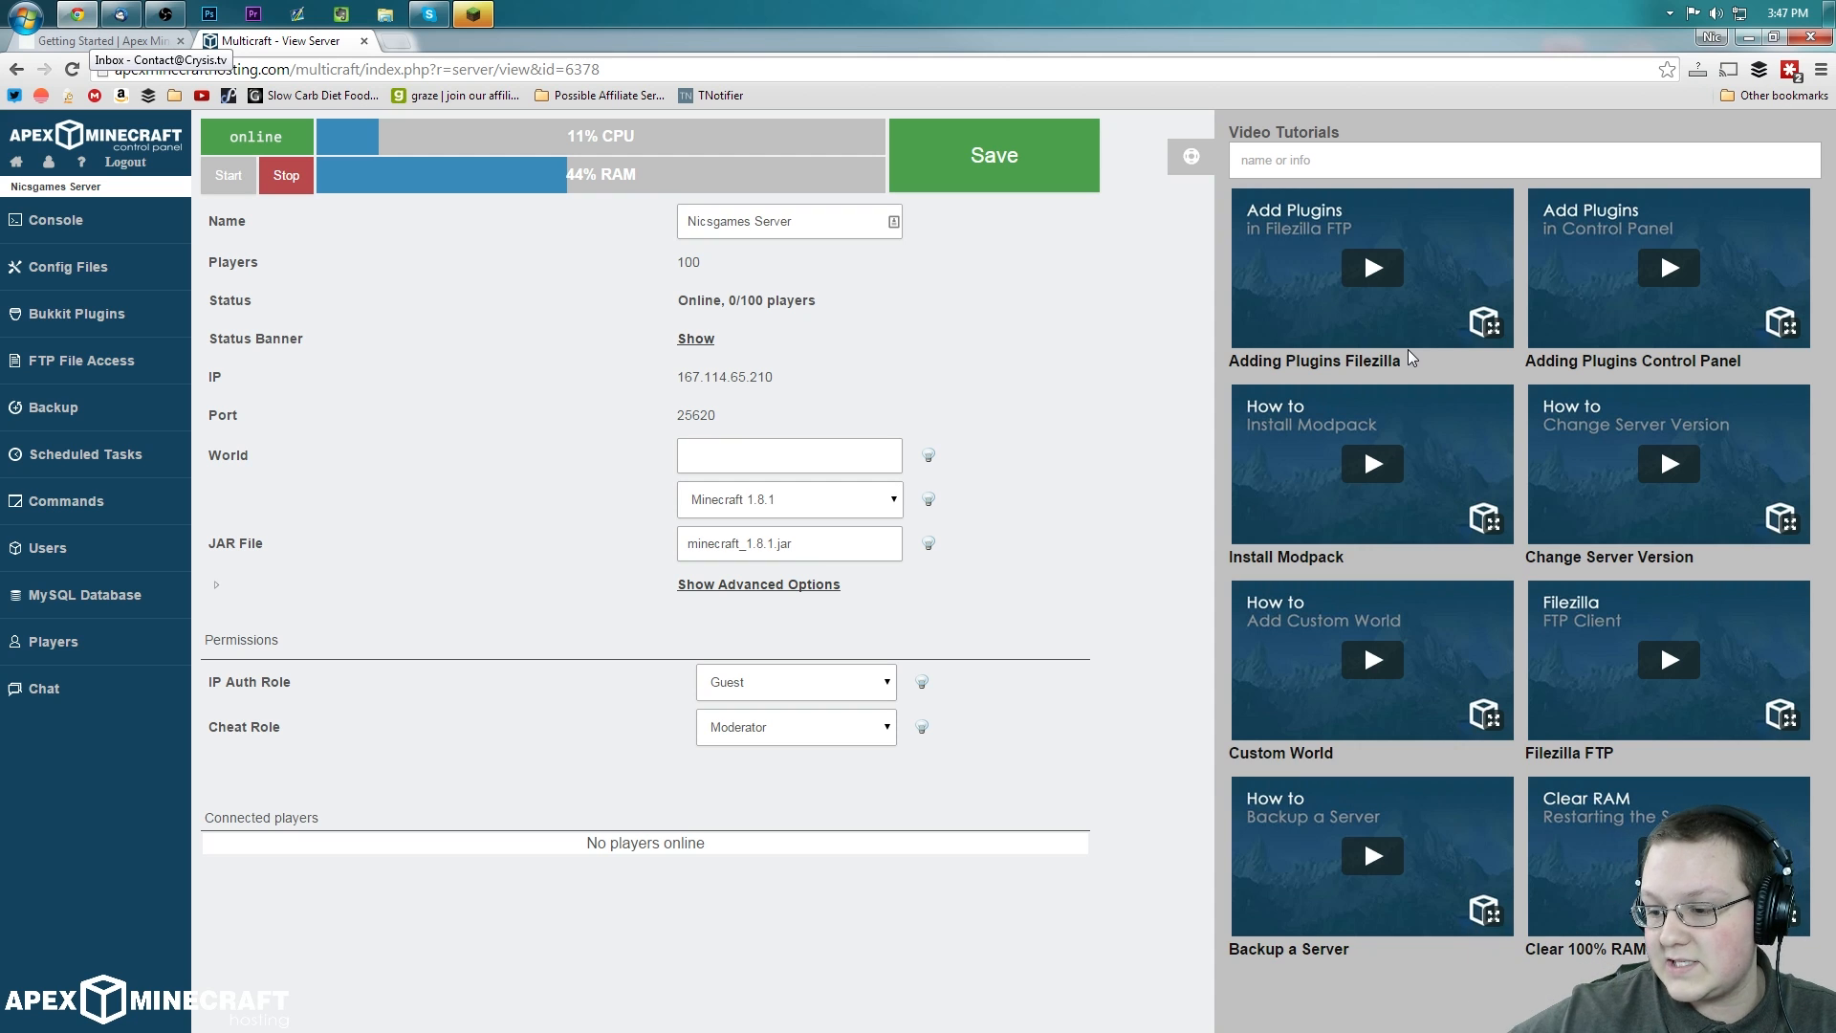
{"action": "mouse_move", "coordinate": [1361, 143]}
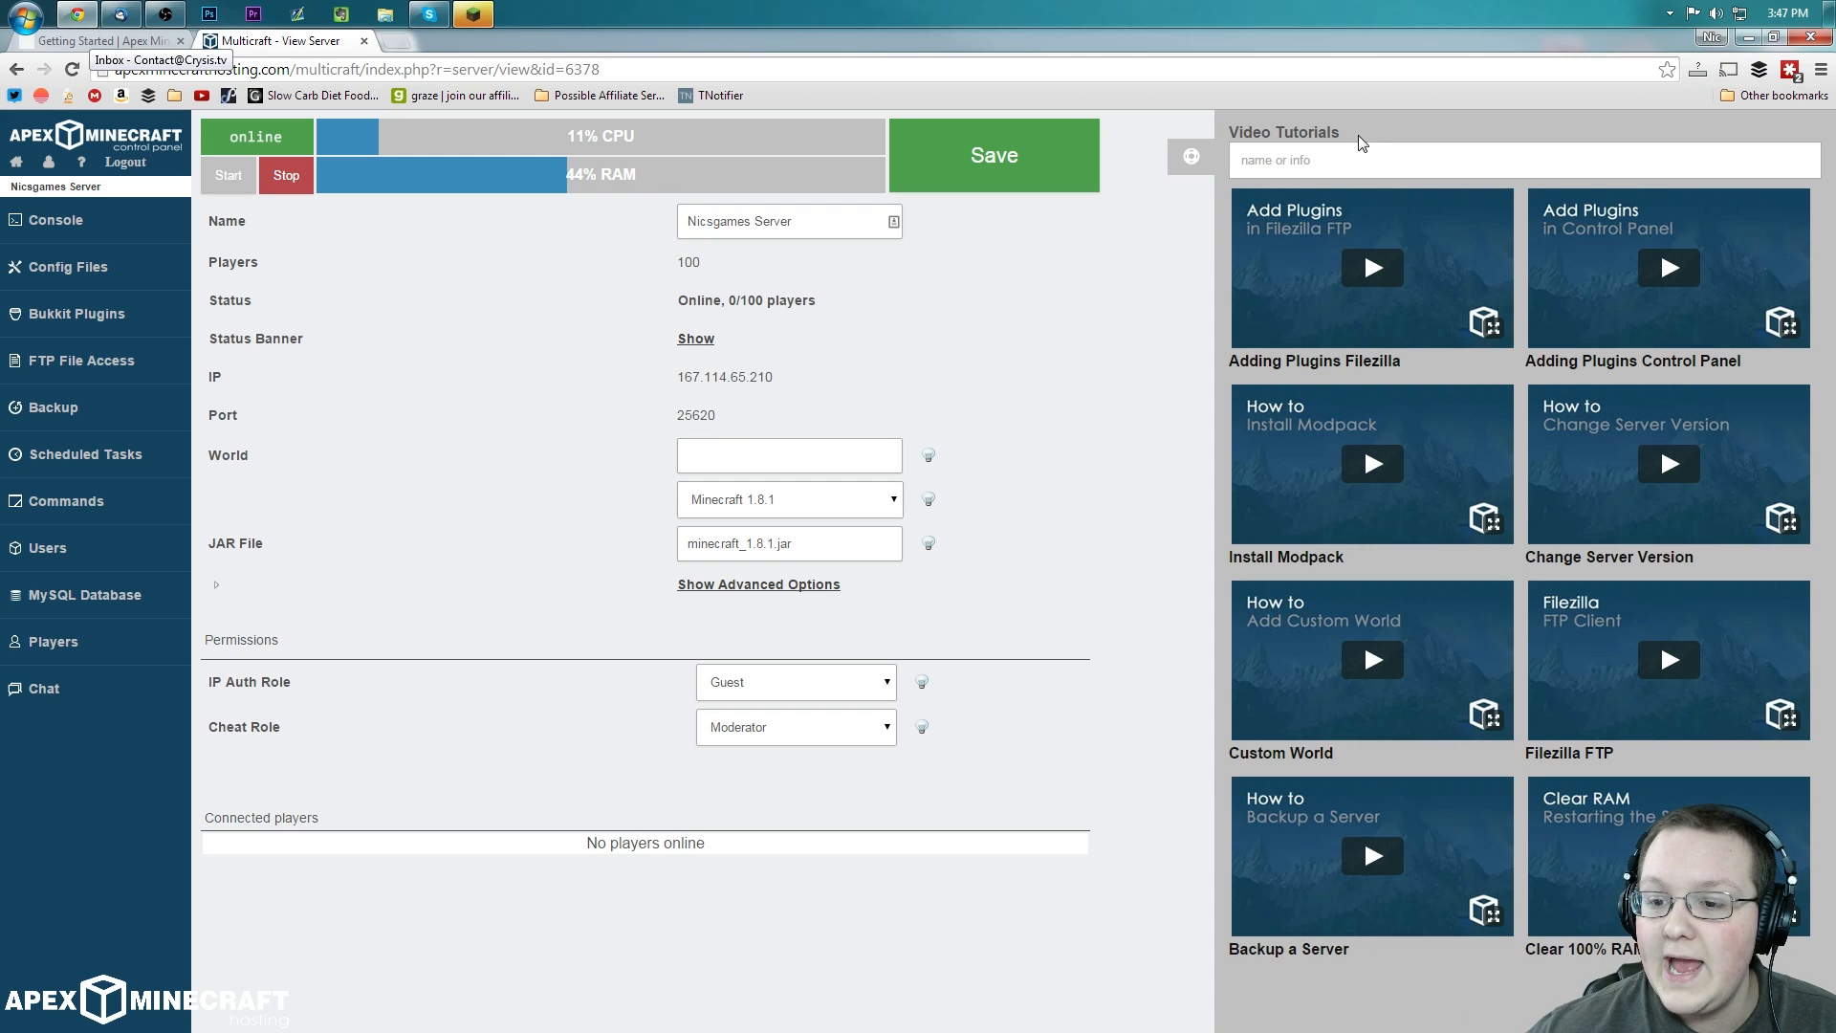
{"action": "mouse_move", "coordinate": [1165, 500]}
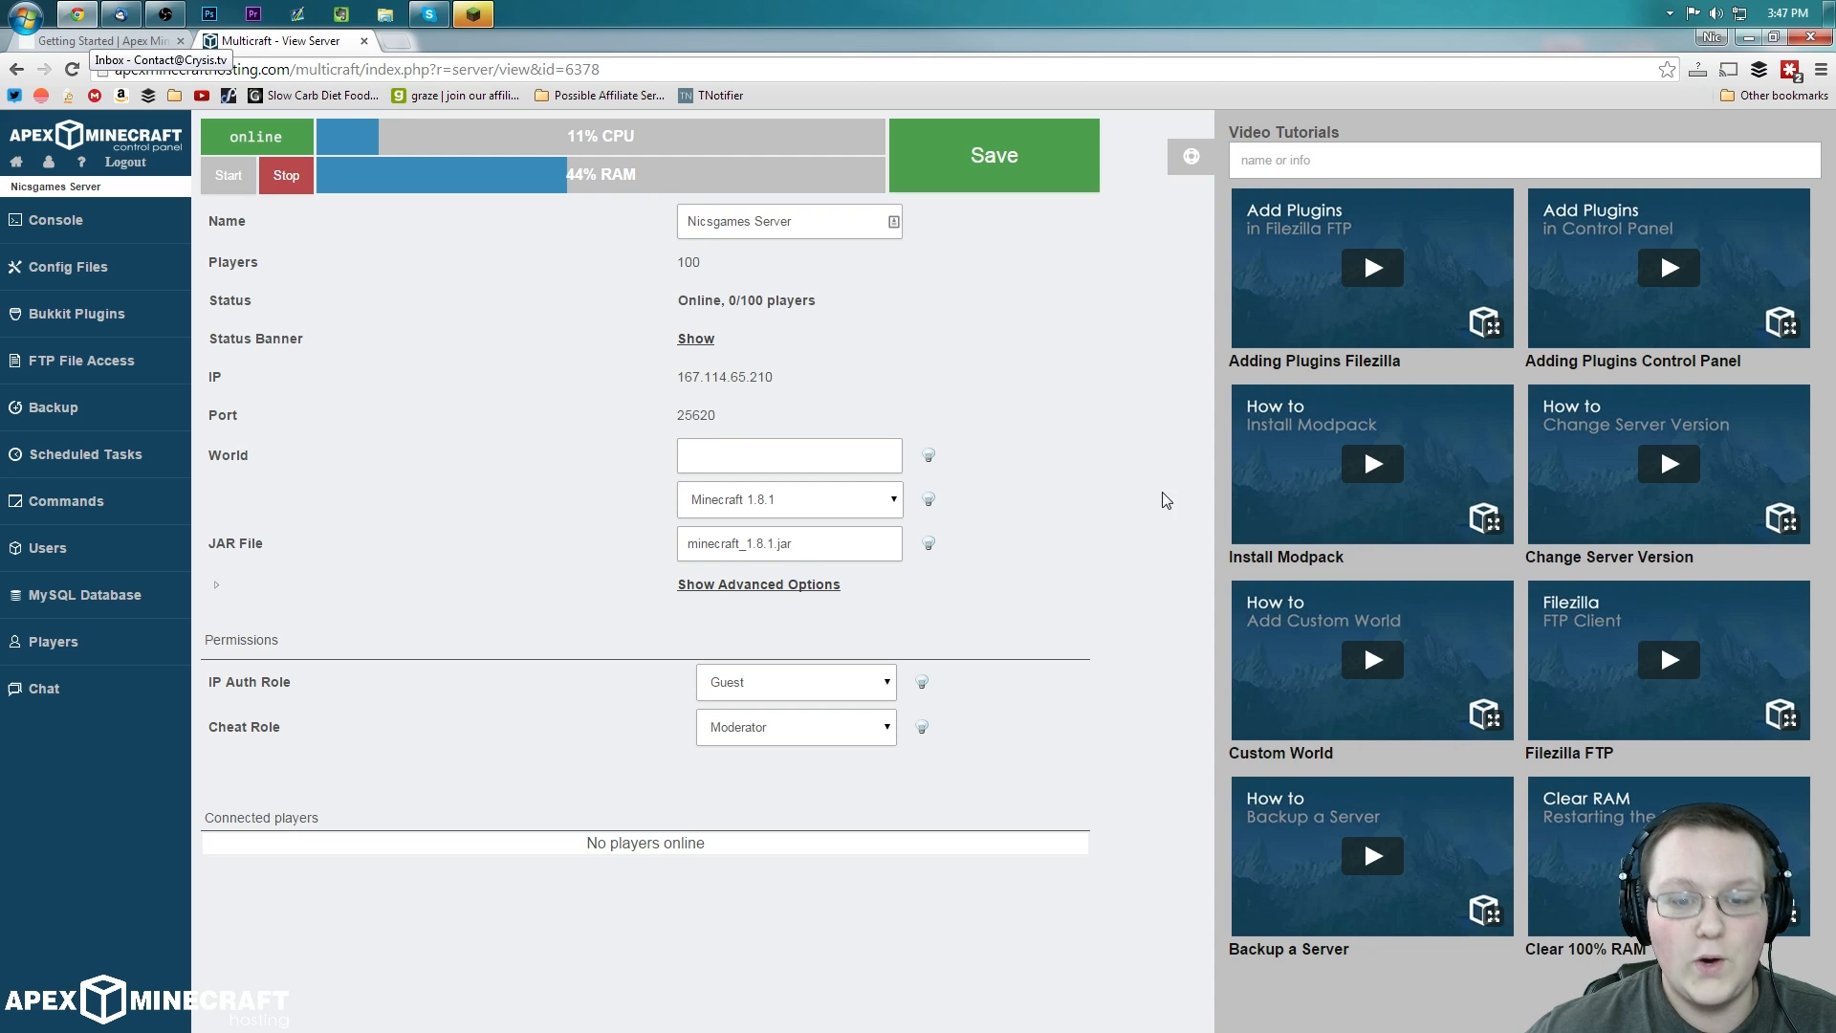
{"action": "mouse_move", "coordinate": [264, 155]}
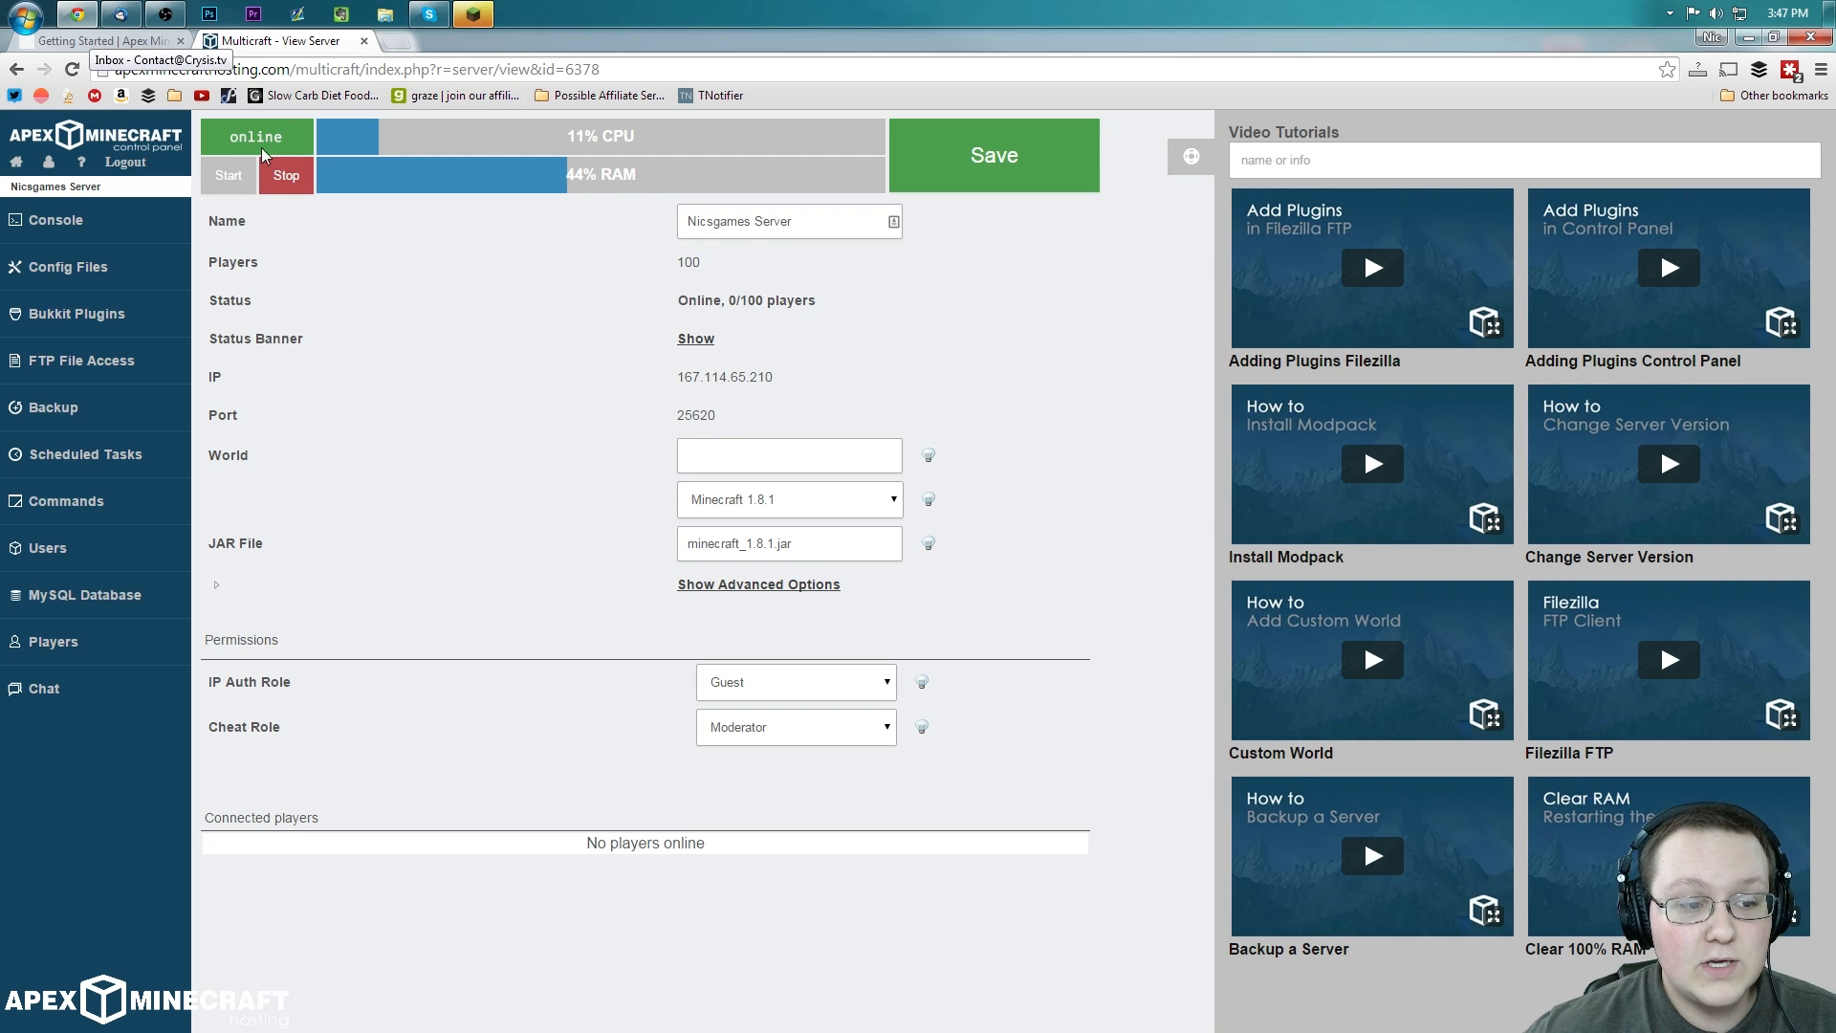
{"action": "mouse_move", "coordinate": [267, 155]}
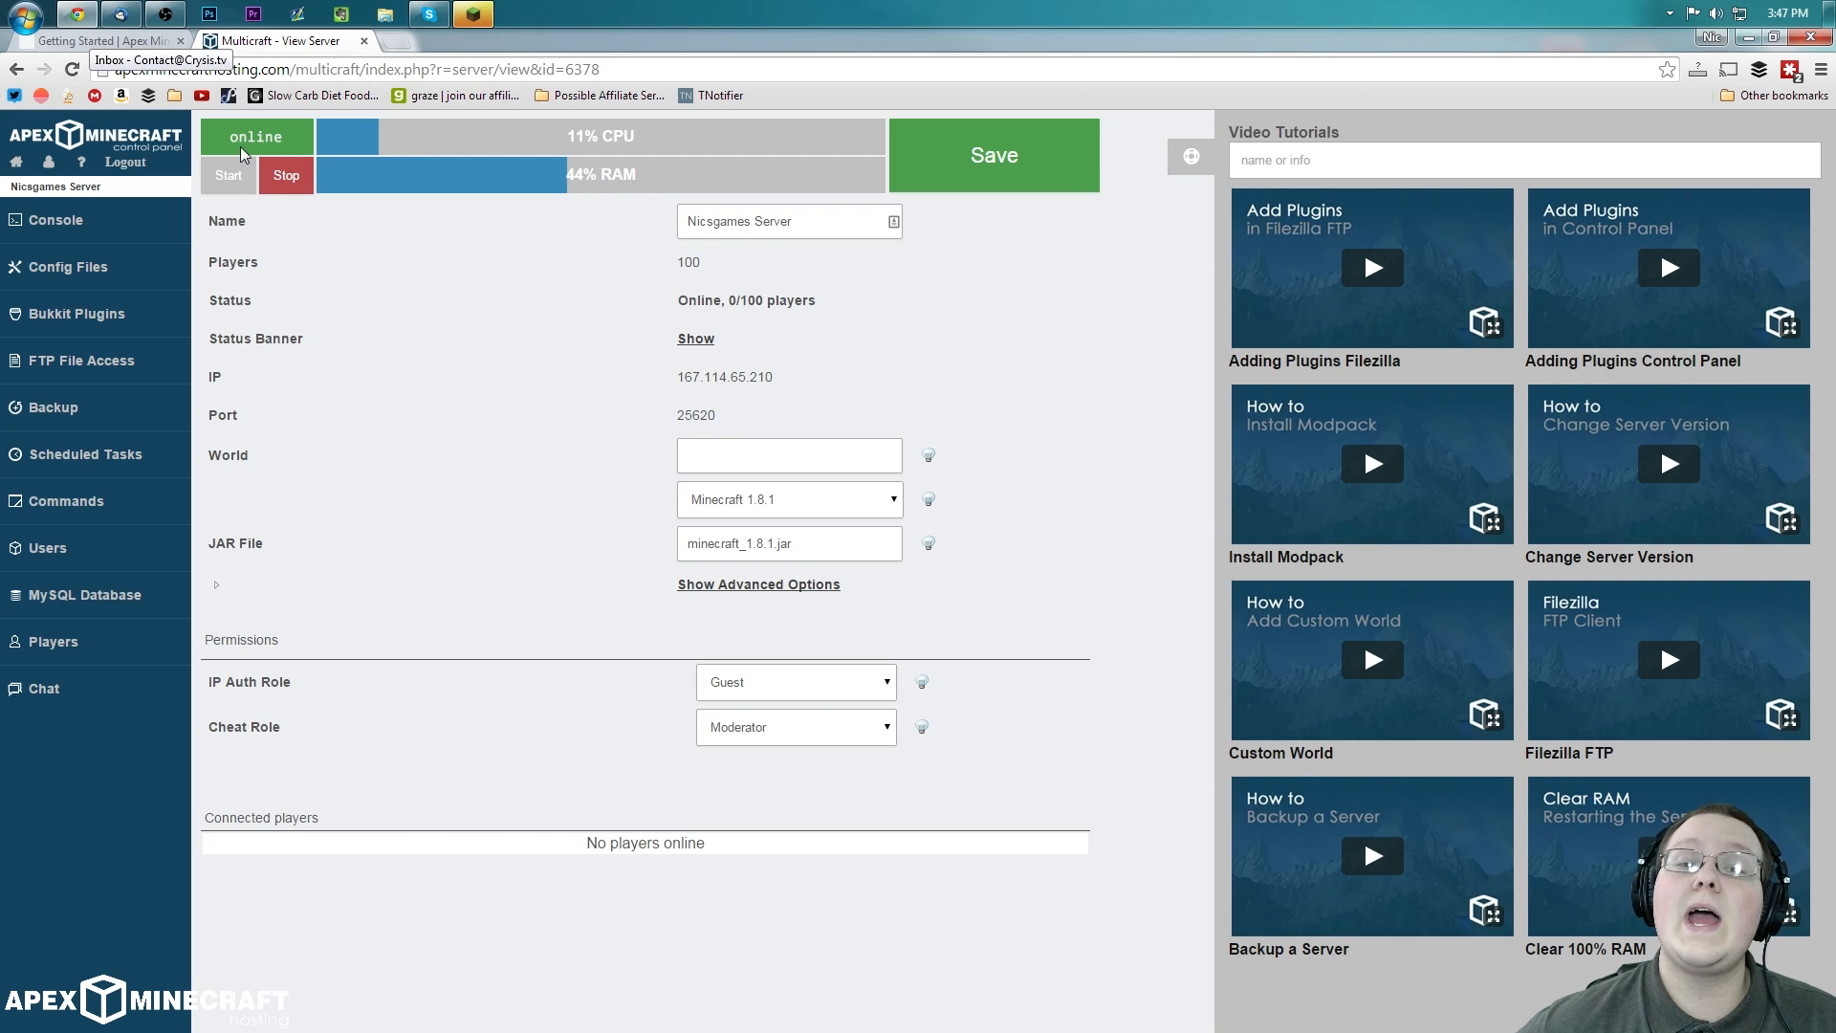
{"action": "left_click", "coordinate": [285, 176]}
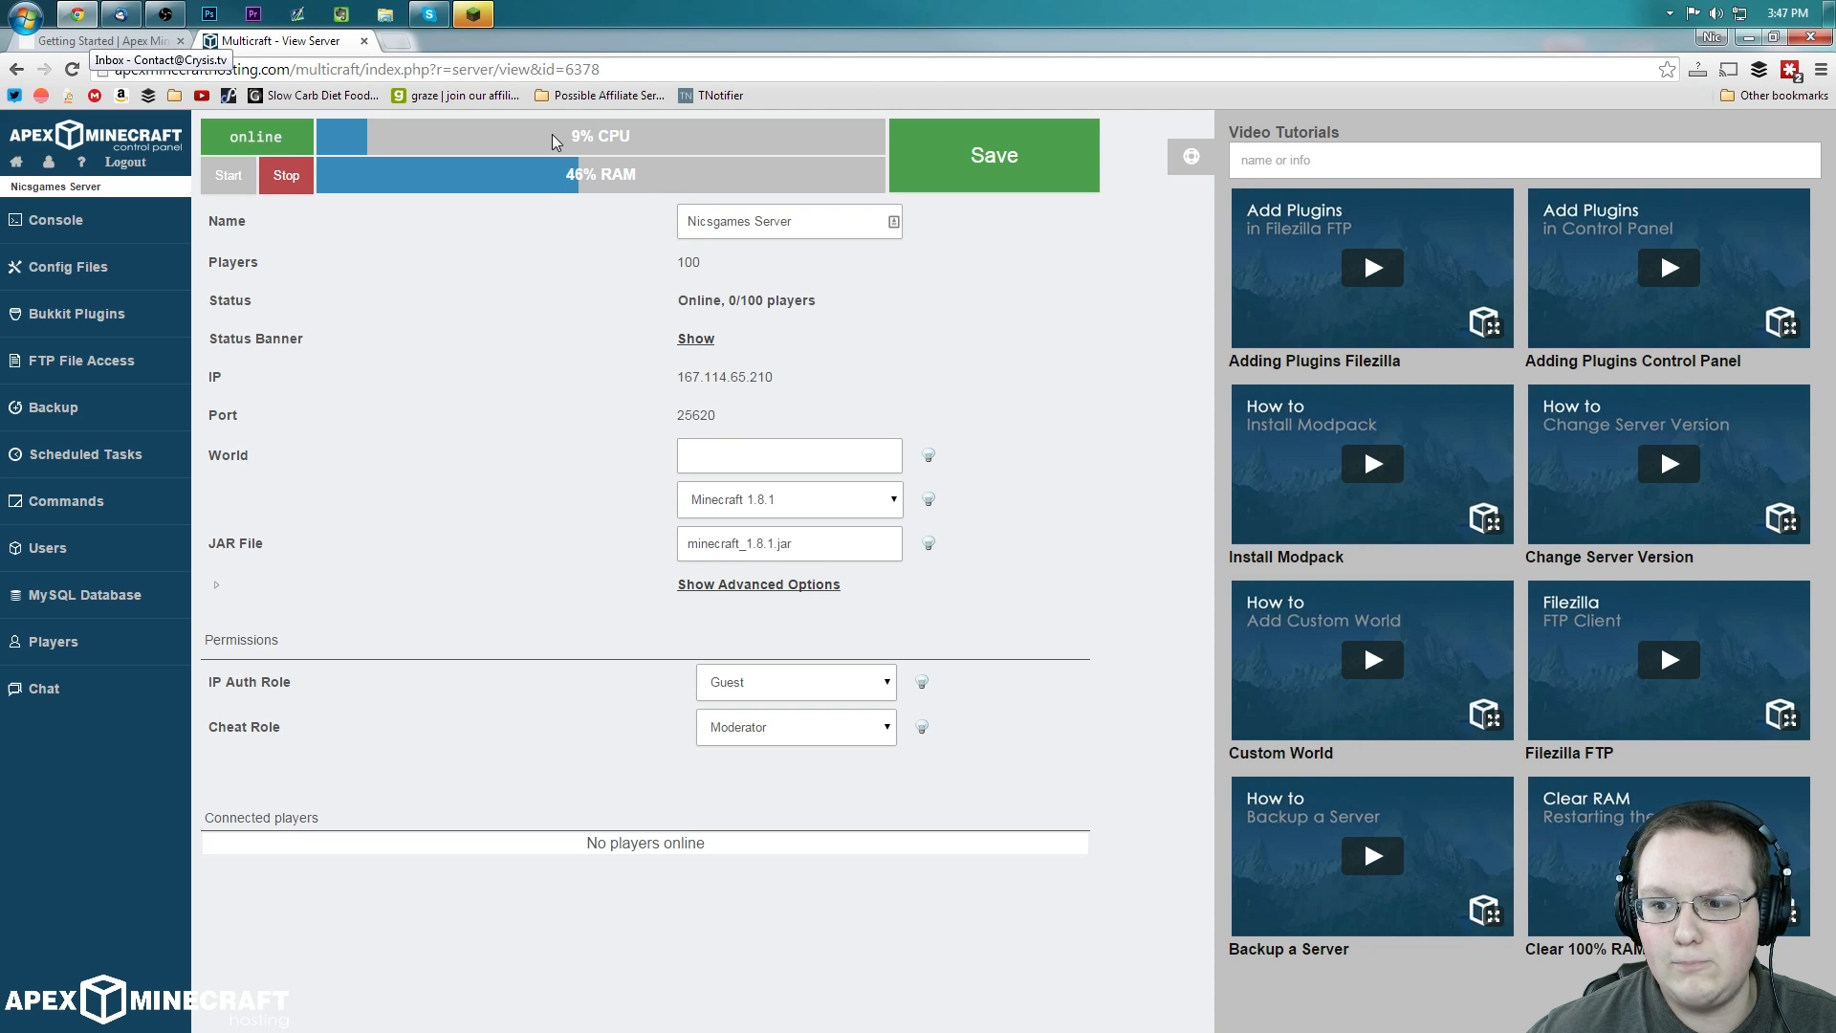
{"action": "mouse_move", "coordinate": [555, 179]}
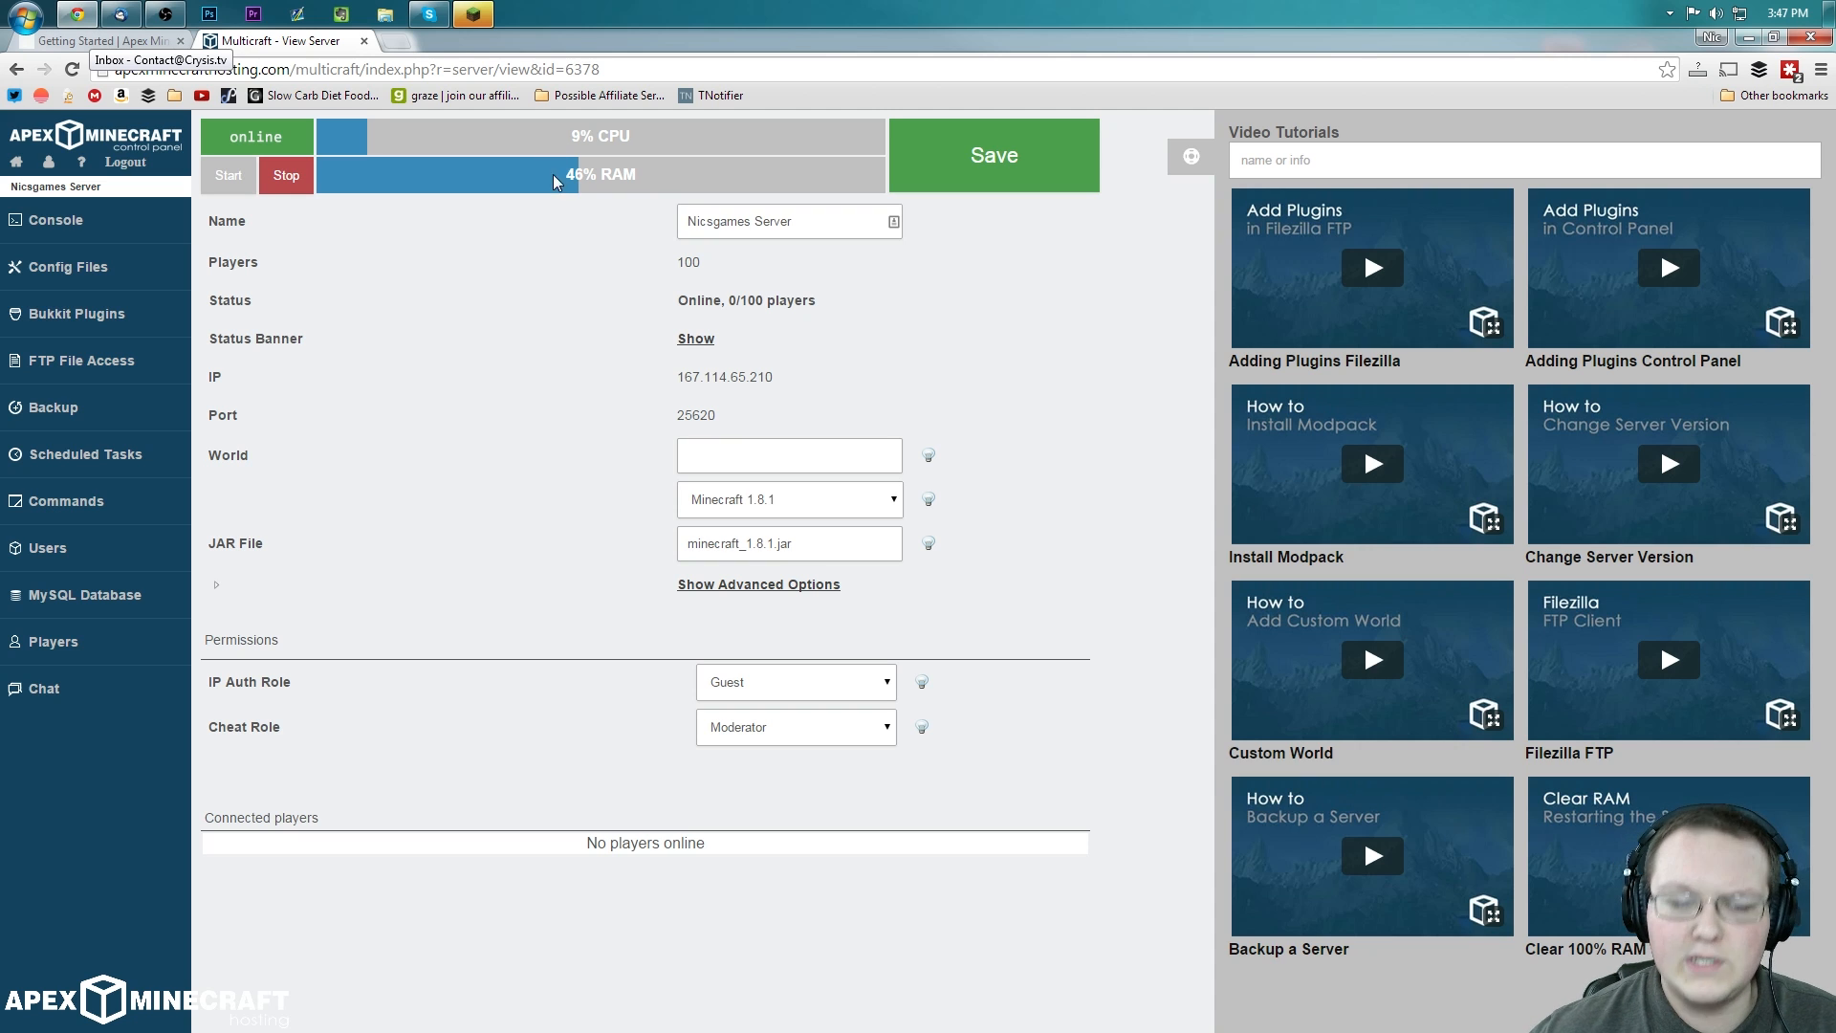
{"action": "mouse_move", "coordinate": [557, 231]}
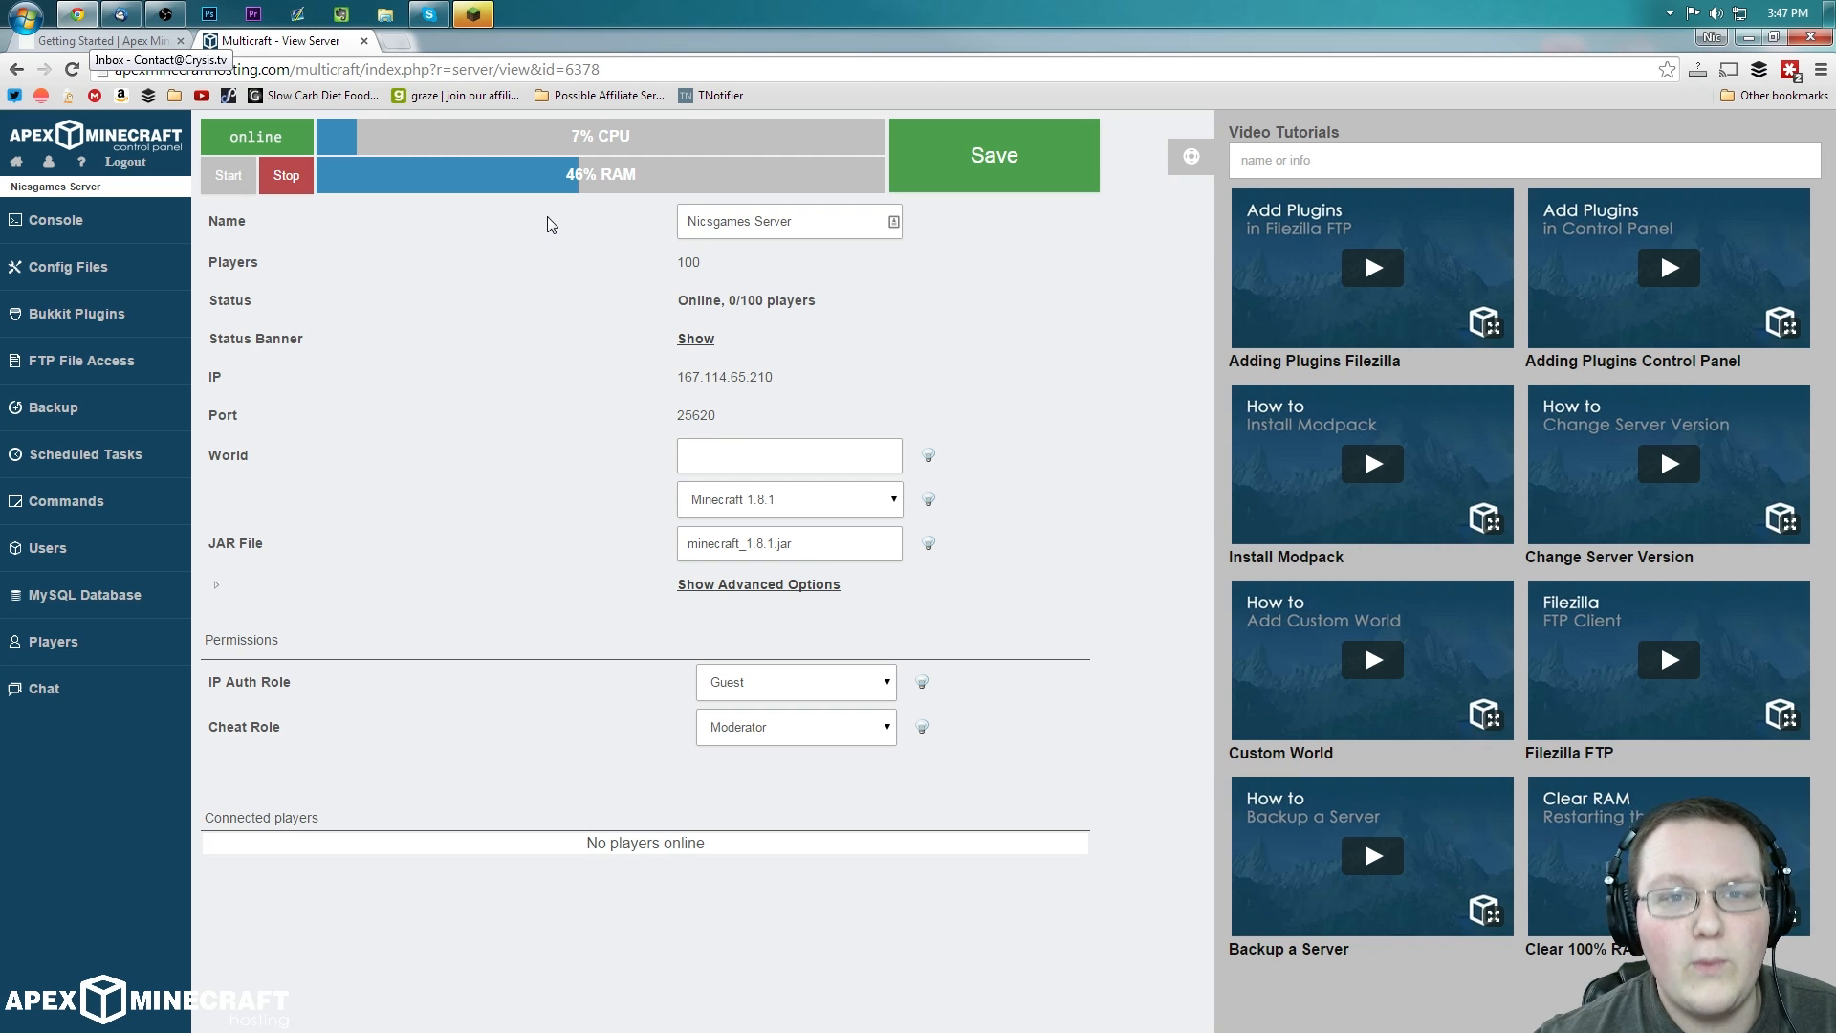
{"action": "mouse_move", "coordinate": [500, 218]}
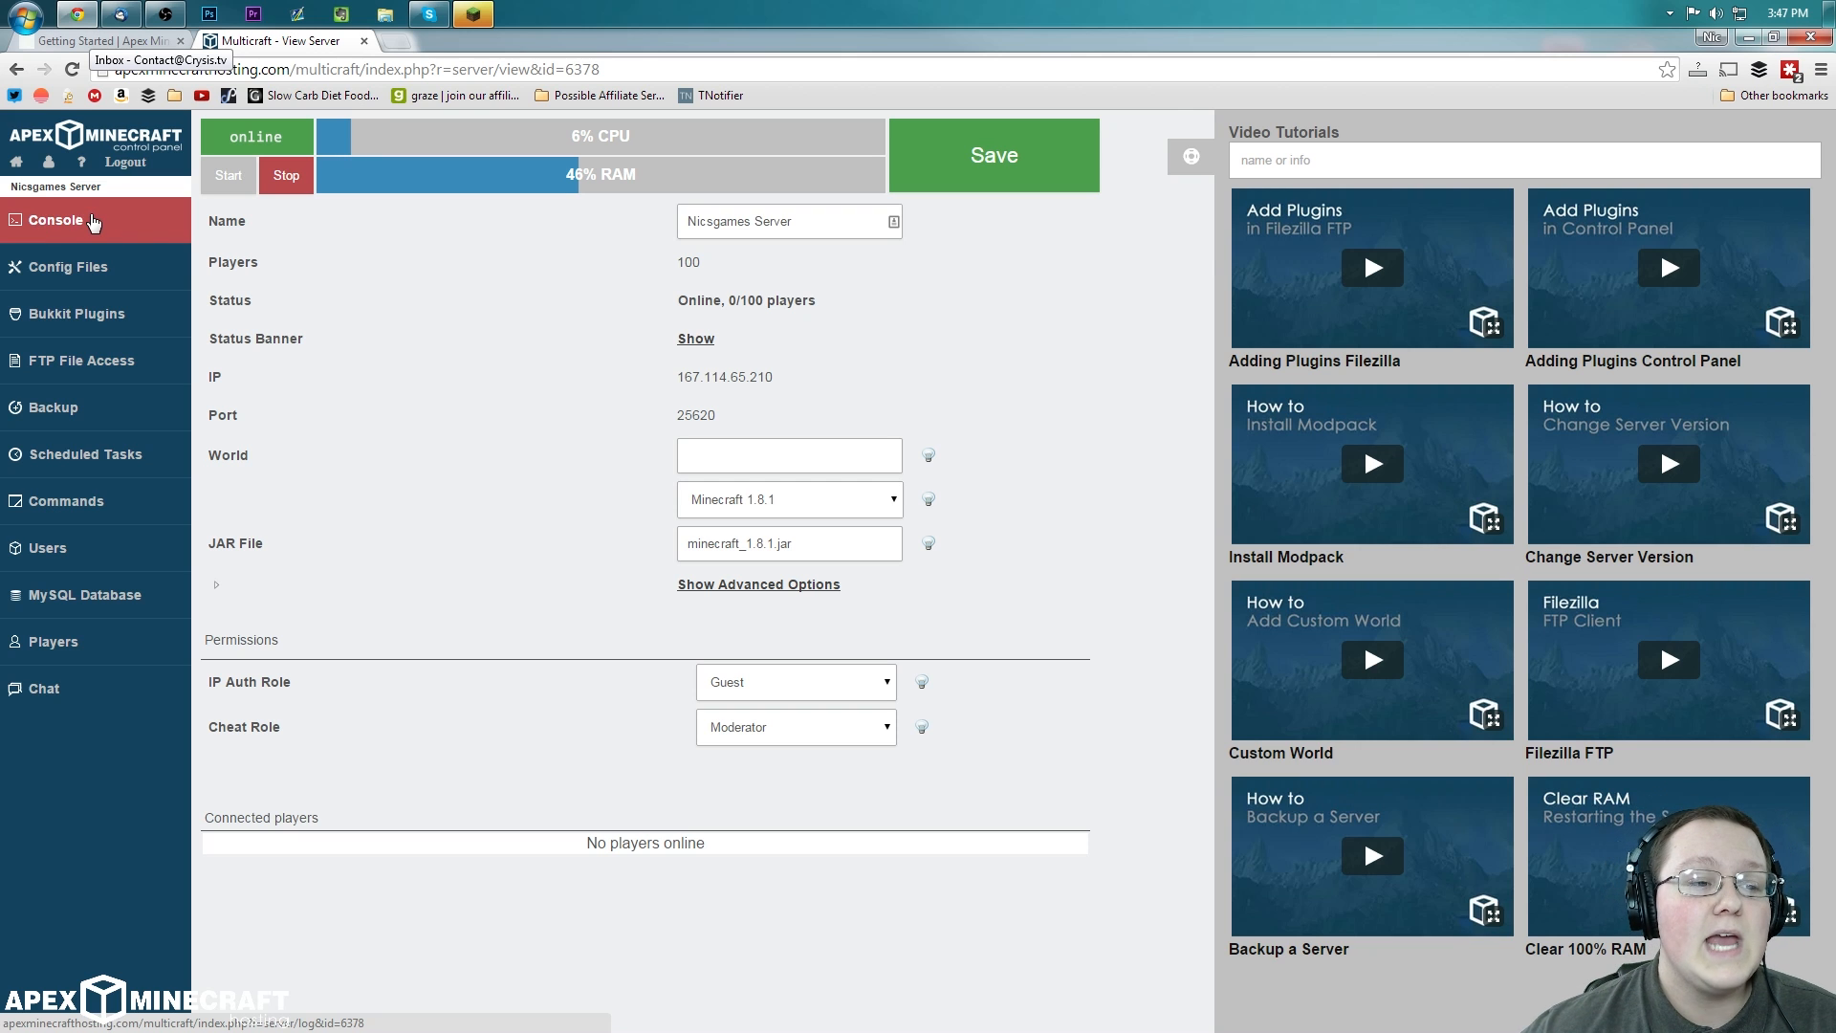
- Send 'op NicsGames' from the Multicraft server console
{"action": "left_click", "coordinate": [54, 220]}
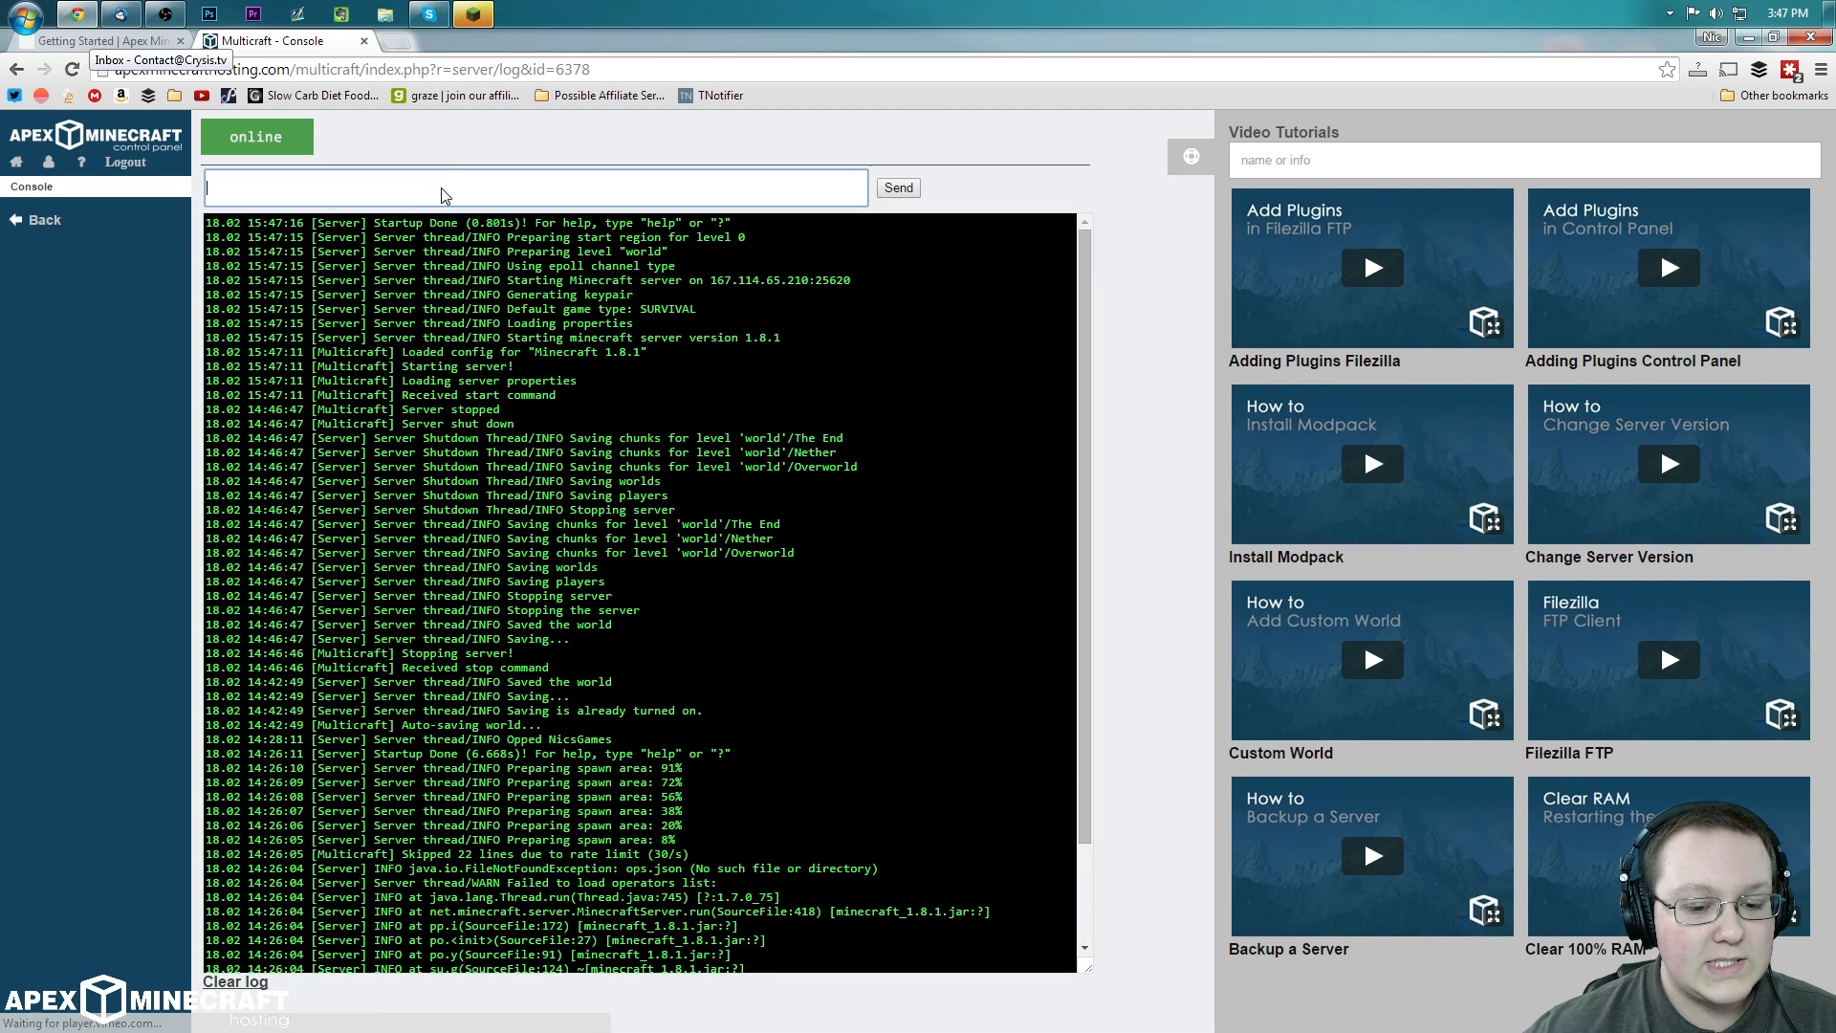
{"action": "type", "text": "op"}
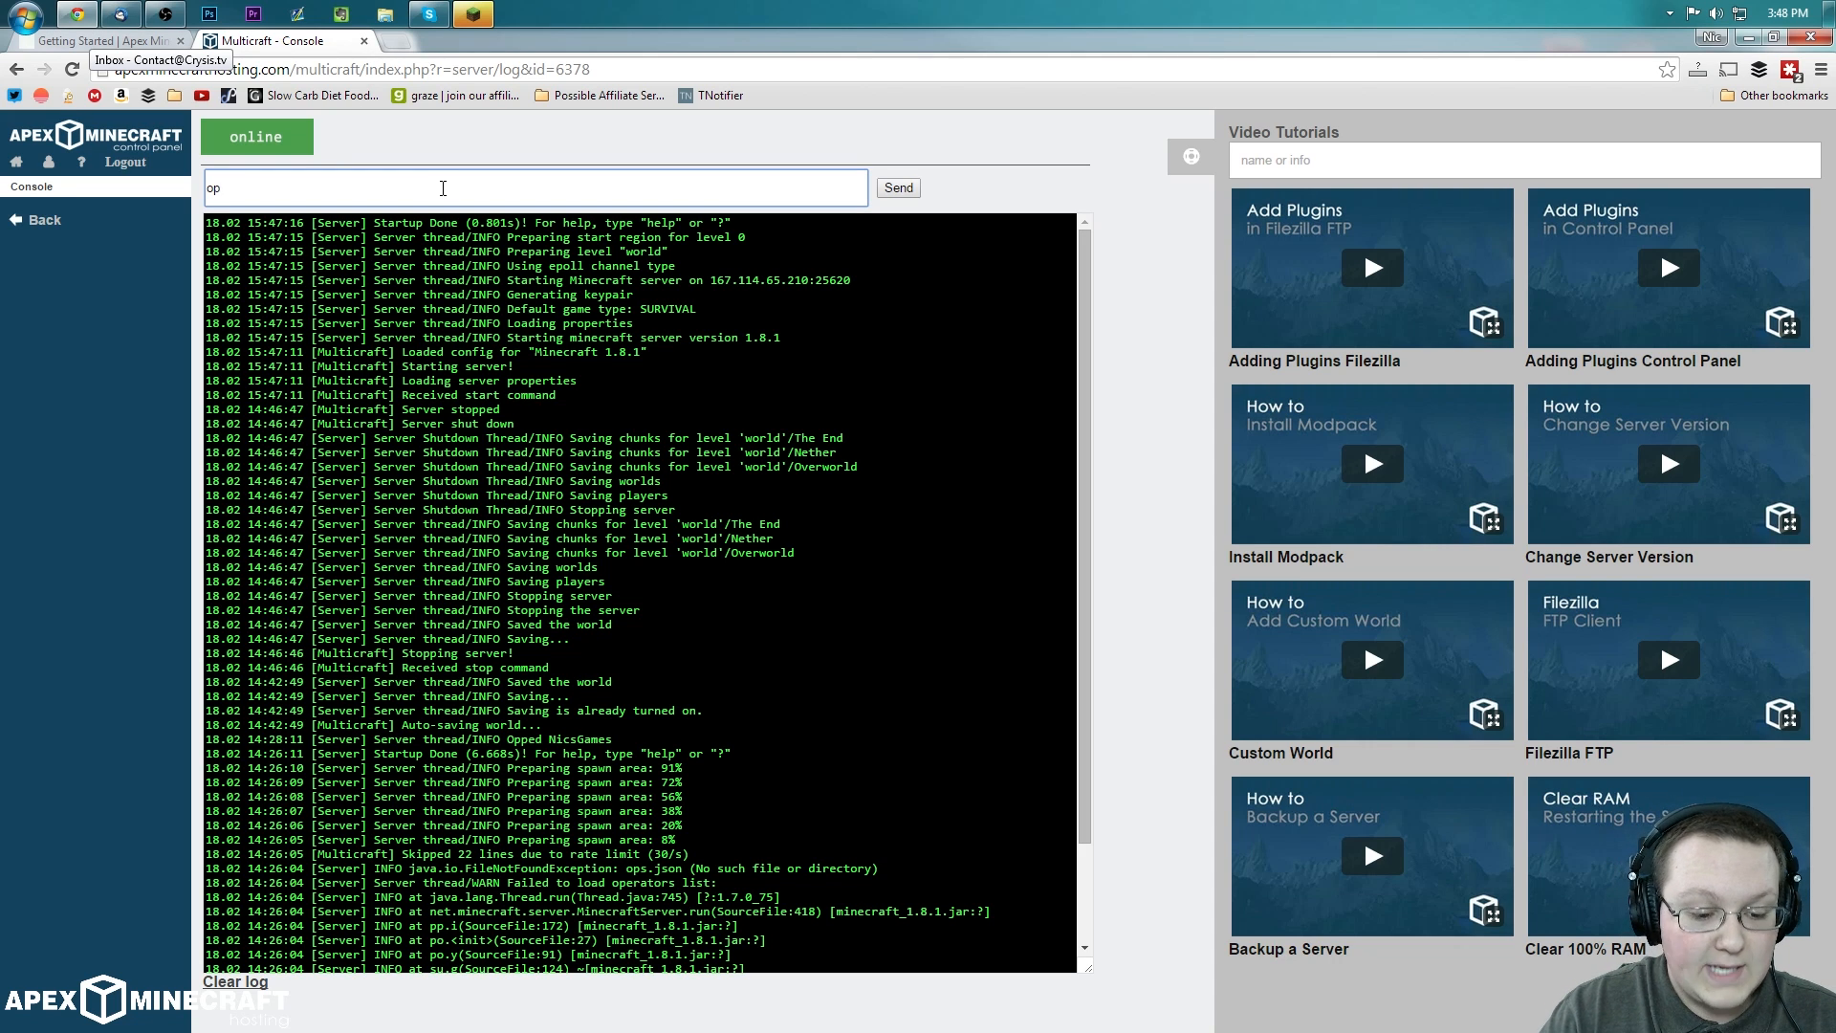
{"action": "type", "text": "NicsGames"}
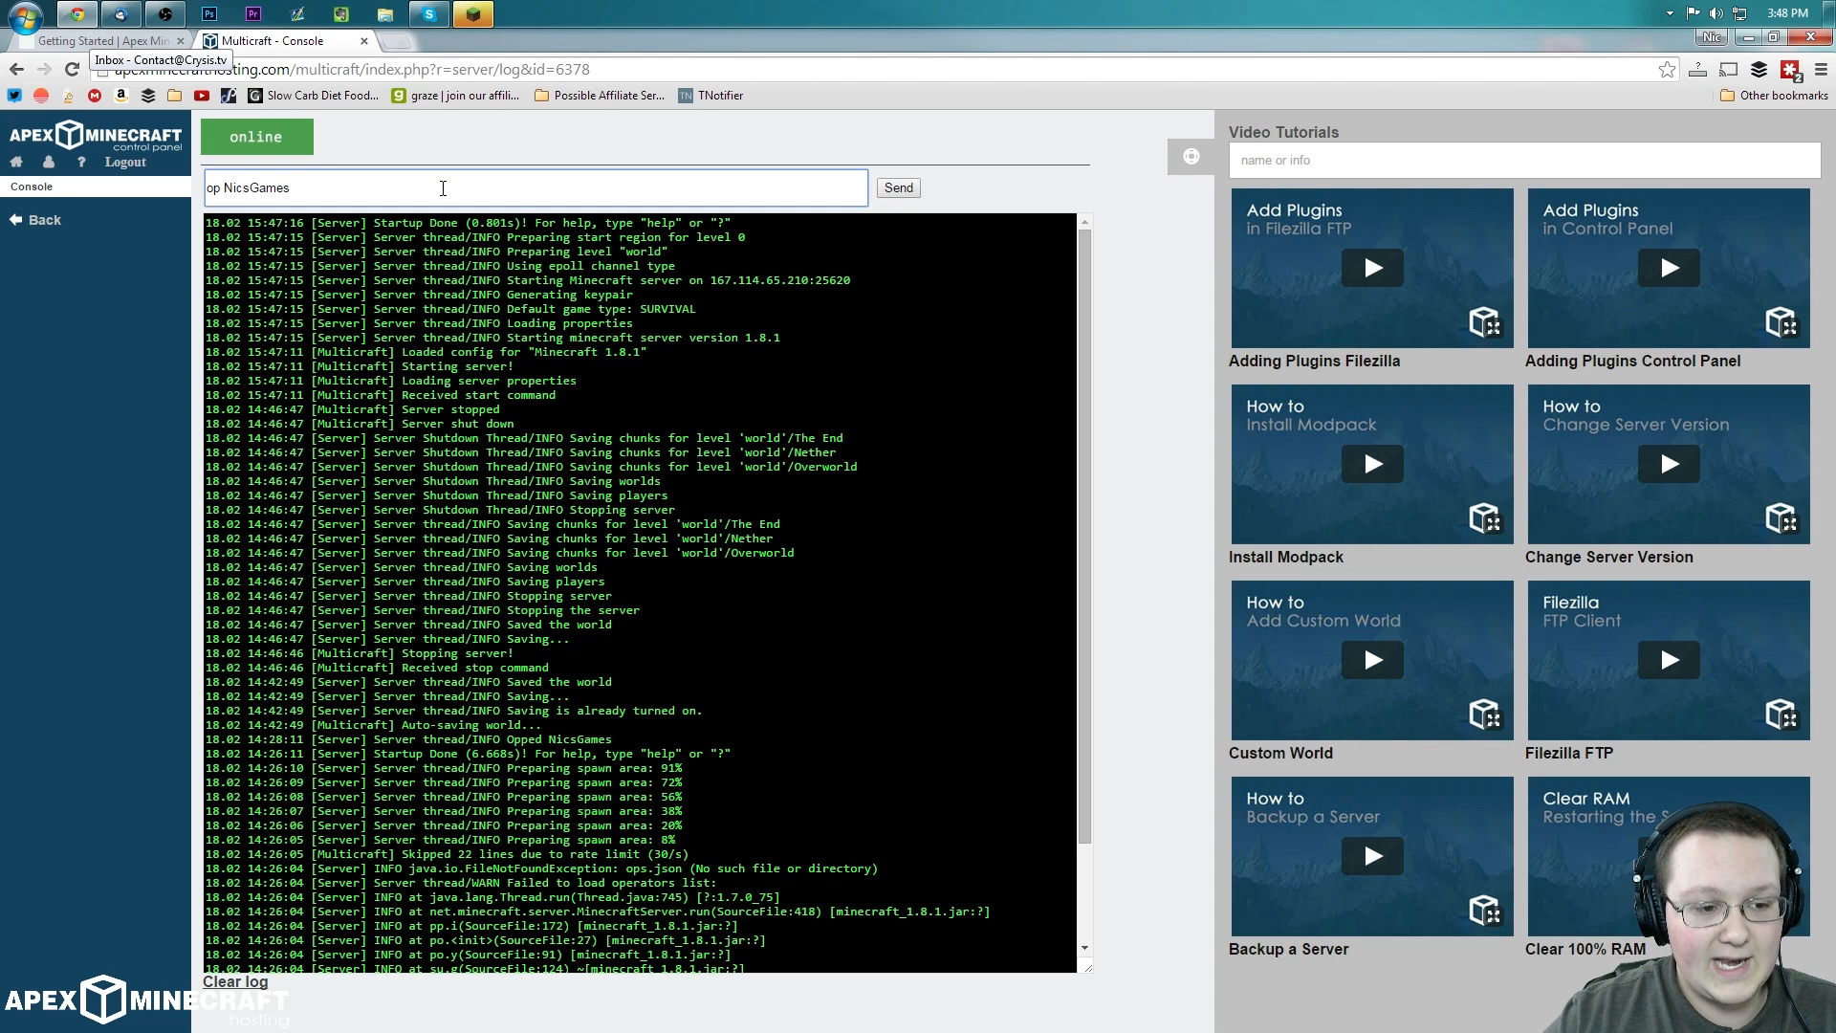
{"action": "left_click", "coordinate": [897, 188]}
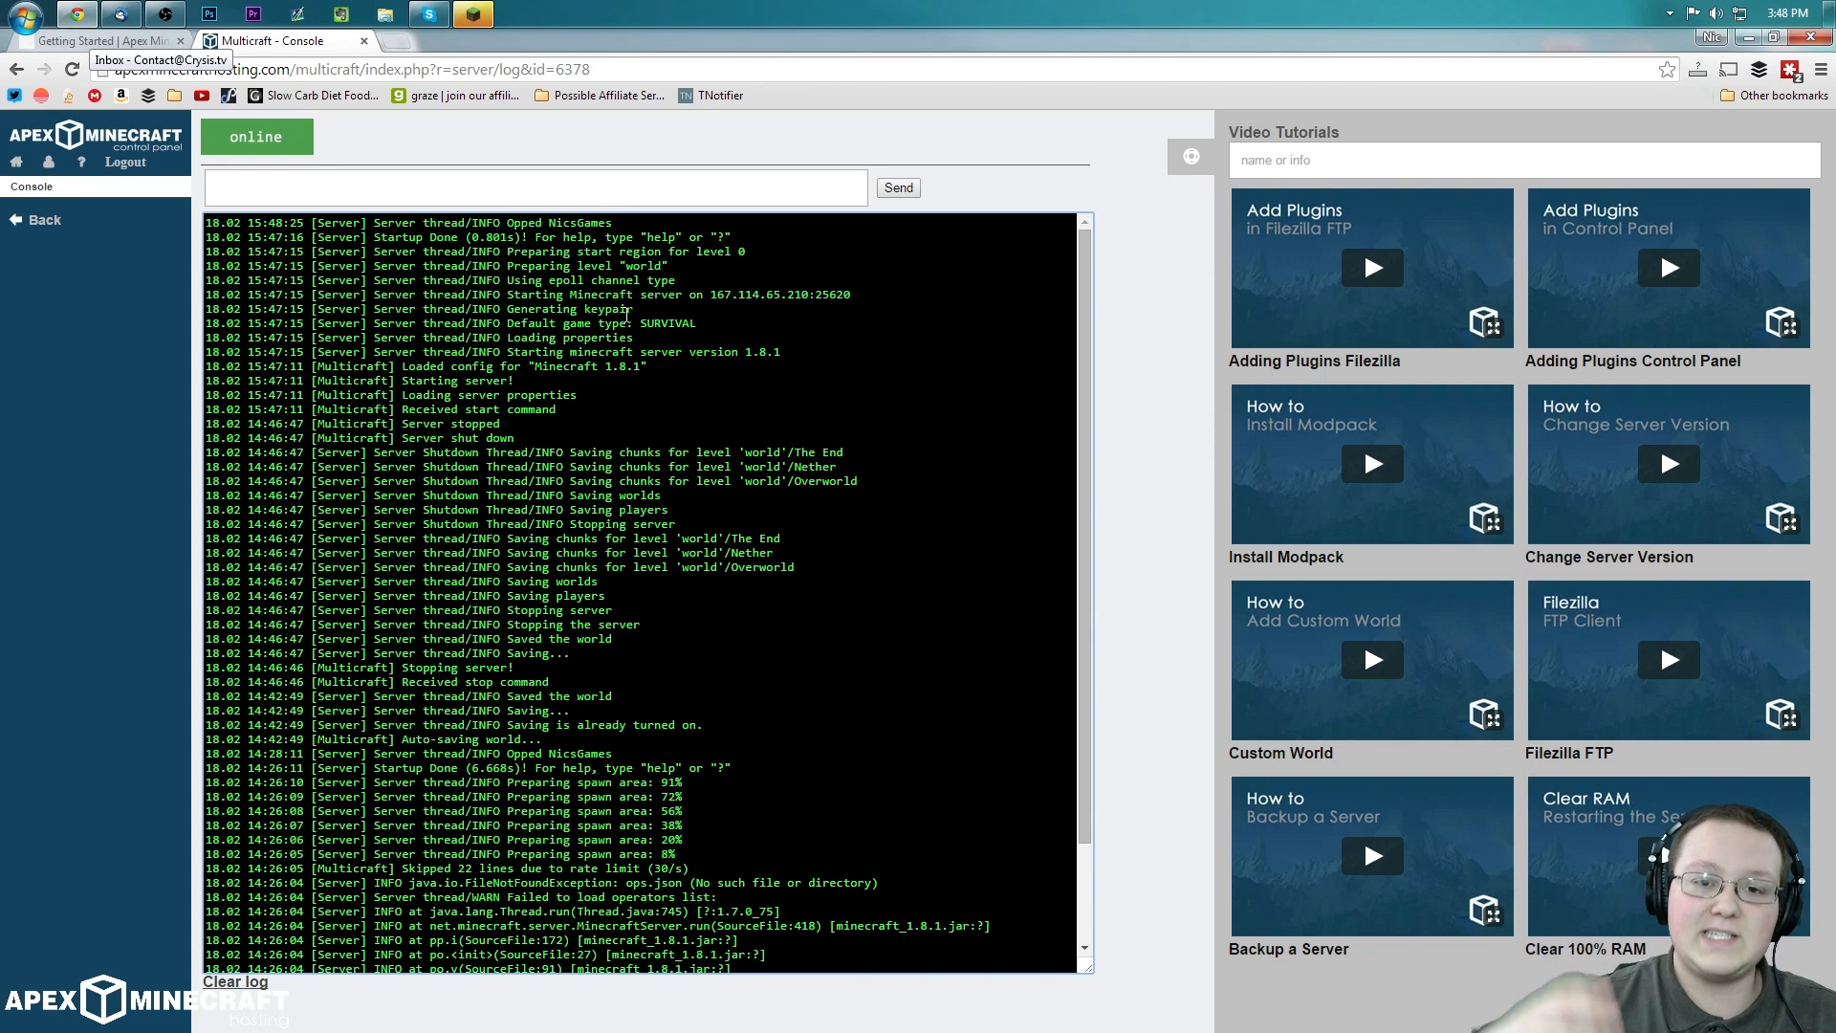
{"action": "mouse_move", "coordinate": [361, 131]}
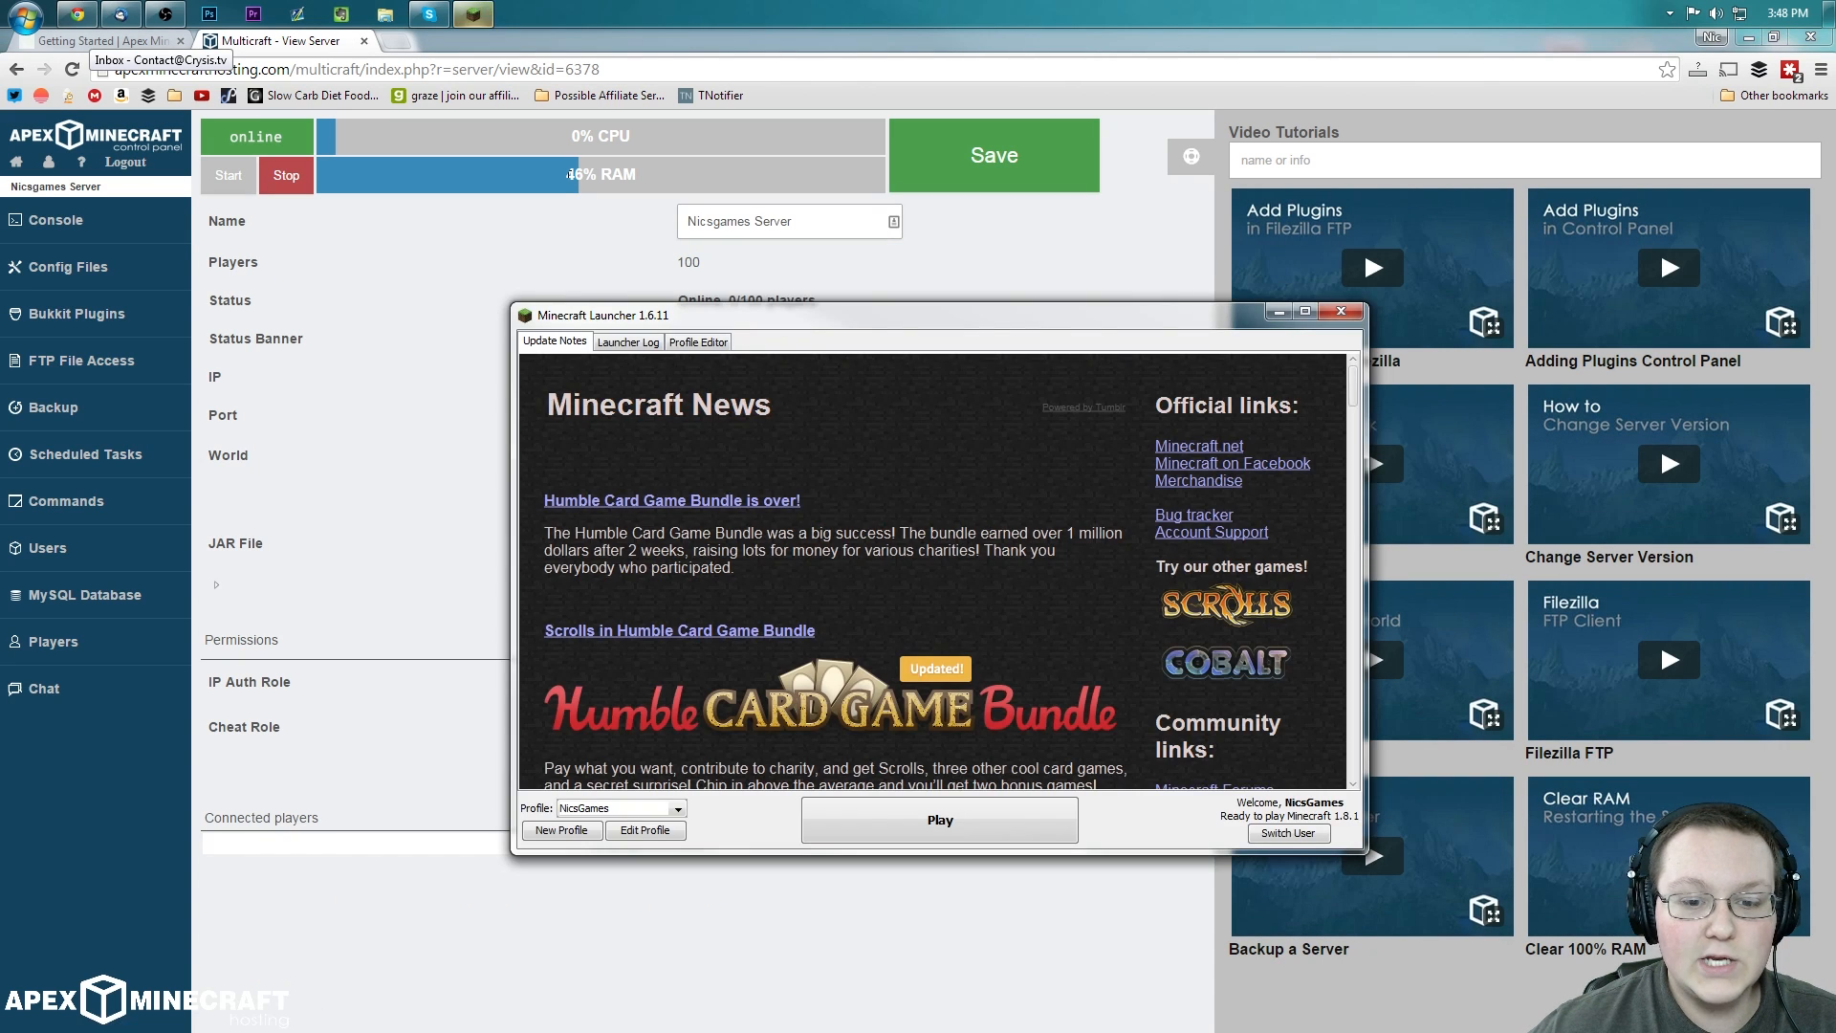
- Launch Minecraft and enter '167.114.65.210:' as the Direct Connect address
{"action": "left_click", "coordinate": [938, 819]}
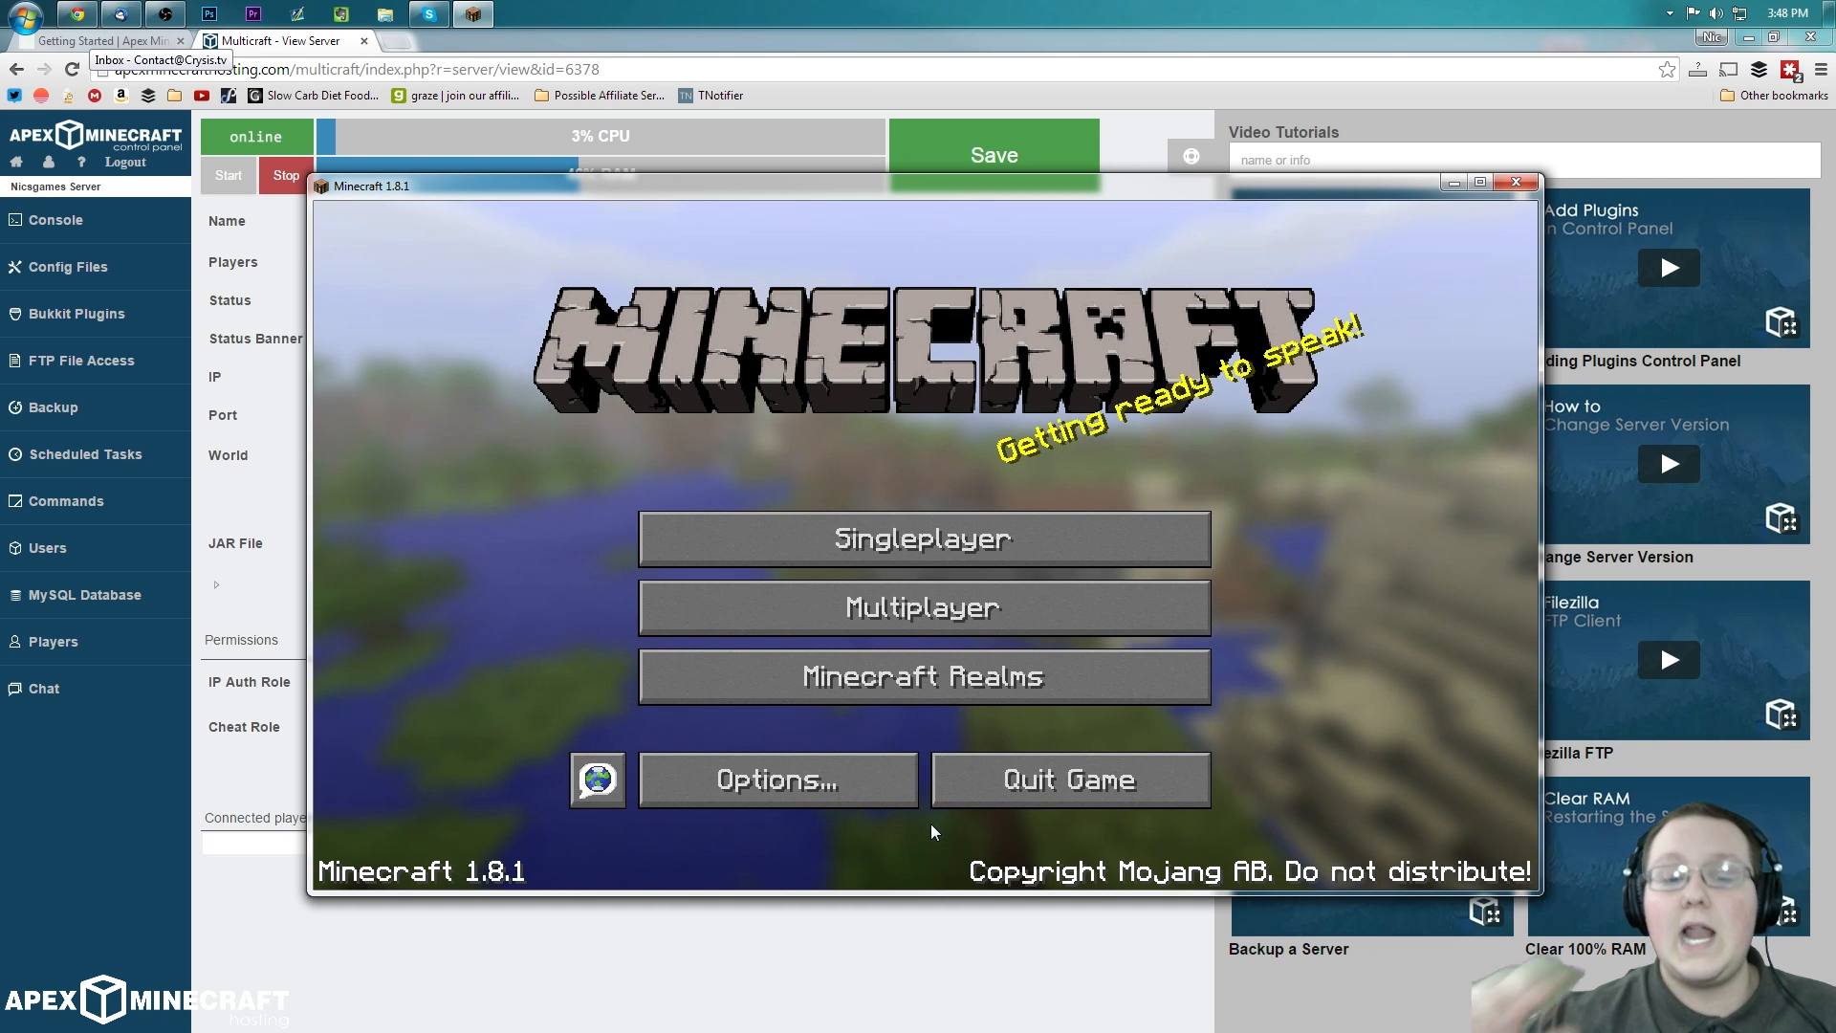
{"action": "left_click", "coordinate": [923, 606]}
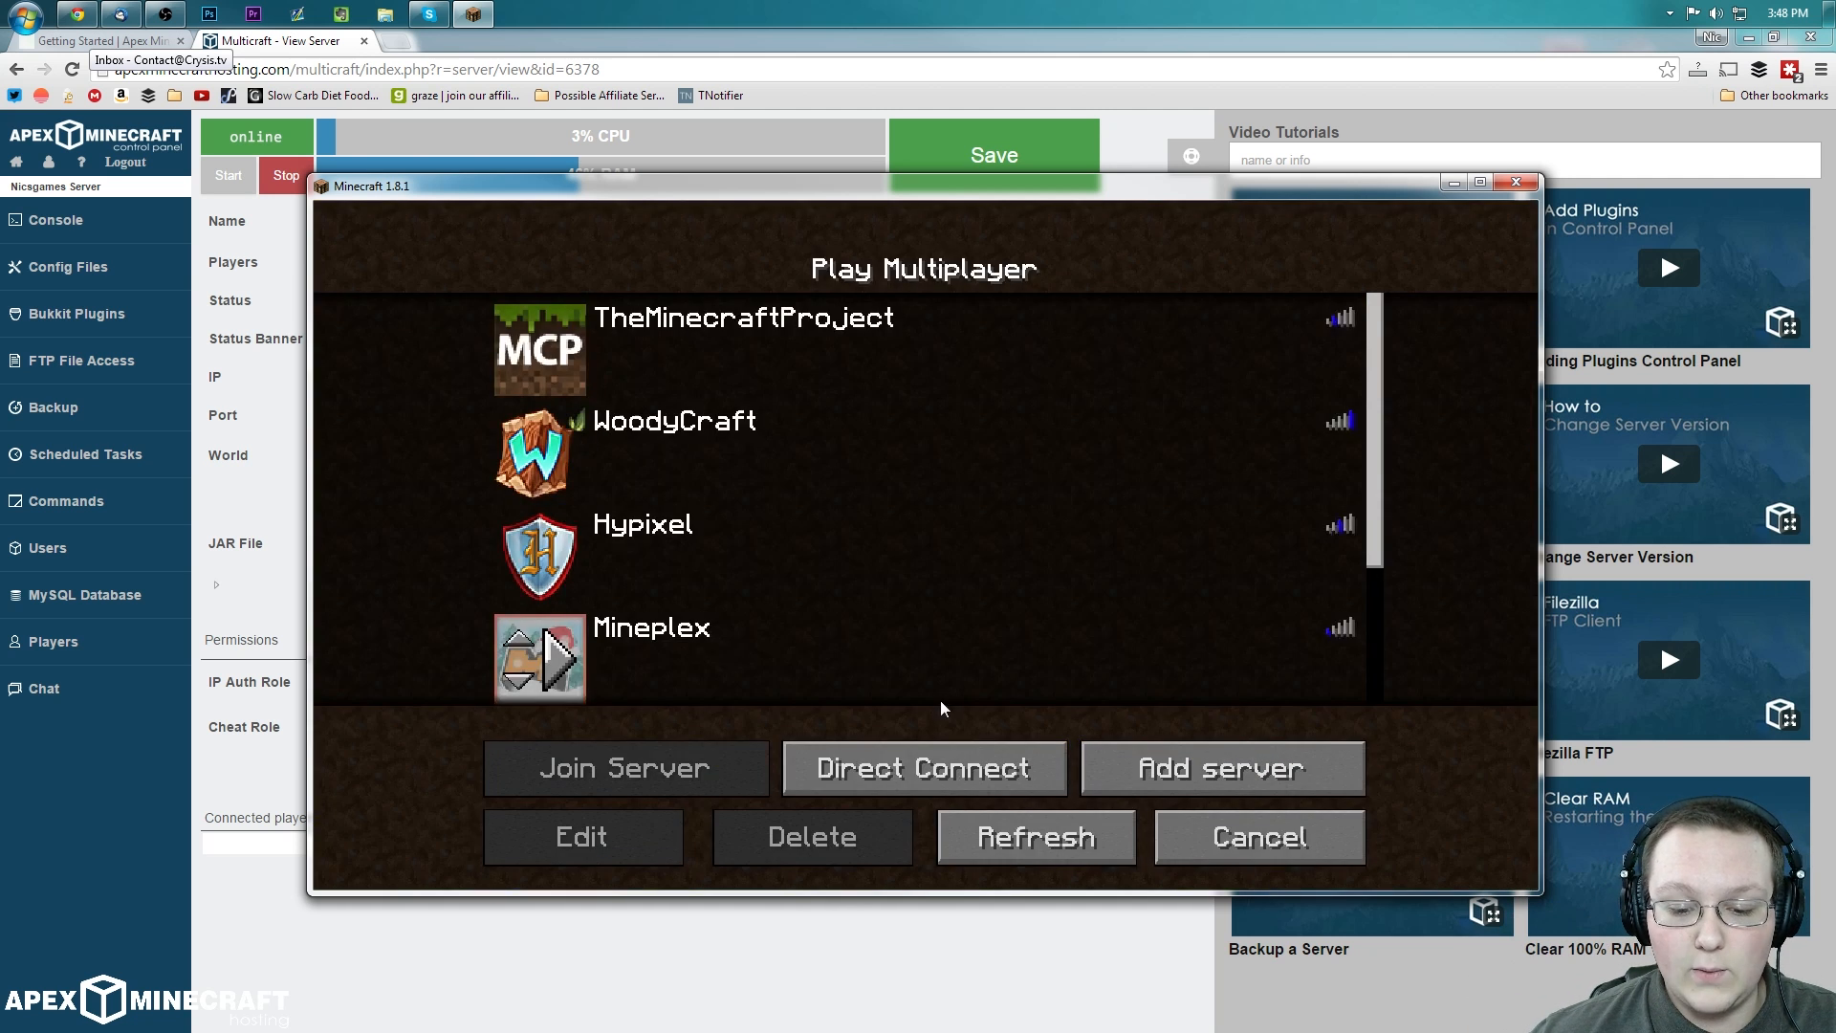
{"action": "left_click", "coordinate": [924, 767]}
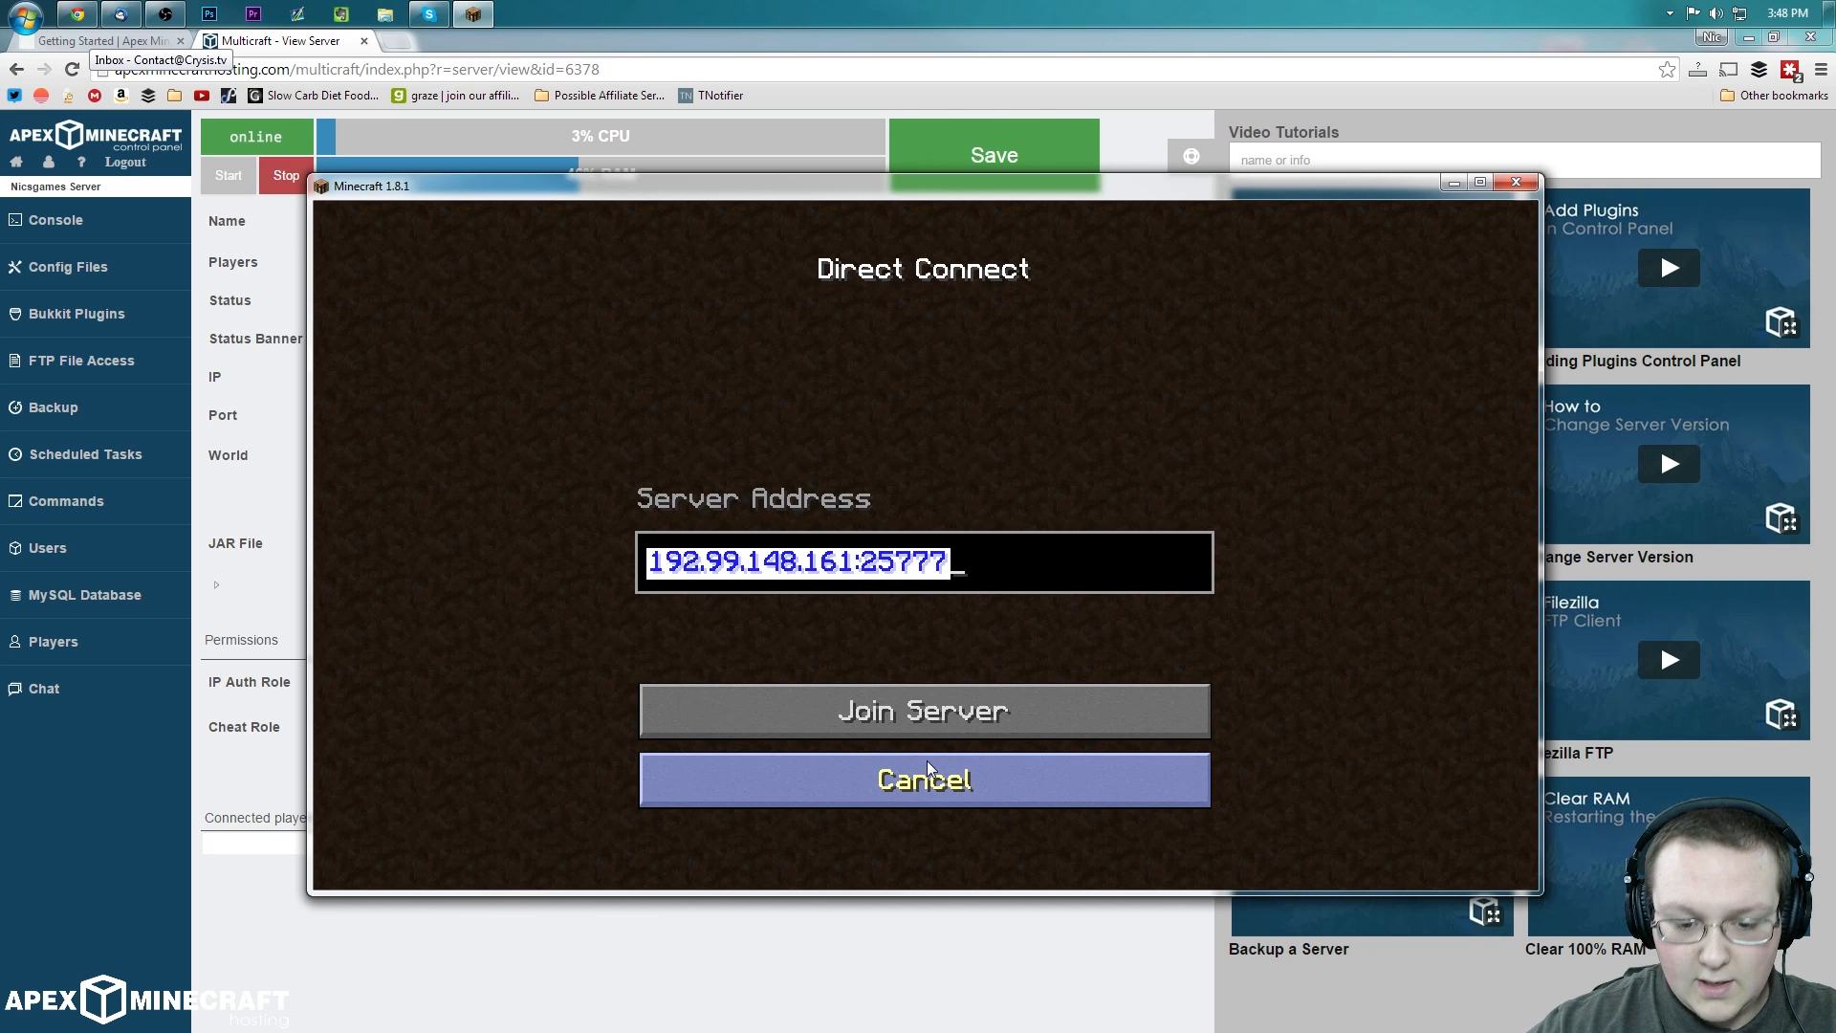
{"action": "type", "text": "167.114.65.210"}
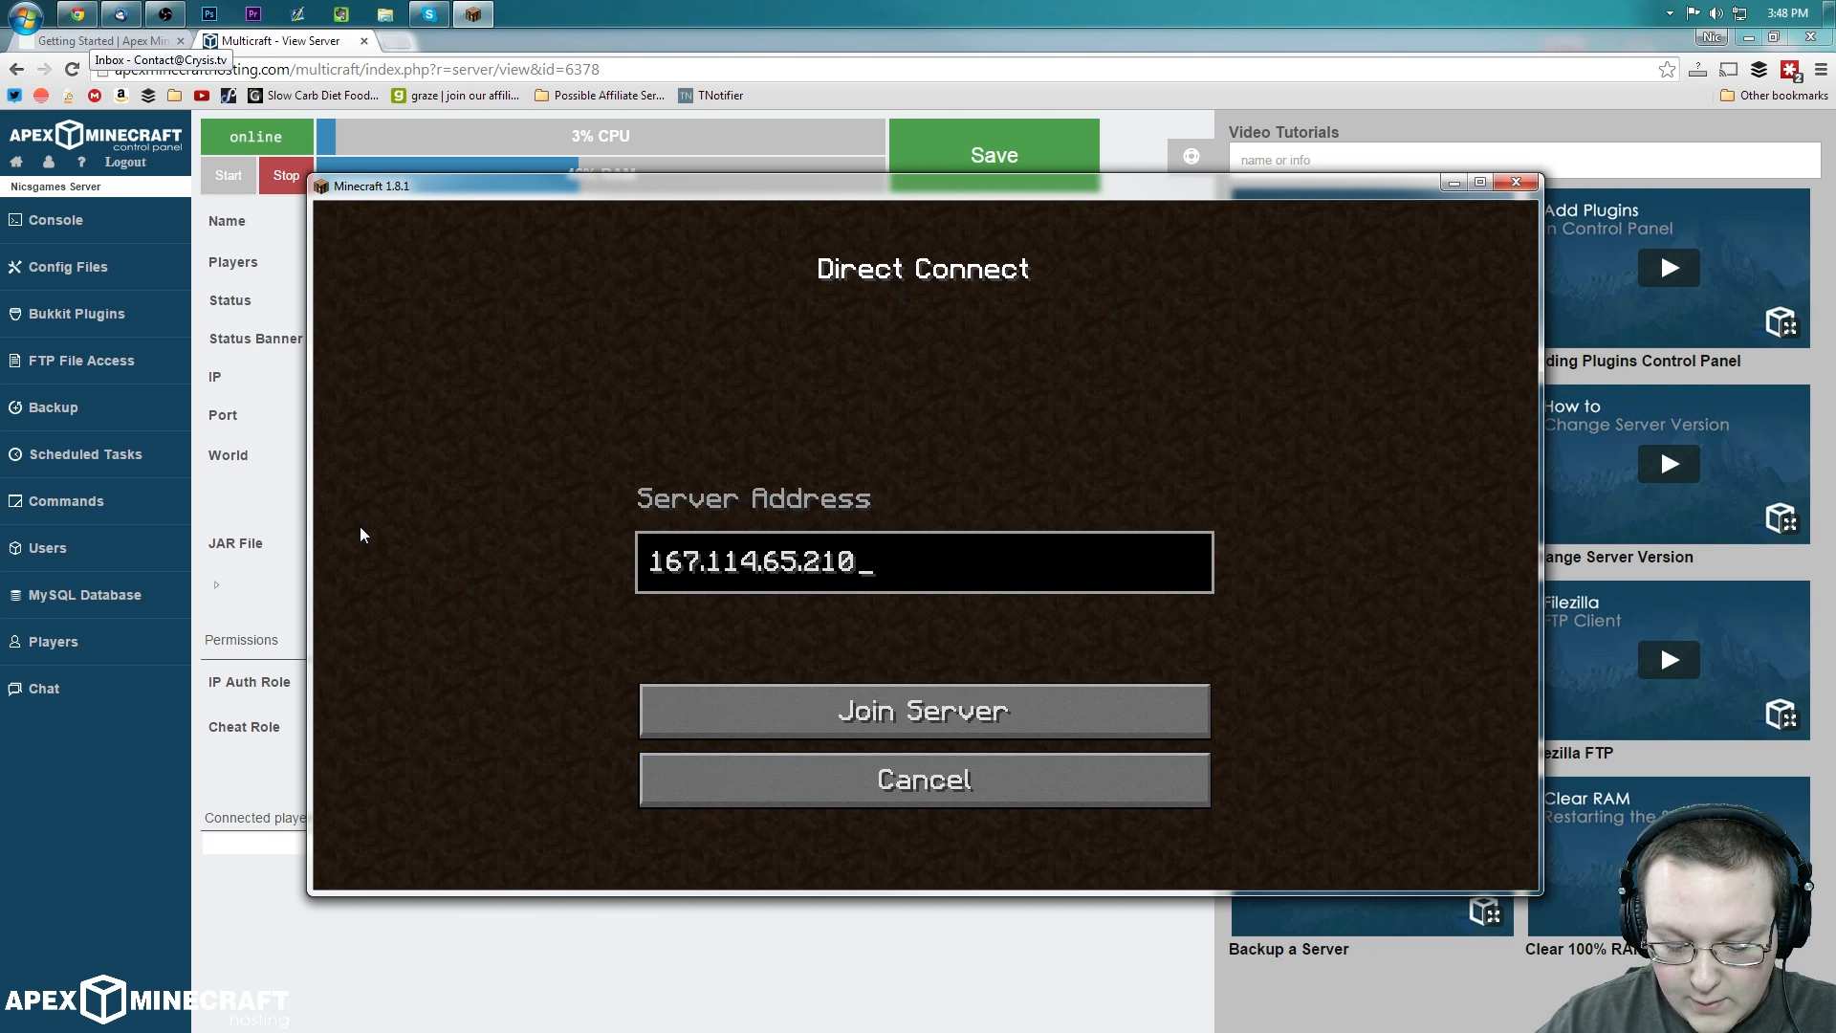
{"action": "type", "text": ":"}
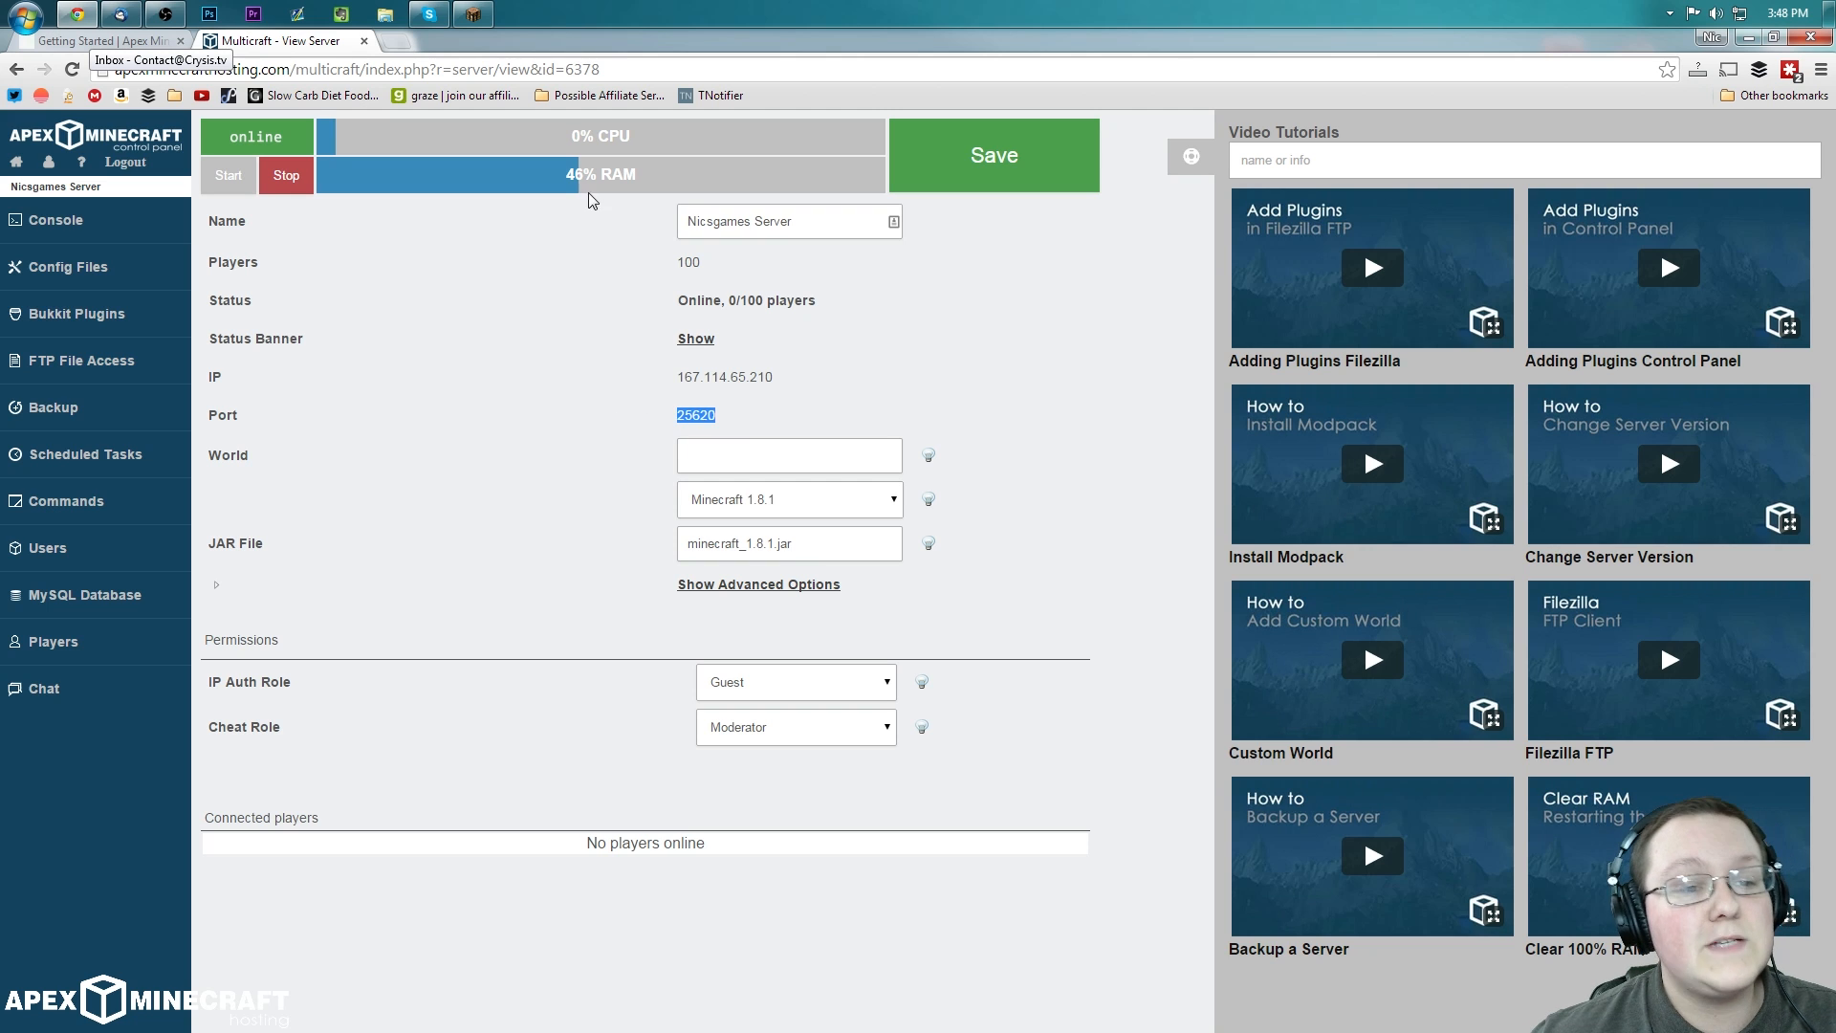
{"action": "mouse_move", "coordinate": [782, 381]}
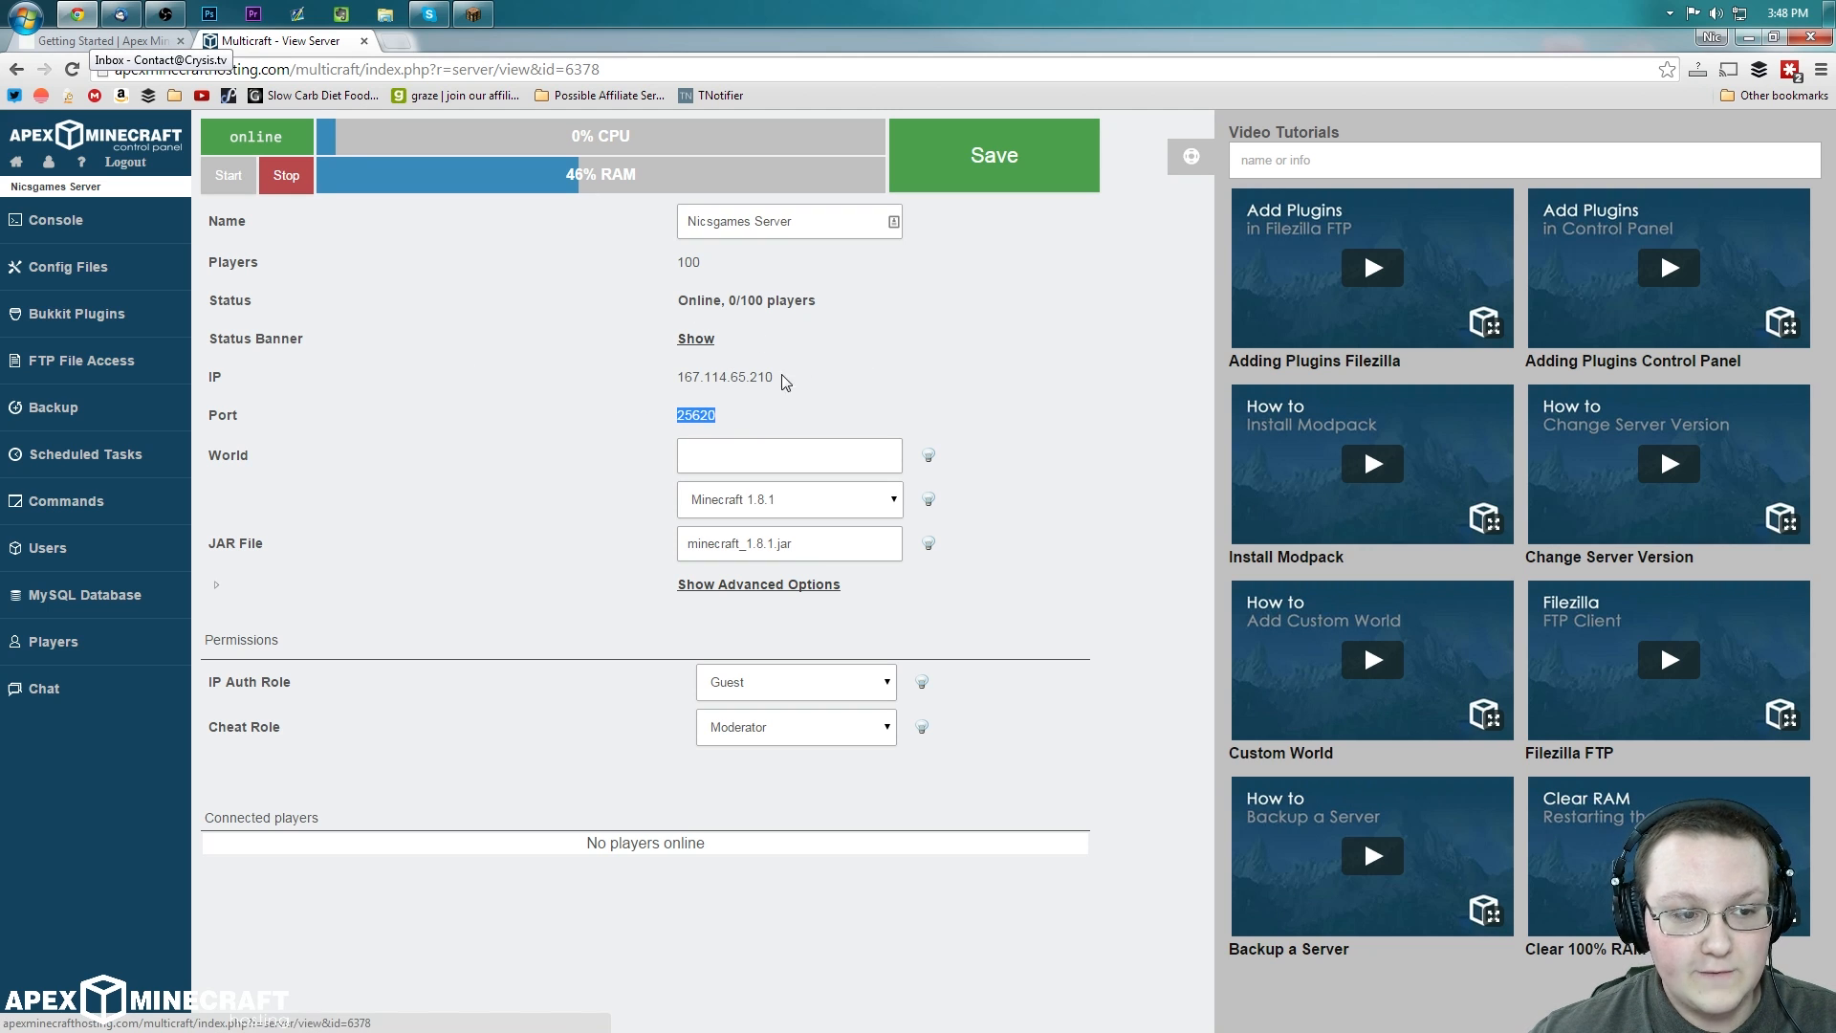
{"action": "mouse_move", "coordinate": [724, 377]}
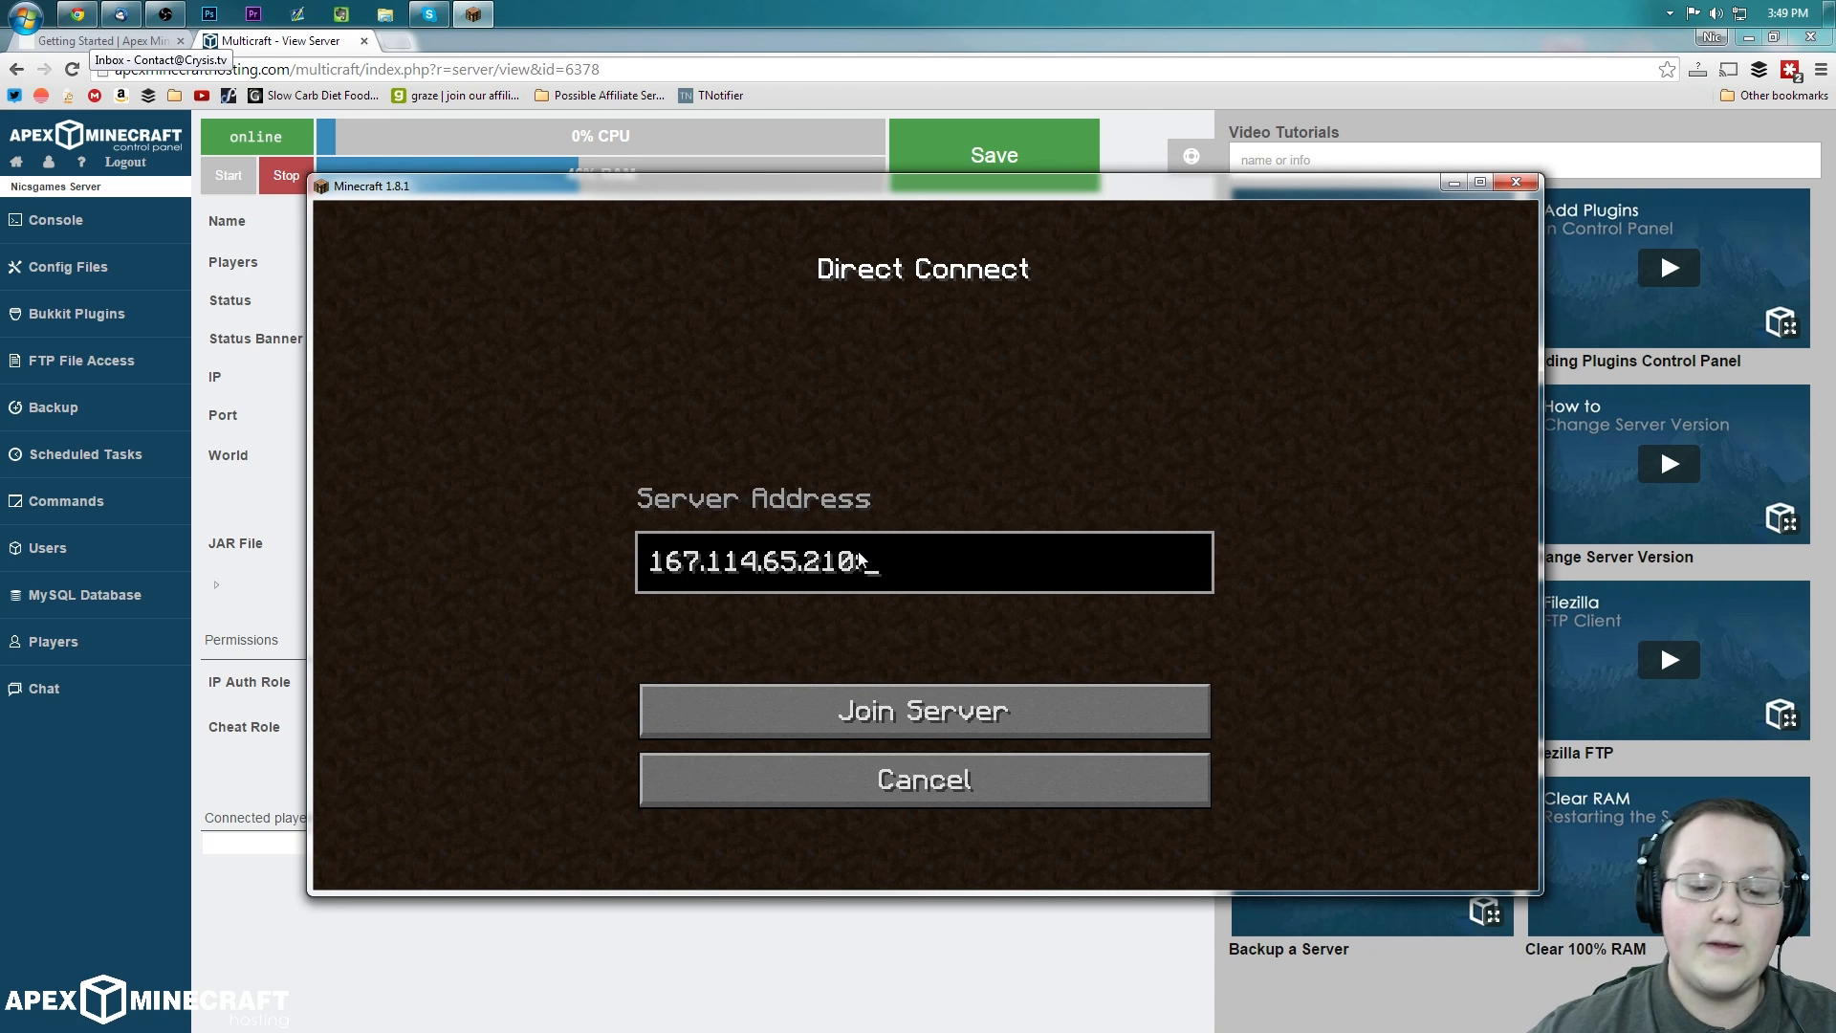
{"action": "left_click", "coordinate": [922, 709]}
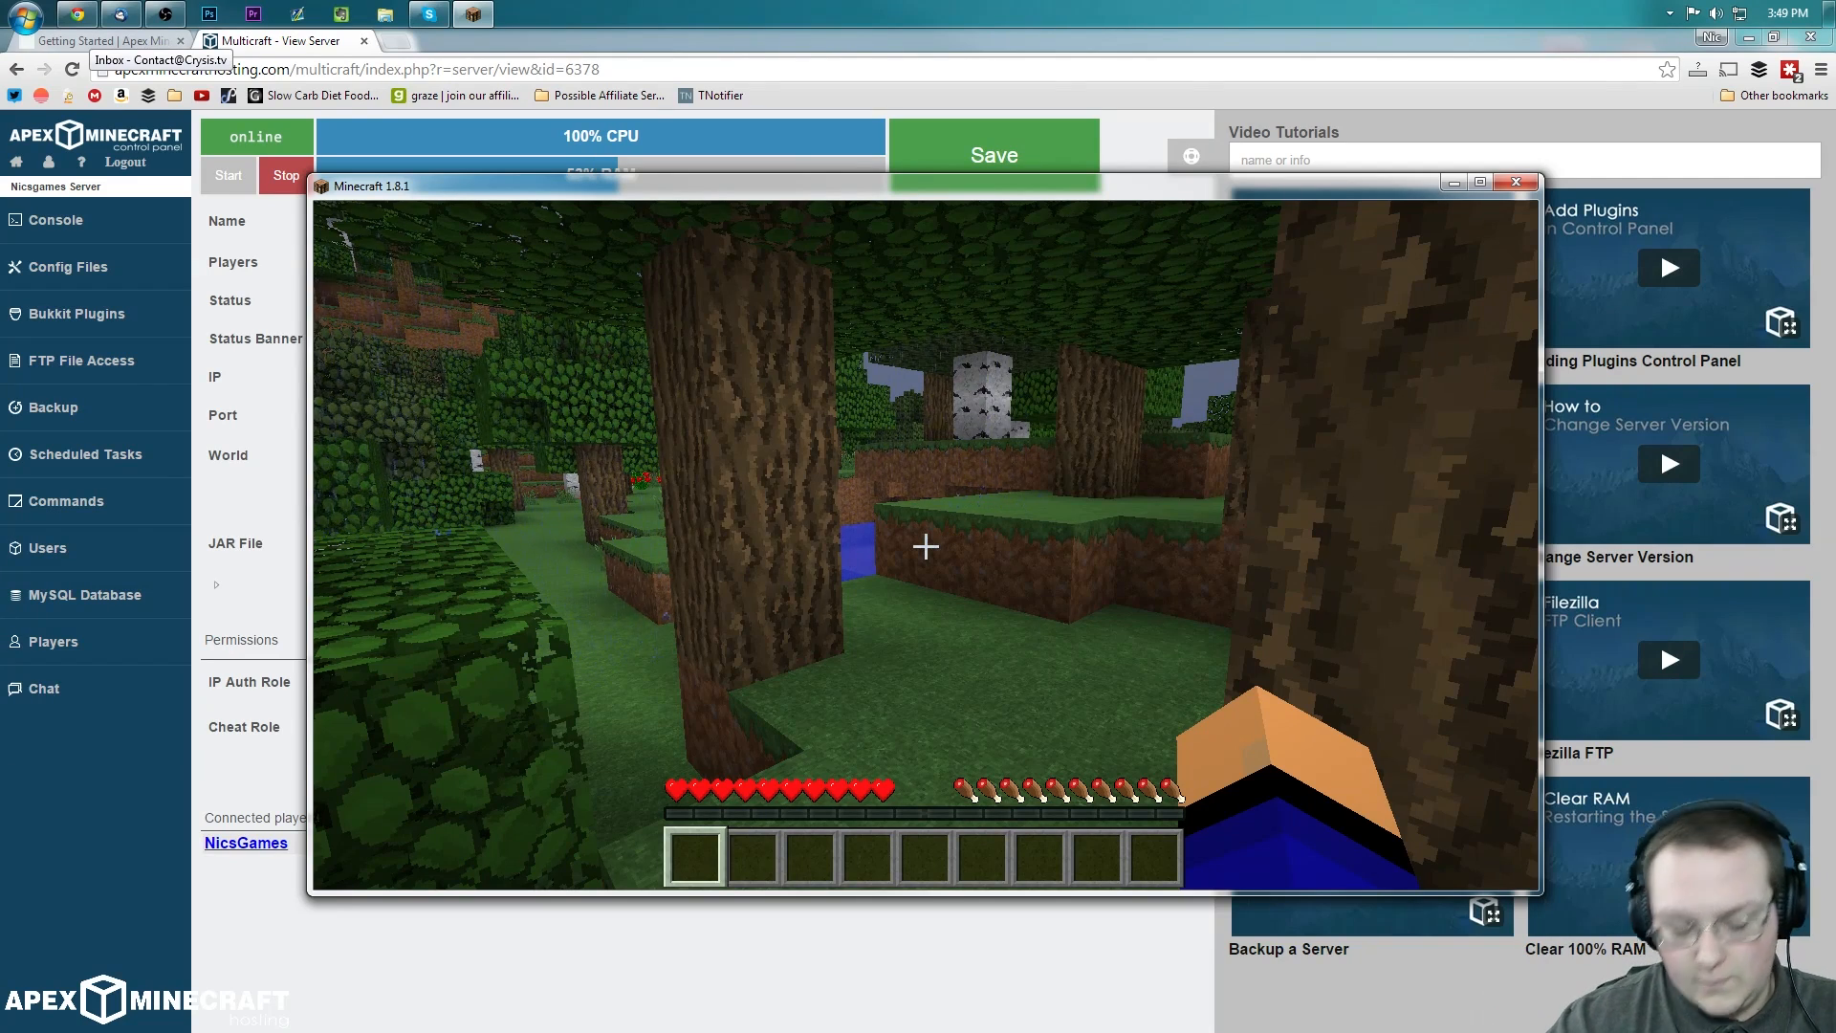
- Run /gamemode in chat, then /deop NicsGames
{"action": "type", "text": "/gam"}
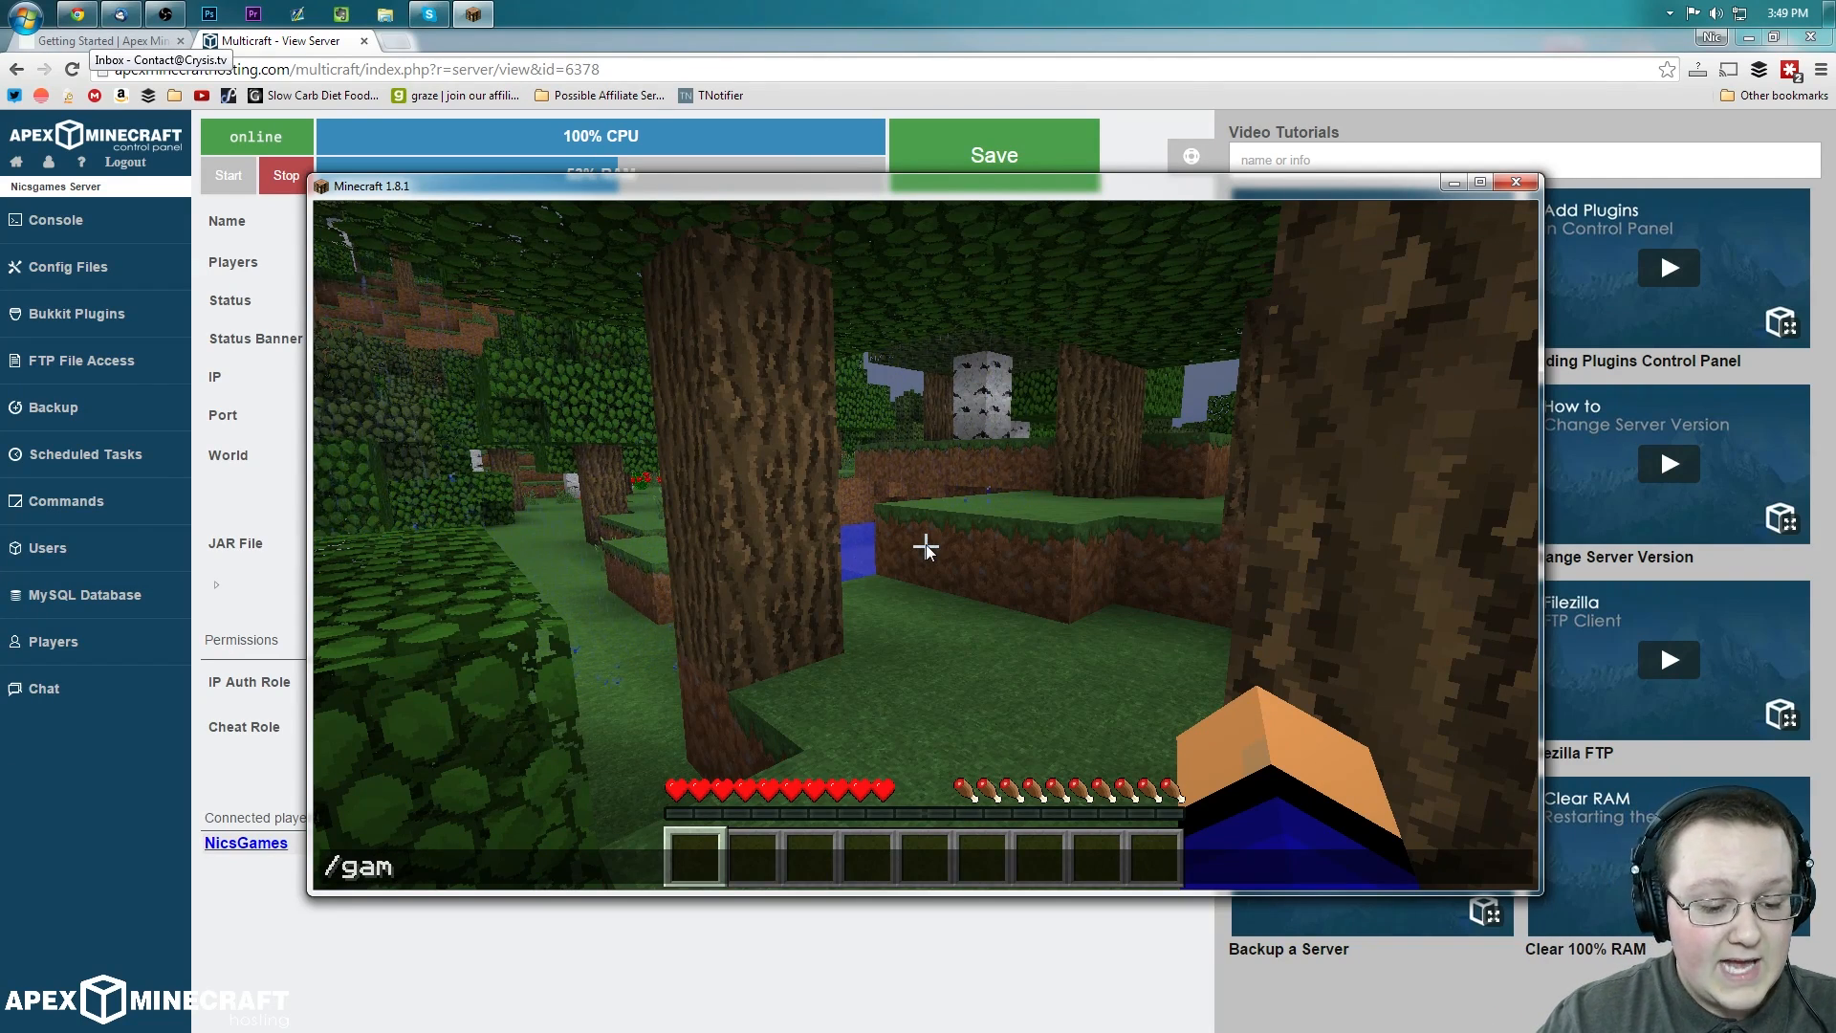
{"action": "type", "text": "emode"}
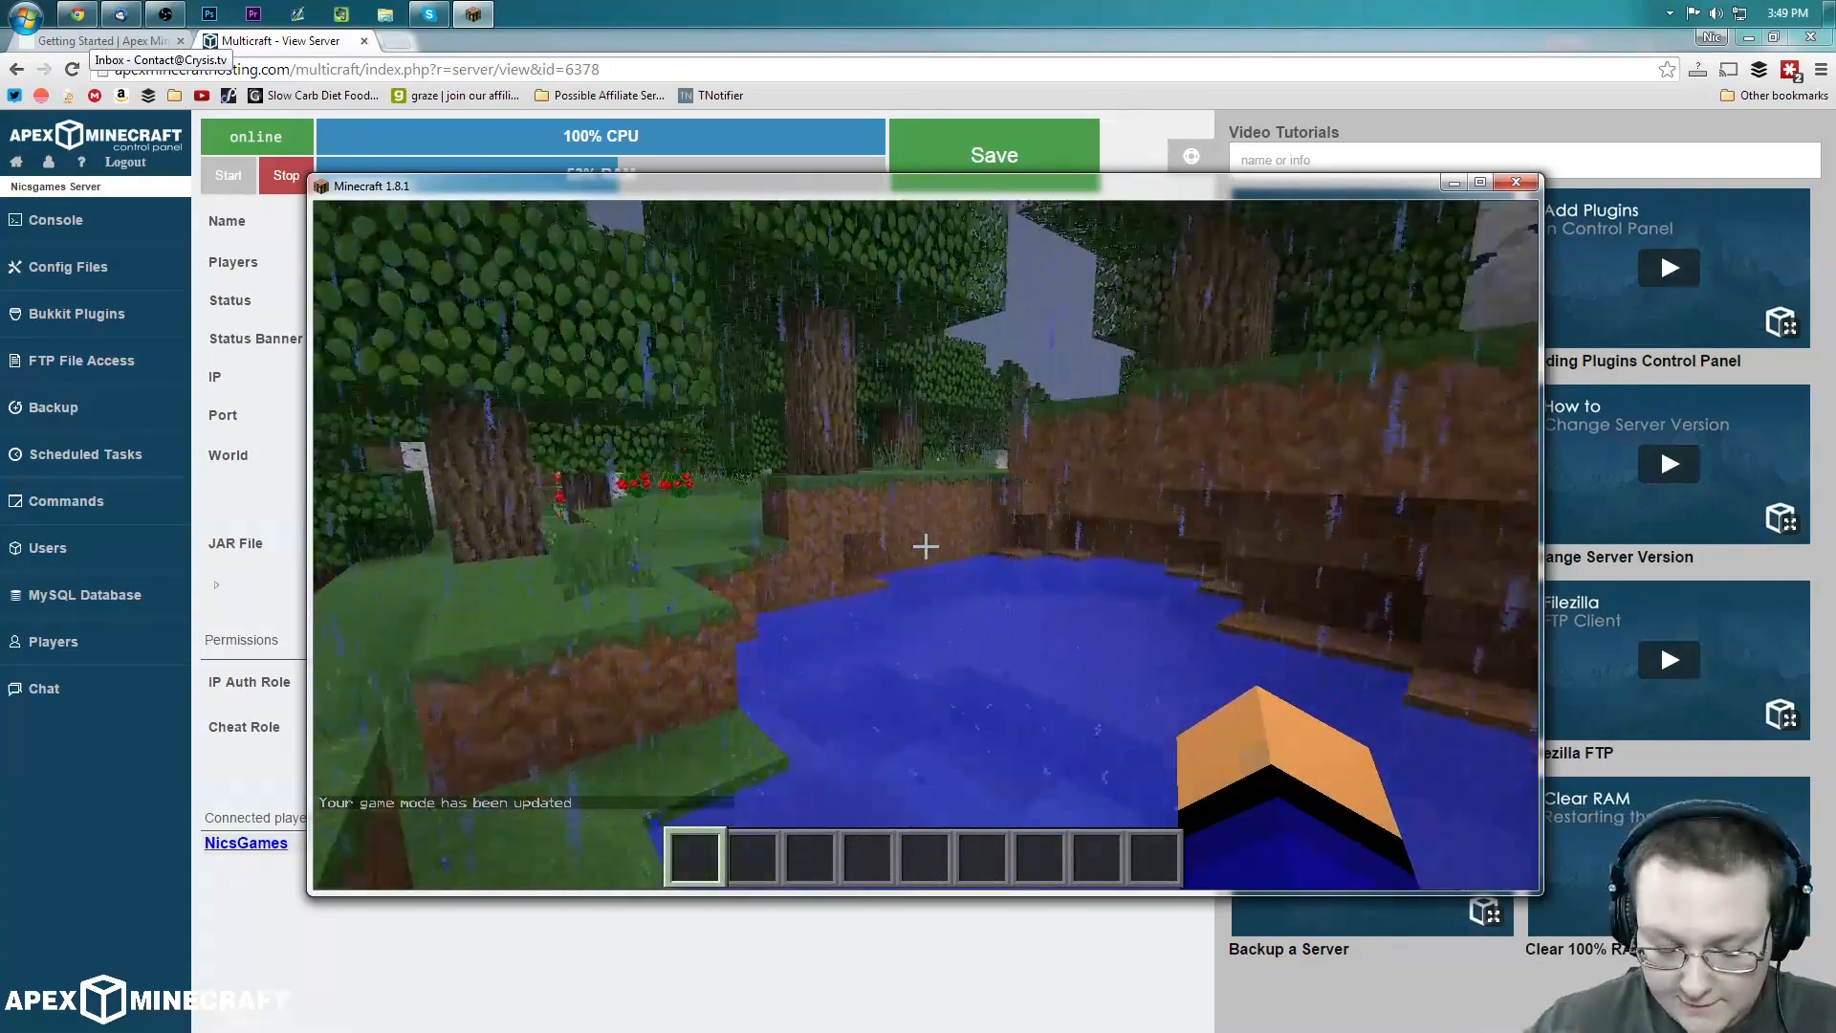
{"action": "type", "text": "/deop"}
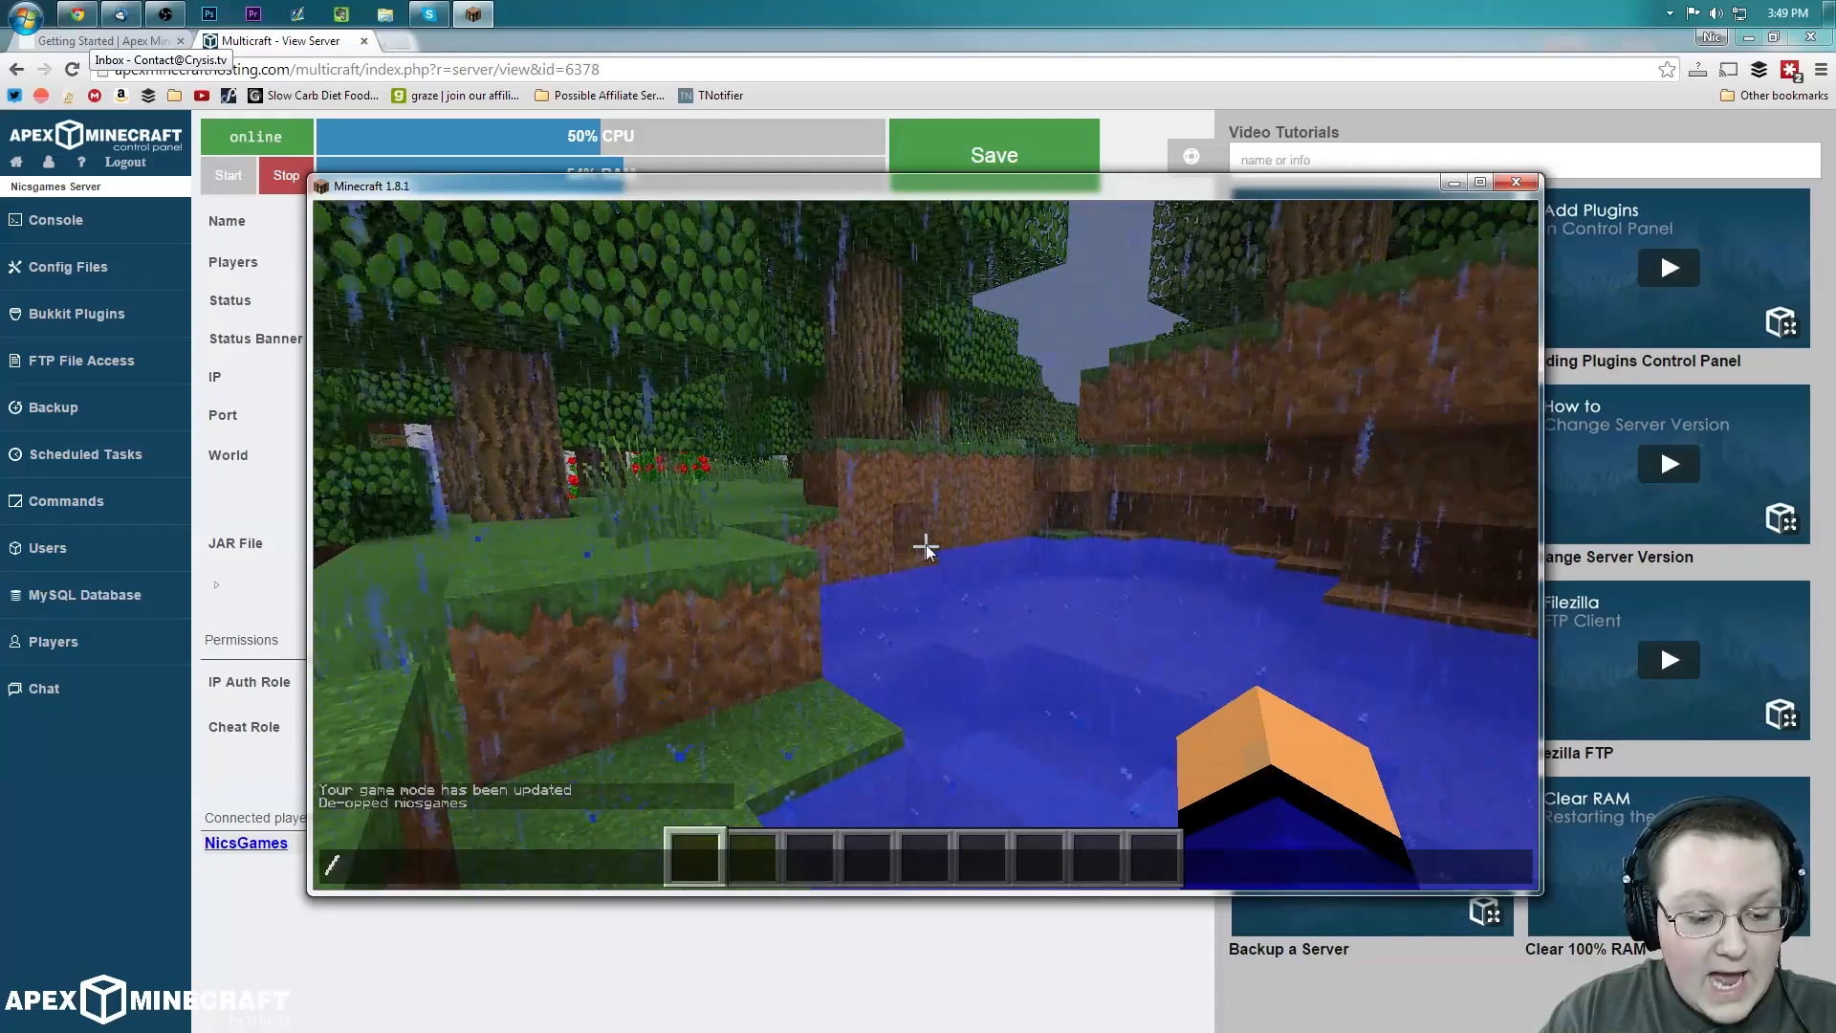
{"action": "type", "text": "gamemode"}
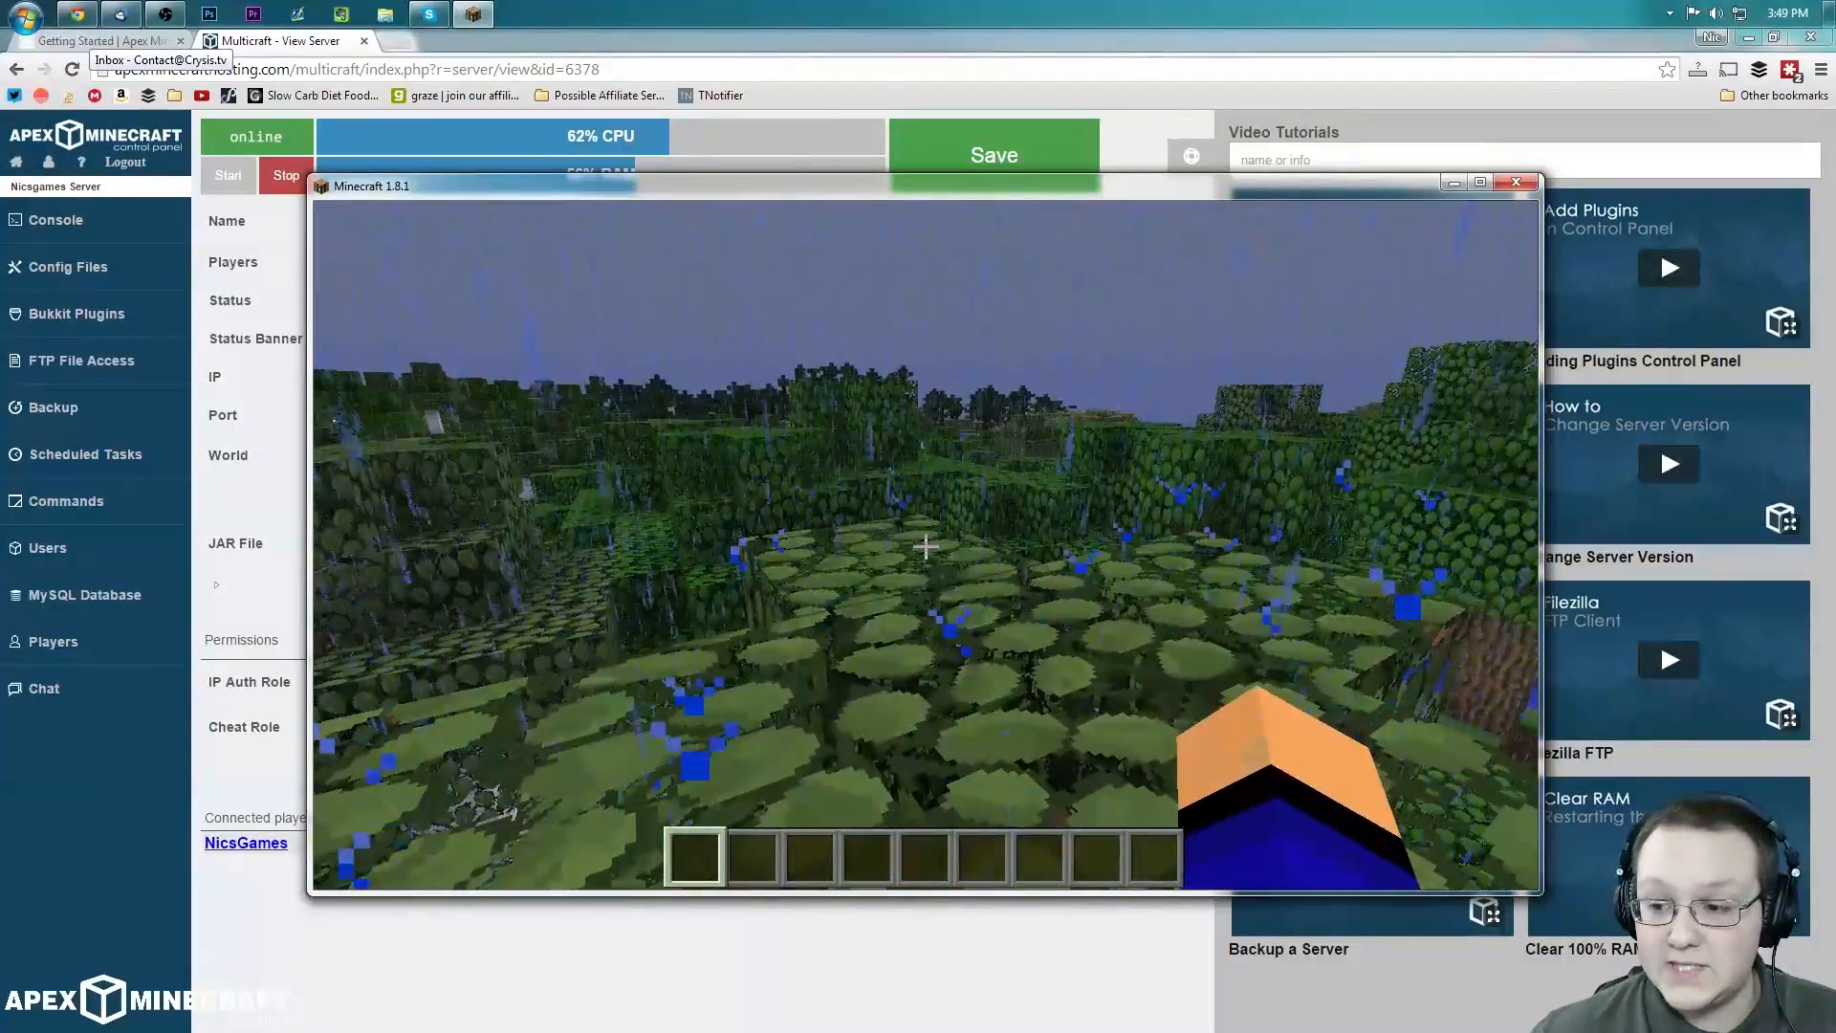
{"action": "key", "text": "e"}
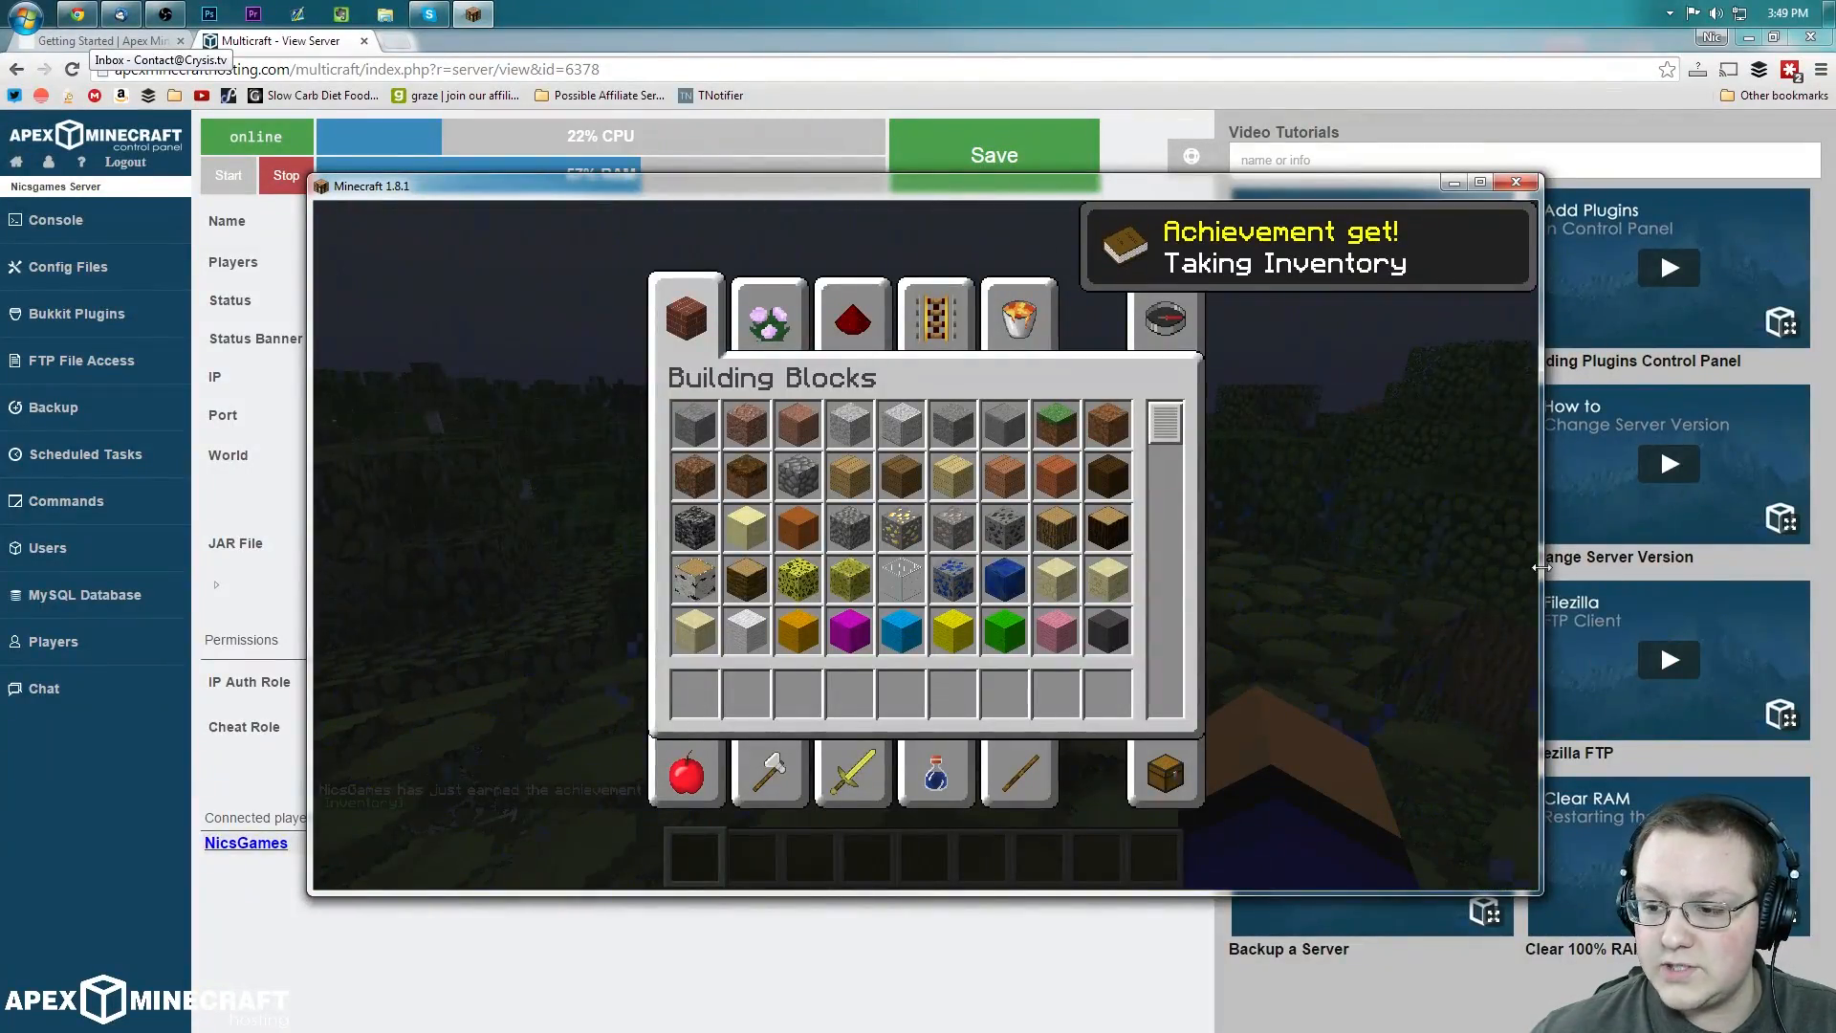
{"action": "key", "text": "Escape"}
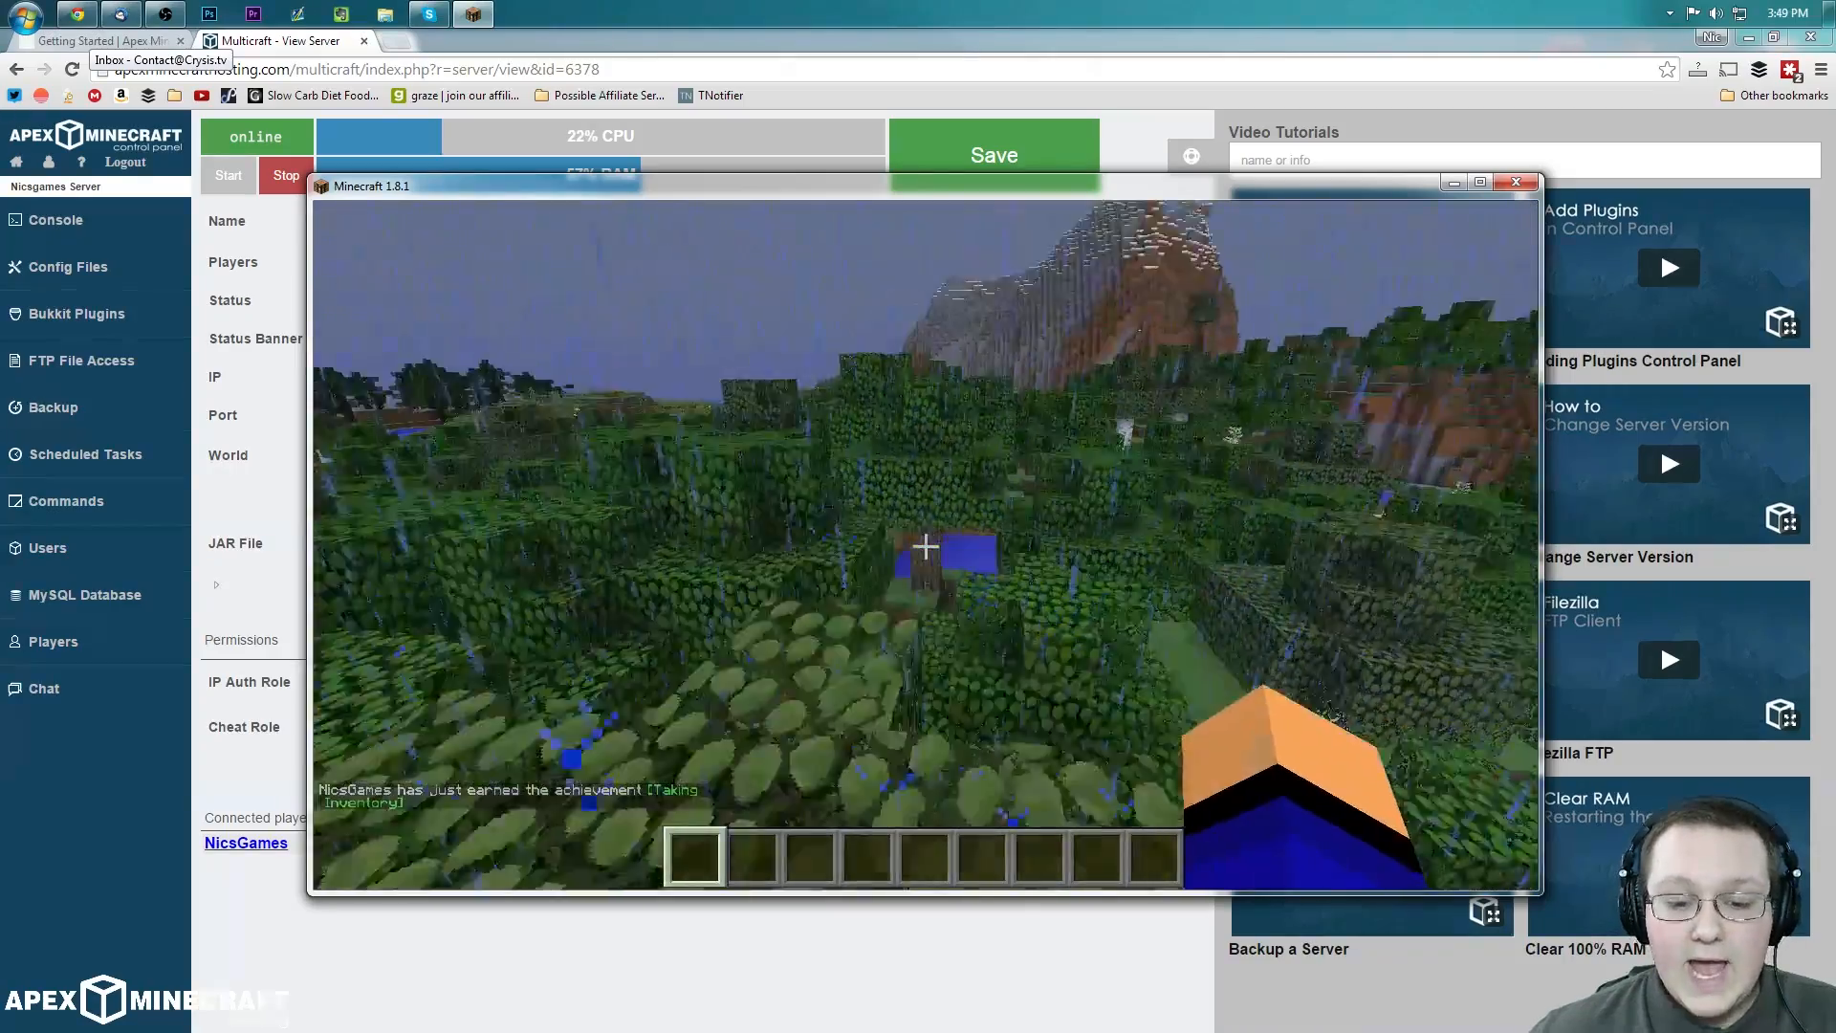